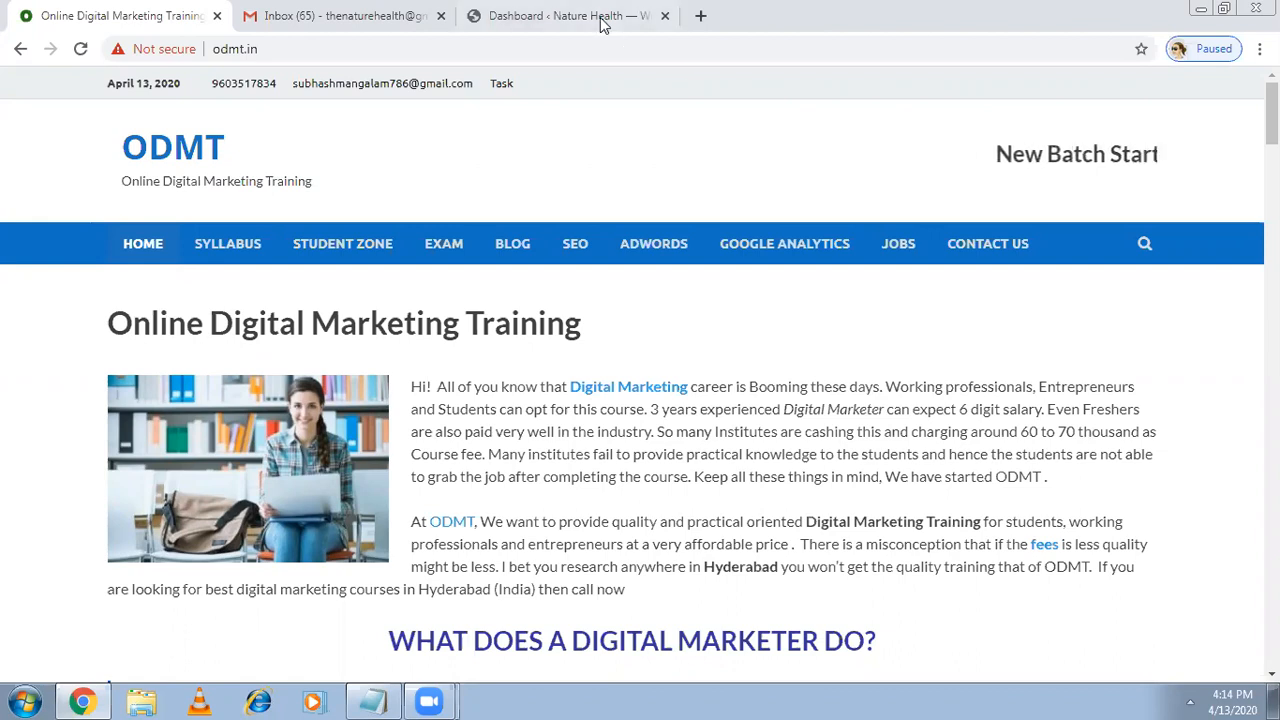
Open thenaturehealth.in in its own Chrome tab, then add a blank new tab.
{"action": "left_click", "coordinate": [567, 15]}
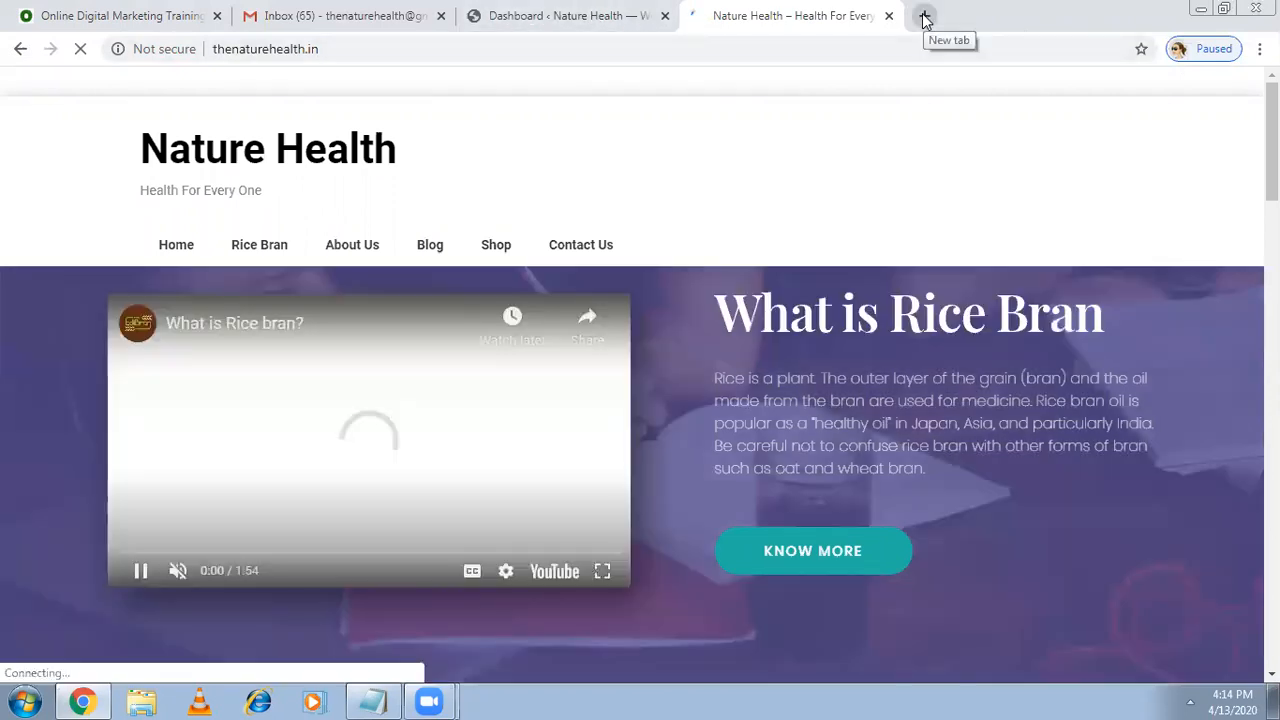
{"action": "left_click", "coordinate": [924, 15]}
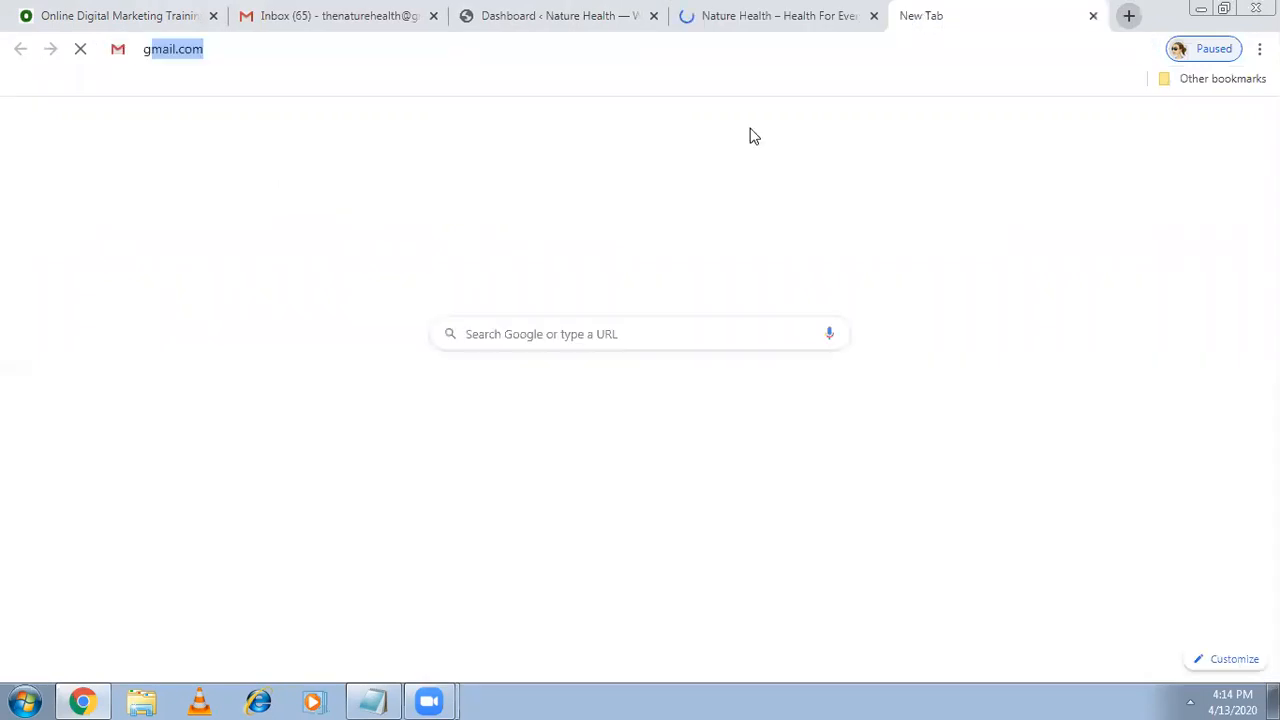
Search Google for 'google analytics' and follow the Google Analytics result link.
{"action": "type", "text": "google analytics"}
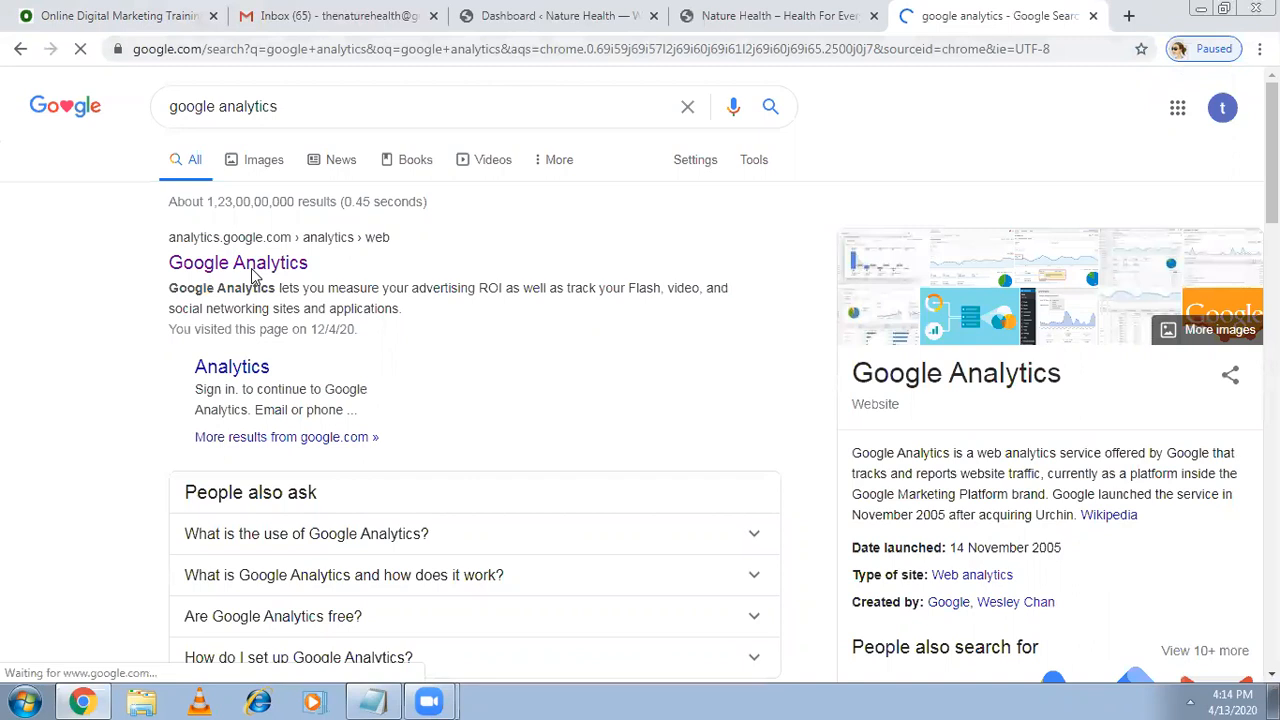
{"action": "left_click", "coordinate": [238, 262]}
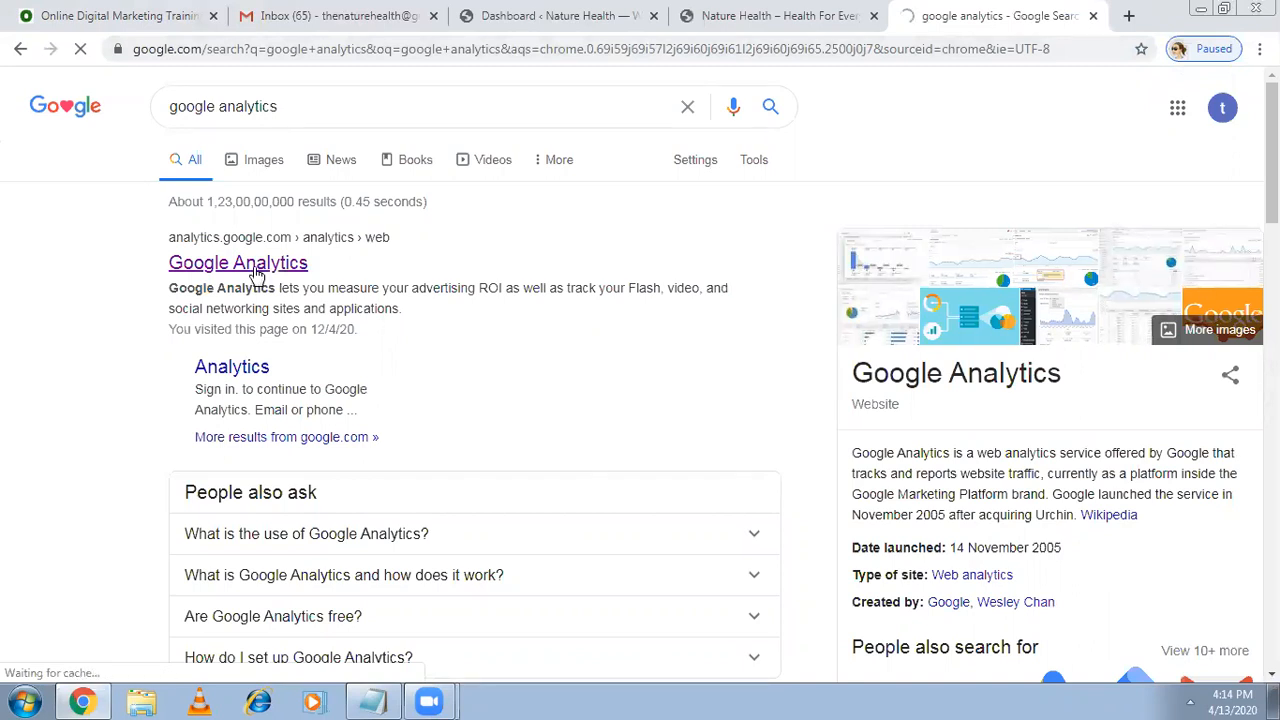
{"action": "left_click", "coordinate": [238, 262]}
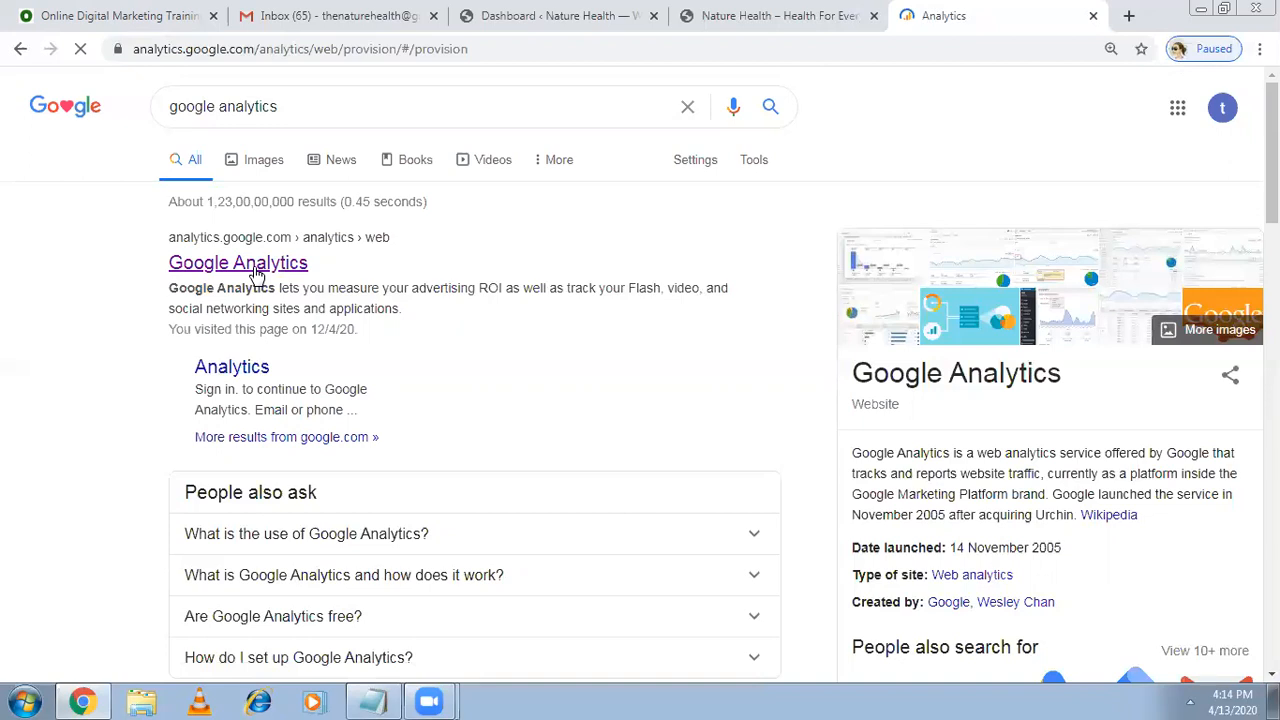
{"action": "left_click", "coordinate": [238, 262]}
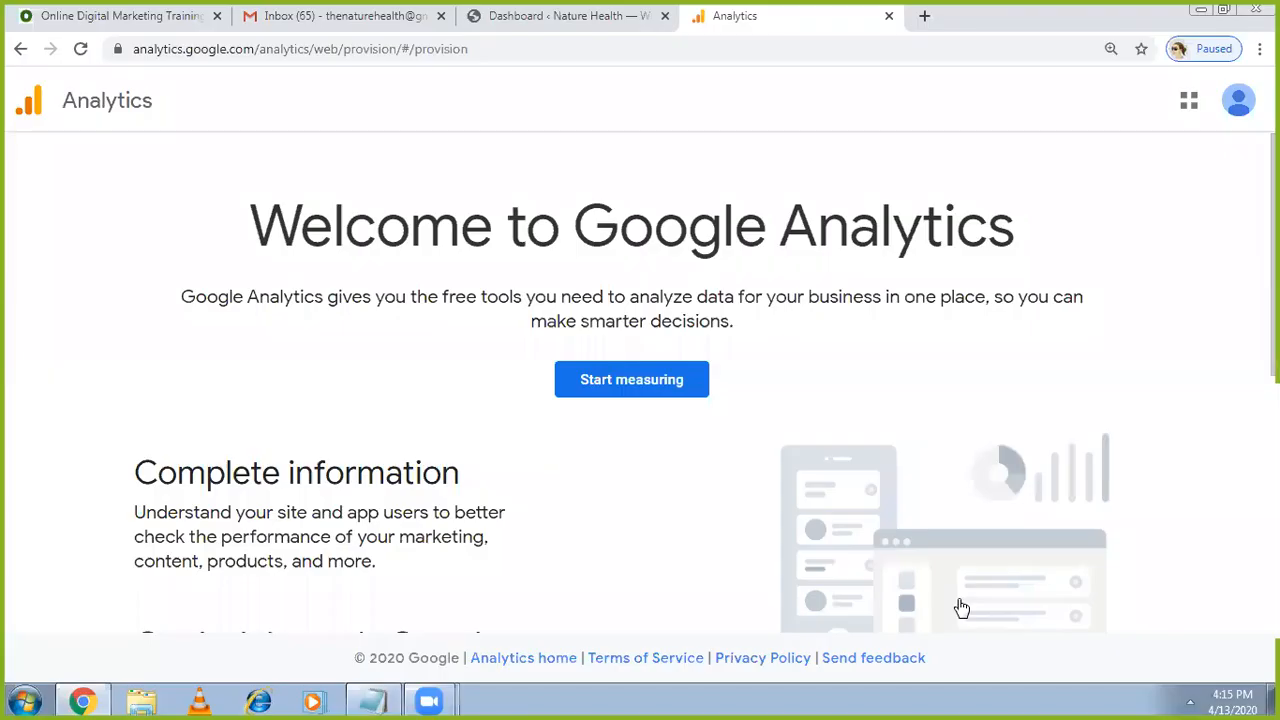
{"action": "mouse_move", "coordinate": [648, 390]}
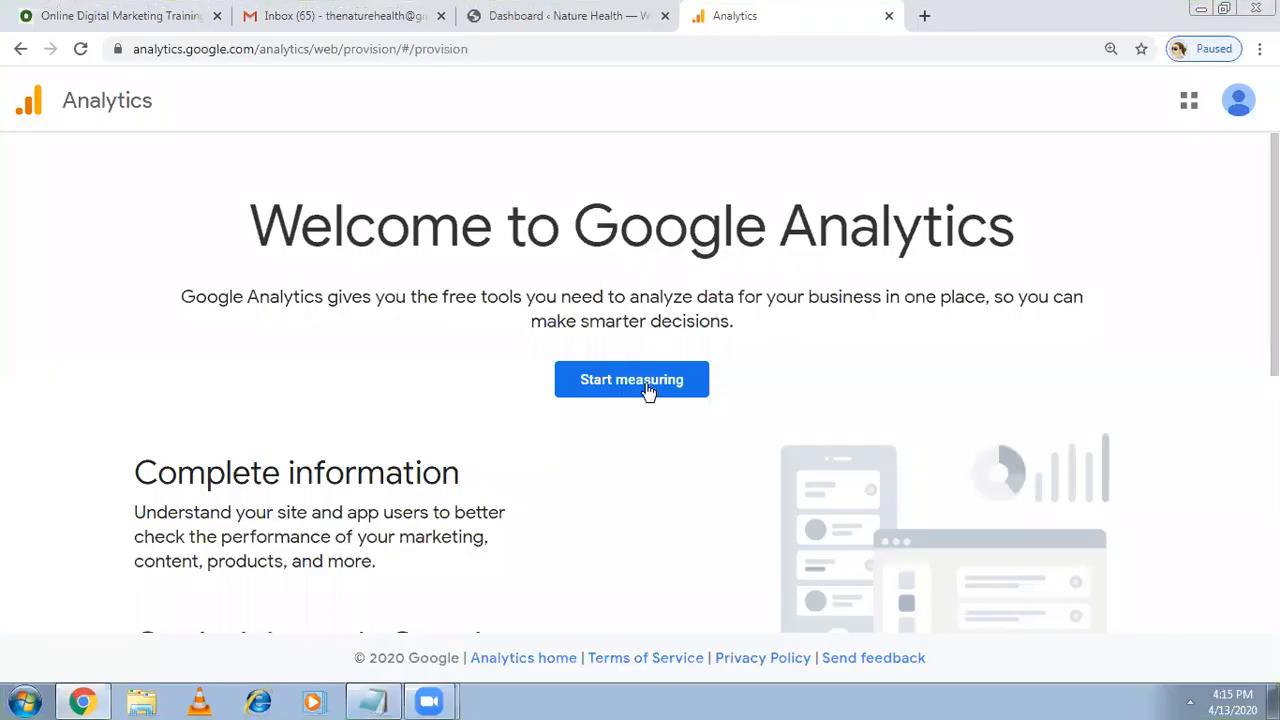
Choose Start measuring on the Welcome to Google Analytics page.
{"action": "left_click", "coordinate": [631, 379]}
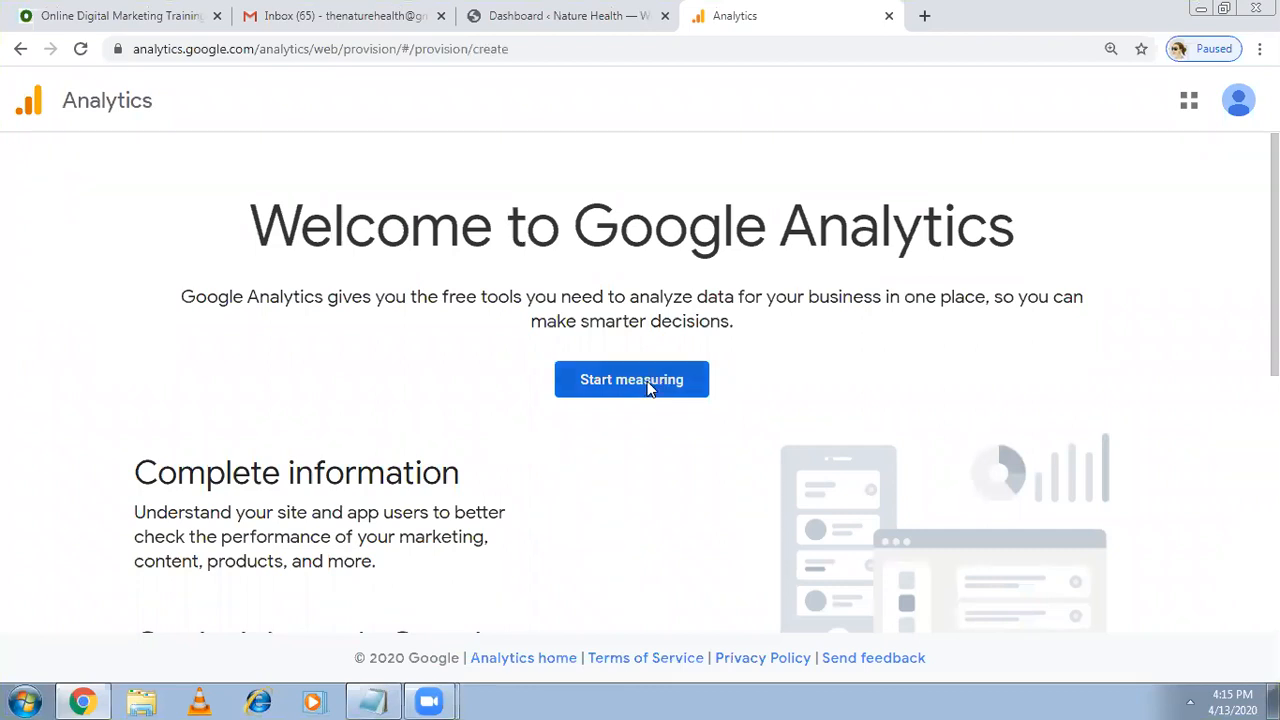
{"action": "left_click", "coordinate": [631, 379]}
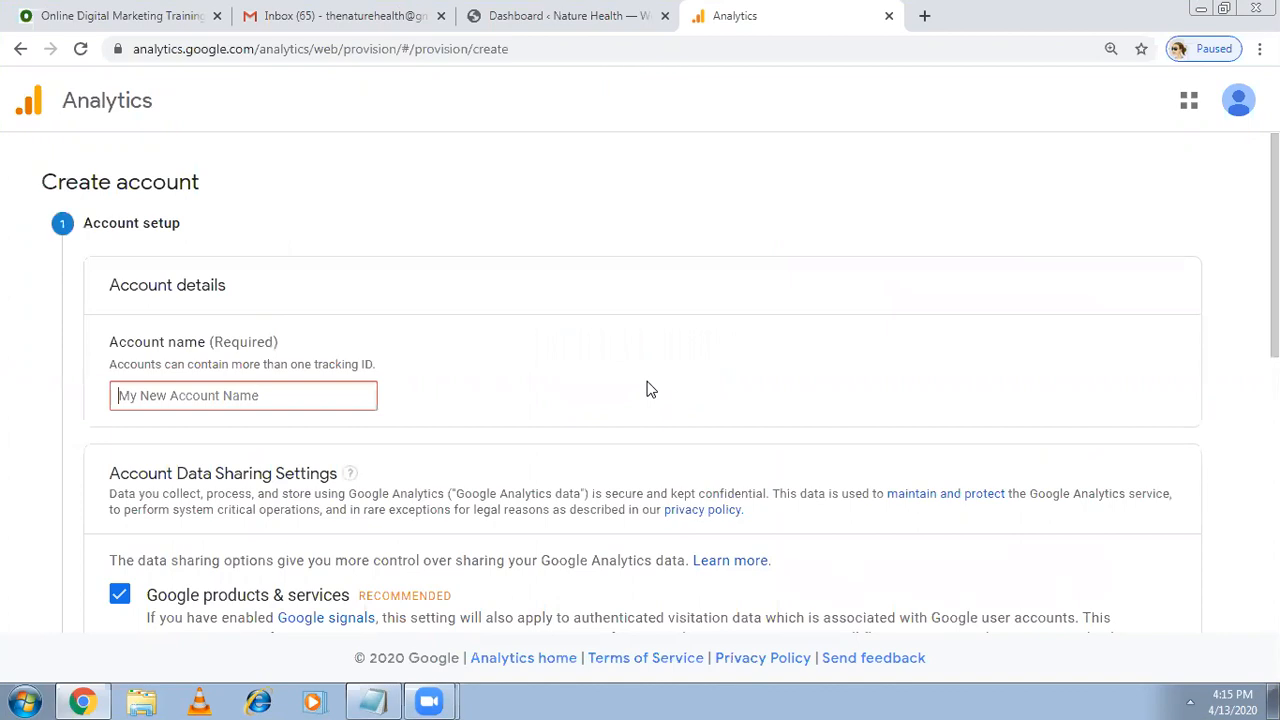
{"action": "mouse_move", "coordinate": [554, 374]}
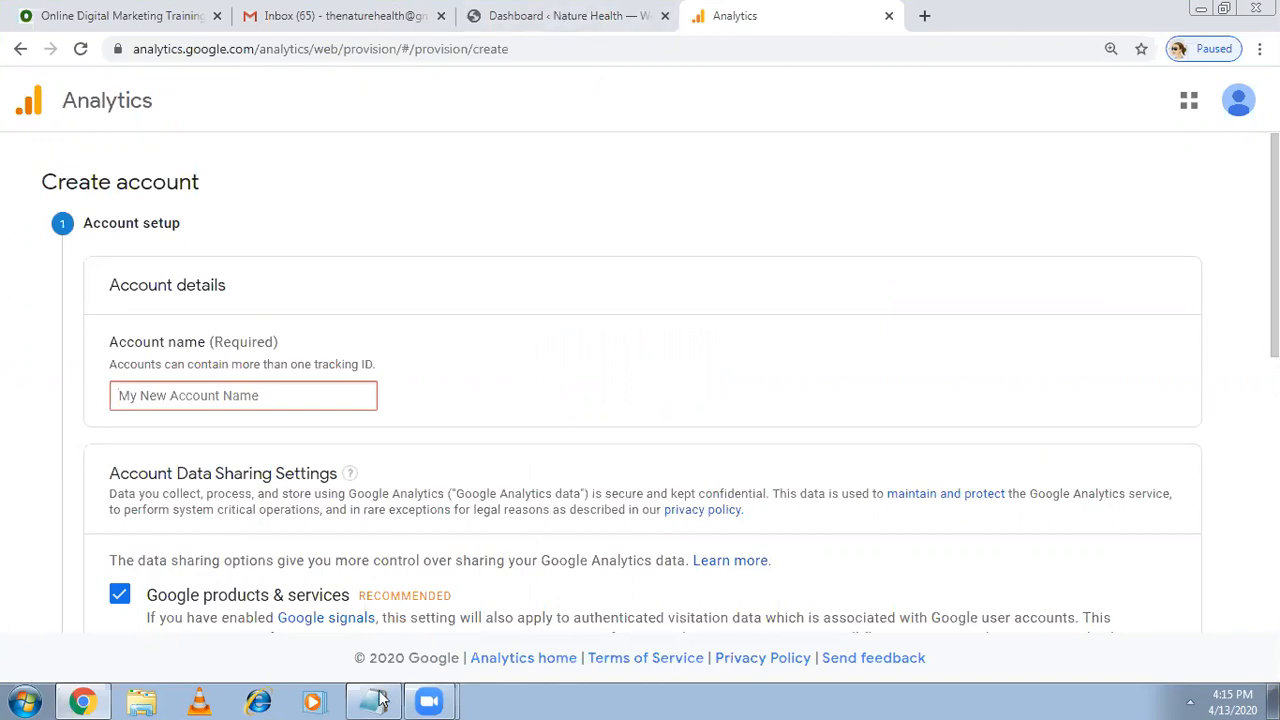
Add Gmail, Account..100 and Property.50 lines under the Google Analytics notes in Notepad.
{"action": "left_click", "coordinate": [372, 700]}
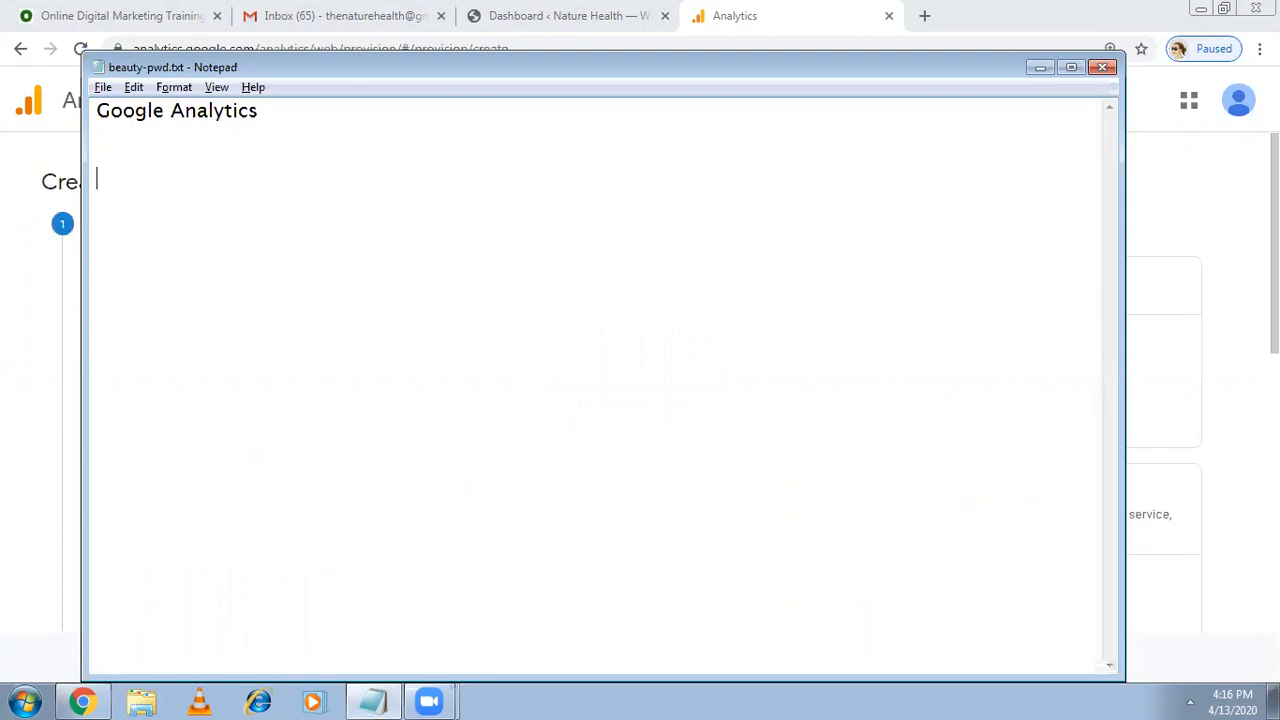
{"action": "type", "text": "Gmail"}
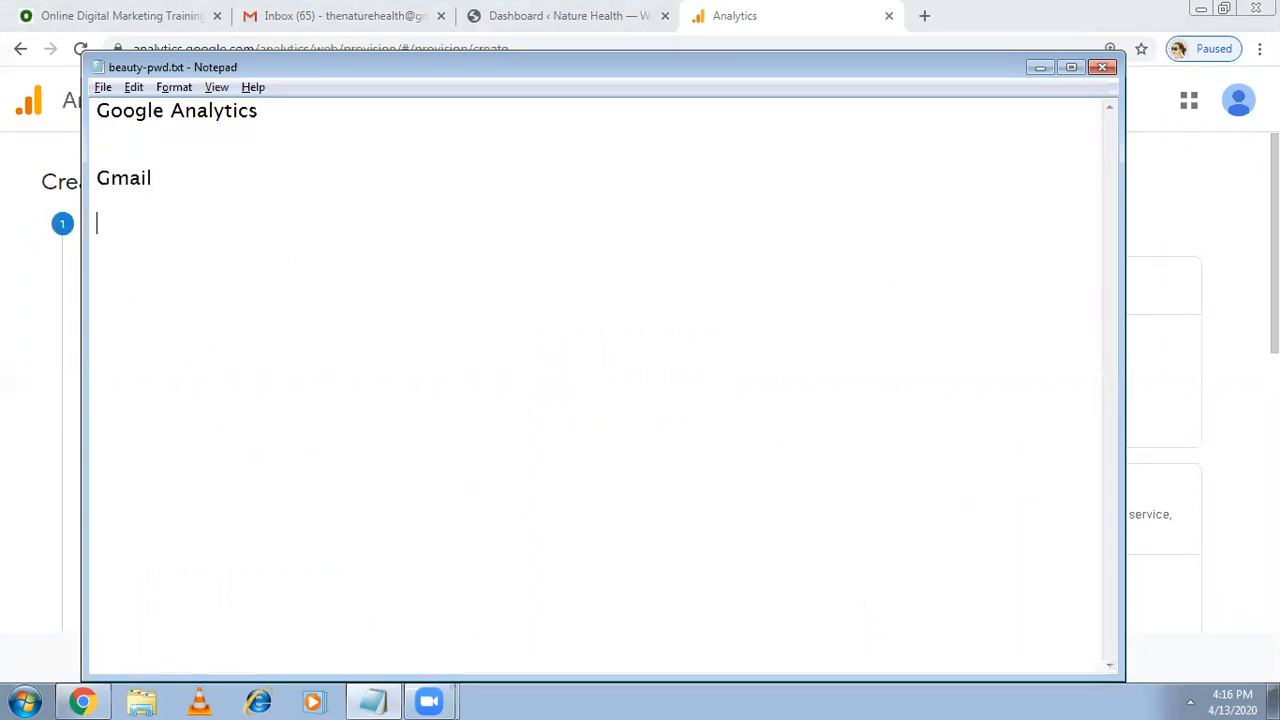
{"action": "type", "text": "Account"}
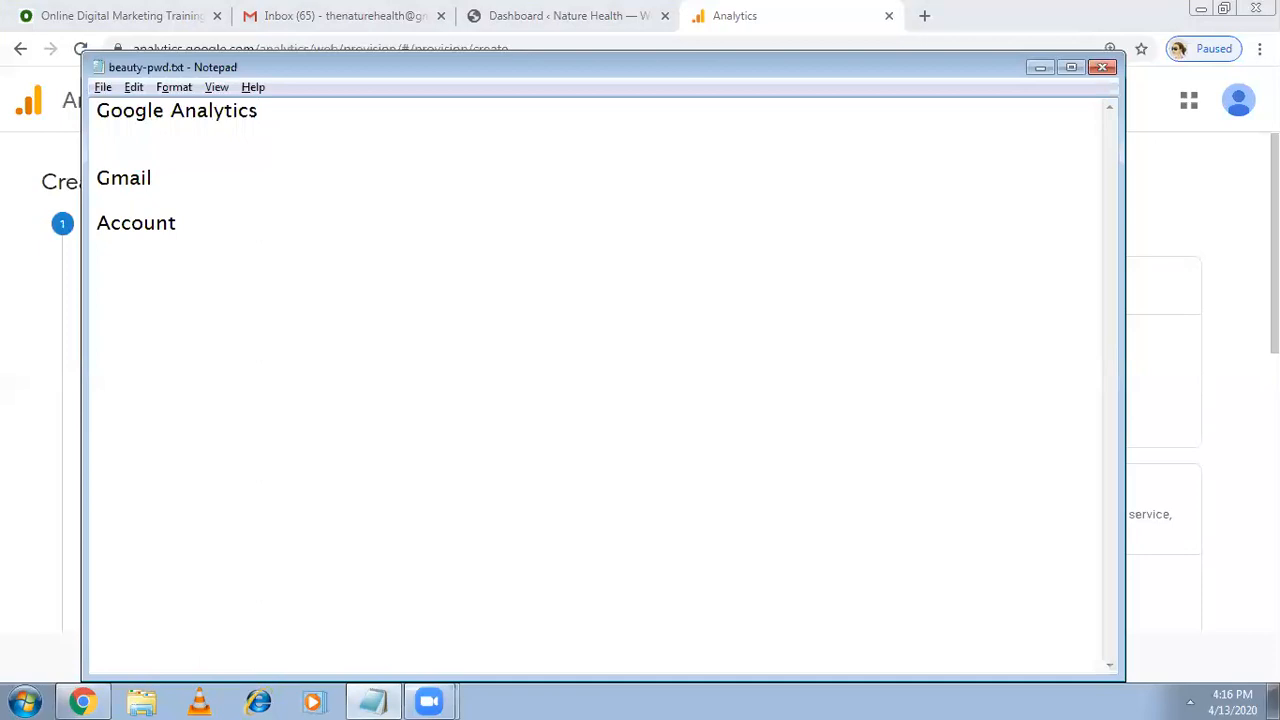
{"action": "type", "text": "Pro"}
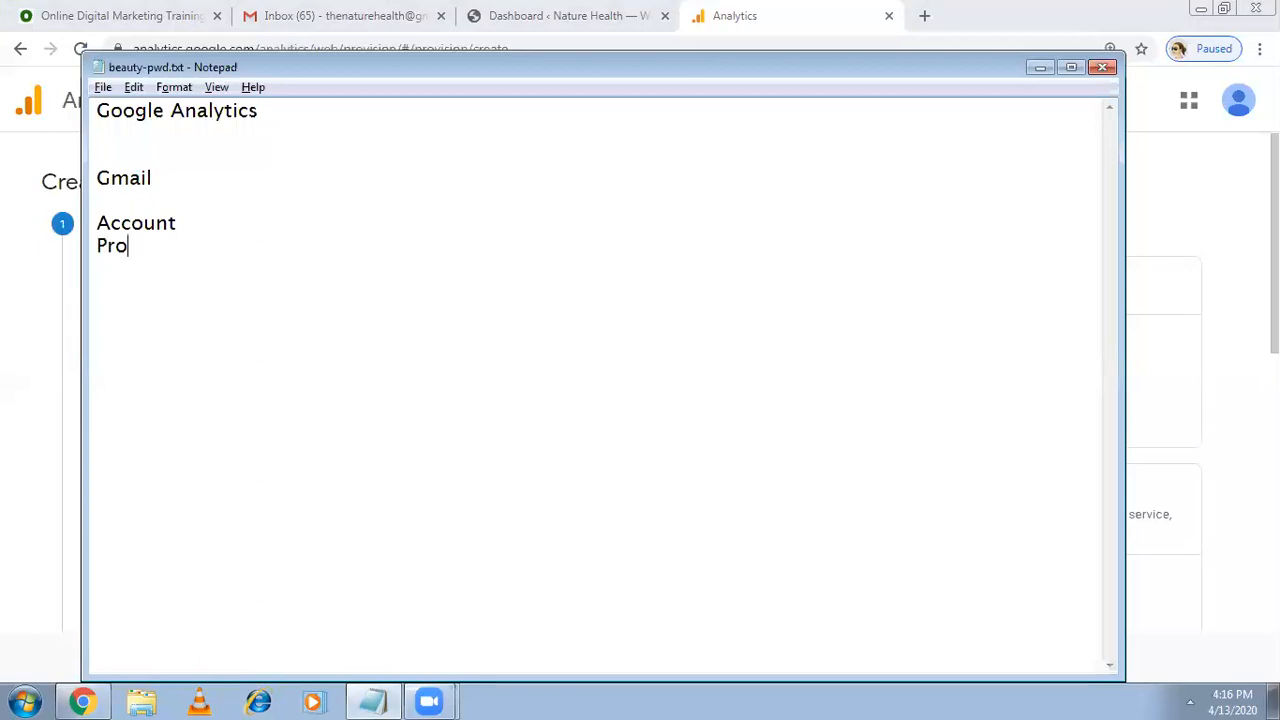
{"action": "type", "text": "perty"}
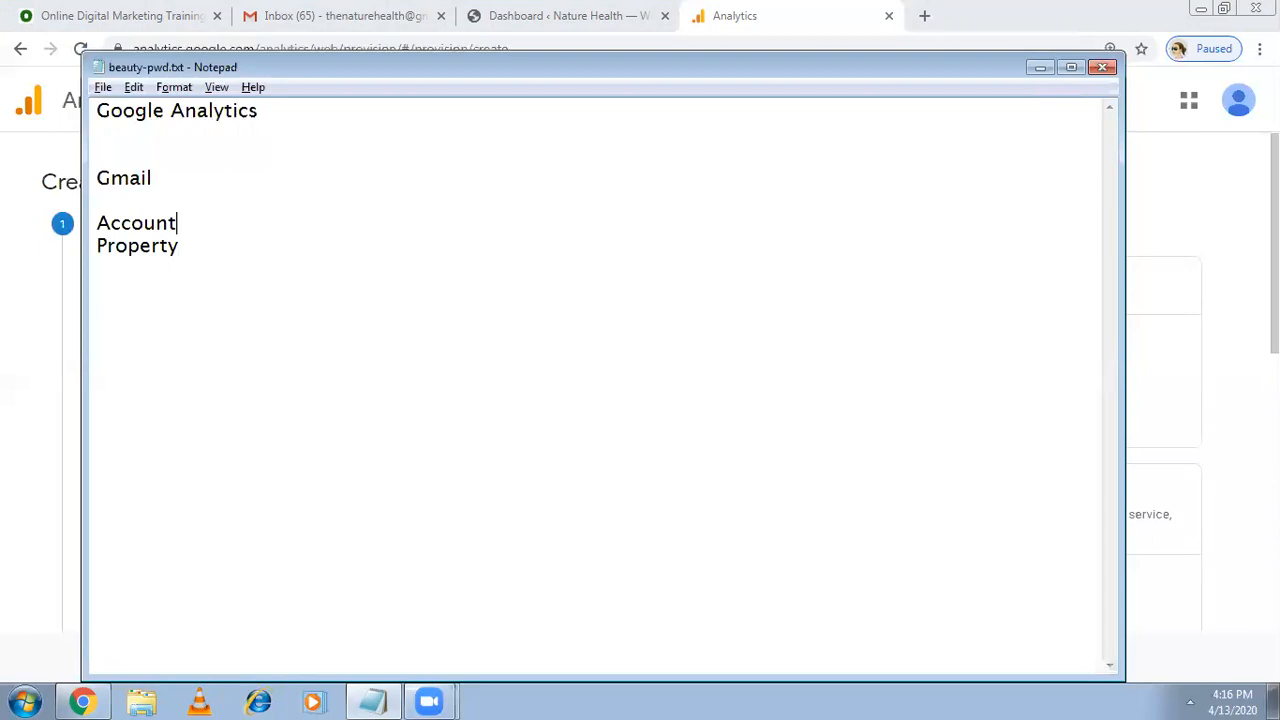
{"action": "type", "text": "..100"}
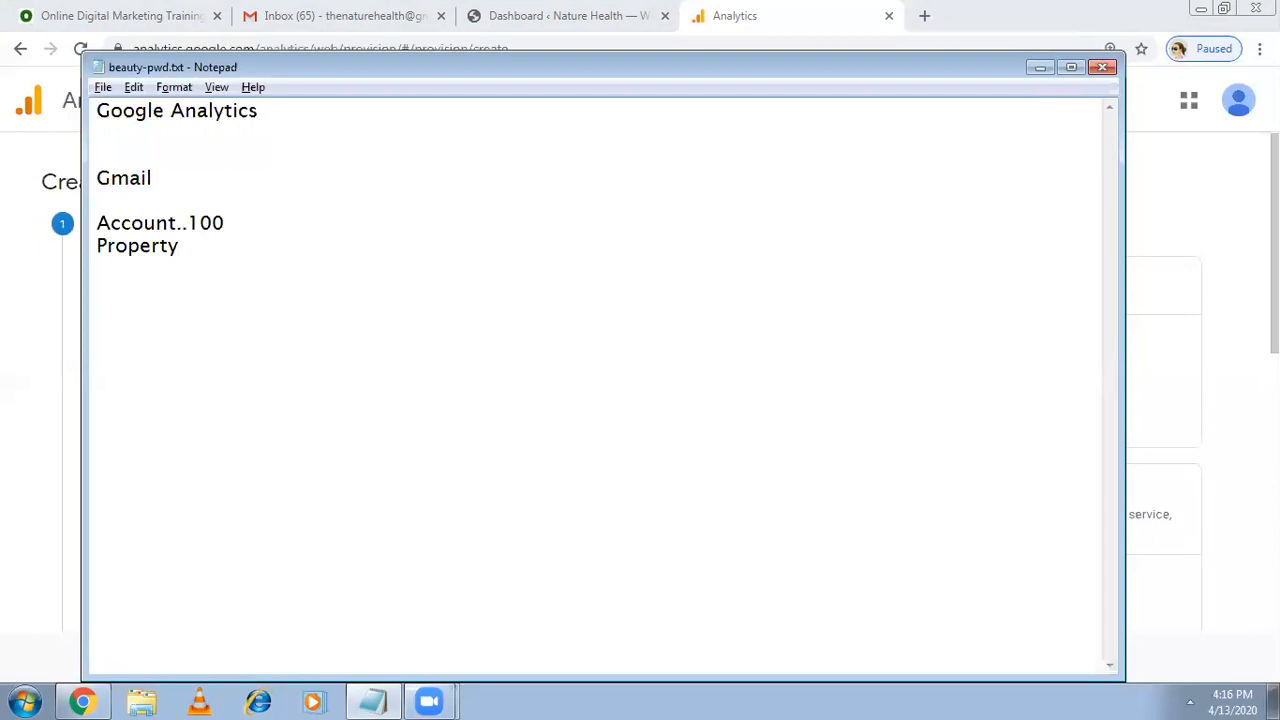
{"action": "left_click", "coordinate": [180, 246]}
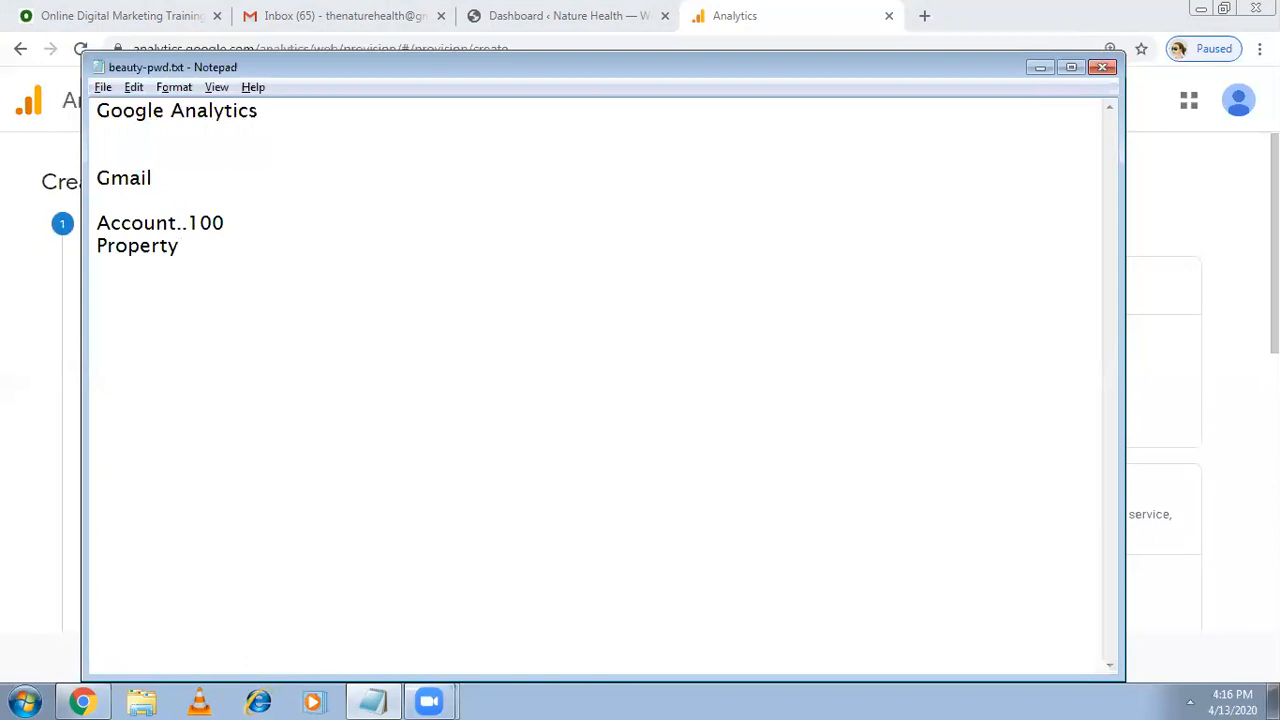
{"action": "type", "text": ".50"}
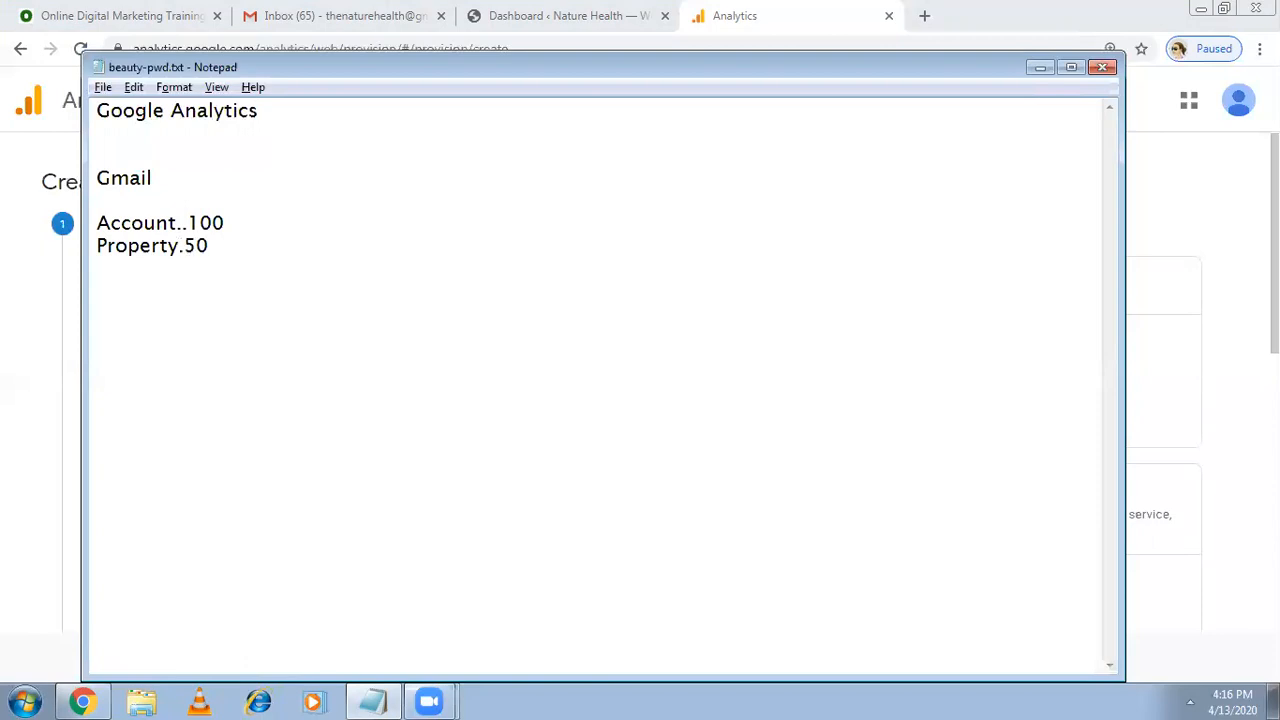
{"action": "left_click", "coordinate": [224, 223]}
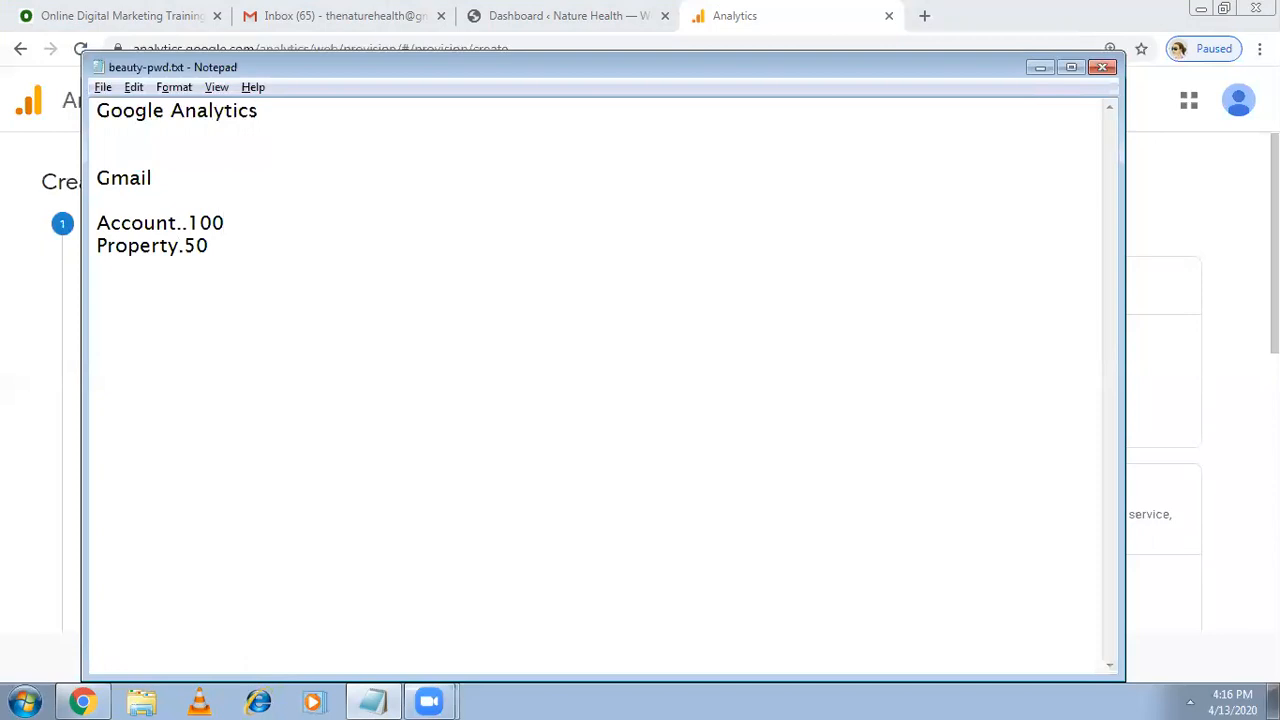
Add yashodha, apollo and Dr. Batra to the Account..100 line.
{"action": "left_click", "coordinate": [233, 223]}
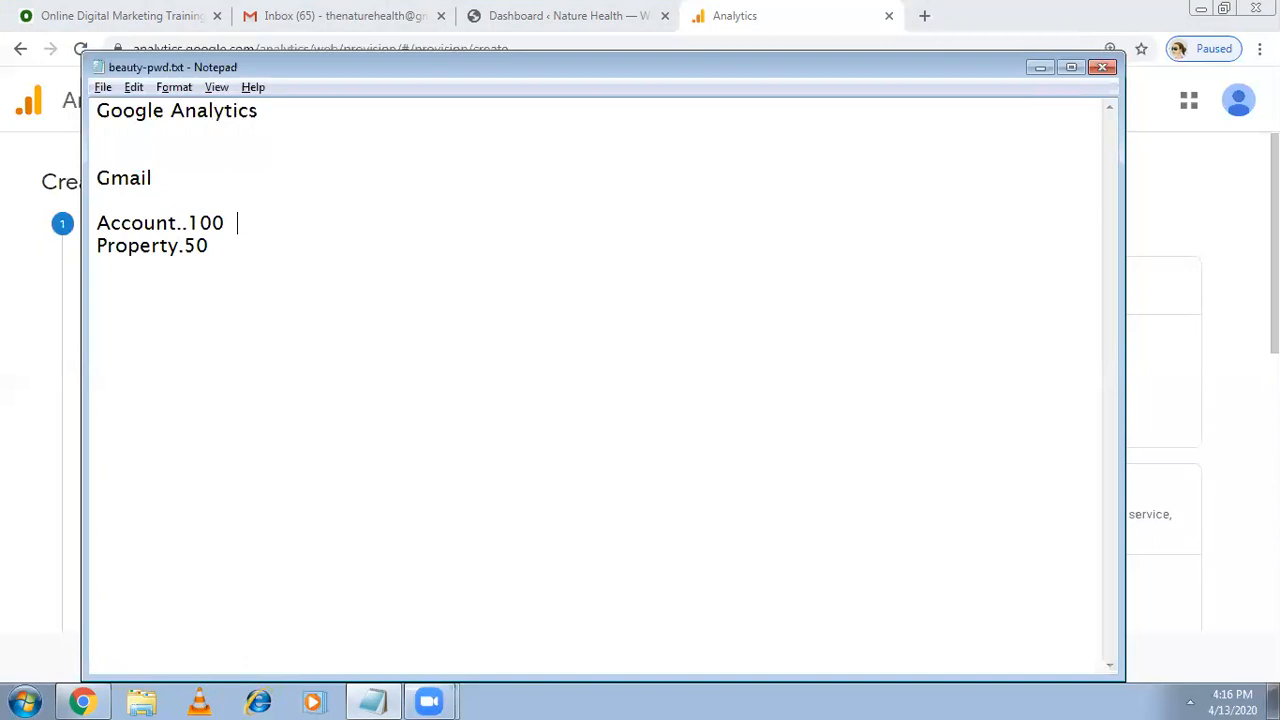
{"action": "type", "text": "yashodha"}
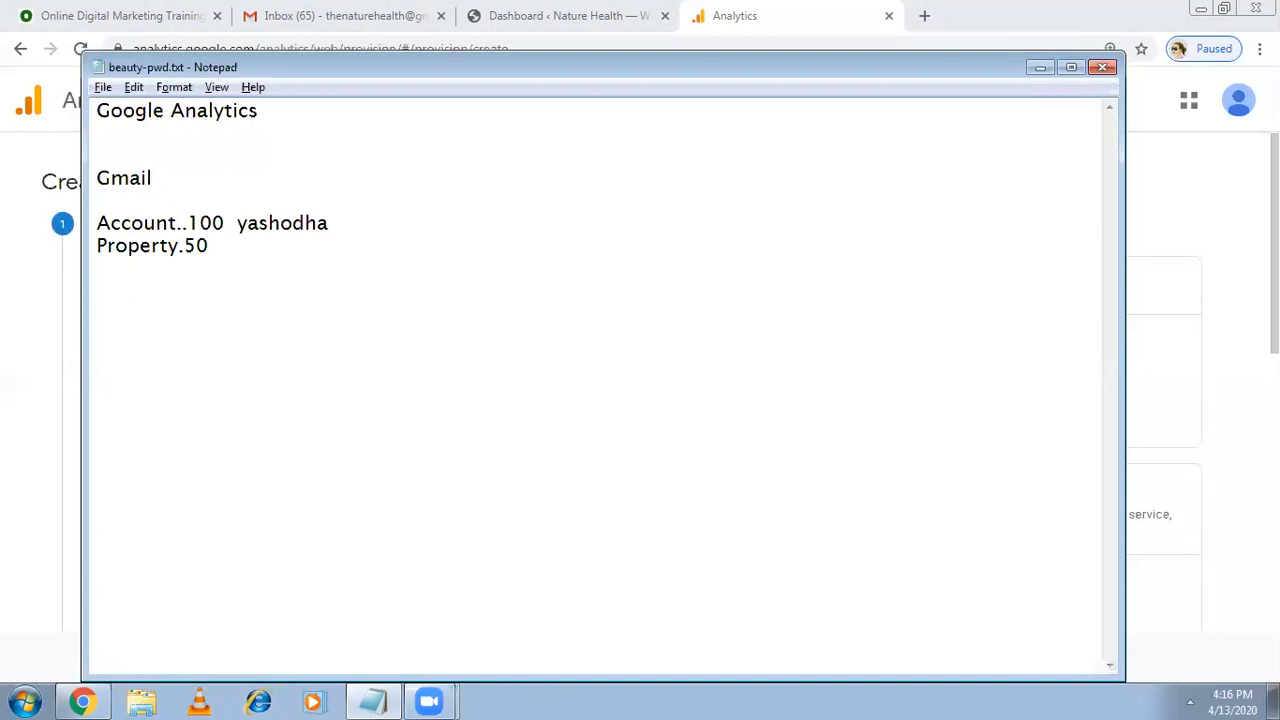
{"action": "type", "text": "appollo"}
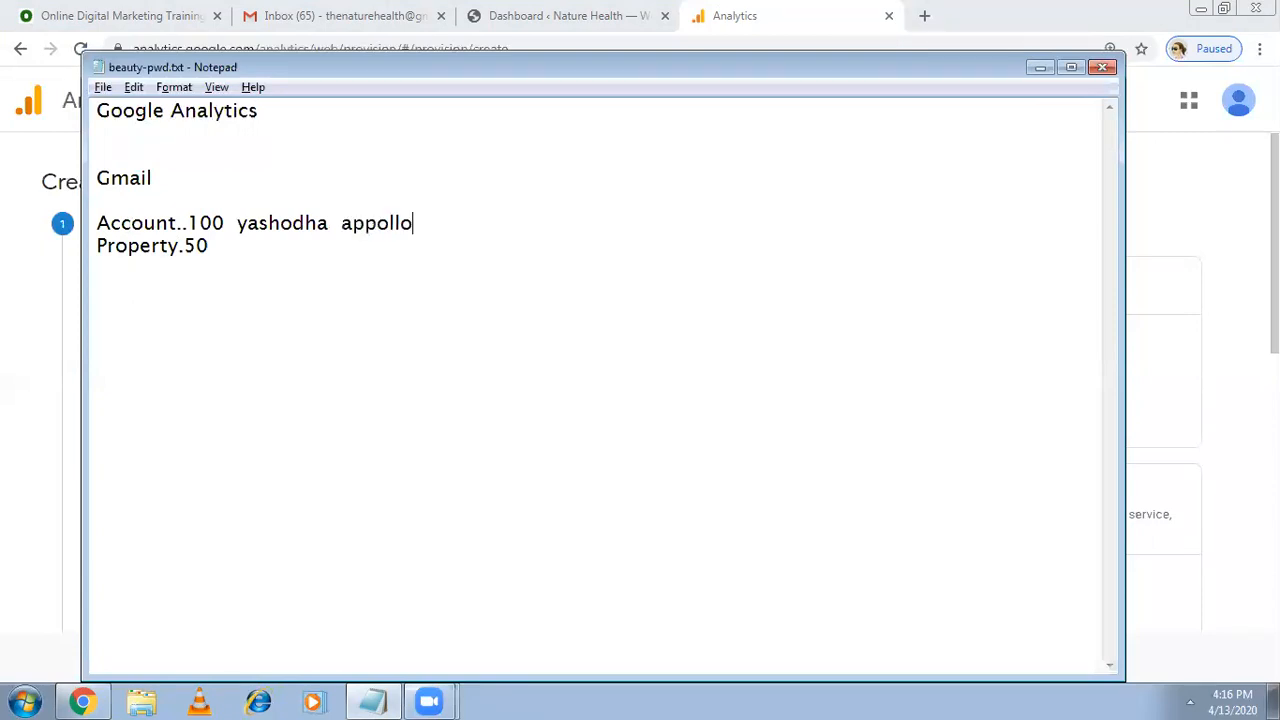
{"action": "key", "text": "Backspace"}
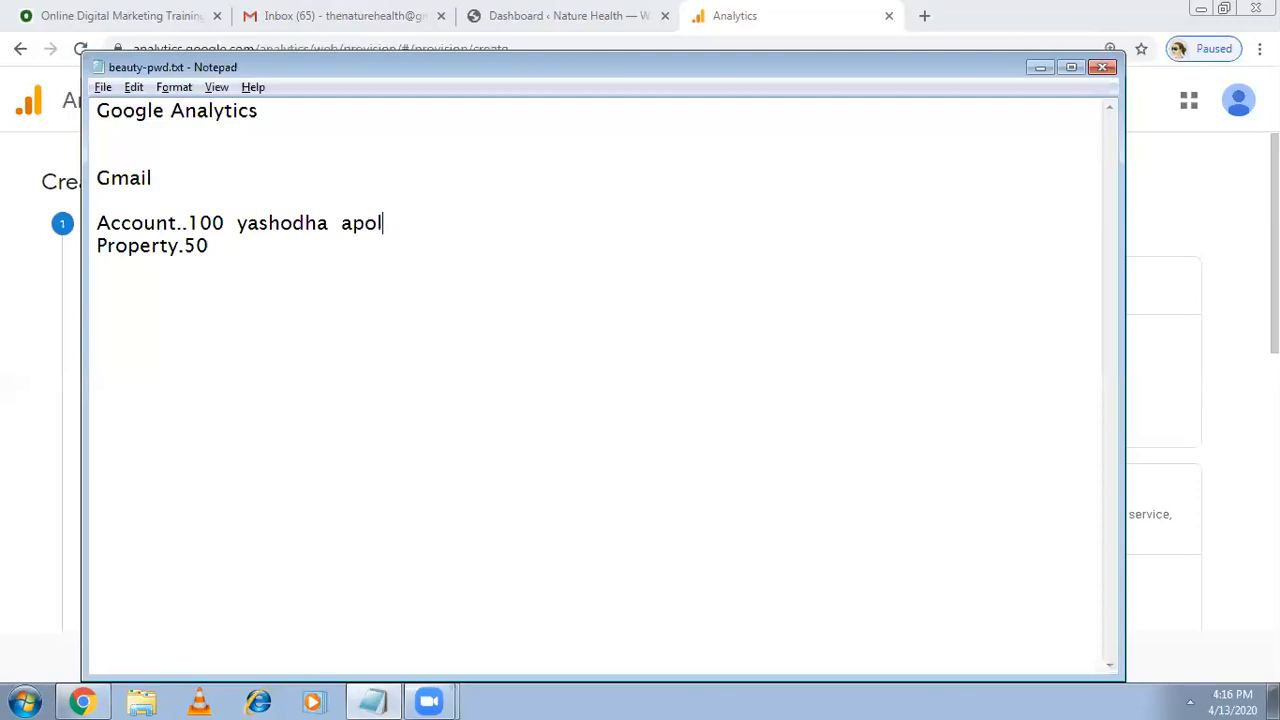
{"action": "type", "text": "lo"}
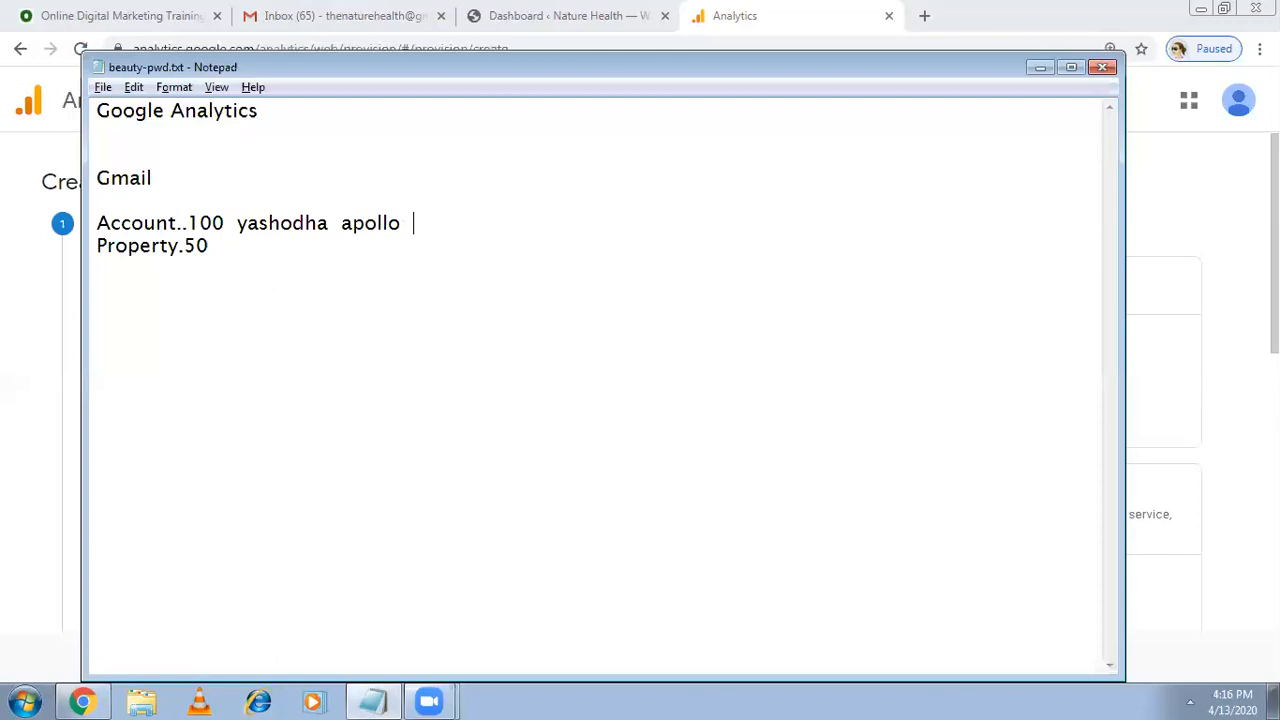
{"action": "mouse_move", "coordinate": [152, 110]}
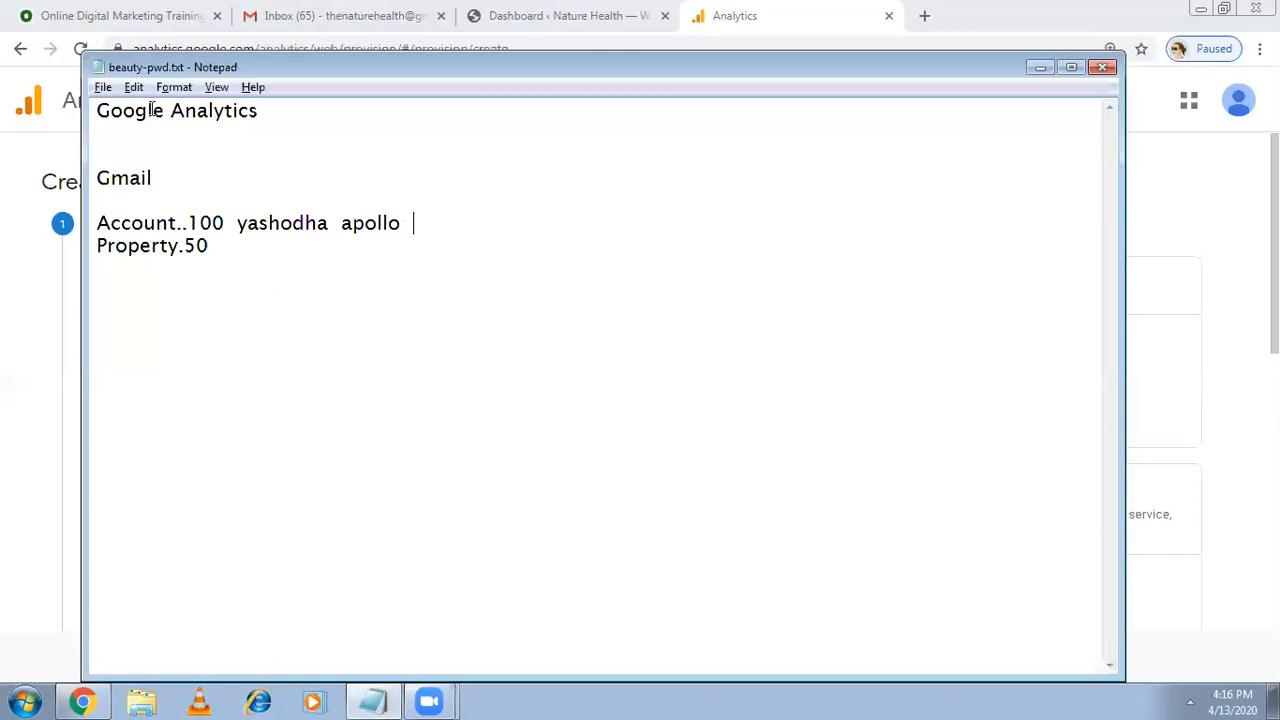
{"action": "type", "text": "Dr. Batra"}
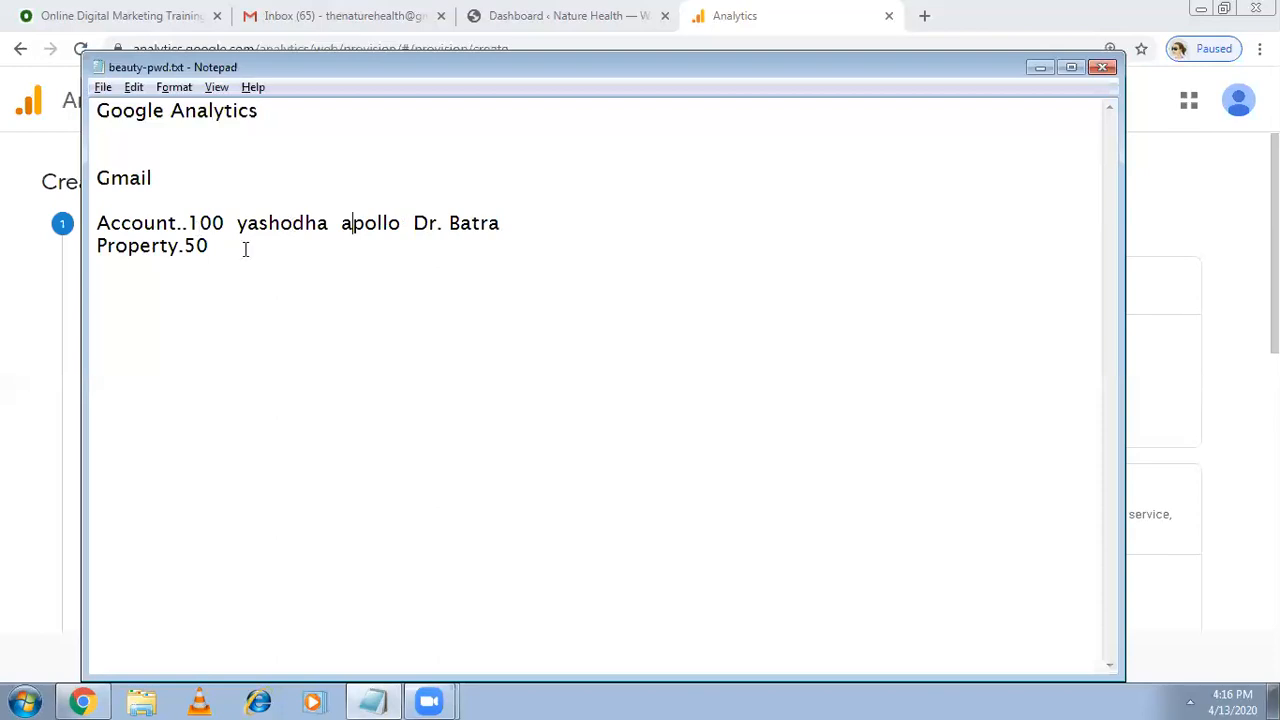
Append ..5000 so the Gmail line reads Gmail..5000.
{"action": "left_click", "coordinate": [210, 246]}
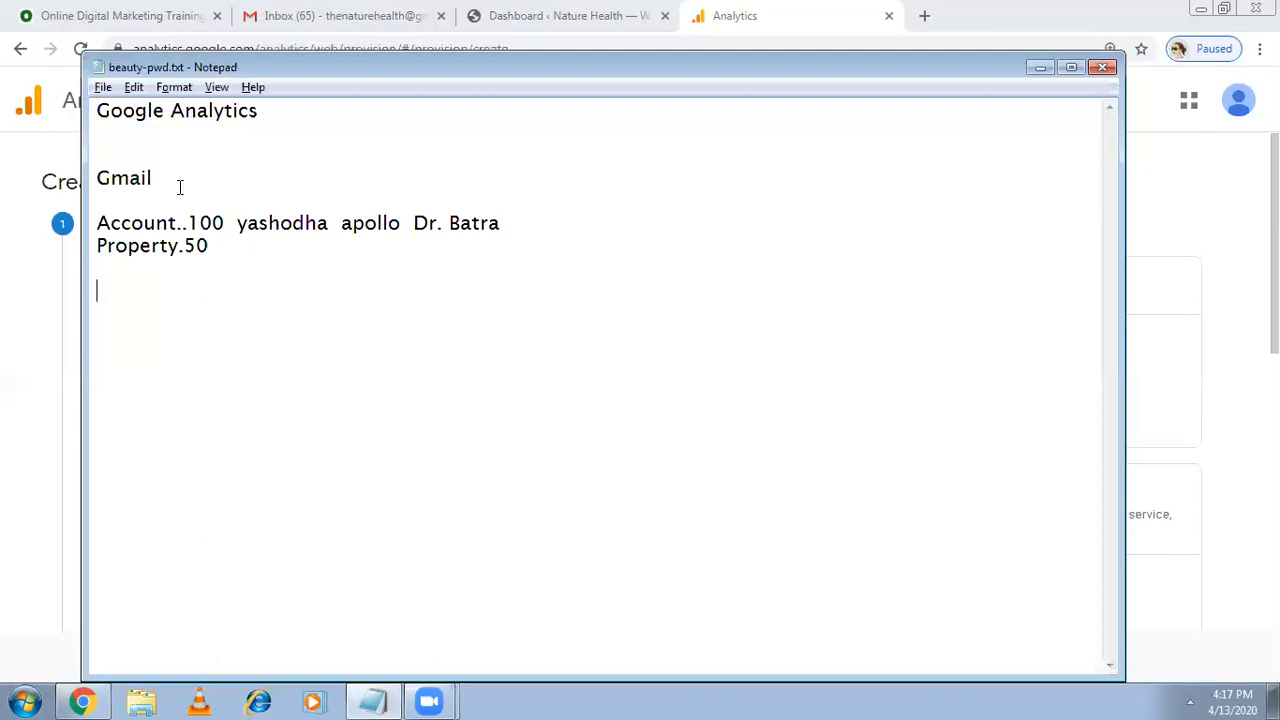
{"action": "type", "text": "..500"}
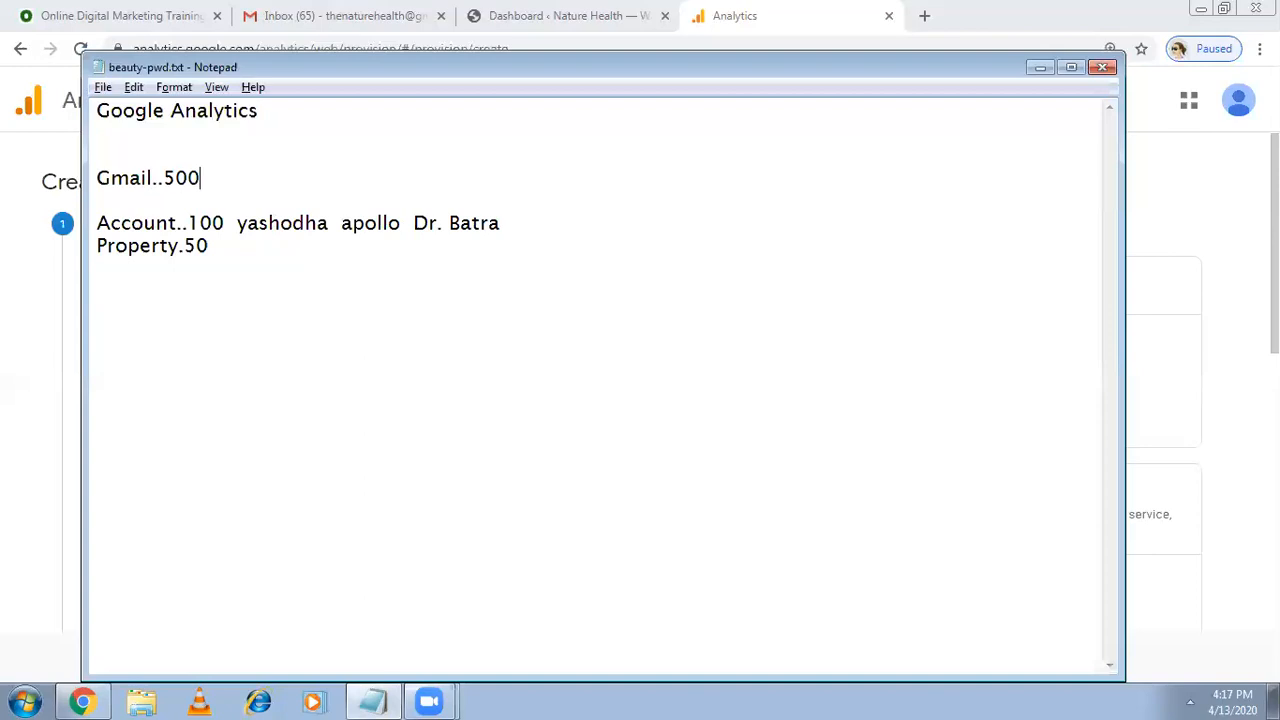
{"action": "type", "text": "0"}
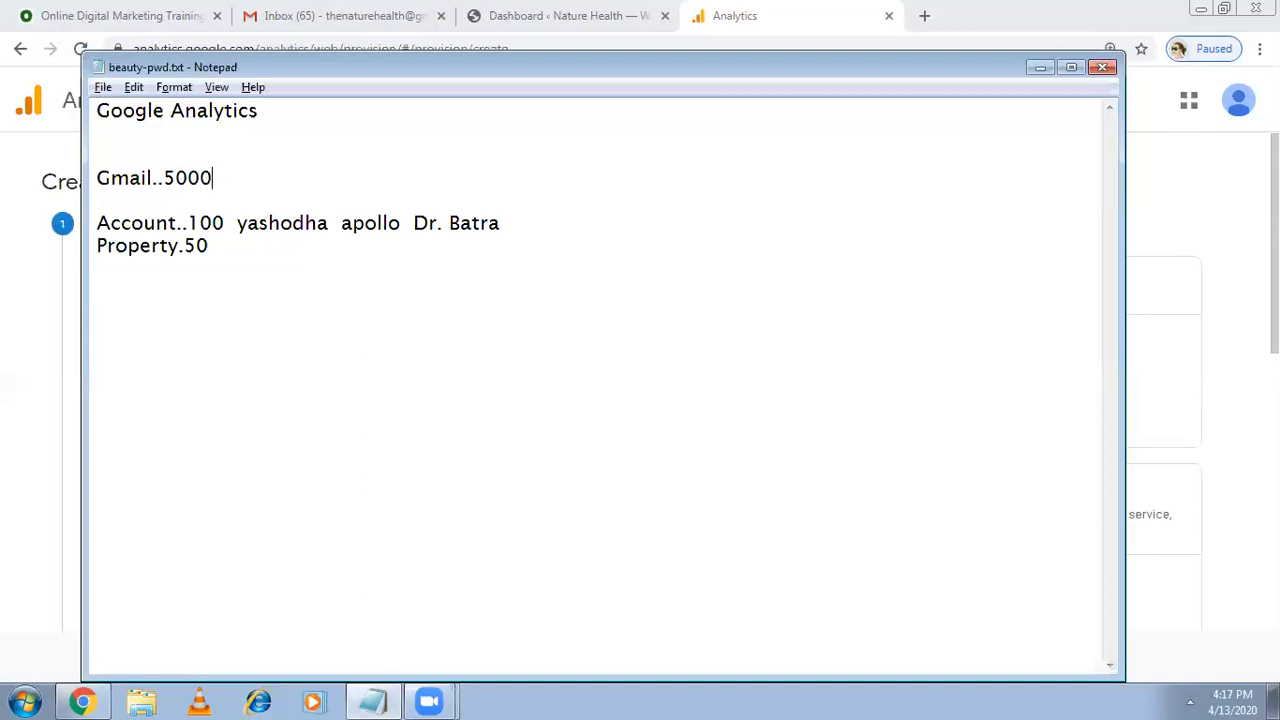
{"action": "mouse_move", "coordinate": [590, 104]}
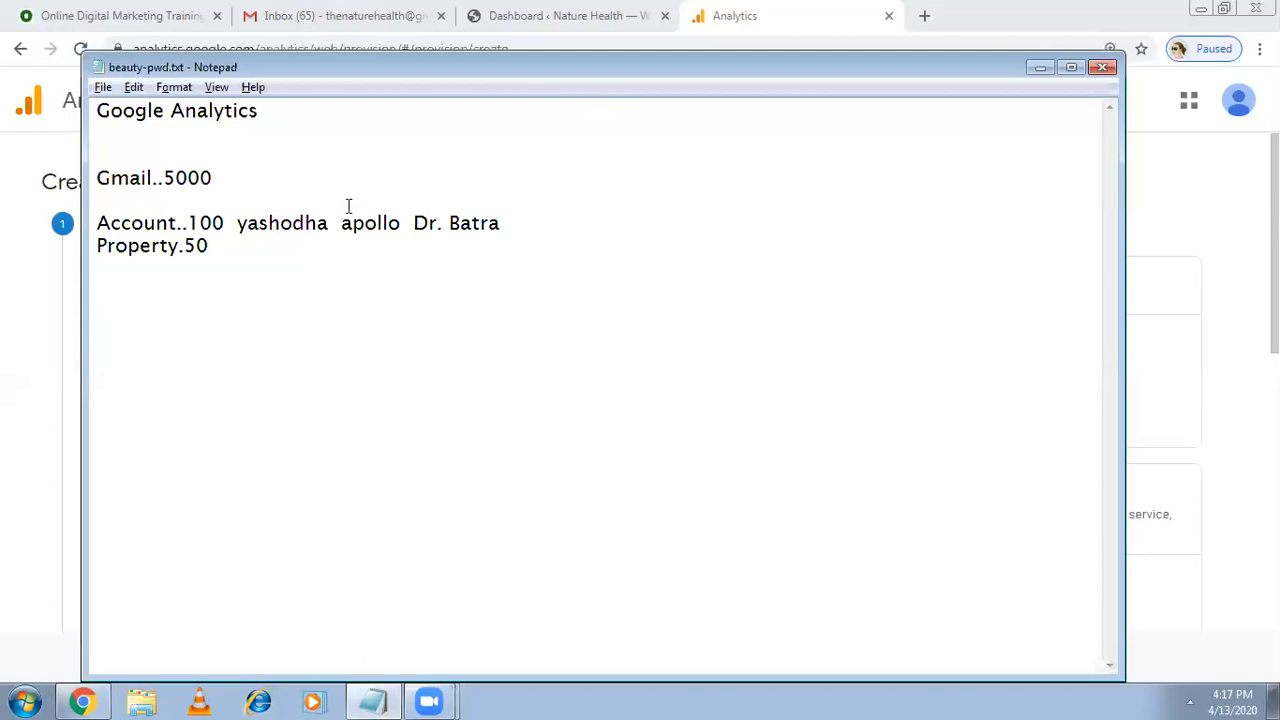
{"action": "mouse_move", "coordinate": [587, 102]}
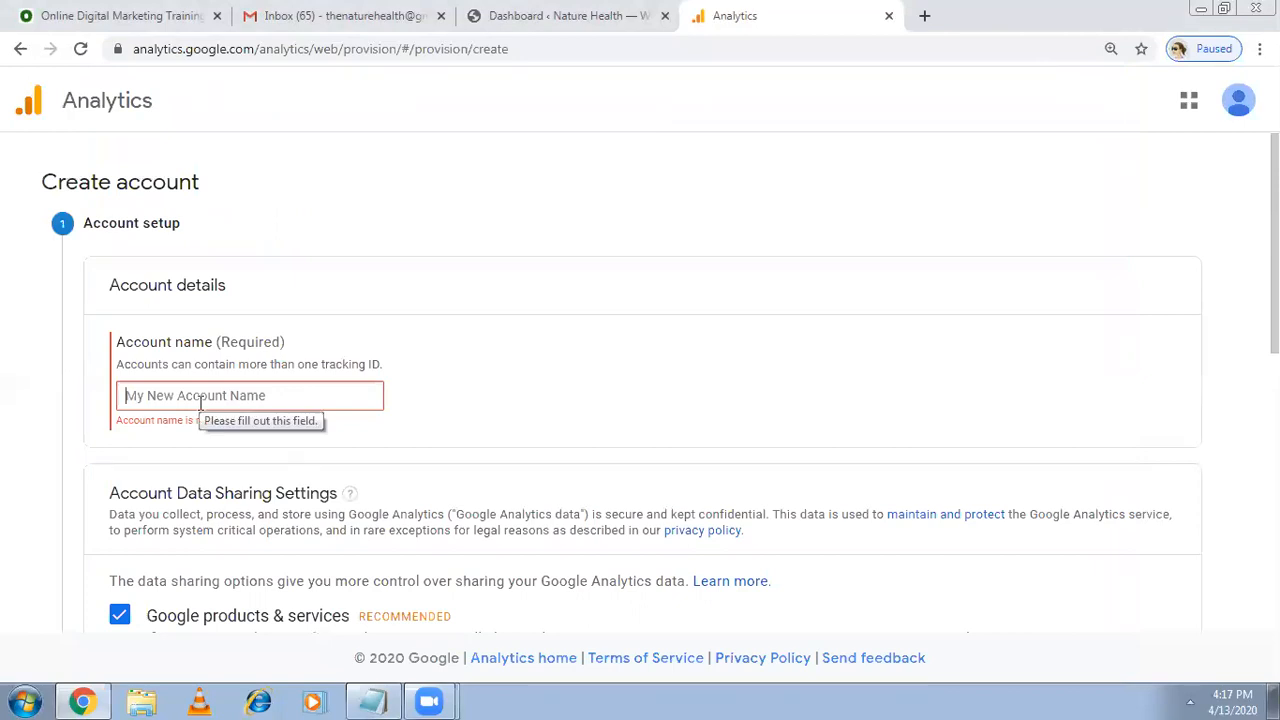
Enter 'The Nature Health' as account name and scroll through the data sharing checkboxes.
{"action": "type", "text": "The"}
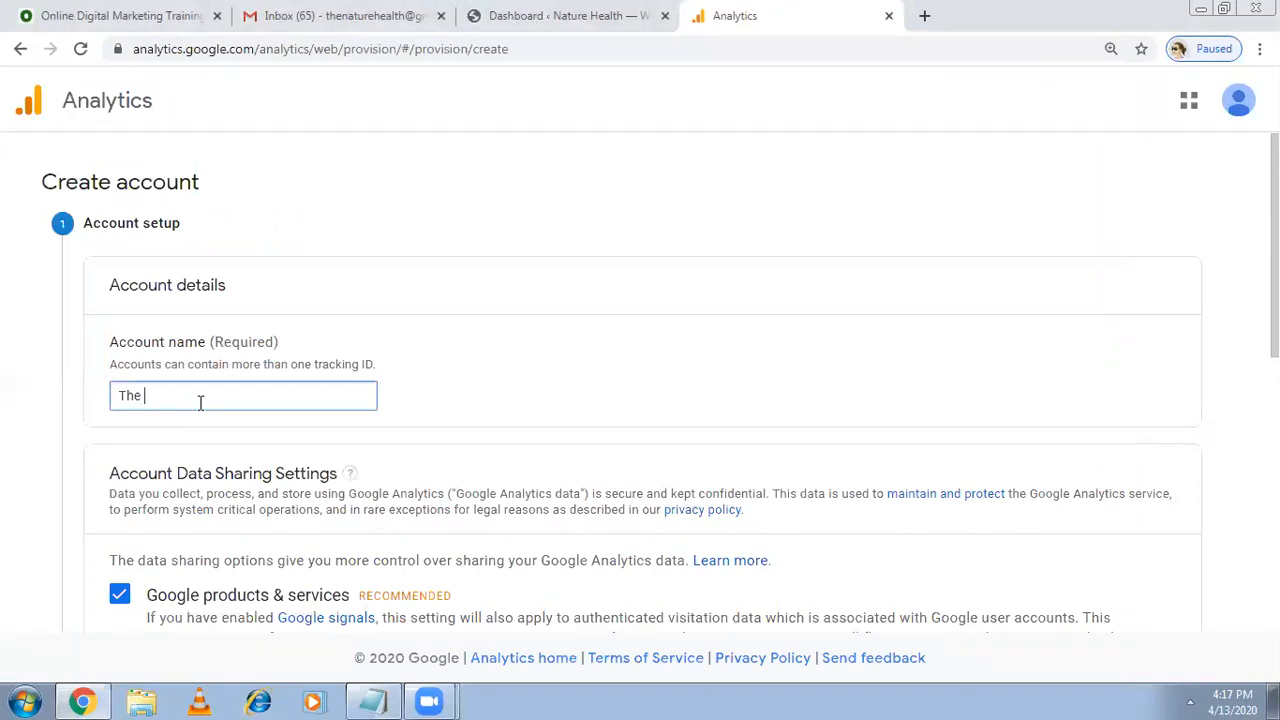
{"action": "type", "text": "Nature Health"}
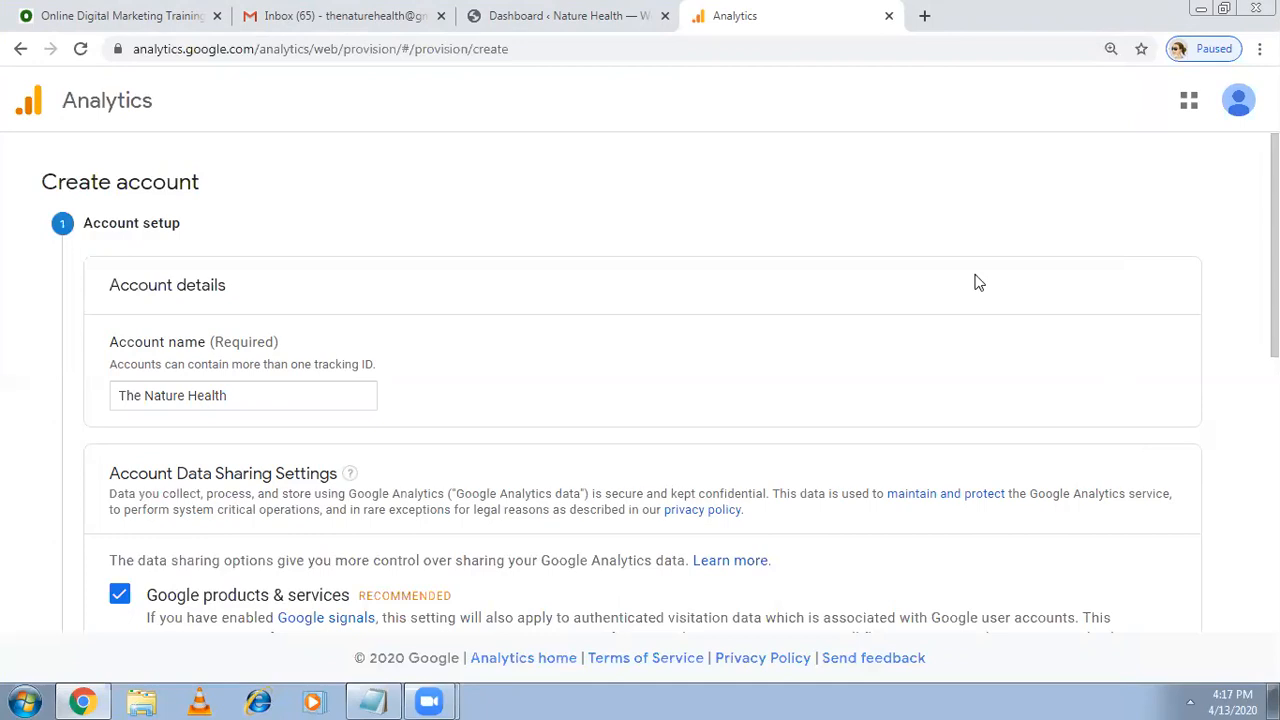
{"action": "scroll", "scroll_direction": "down", "scroll_amount": 3}
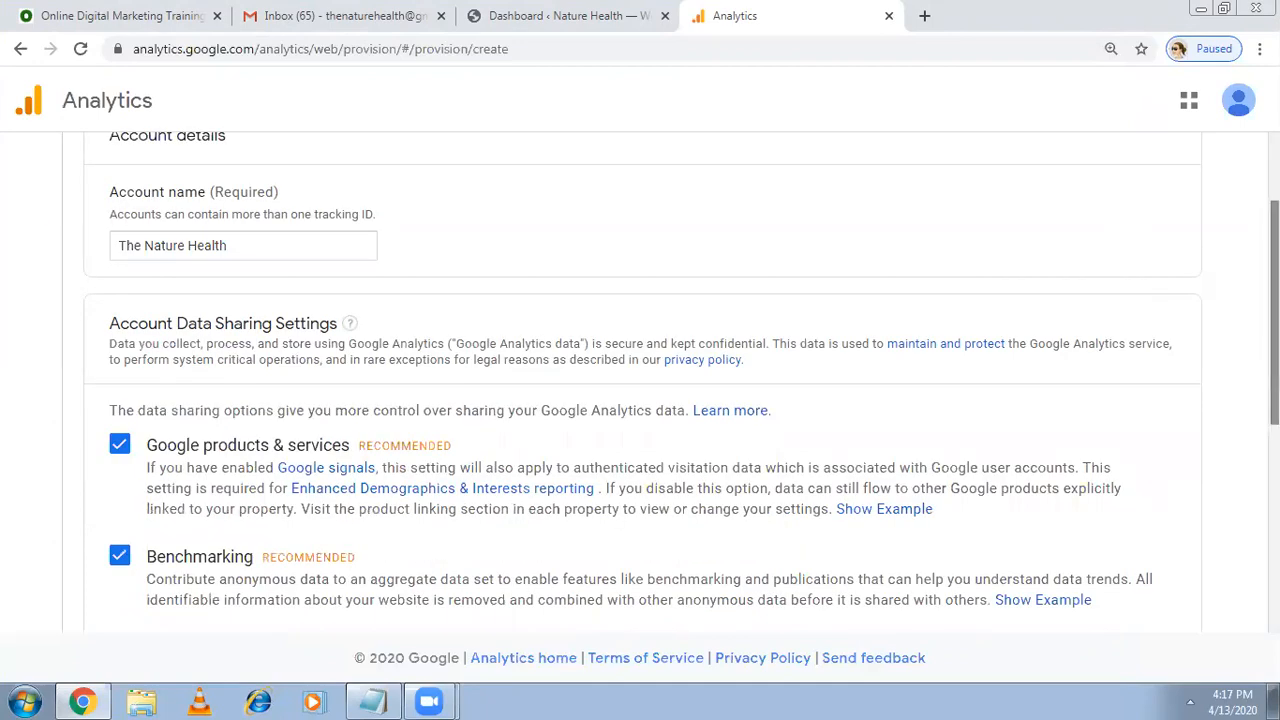
{"action": "scroll", "scroll_direction": "down", "scroll_amount": 3}
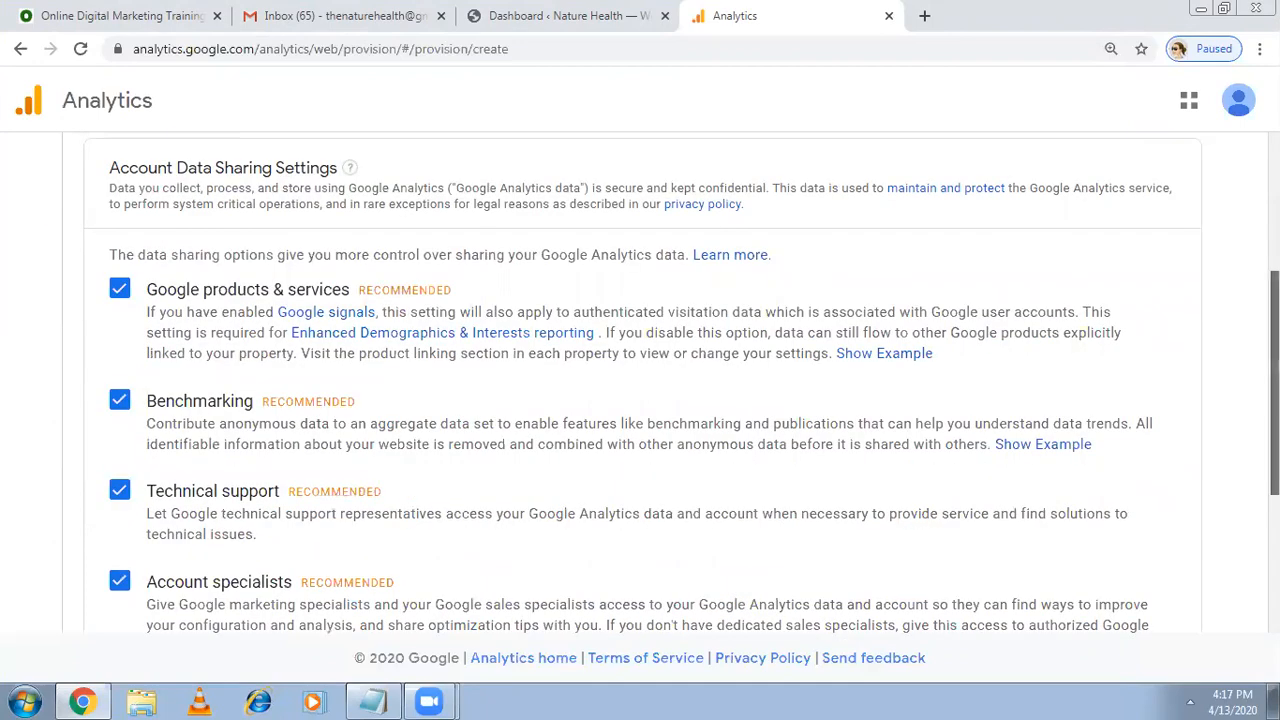
{"action": "scroll", "scroll_direction": "down", "scroll_amount": 3}
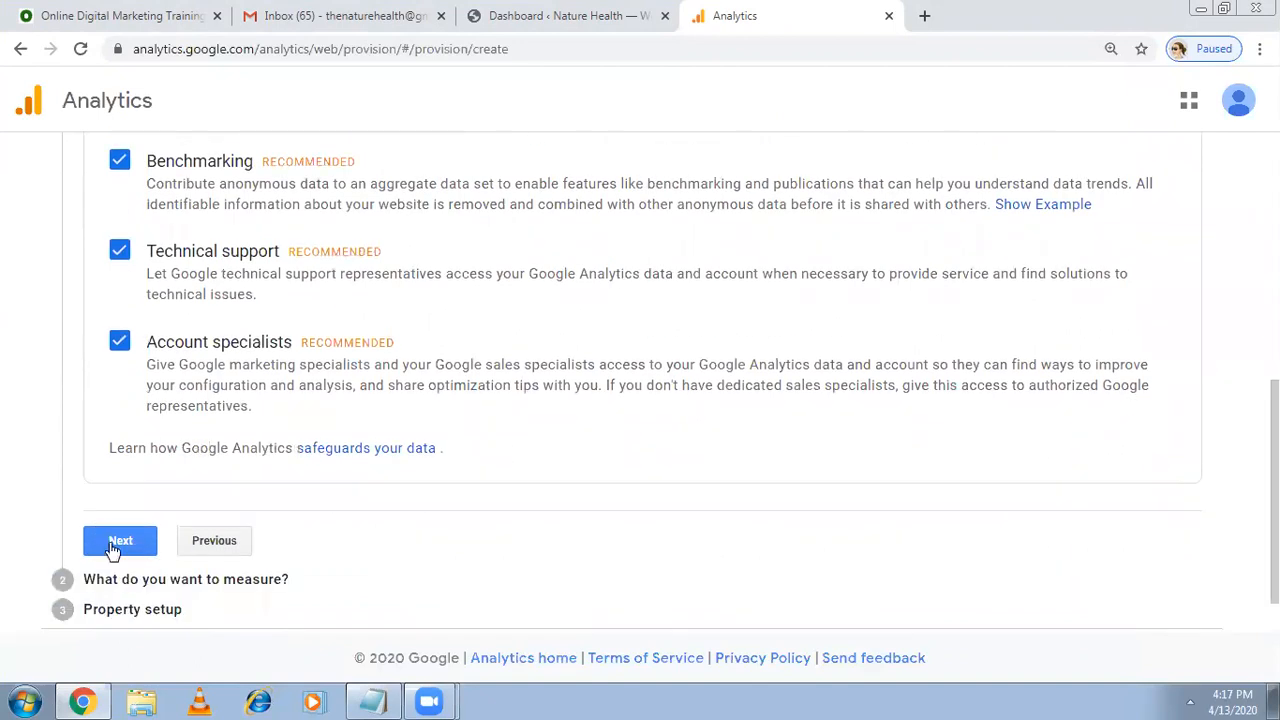
Continue past account setup, keep Web as the measurement type, and reach property setup.
{"action": "left_click", "coordinate": [120, 540]}
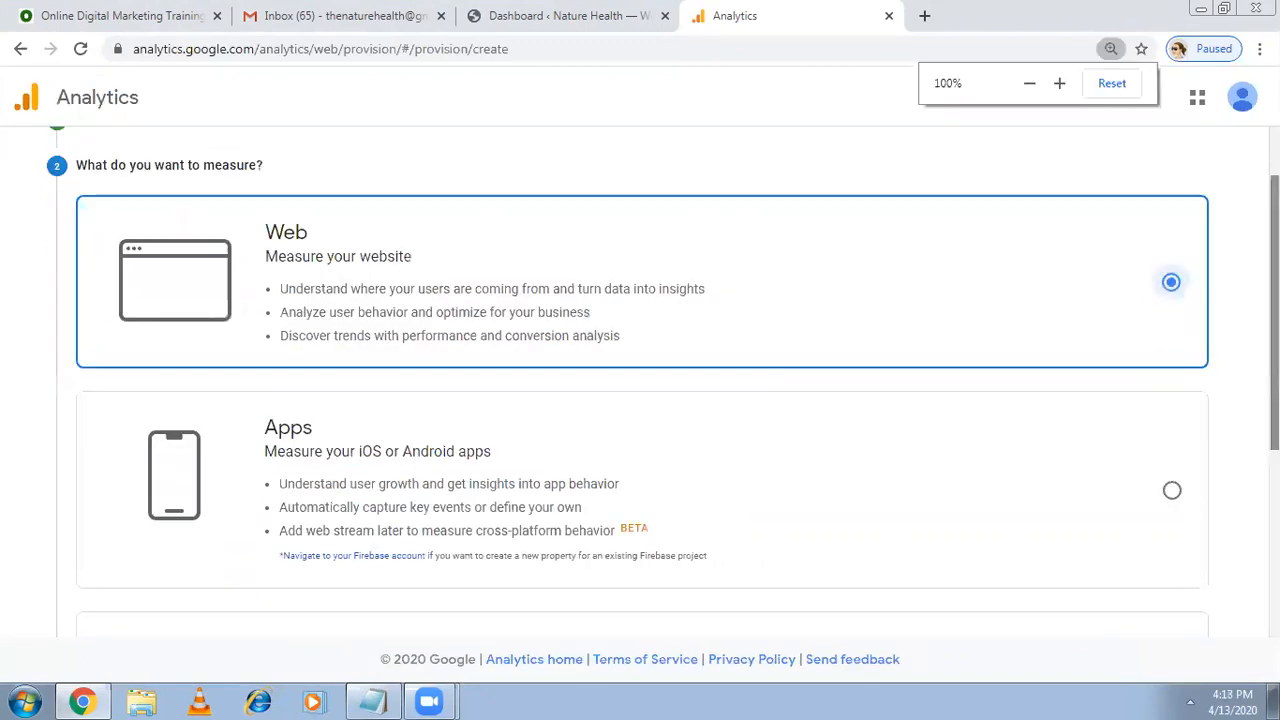
{"action": "scroll", "scroll_direction": "down", "scroll_amount": 3}
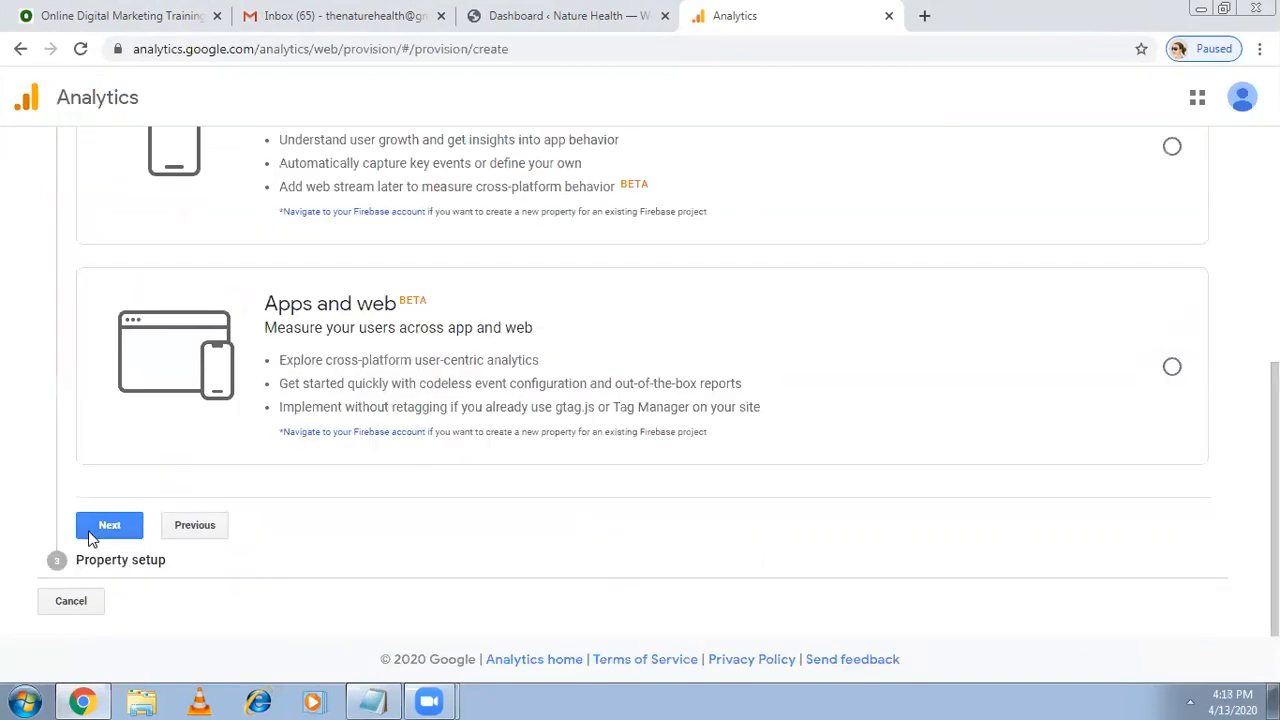
{"action": "left_click", "coordinate": [109, 525]}
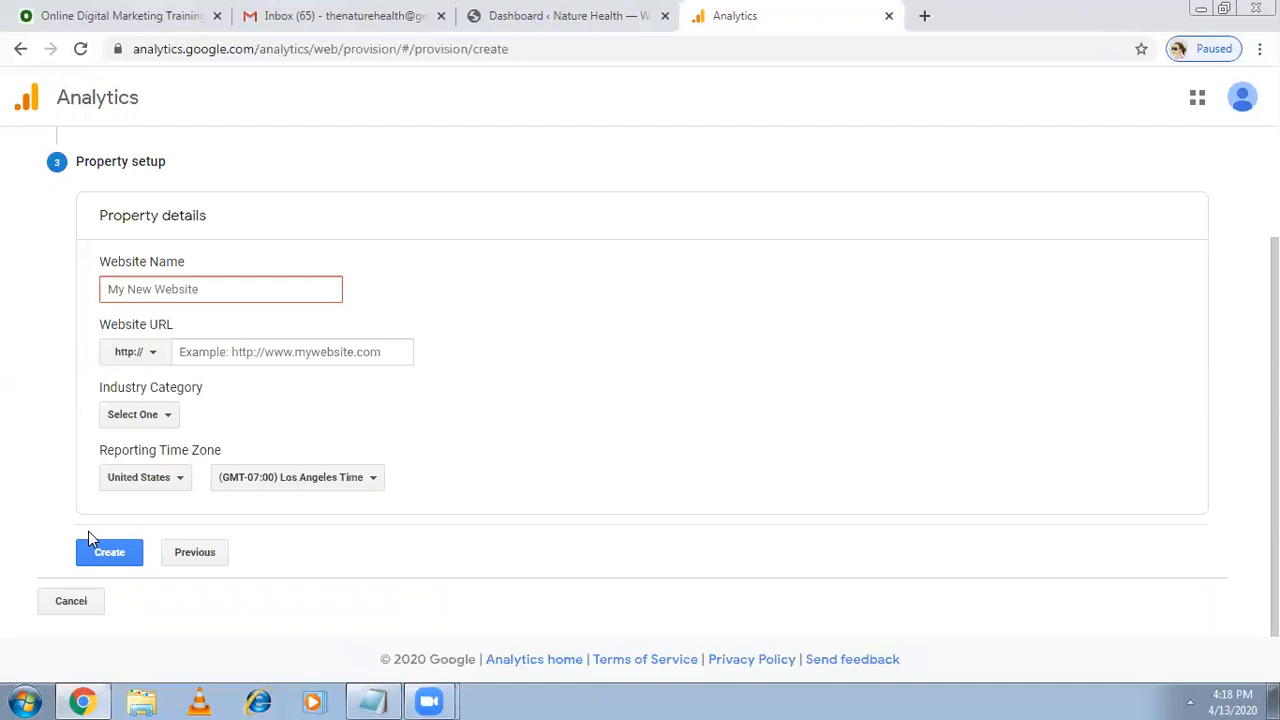
Enter website name 'The Nature Health' and URL thenaturehealth.in.
{"action": "left_click", "coordinate": [220, 289]}
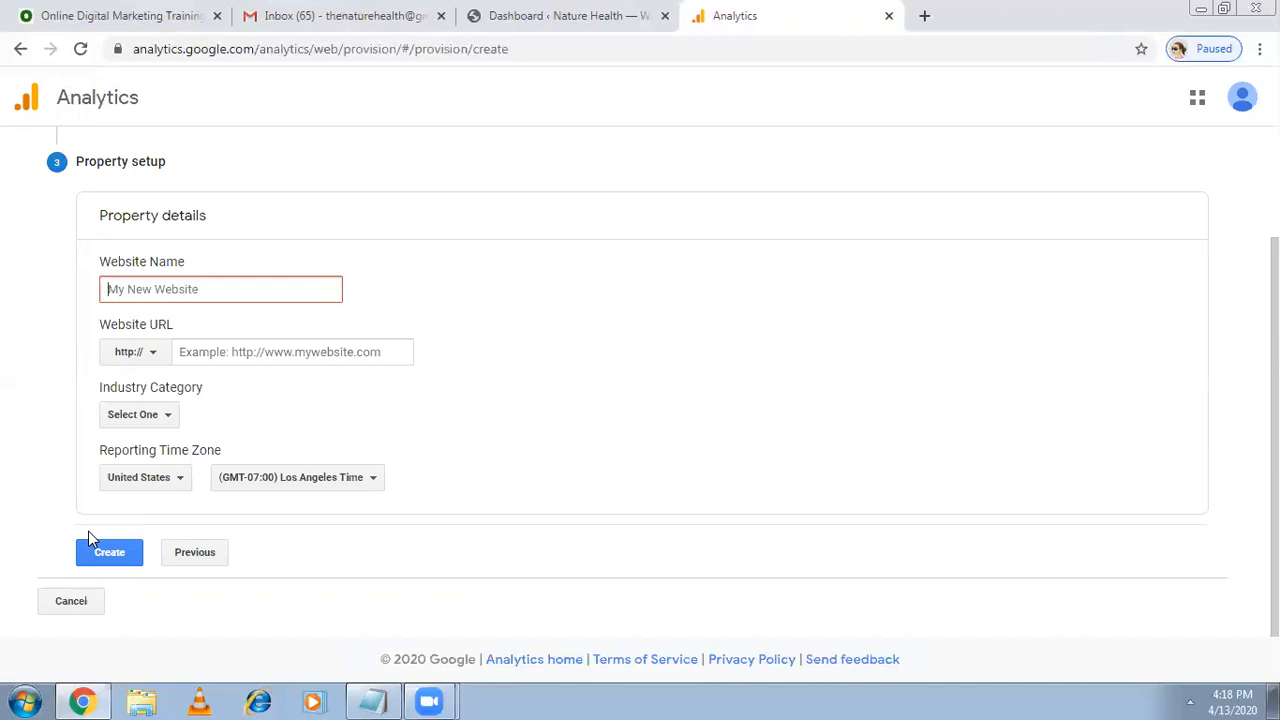
{"action": "type", "text": "The Nature"}
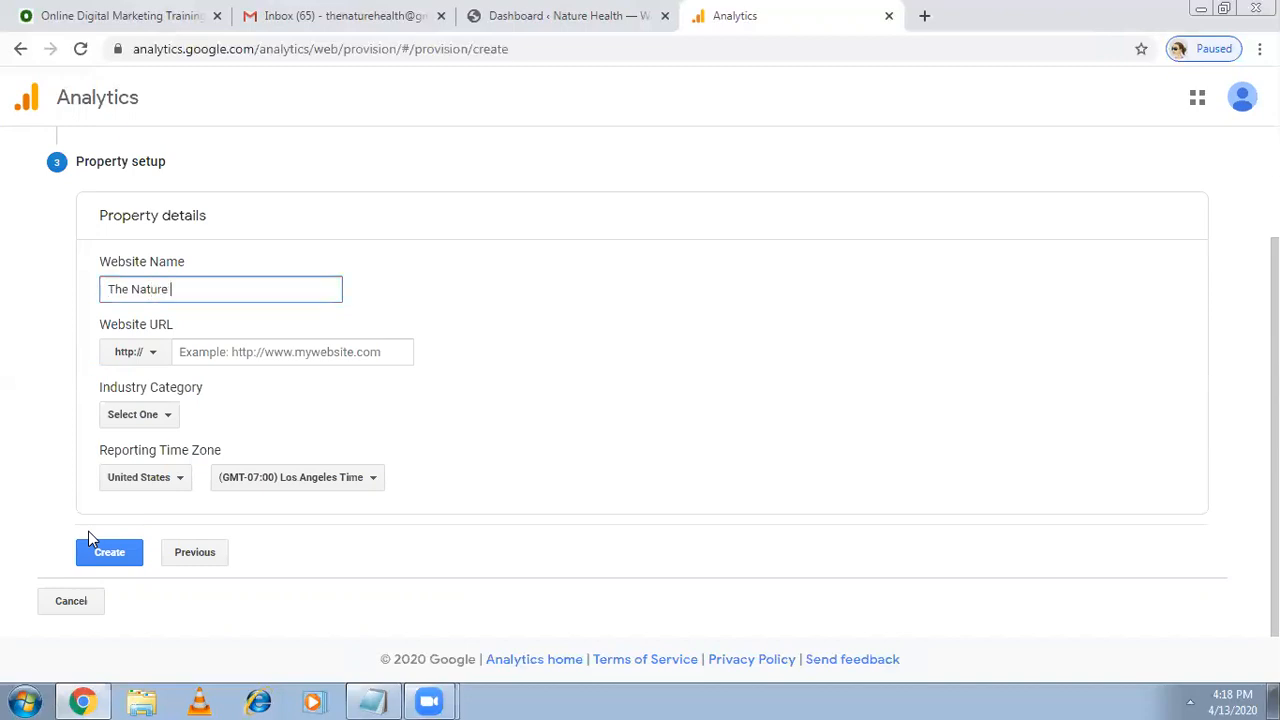
{"action": "type", "text": "Health"}
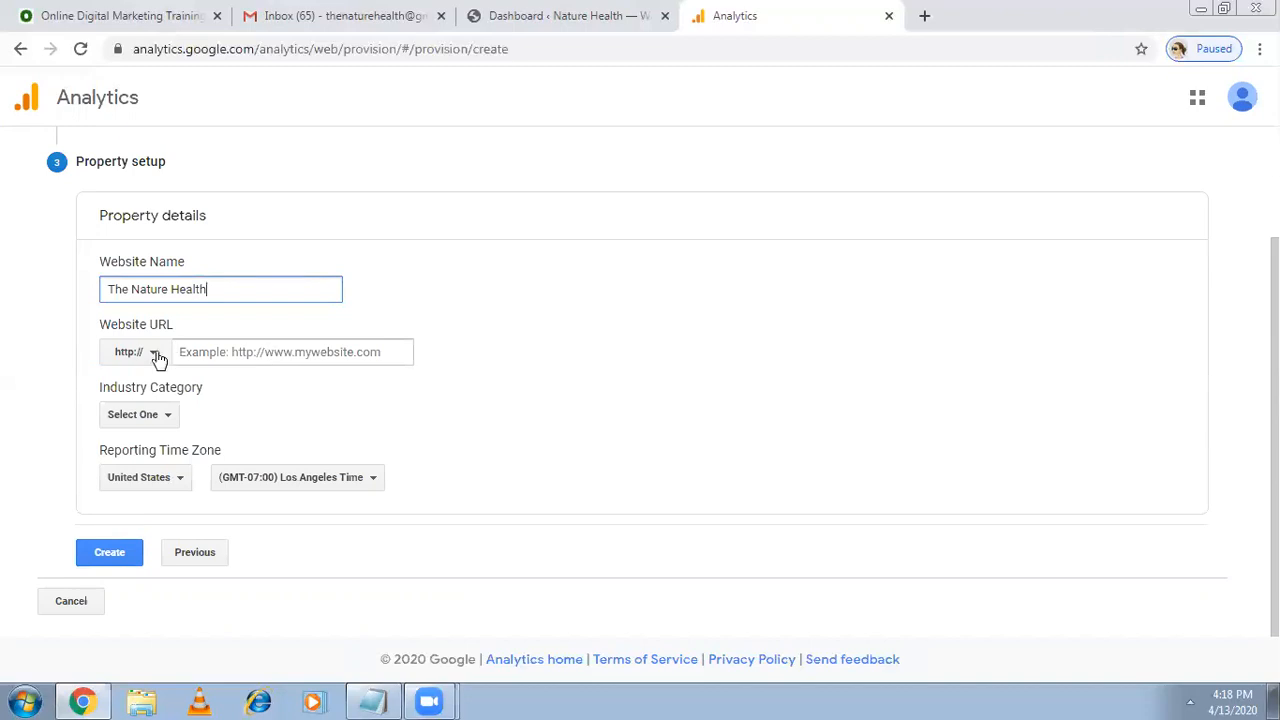
{"action": "left_click", "coordinate": [137, 351]}
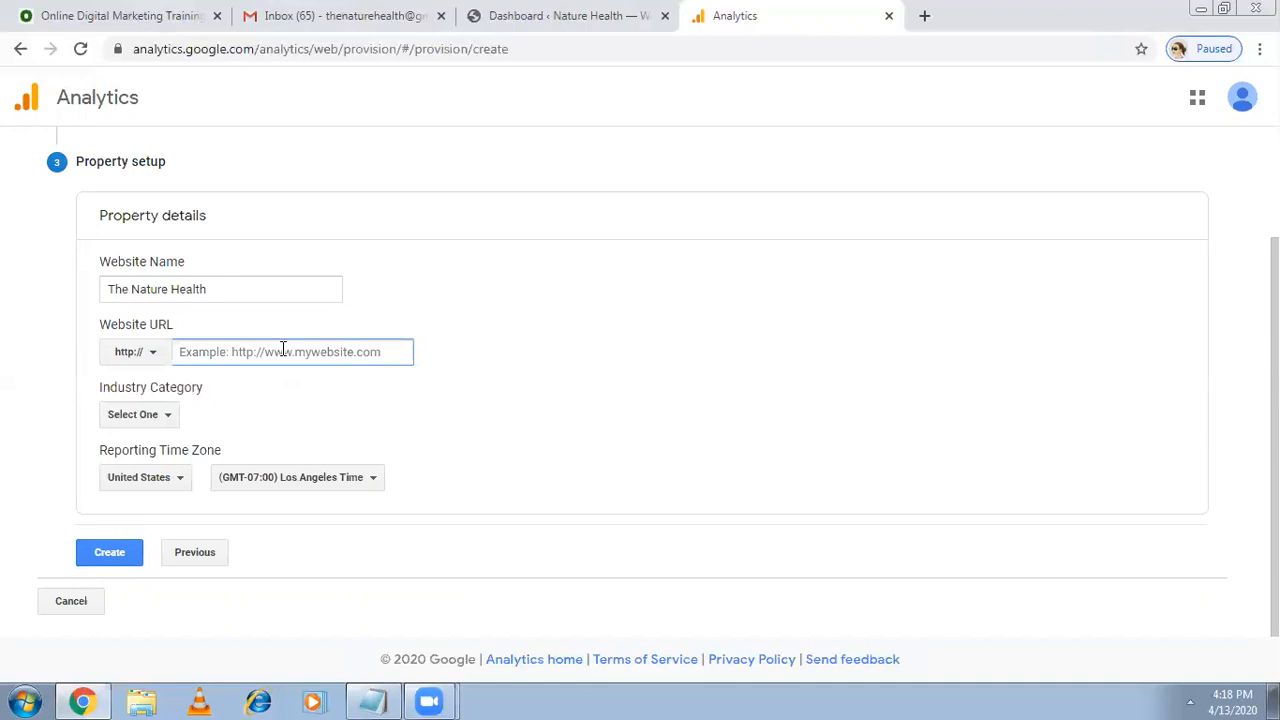
{"action": "type", "text": "thenaturehealth."}
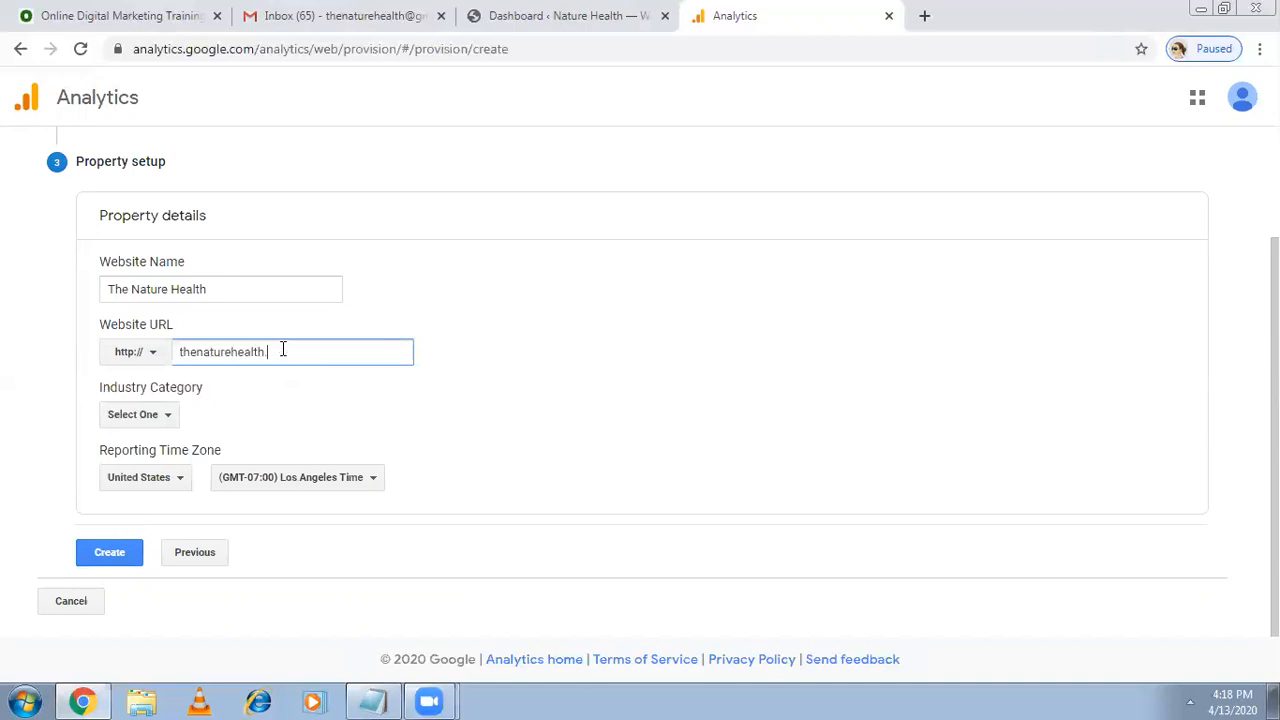
{"action": "type", "text": "in"}
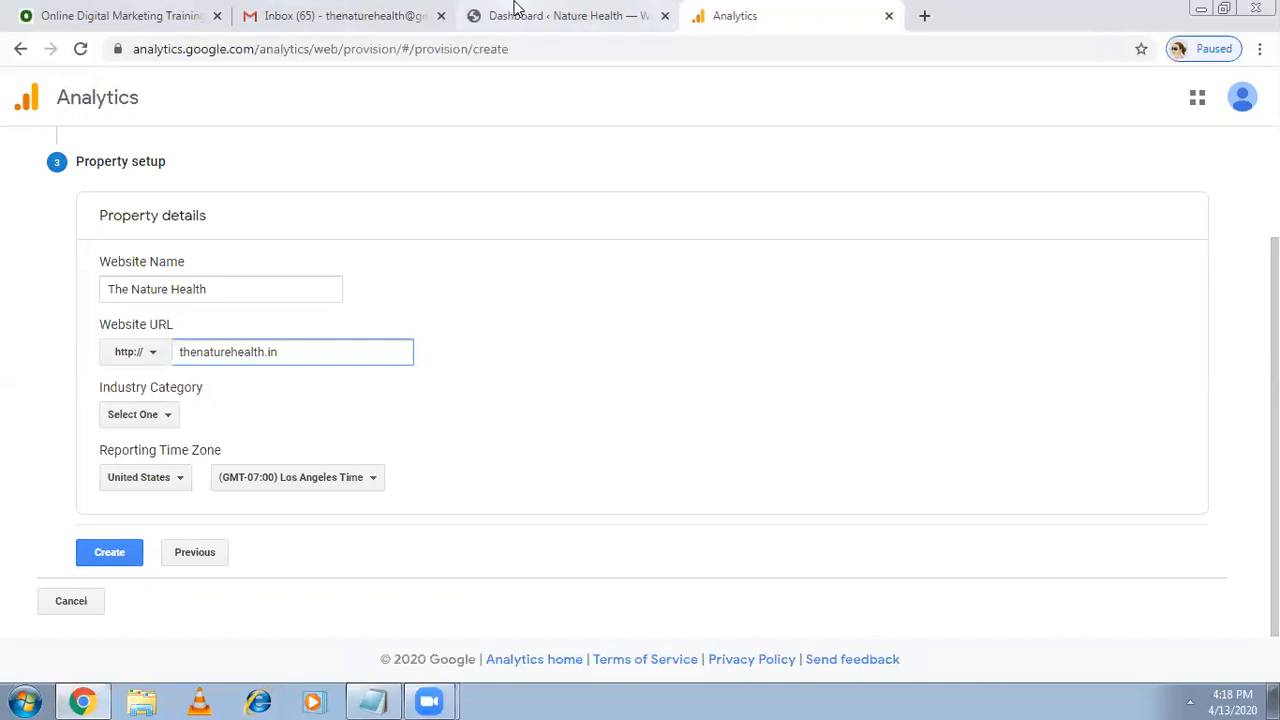
{"action": "left_click", "coordinate": [565, 15]}
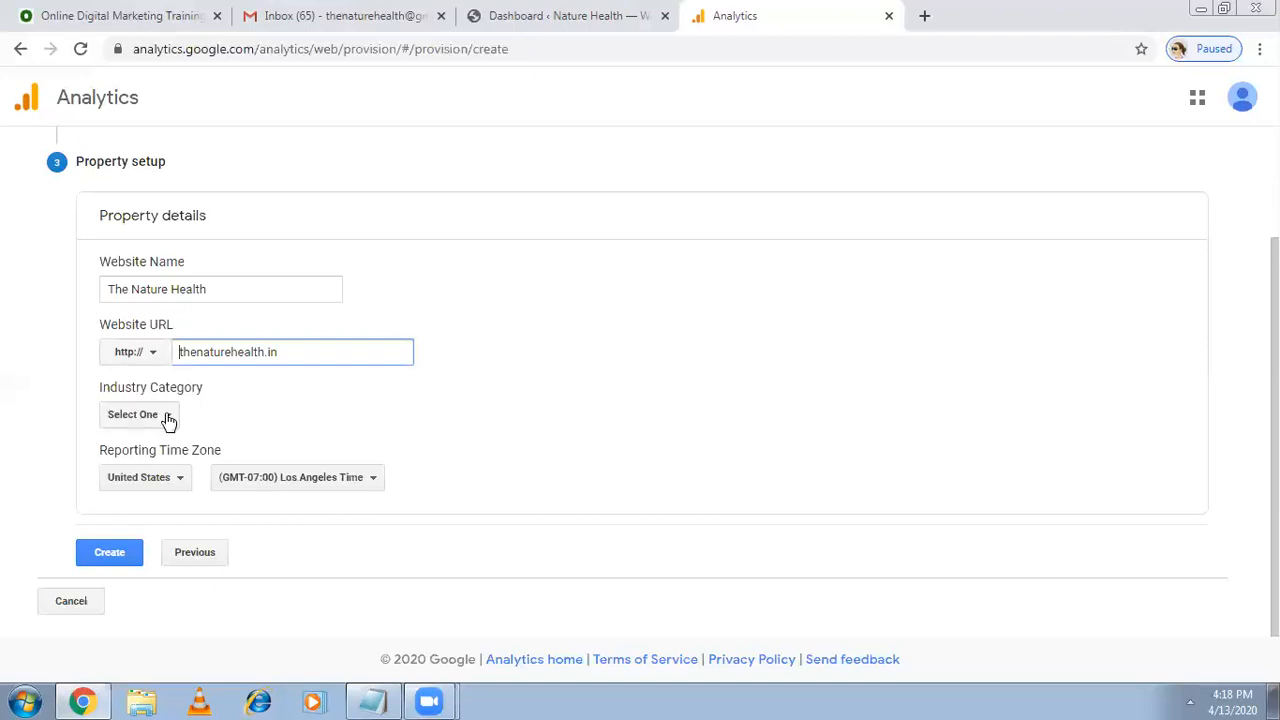
Set industry category to Shopping and reporting time zone country to India.
{"action": "left_click", "coordinate": [139, 414]}
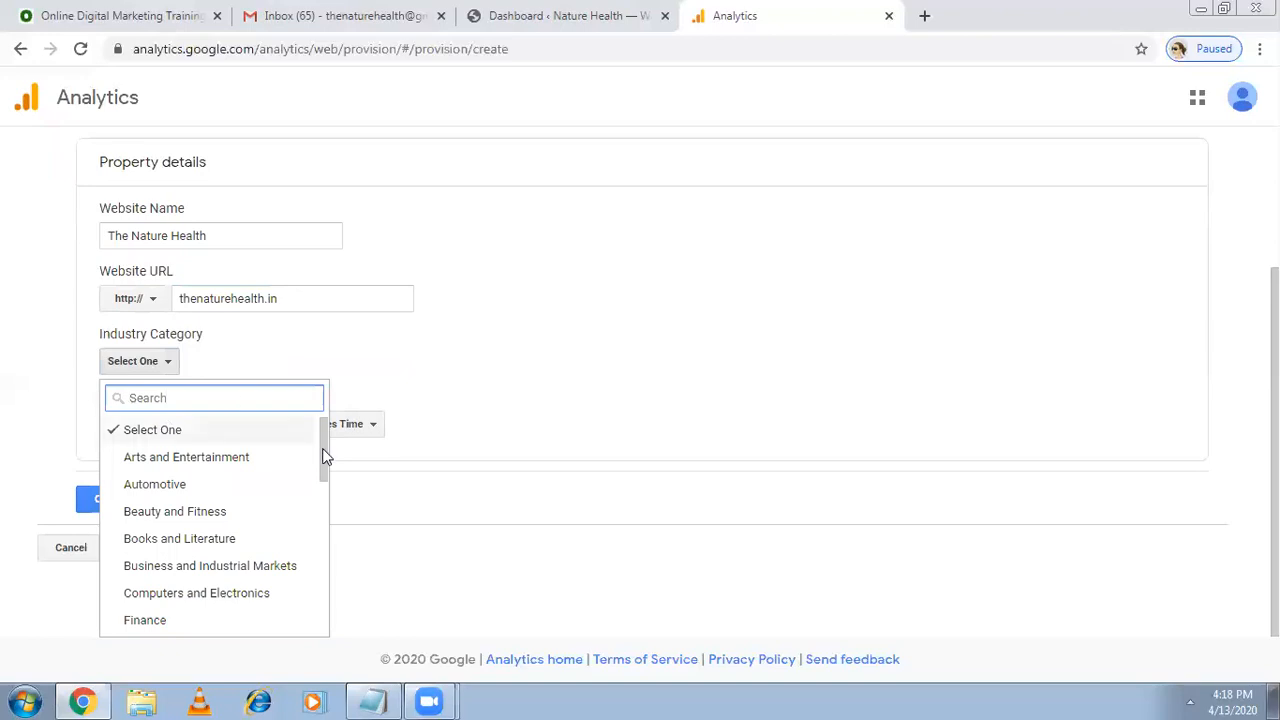
{"action": "scroll", "scroll_direction": "down", "scroll_amount": 3}
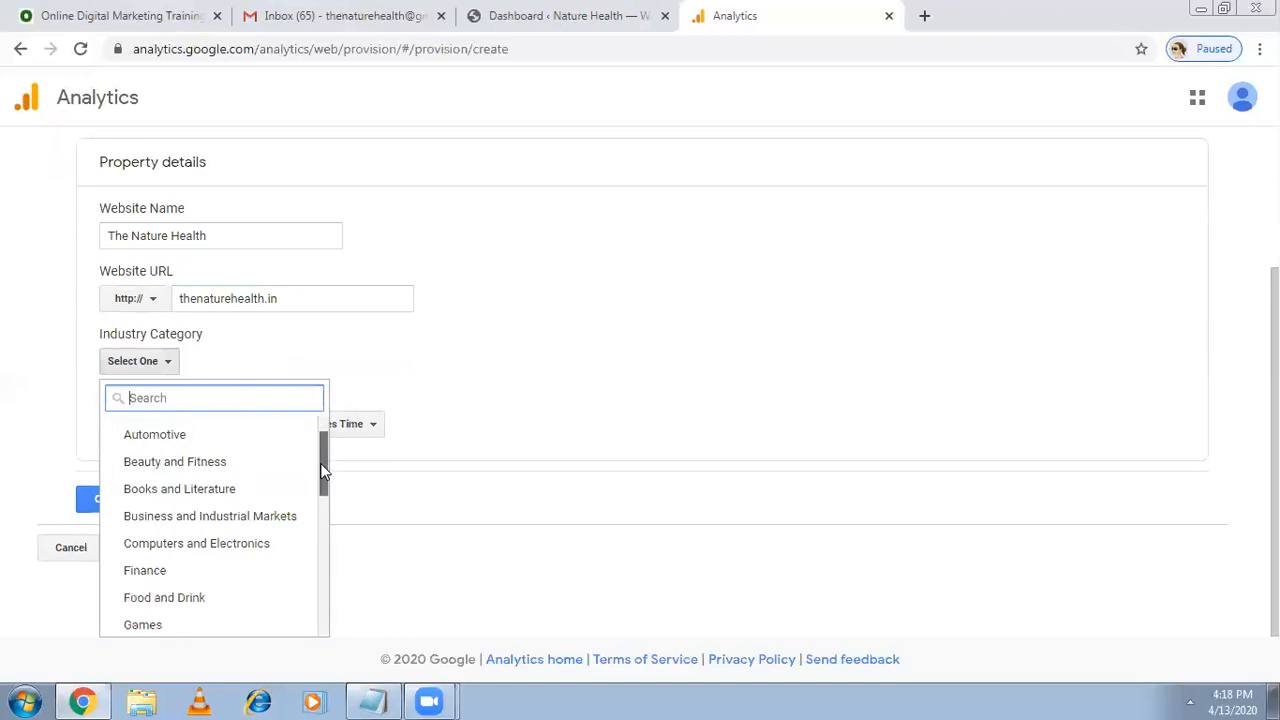
{"action": "scroll", "scroll_direction": "down", "scroll_amount": 3}
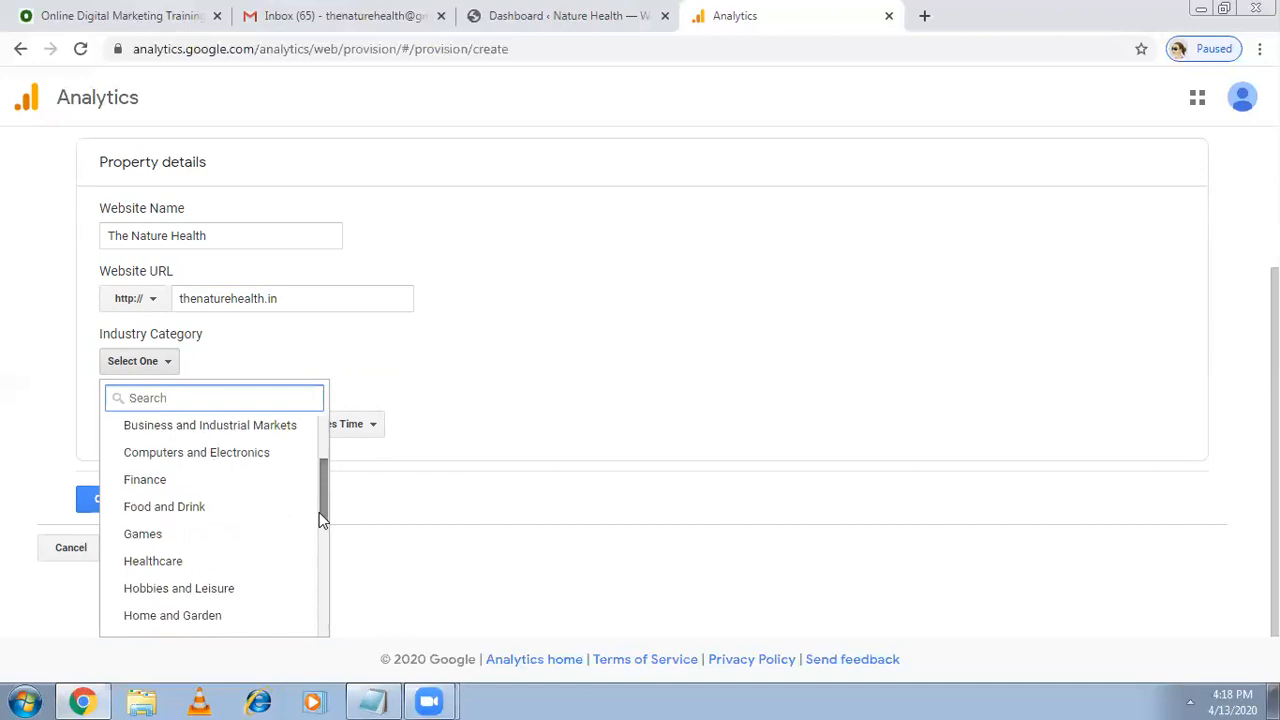
{"action": "scroll", "scroll_direction": "down", "scroll_amount": 3}
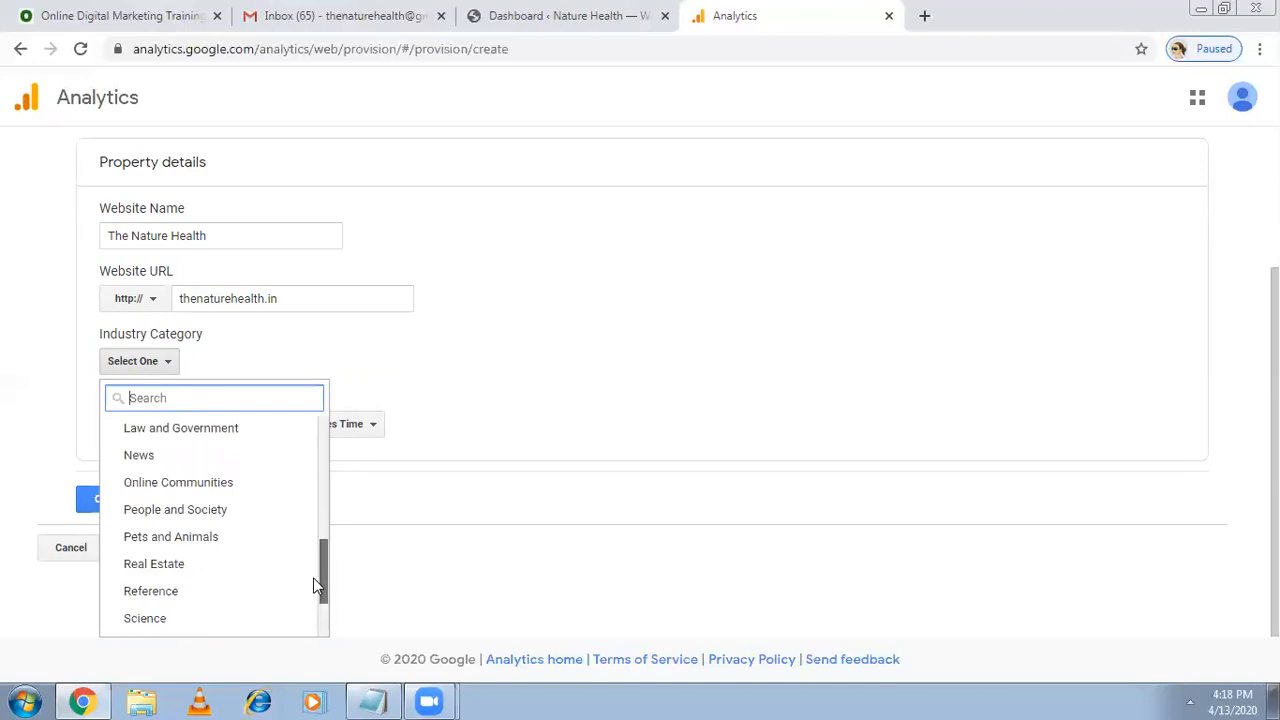
{"action": "scroll", "scroll_direction": "down", "scroll_amount": 3}
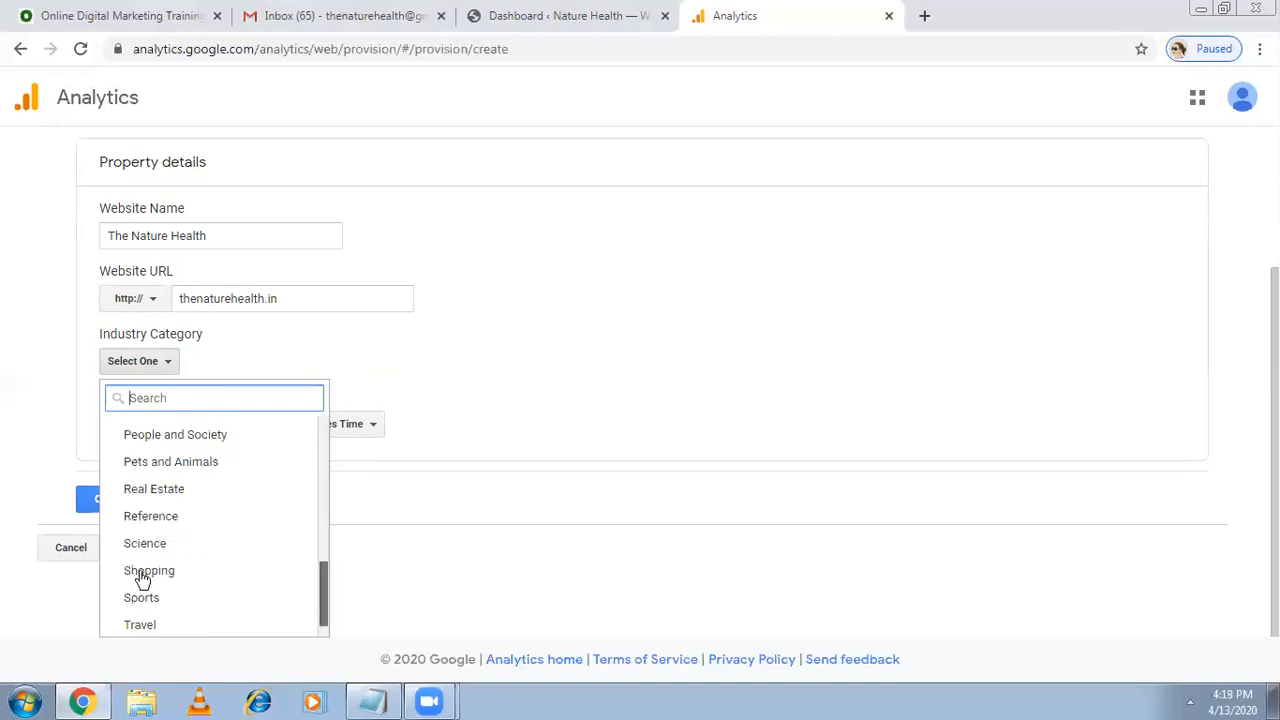
{"action": "left_click", "coordinate": [148, 570]}
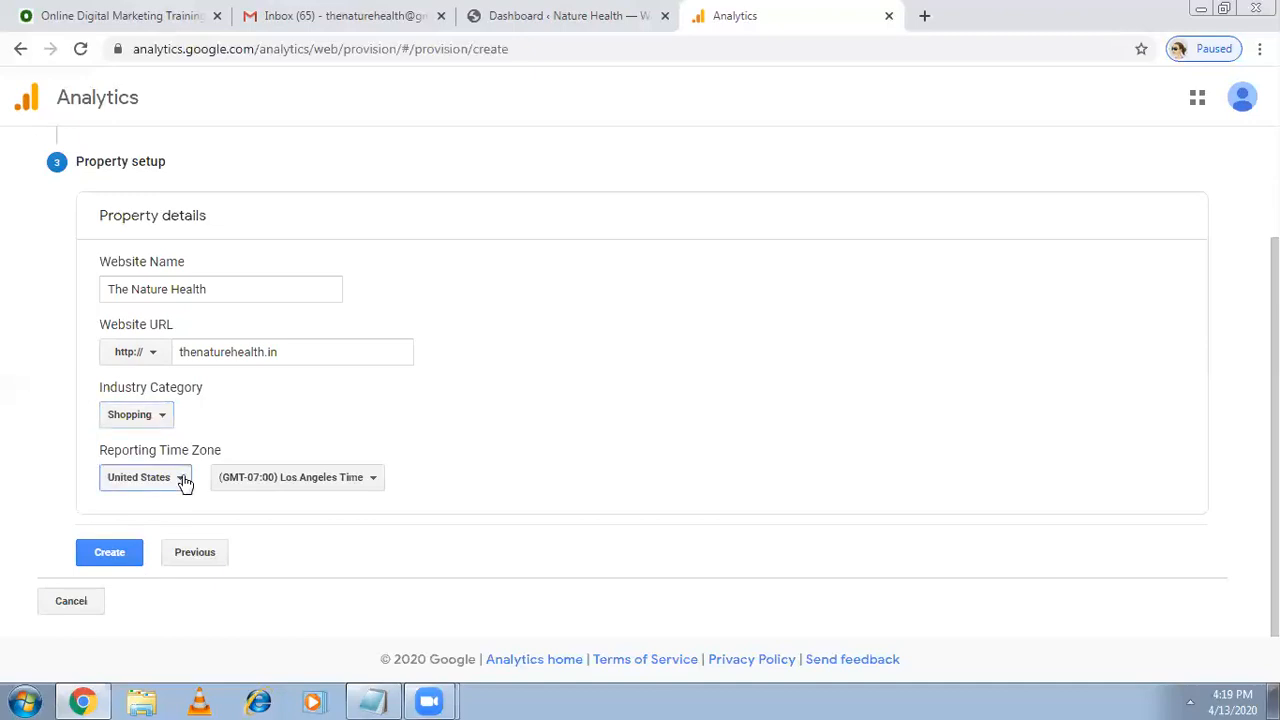
{"action": "left_click", "coordinate": [145, 477]}
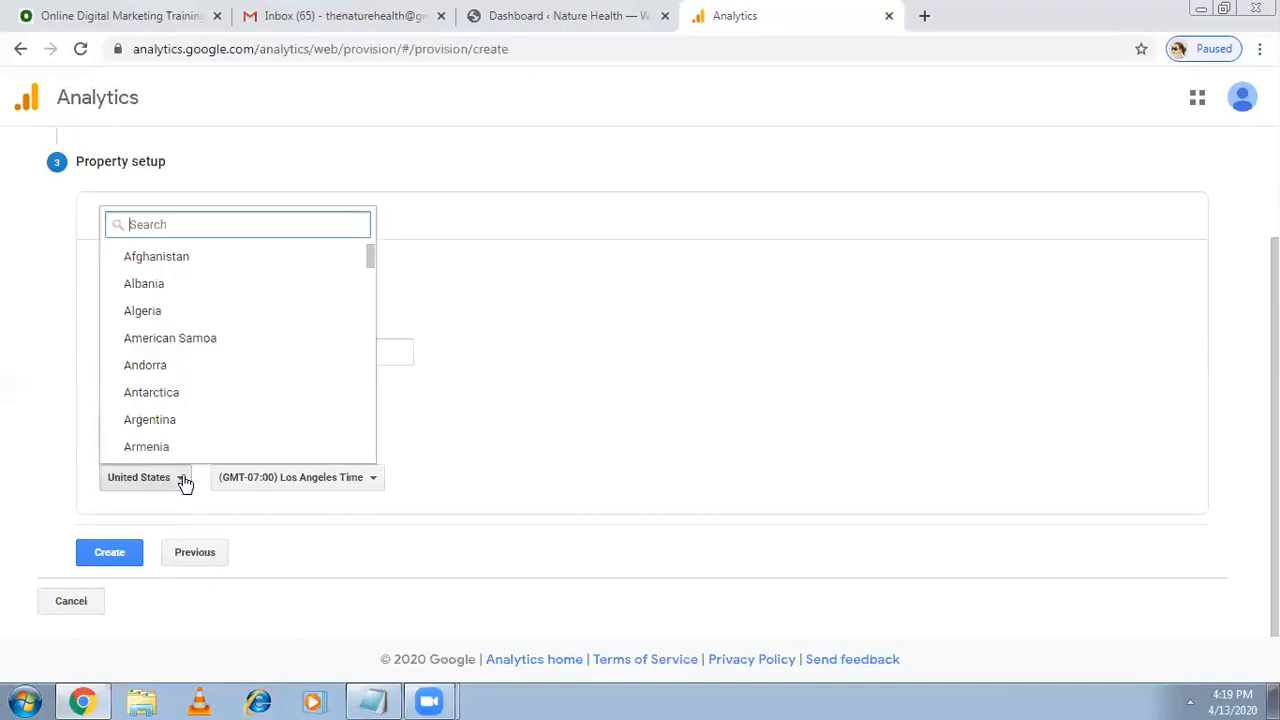
{"action": "type", "text": "ind"}
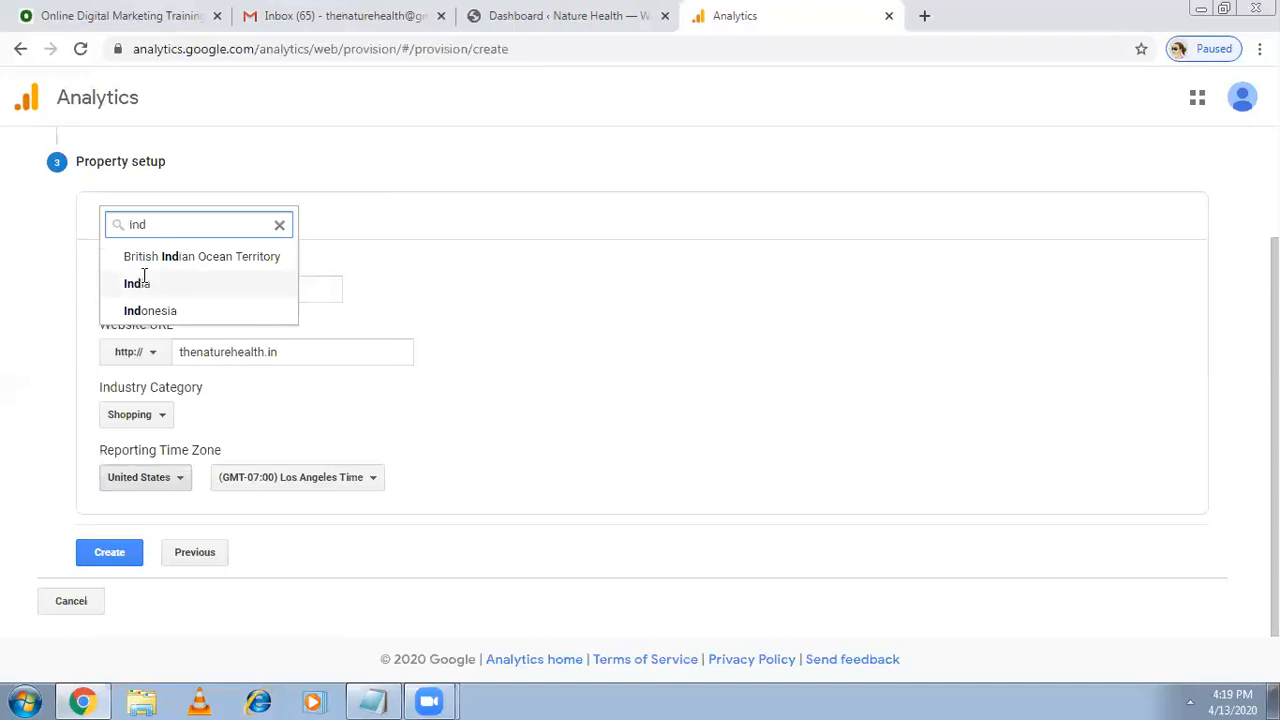
{"action": "left_click", "coordinate": [136, 283]}
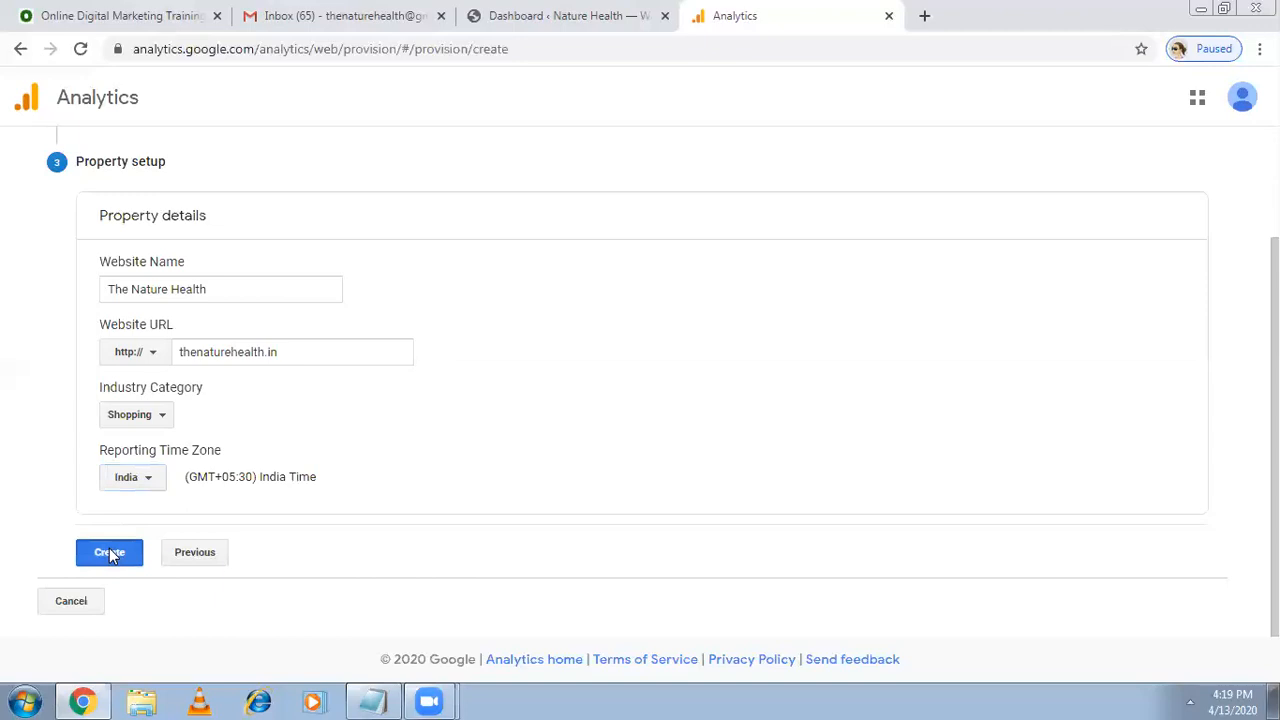
Create the property and set the terms-of-service country to India.
{"action": "left_click", "coordinate": [109, 552]}
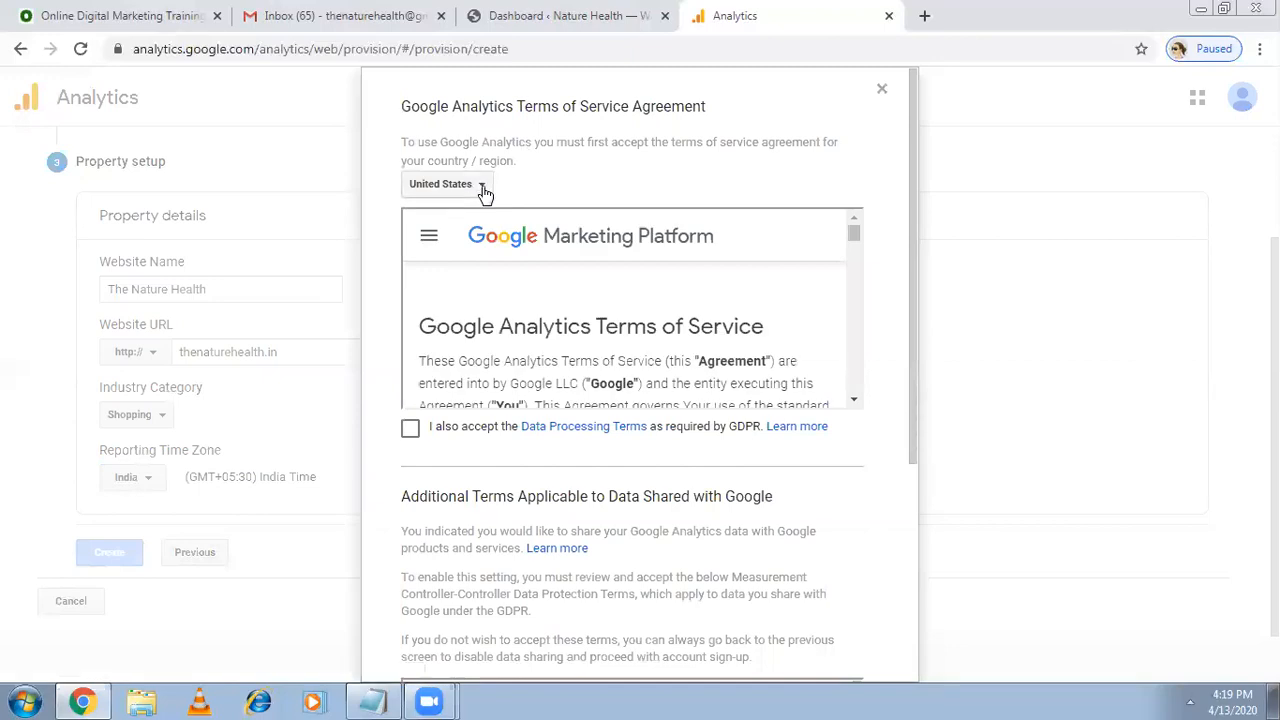
{"action": "left_click", "coordinate": [447, 183]}
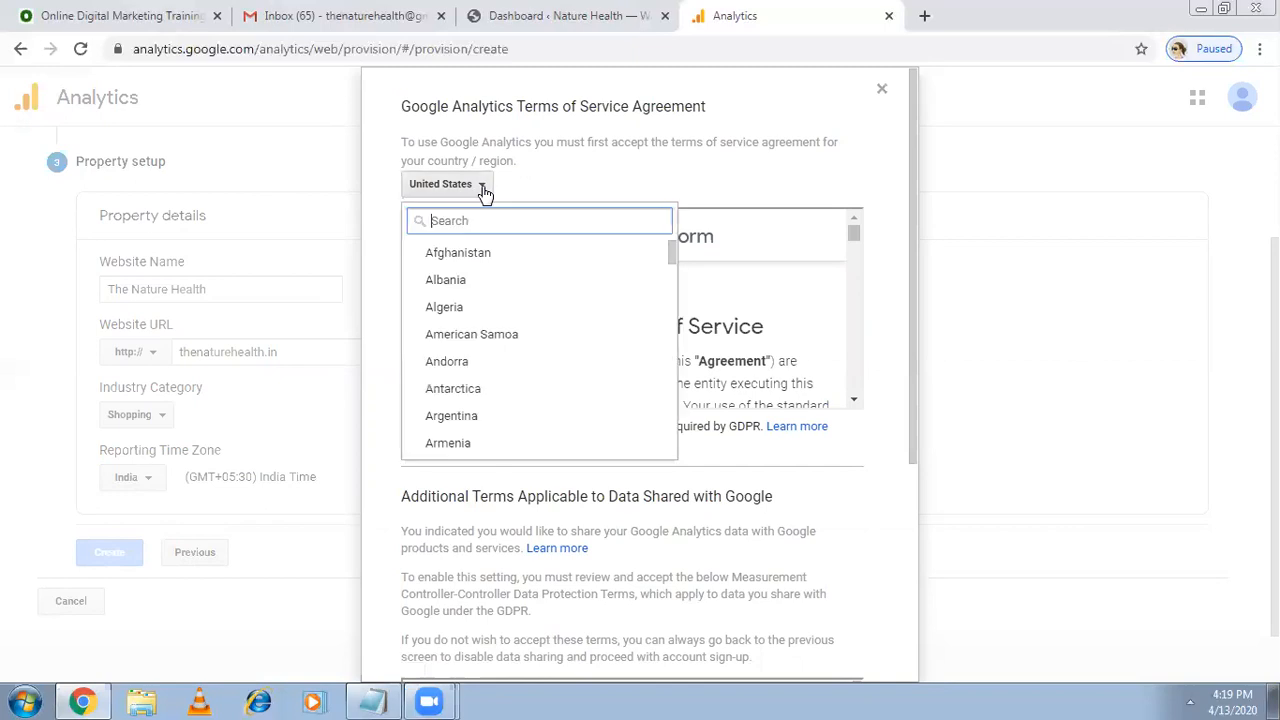
{"action": "type", "text": "ind"}
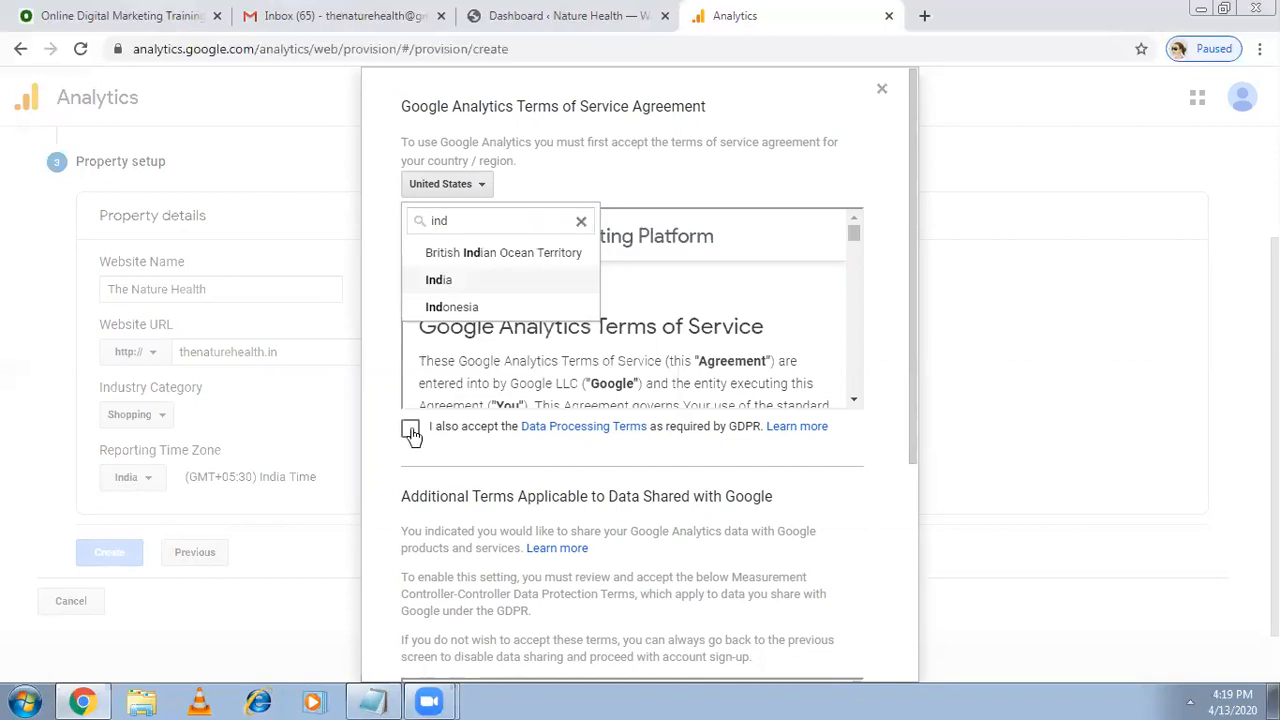
{"action": "left_click", "coordinate": [439, 280]}
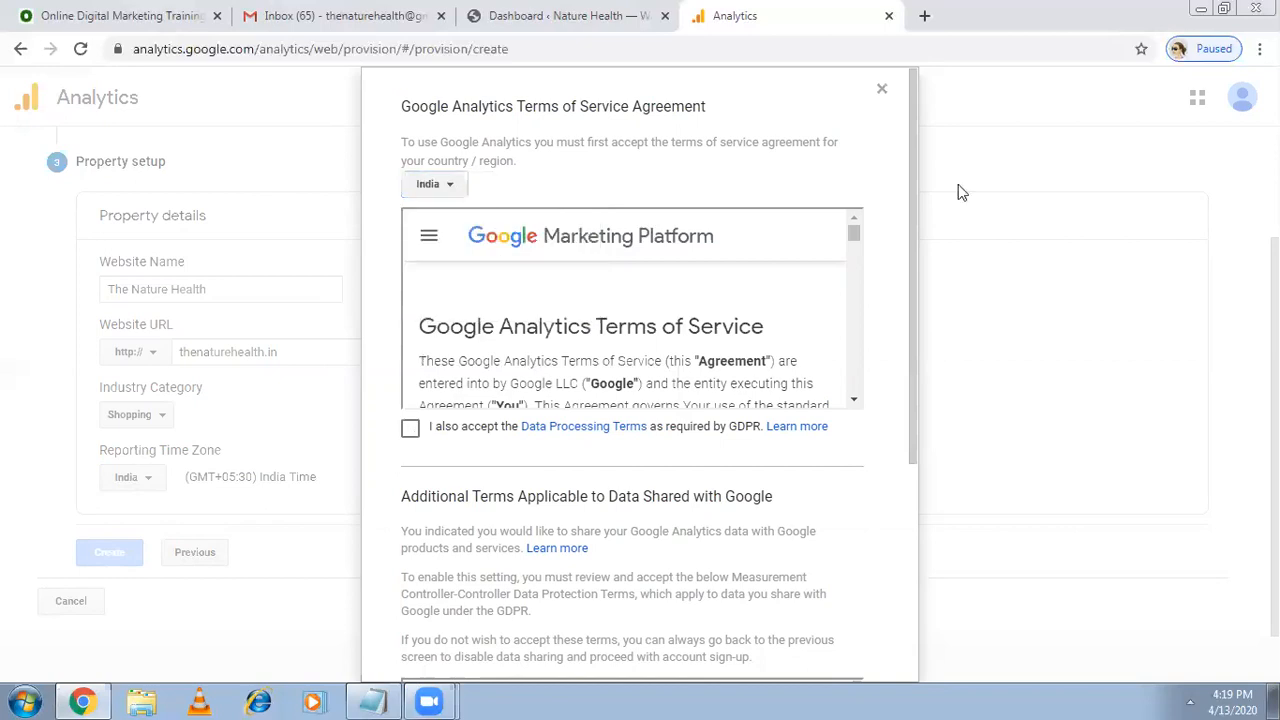
Tick the Data Processing and Controller-Controller Data Protection Terms, then accept.
{"action": "left_click", "coordinate": [410, 427]}
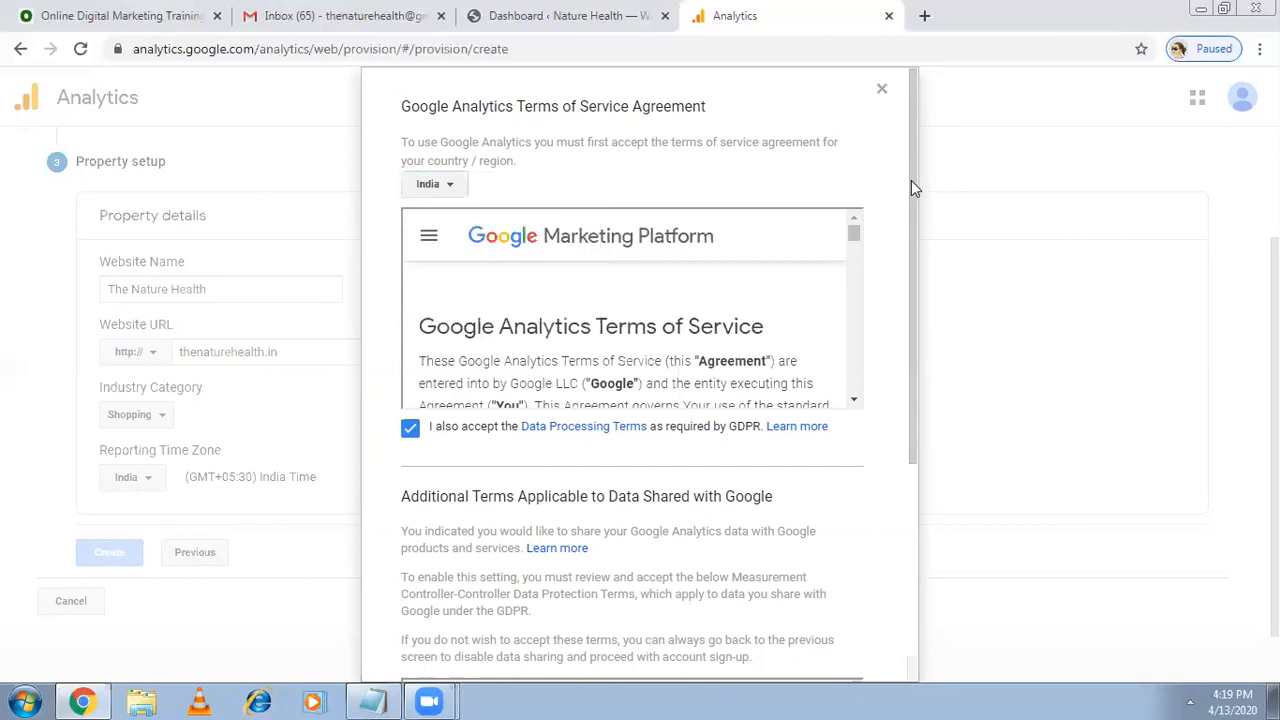
{"action": "scroll", "scroll_direction": "down", "scroll_amount": 3}
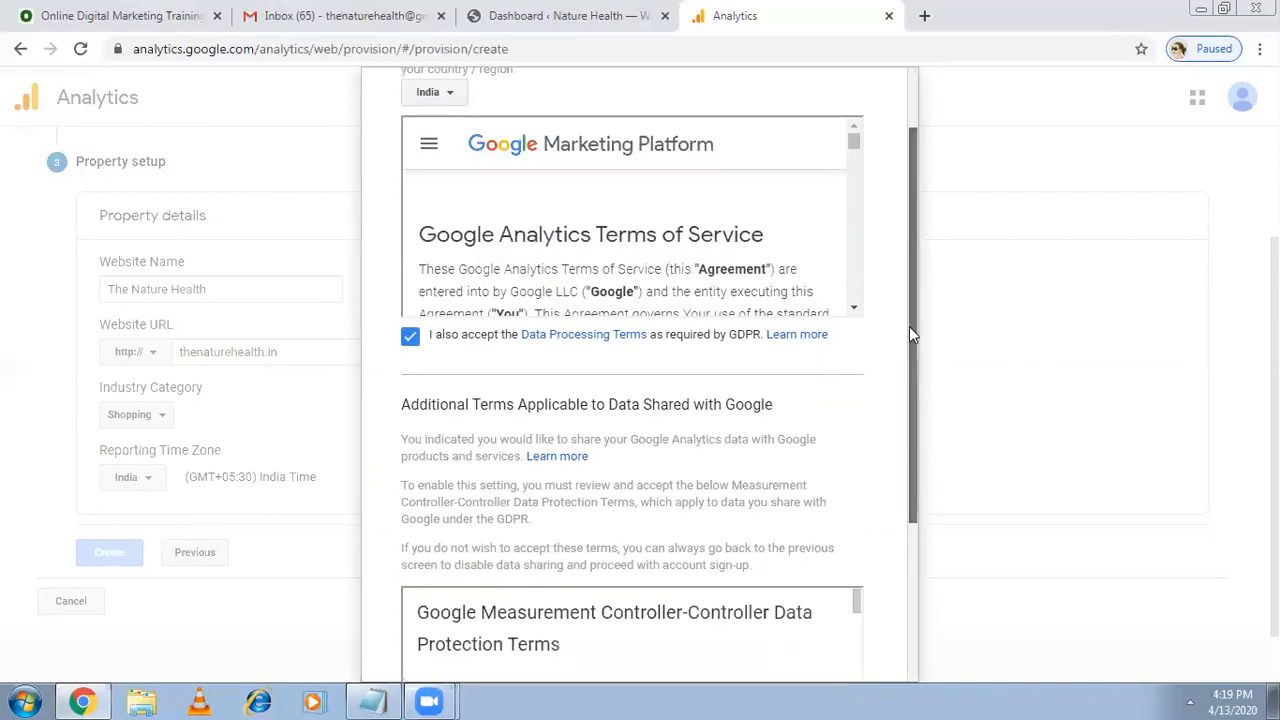
{"action": "scroll", "scroll_direction": "down", "scroll_amount": 3}
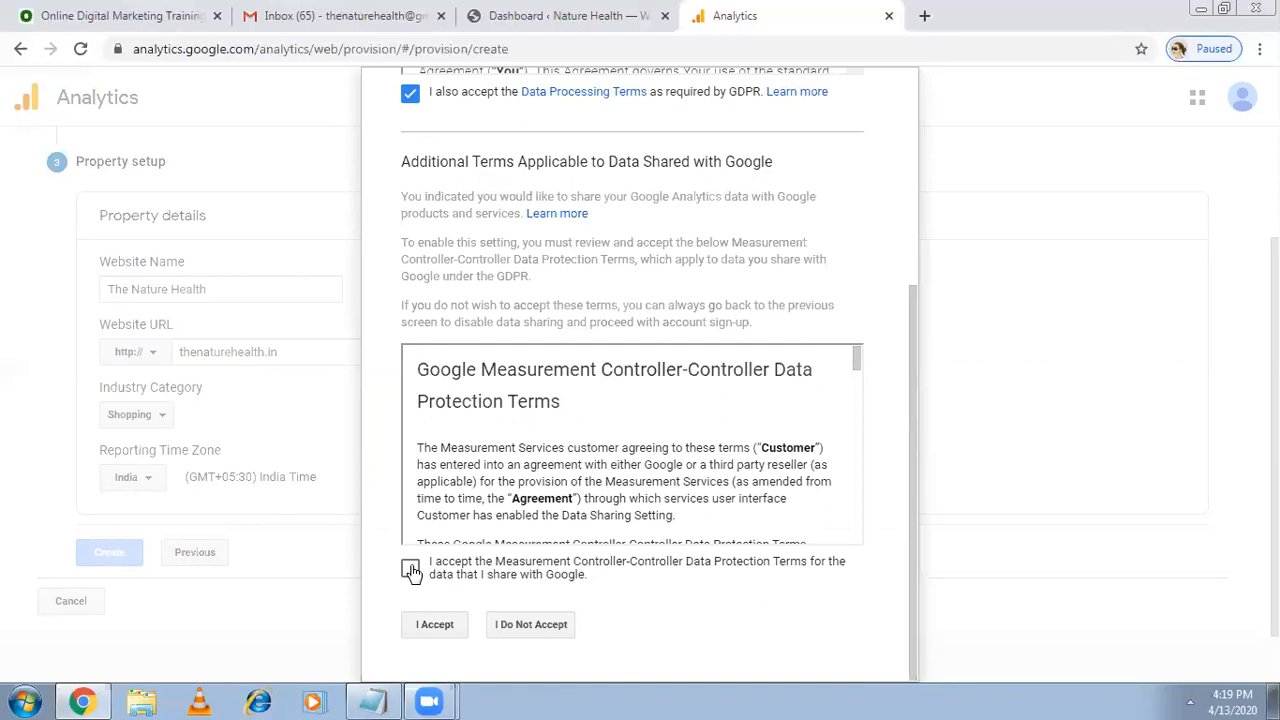
{"action": "left_click", "coordinate": [410, 567]}
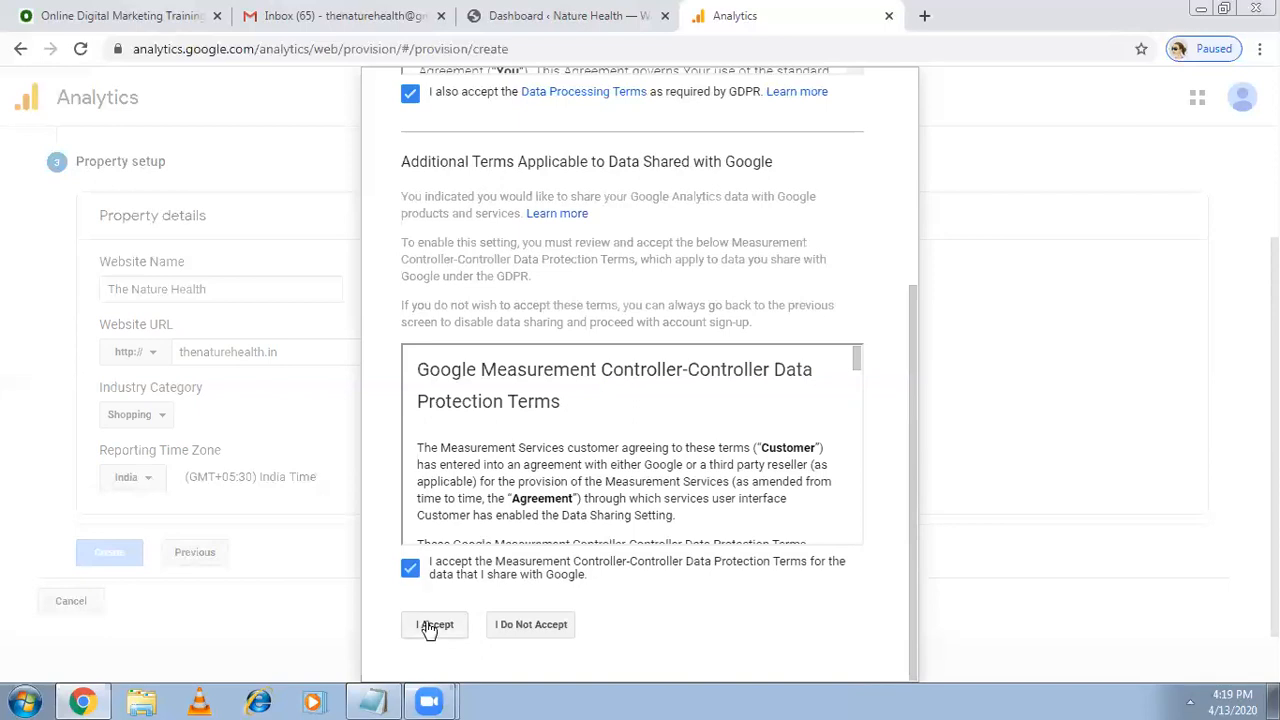
{"action": "left_click", "coordinate": [435, 624]}
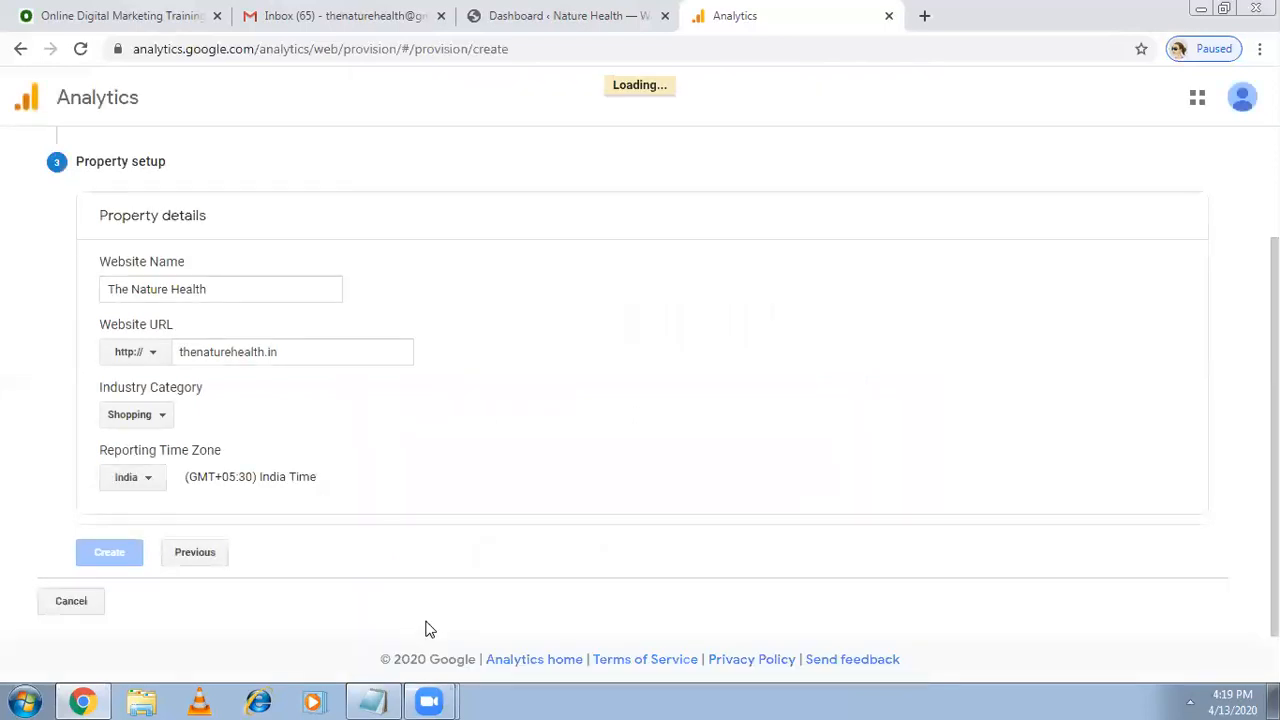
{"action": "left_click", "coordinate": [109, 552]}
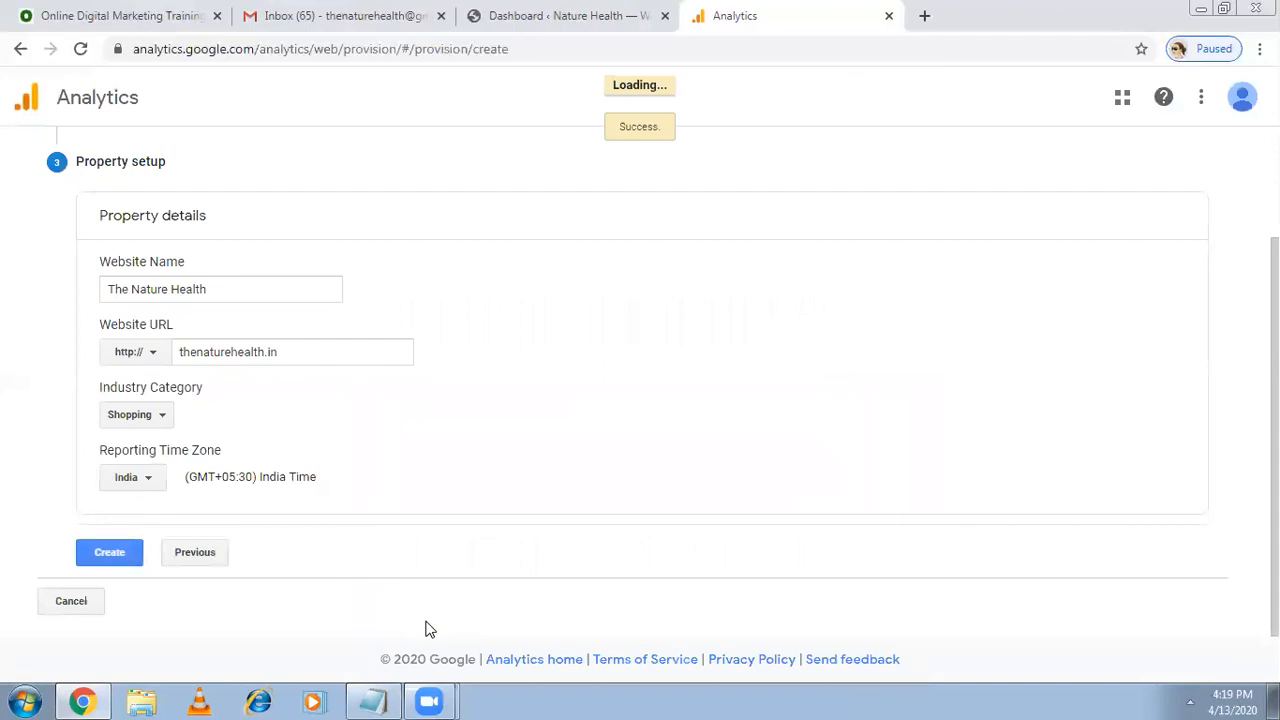
{"action": "left_click", "coordinate": [109, 552]}
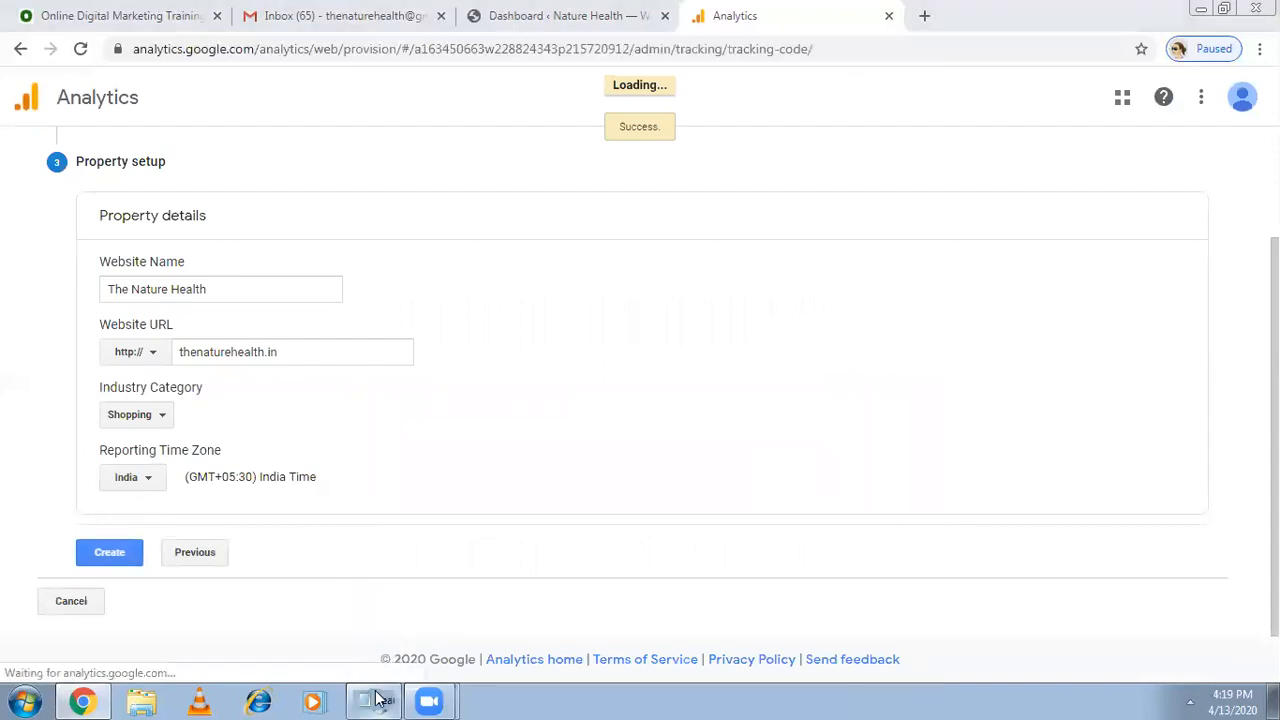
Append '..gmail' to the Google Analytics heading and add Account, Property and Code lines.
{"action": "left_click", "coordinate": [373, 700]}
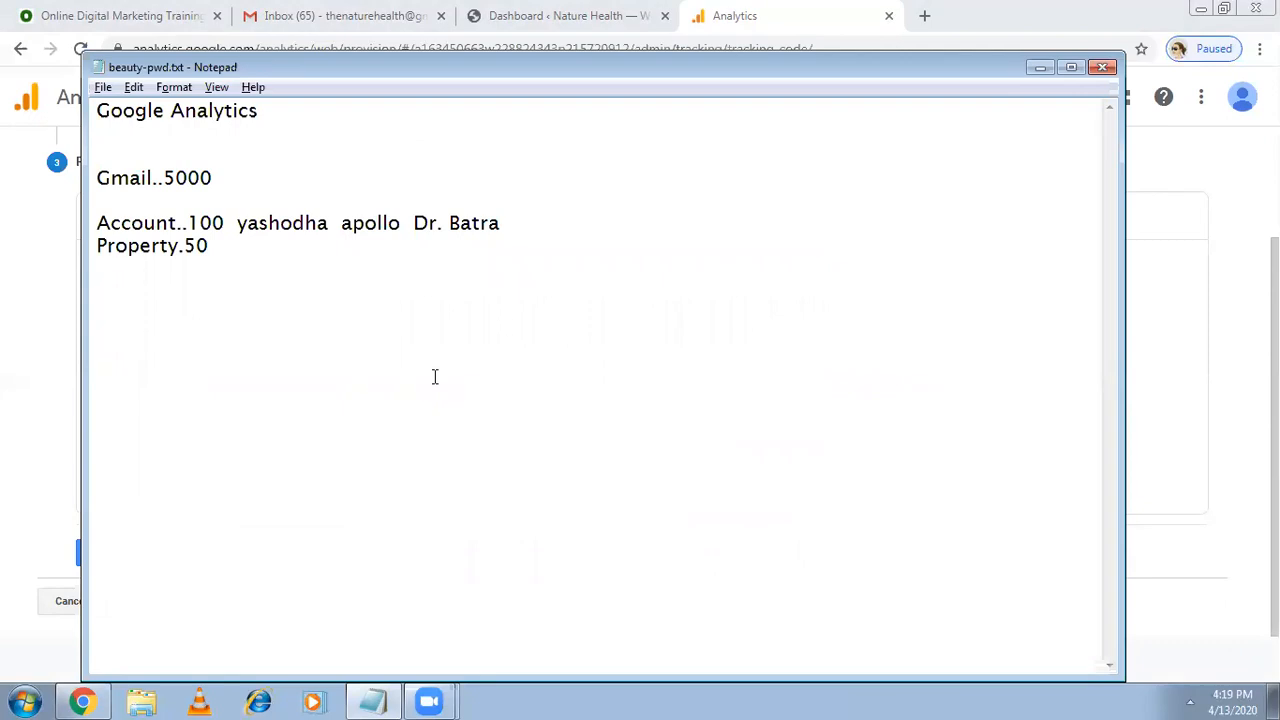
{"action": "type", "text": "..gmail"}
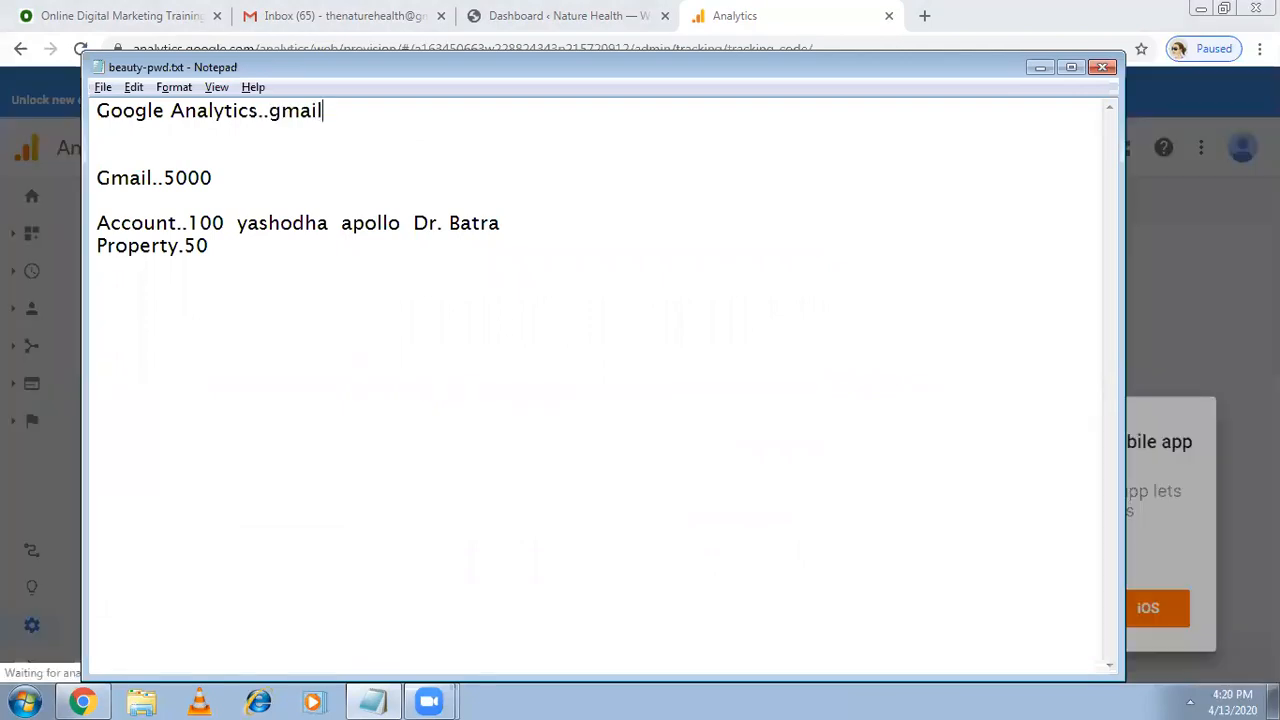
{"action": "type", "text": "Account"}
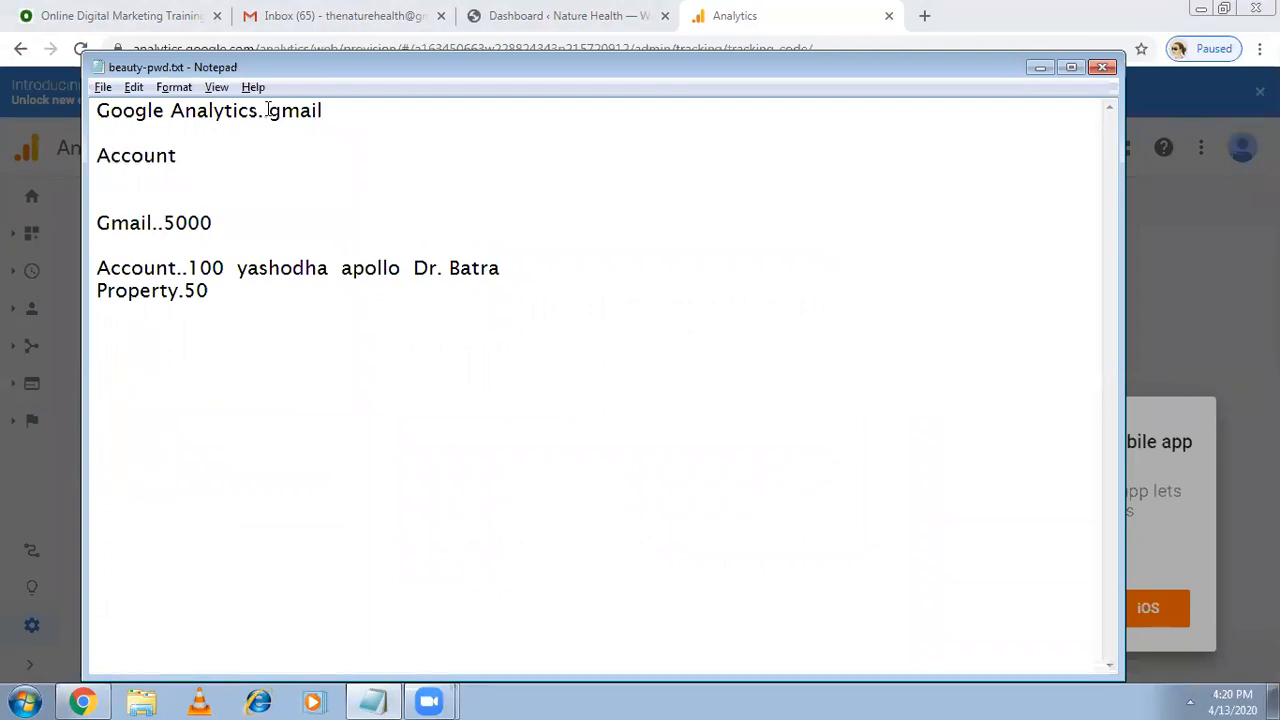
{"action": "type", "text": "Property"}
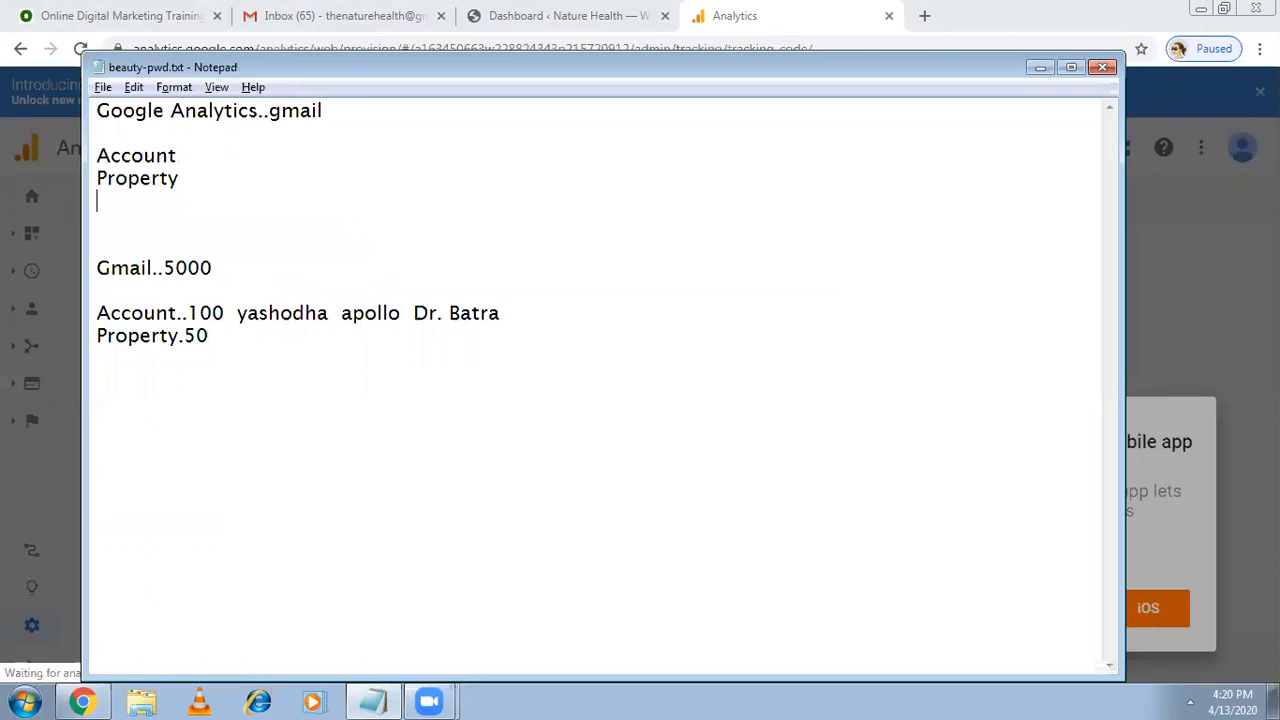
{"action": "type", "text": "Code"}
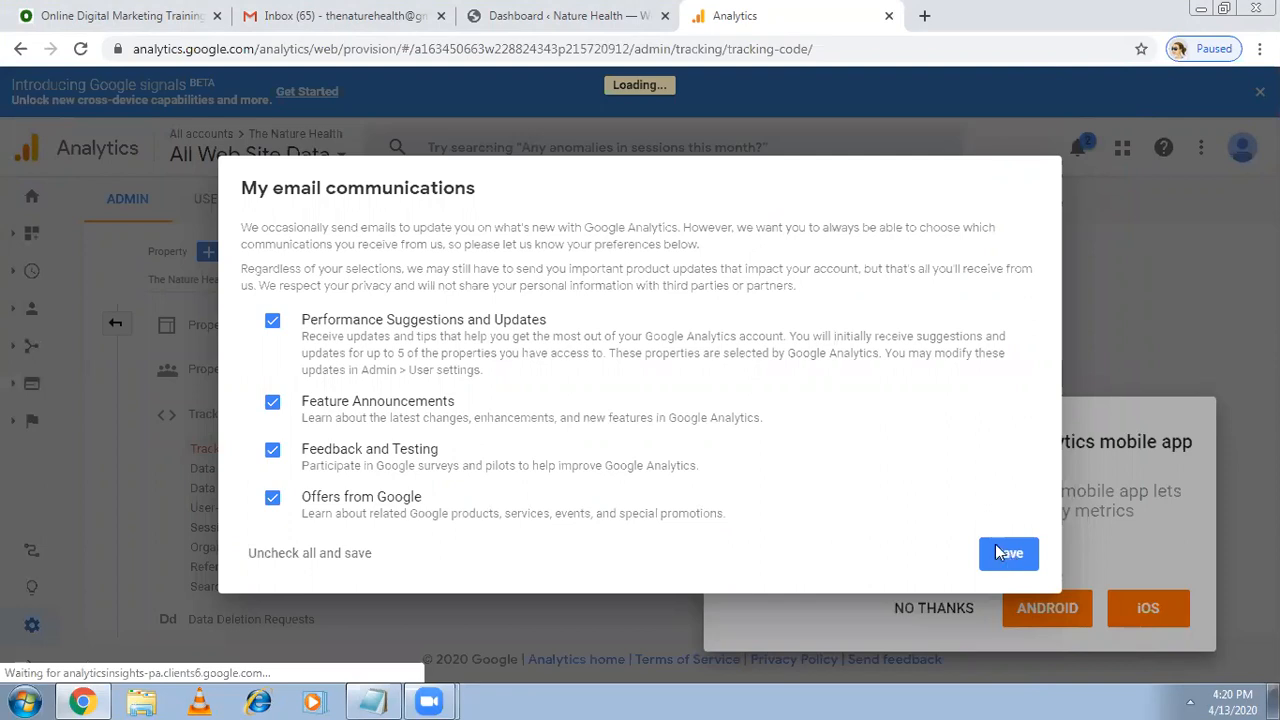
{"action": "mouse_move", "coordinate": [967, 570]}
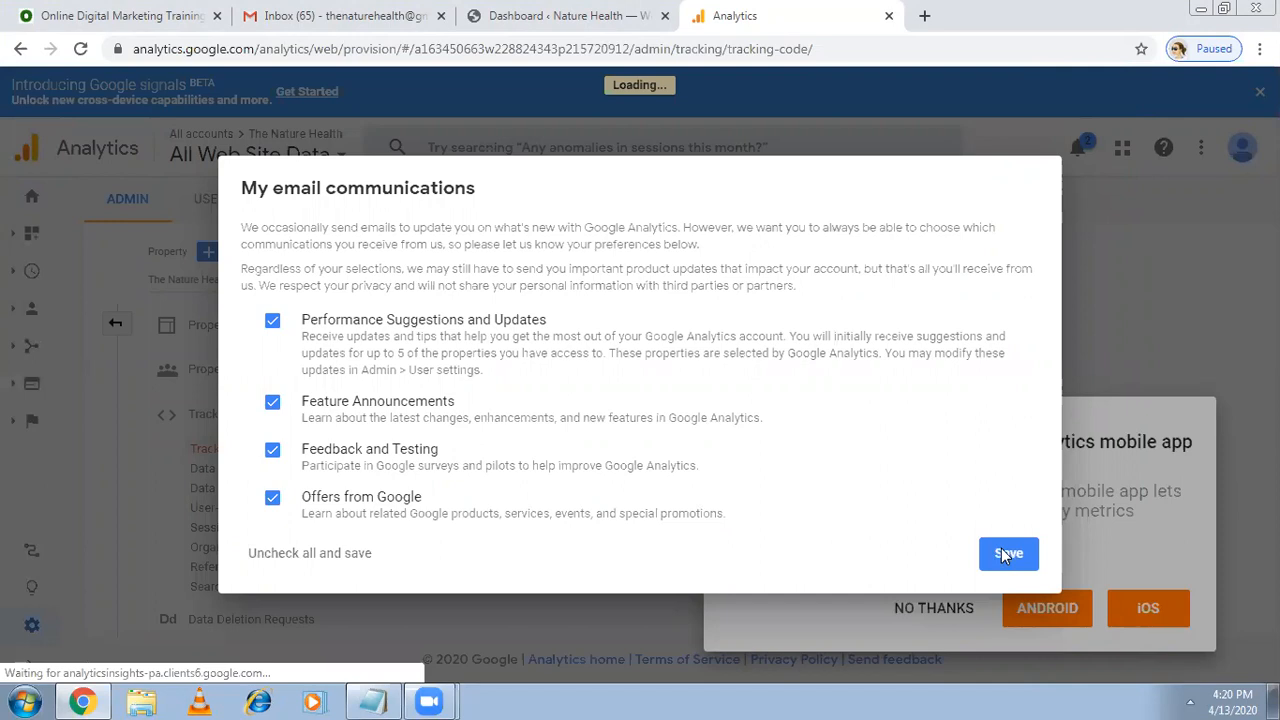
Save the My email communications preferences in Google Analytics.
{"action": "left_click", "coordinate": [1008, 554]}
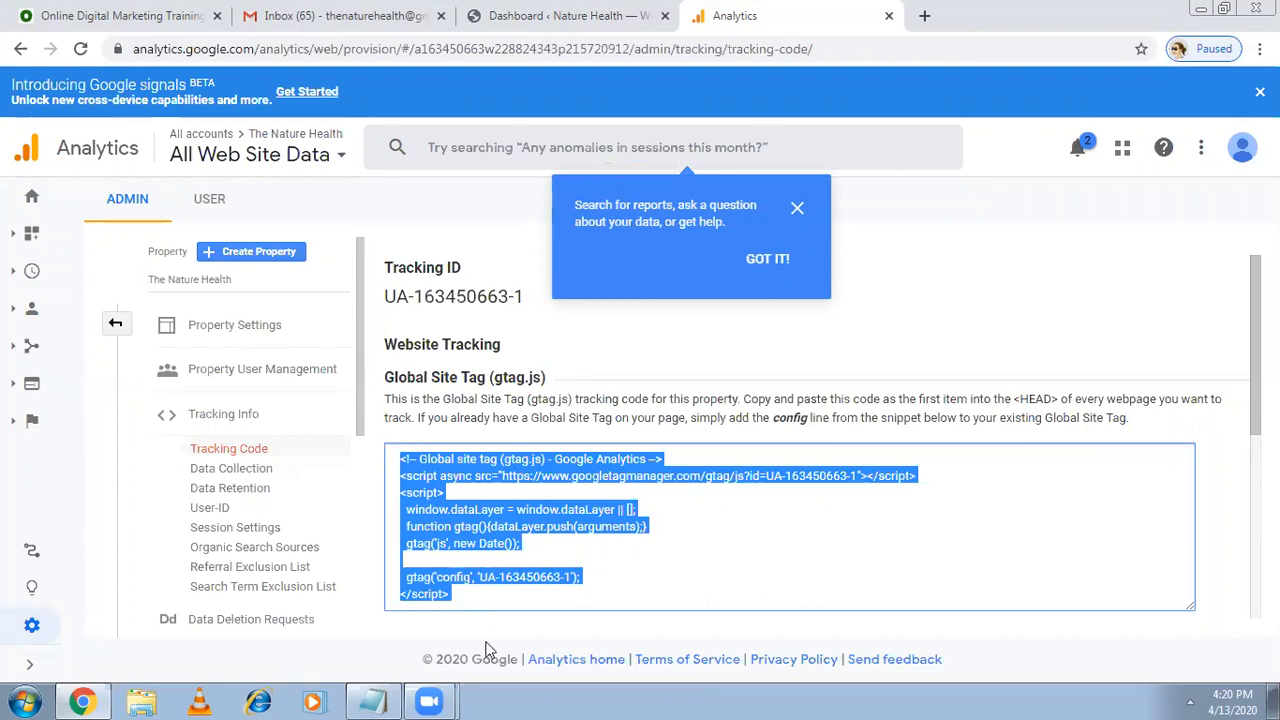
{"action": "mouse_move", "coordinate": [375, 695]}
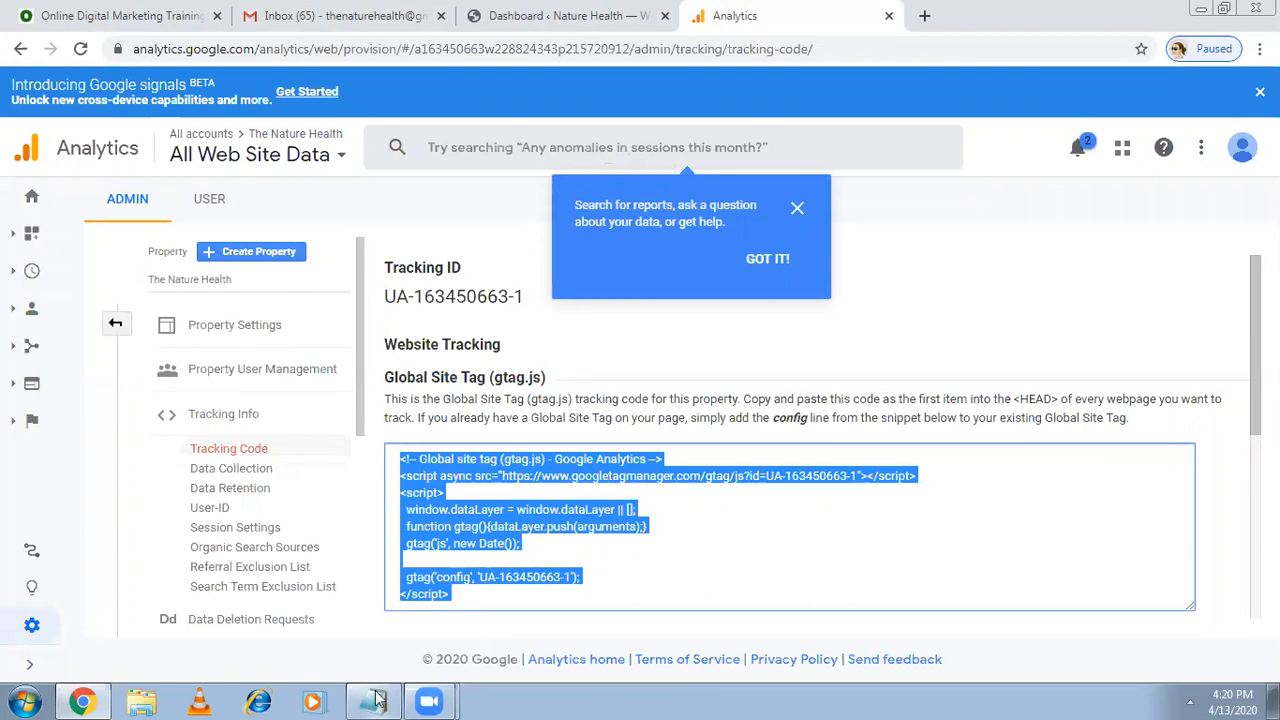
Note the route 'Appearance...theme editor..header...header' in Notepad.
{"action": "left_click", "coordinate": [373, 700]}
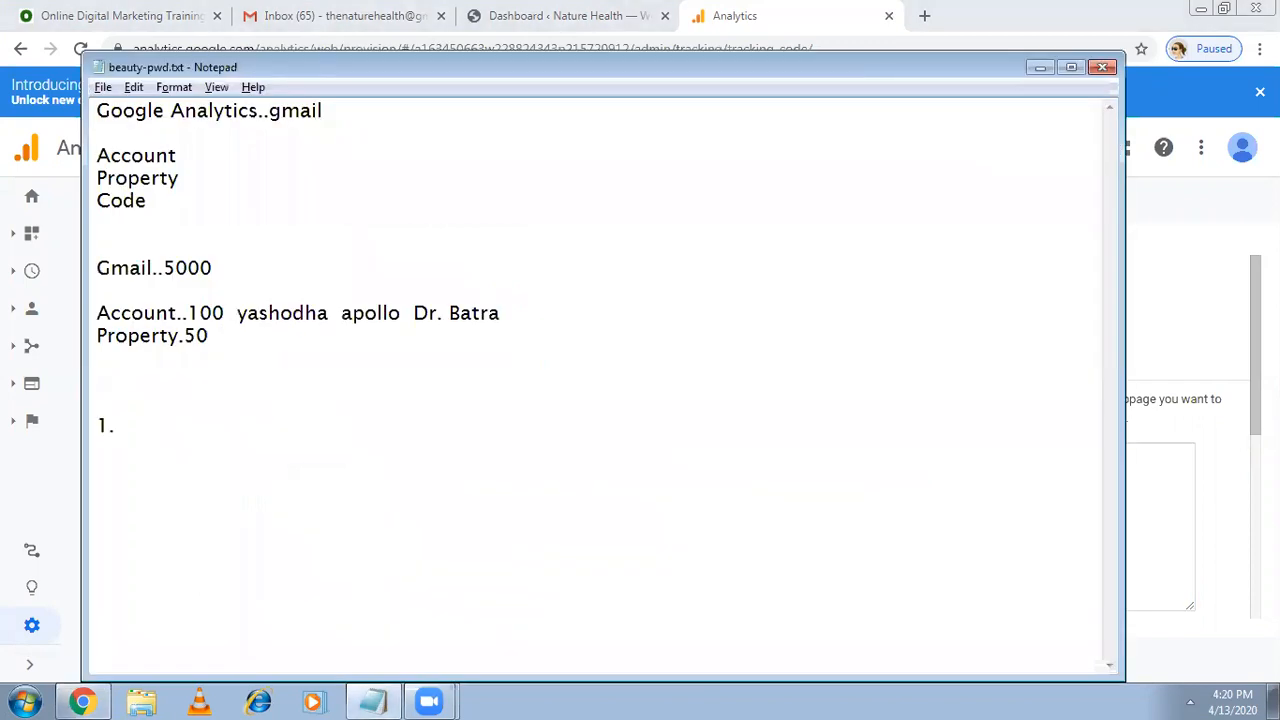
{"action": "type", "text": "Appear"}
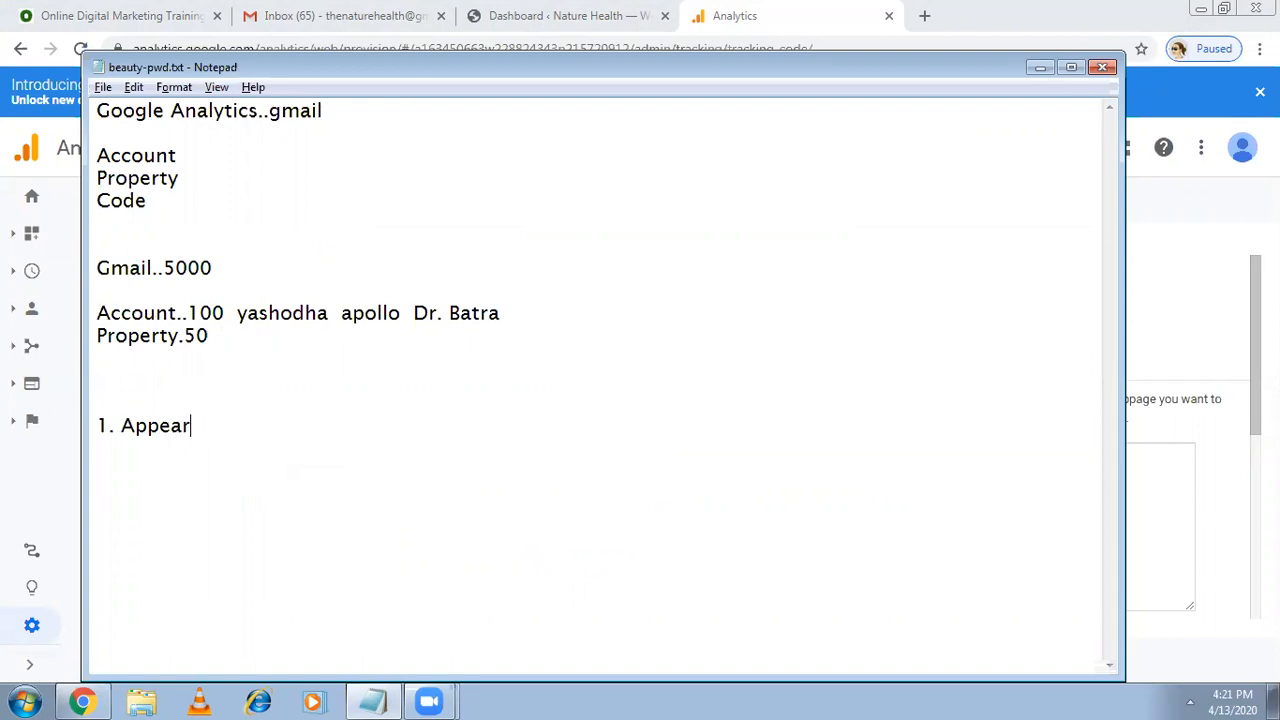
{"action": "type", "text": "ance."}
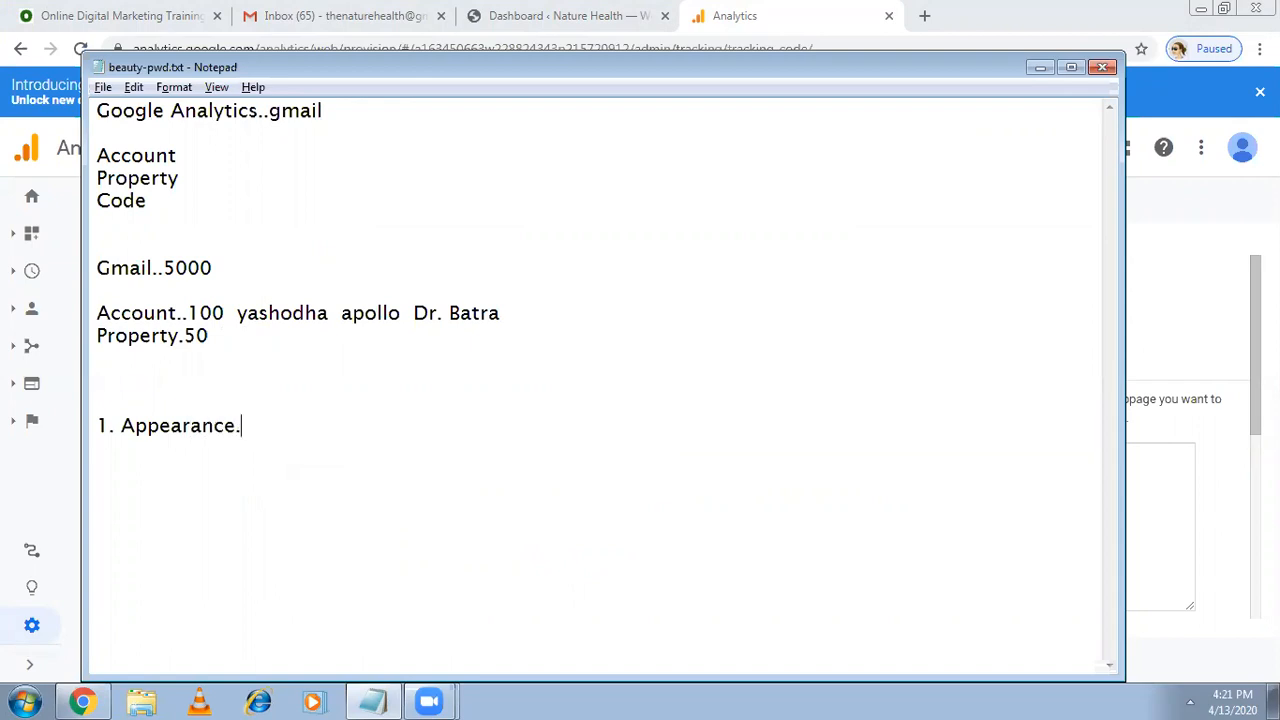
{"action": "type", "text": "..theme e"}
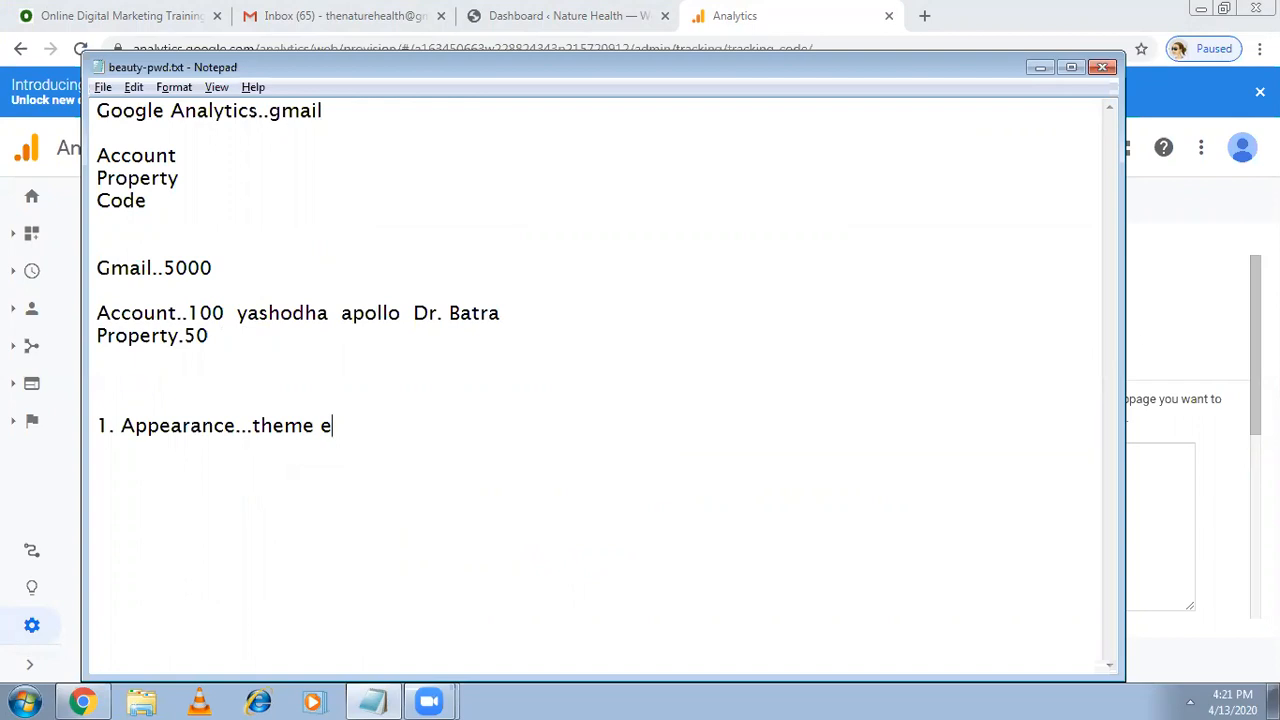
{"action": "type", "text": "ditor.."}
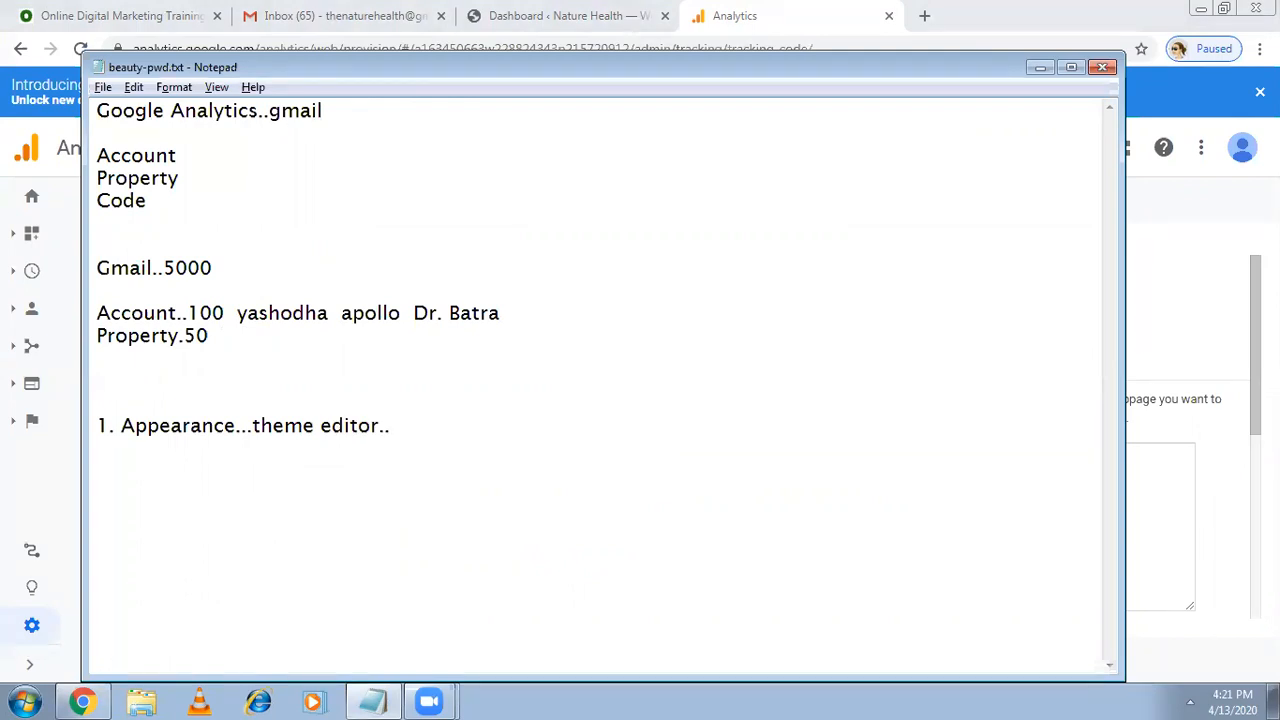
{"action": "type", "text": "header and footer"}
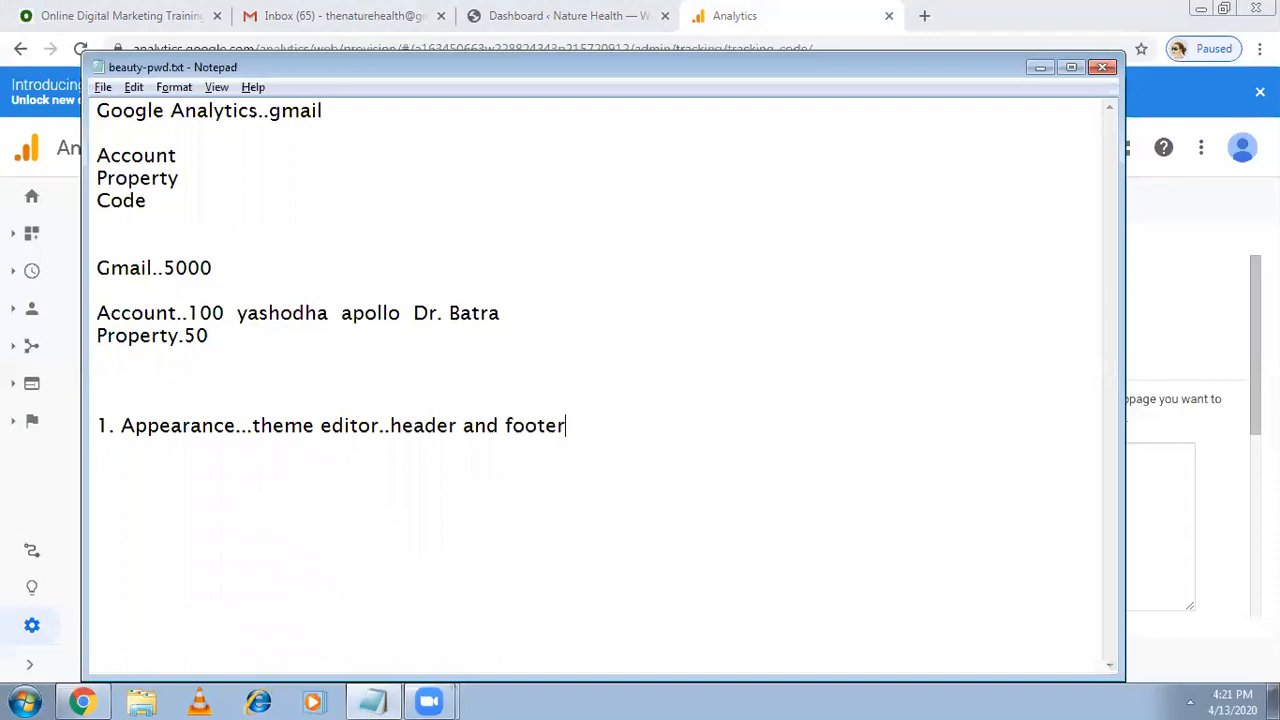
{"action": "type", "text": "...header"}
{"action": "type", "text": "<"}
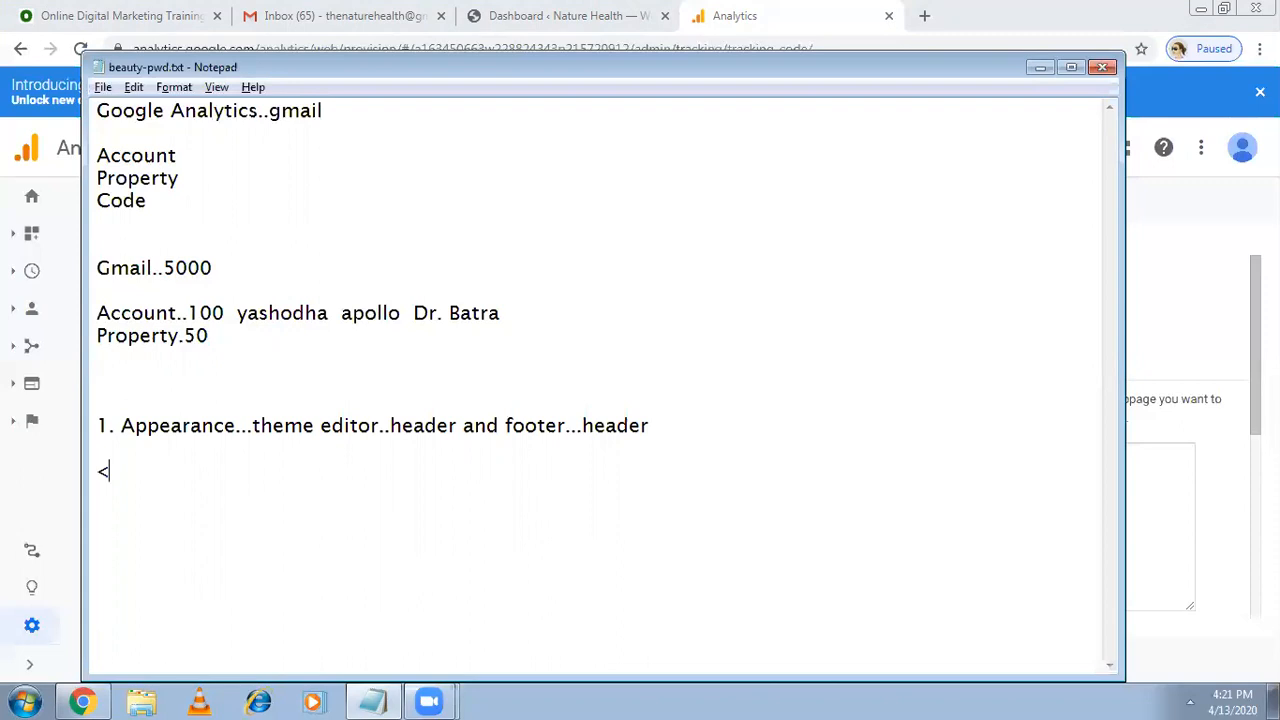
Add head tags with a 'code...' placeholder between them, then minimize Notepad.
{"action": "type", "text": "head>"}
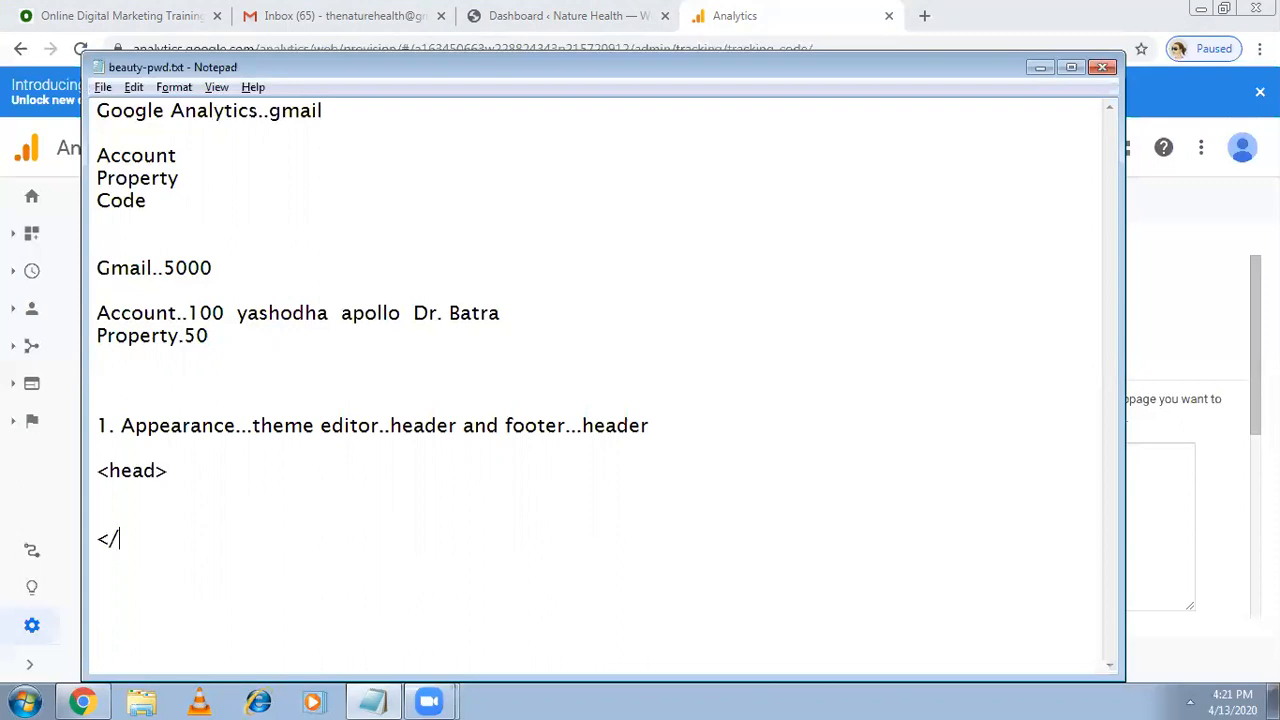
{"action": "type", "text": "head>"}
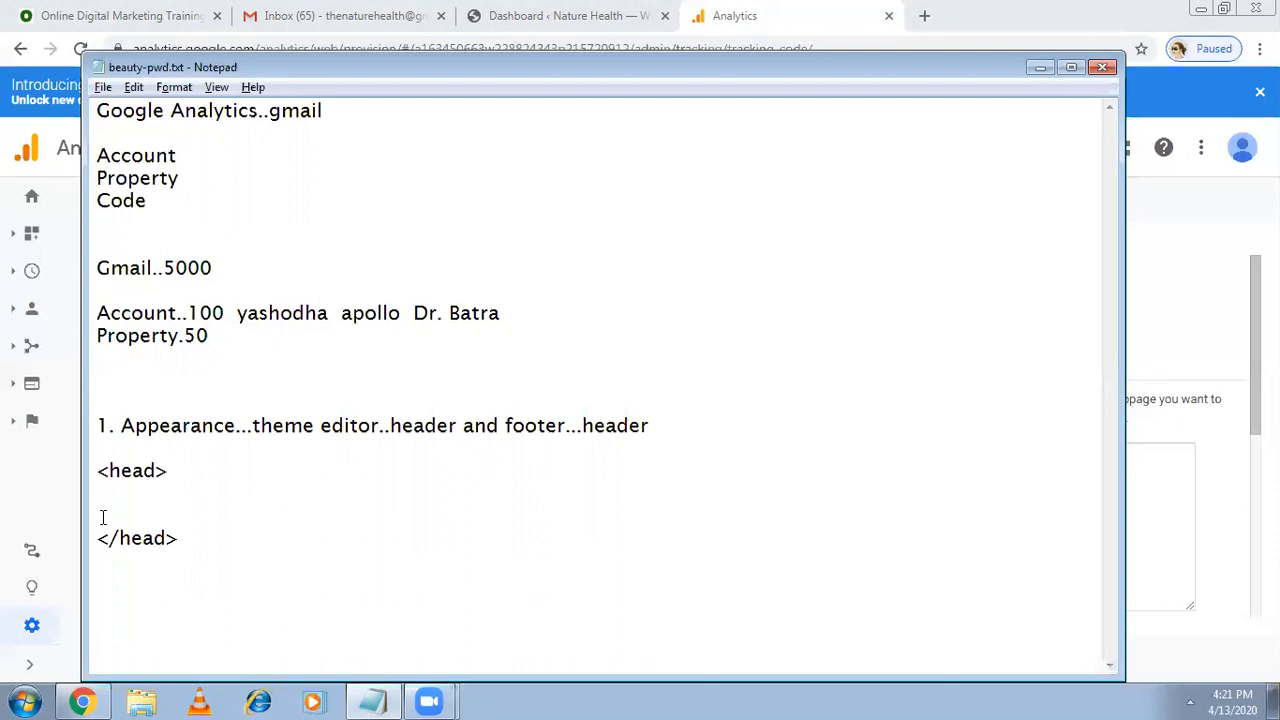
{"action": "type", "text": "code..."}
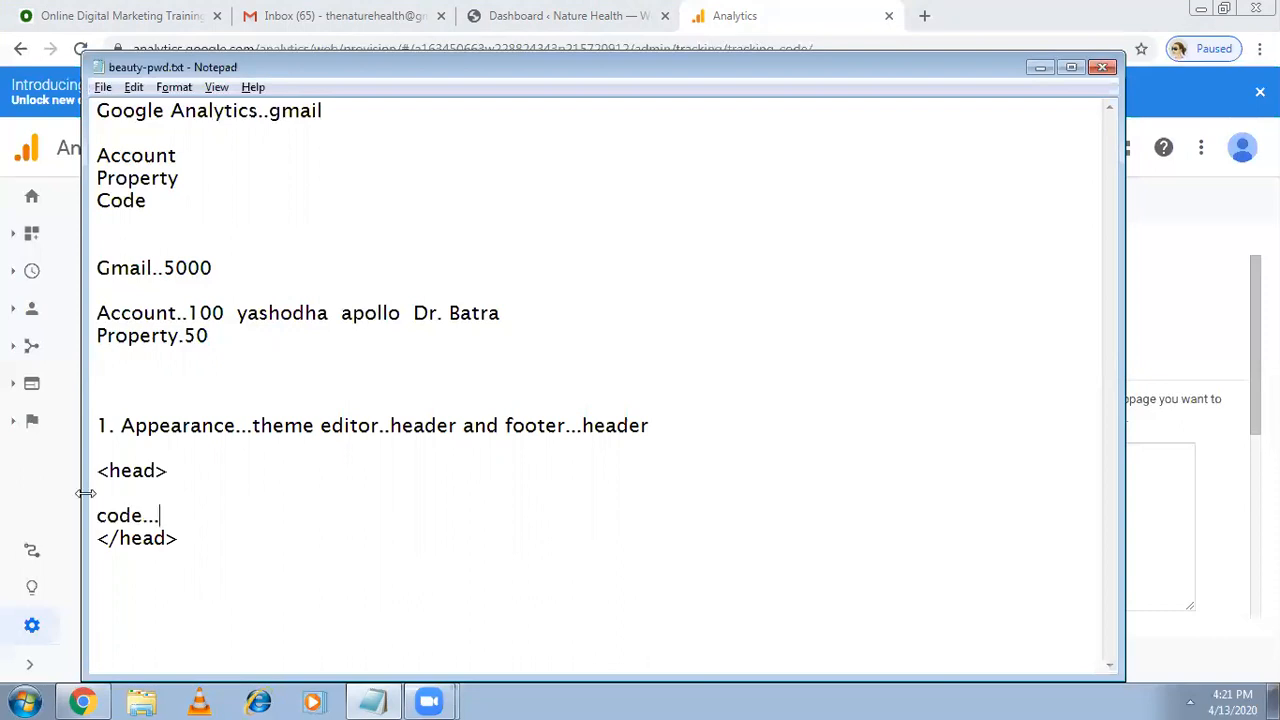
{"action": "type", "text": ".........."}
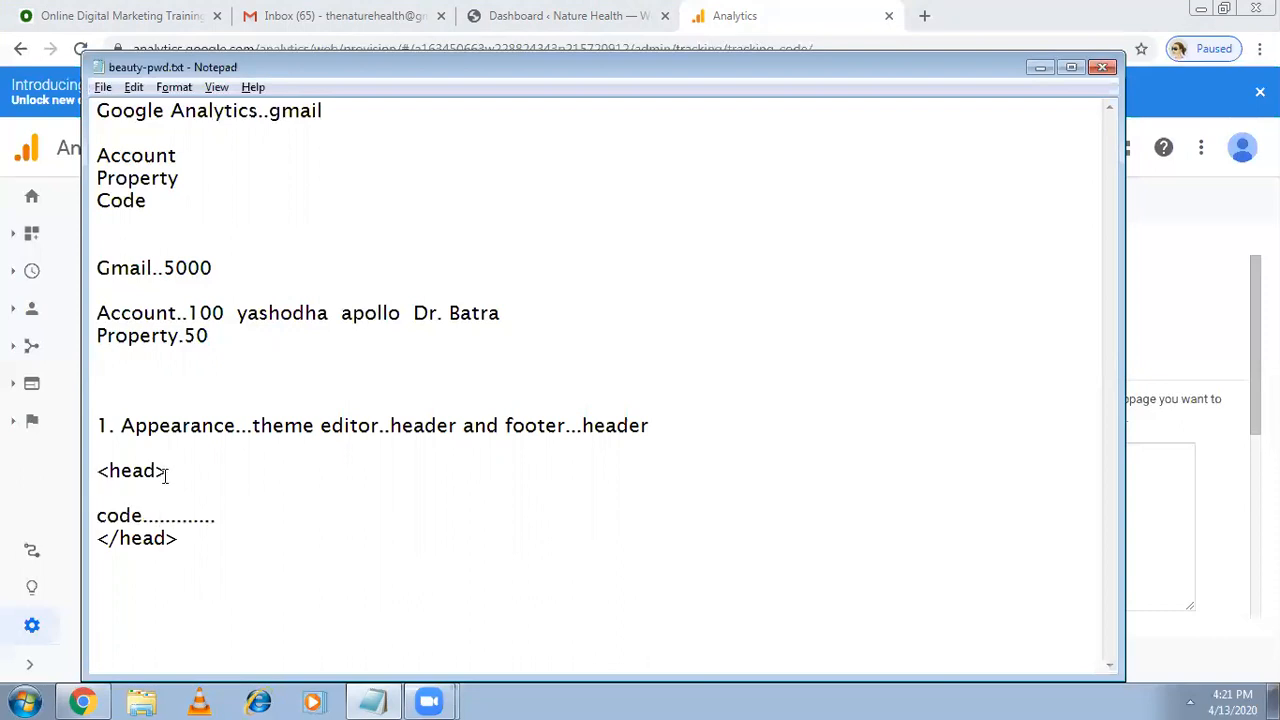
{"action": "left_click", "coordinate": [215, 515]}
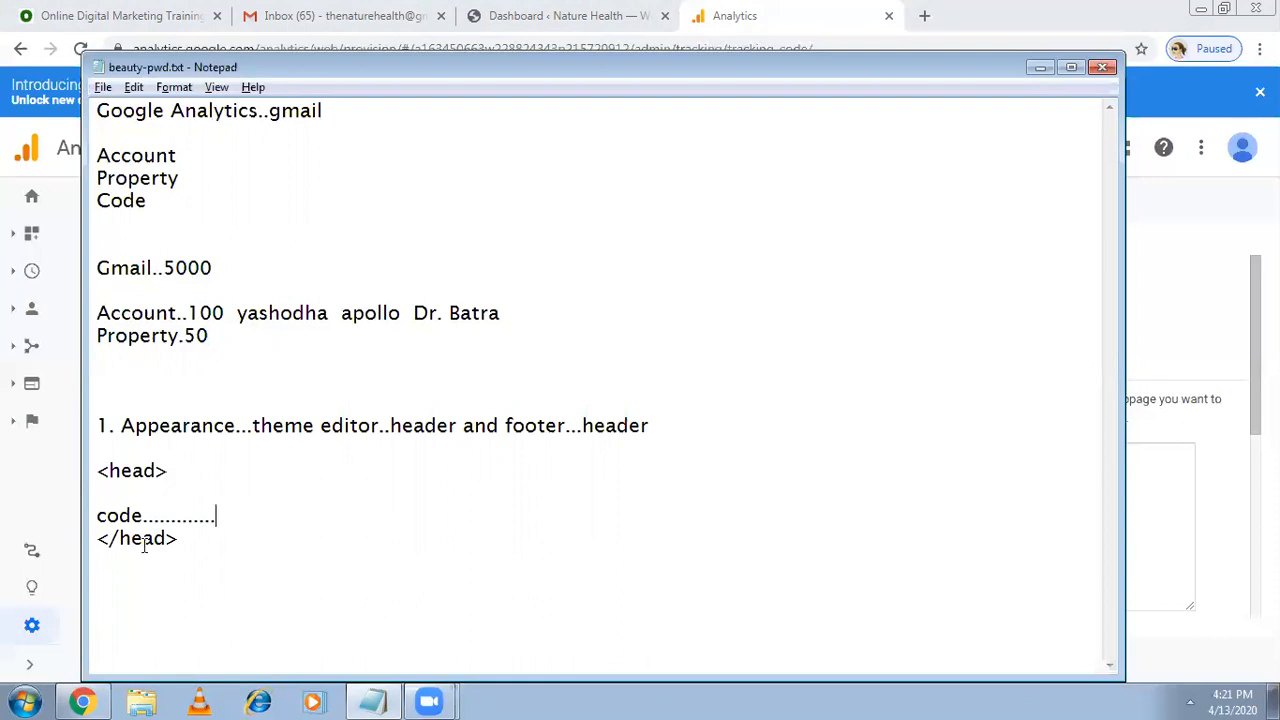
{"action": "mouse_move", "coordinate": [903, 107]}
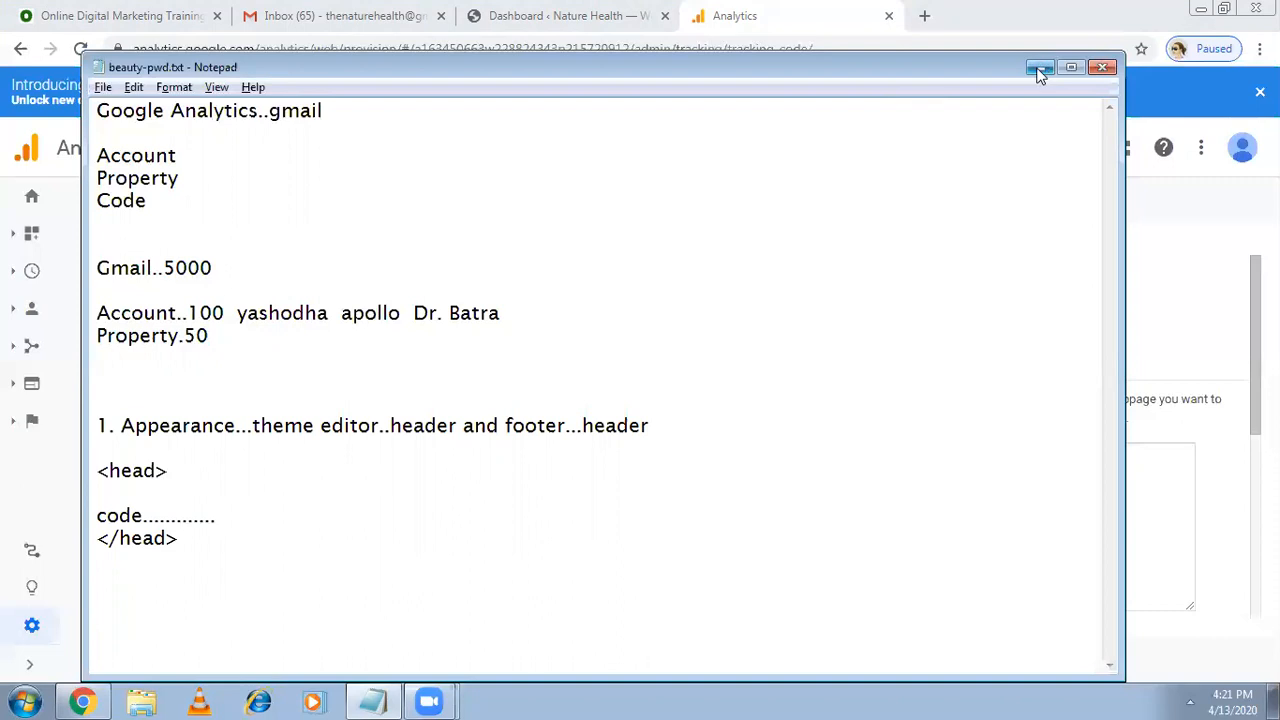
{"action": "left_click", "coordinate": [1041, 67]}
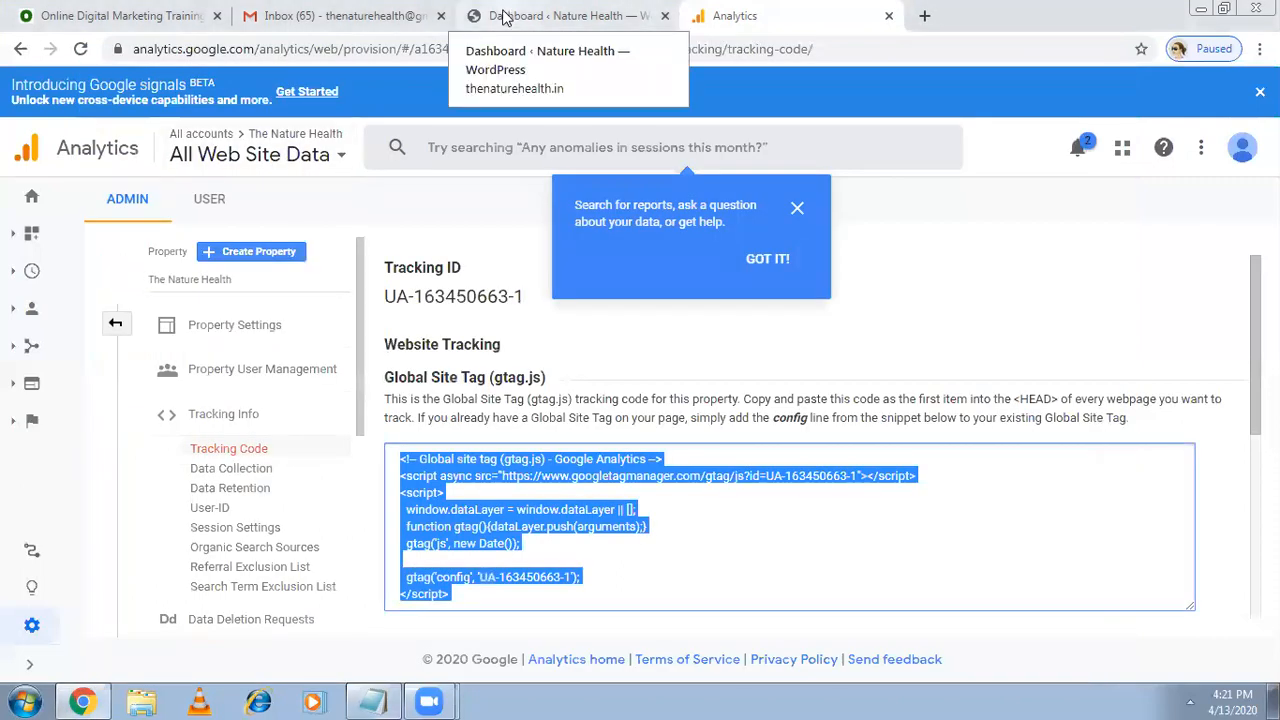
Open Appearance > Theme Editor from the WordPress Dashboard tab.
{"action": "left_click", "coordinate": [560, 15]}
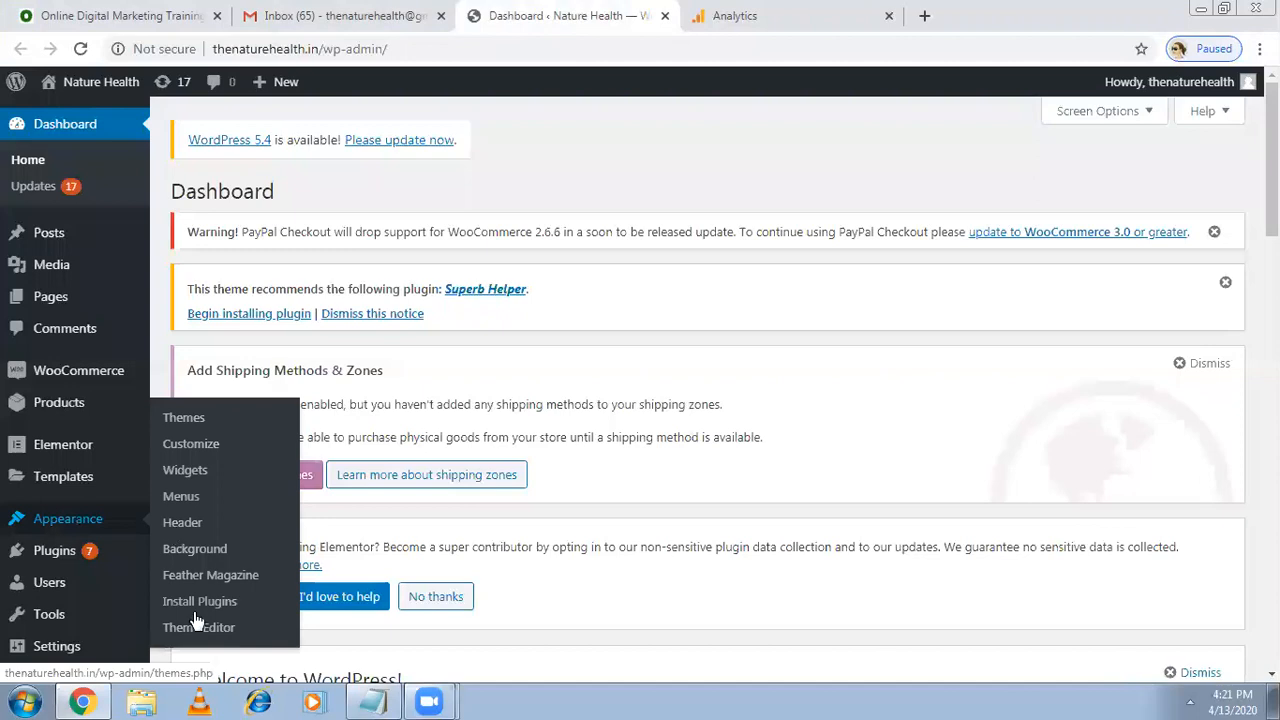
{"action": "left_click", "coordinate": [198, 627]}
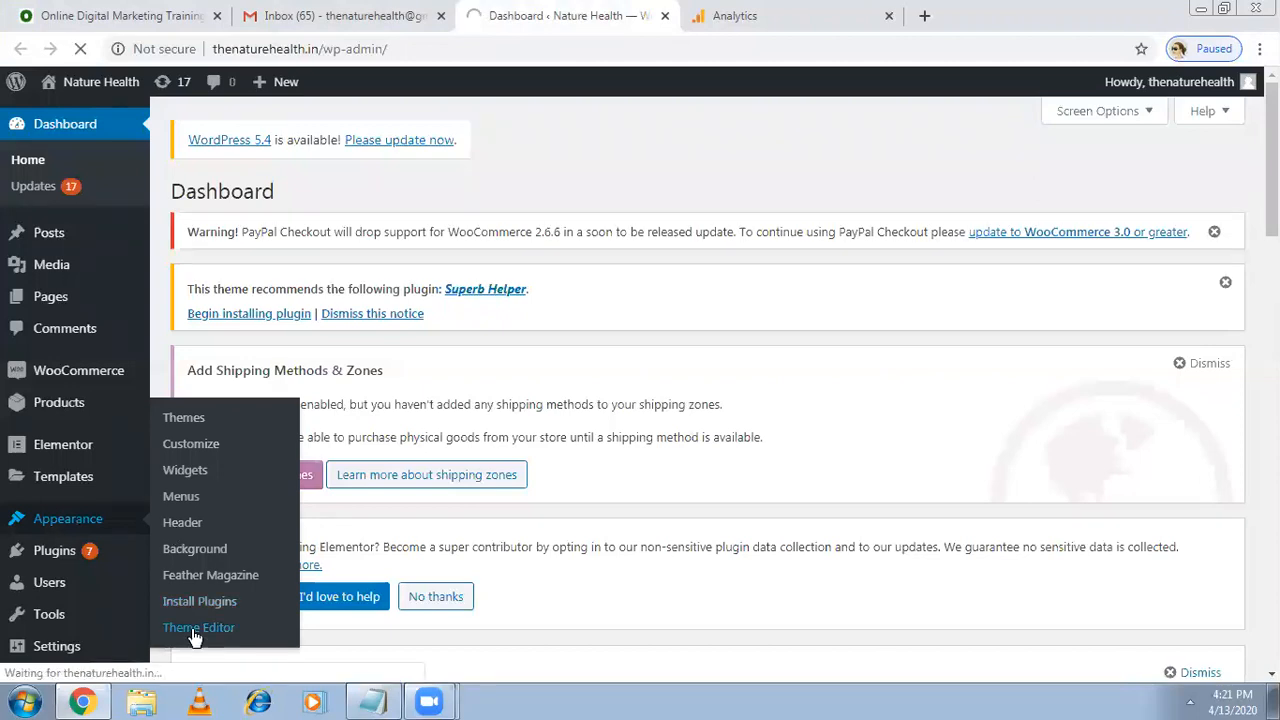
{"action": "left_click", "coordinate": [198, 627]}
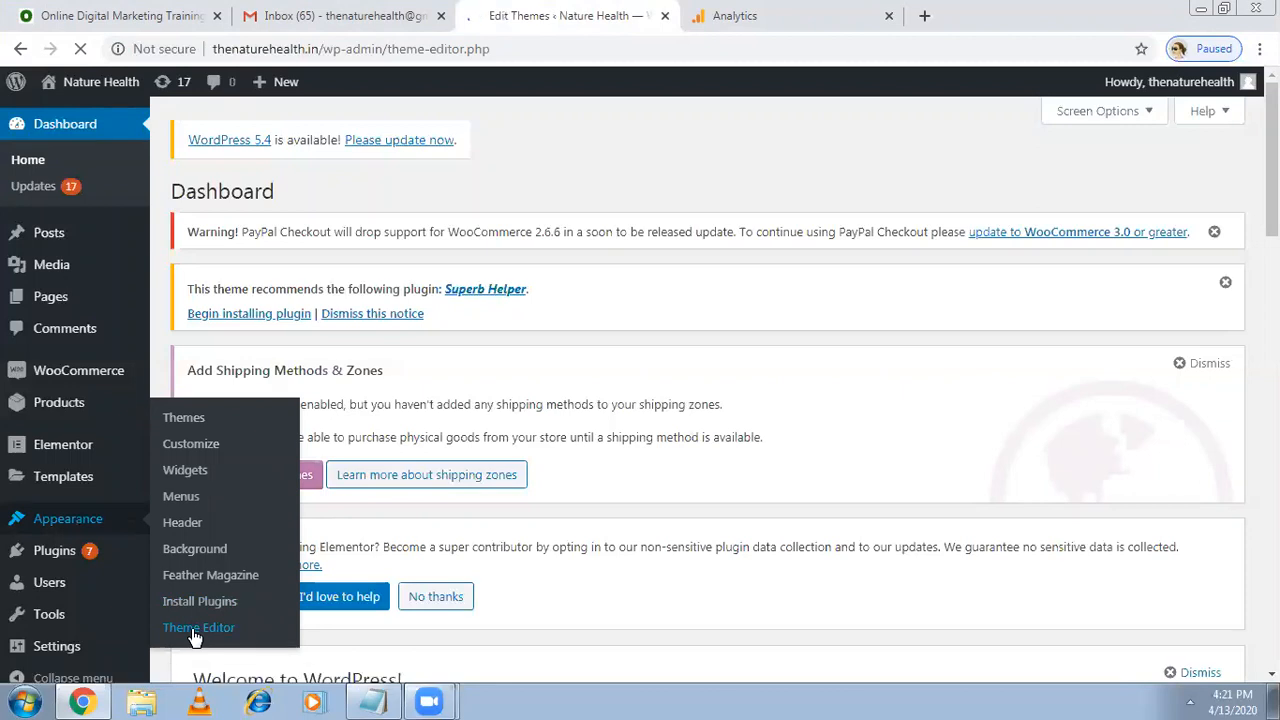
{"action": "left_click", "coordinate": [198, 627]}
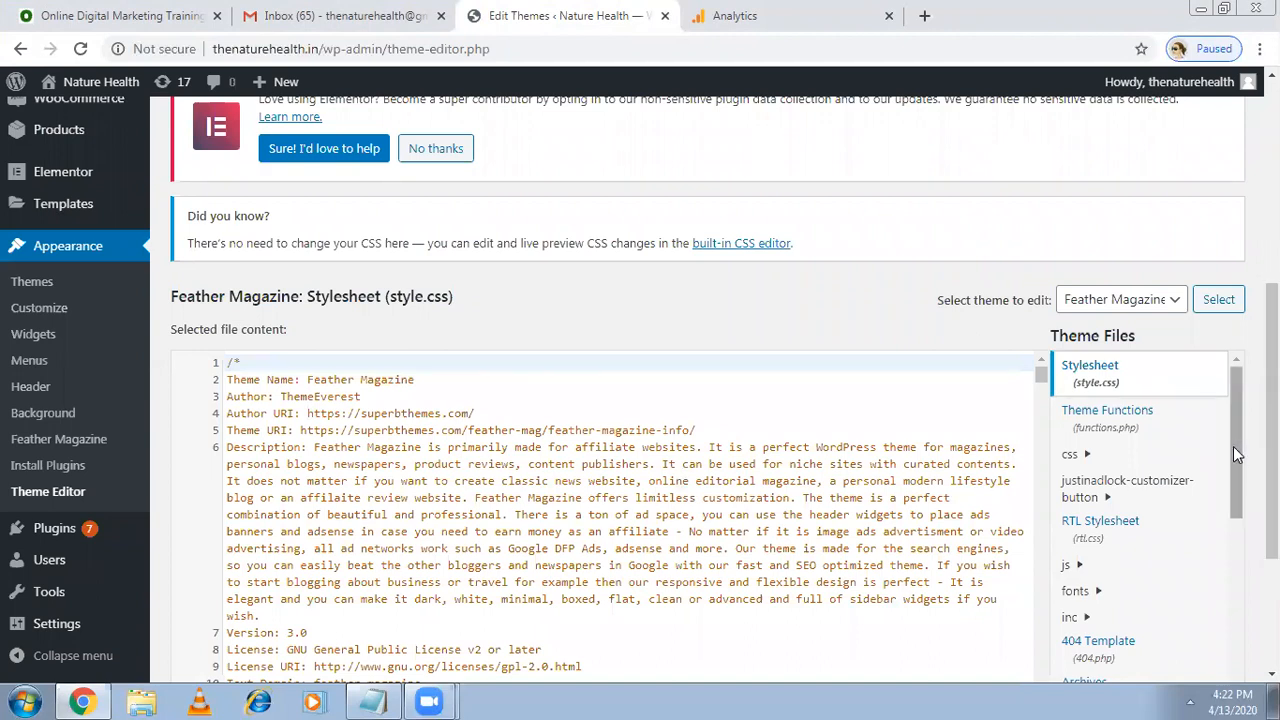
Insert the gtag.js snippet after wp_head() in header.php and update the file.
{"action": "scroll", "scroll_direction": "down", "scroll_amount": 3}
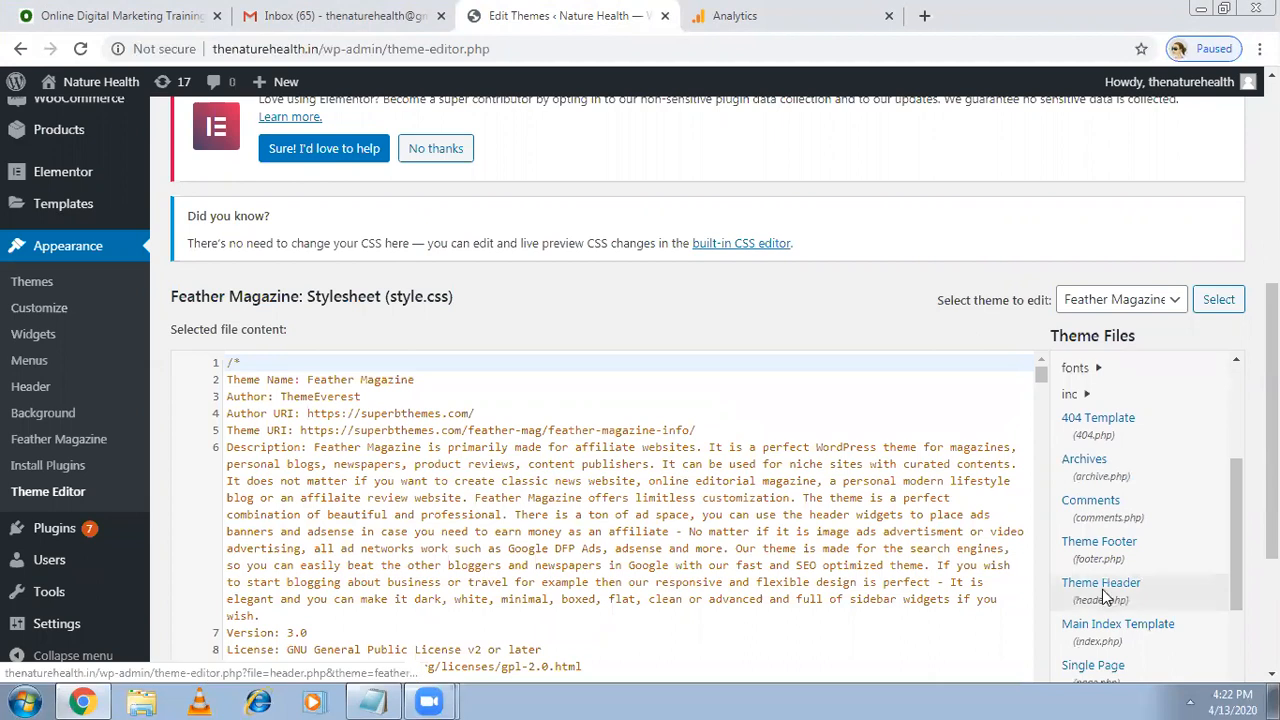
{"action": "left_click", "coordinate": [1100, 582]}
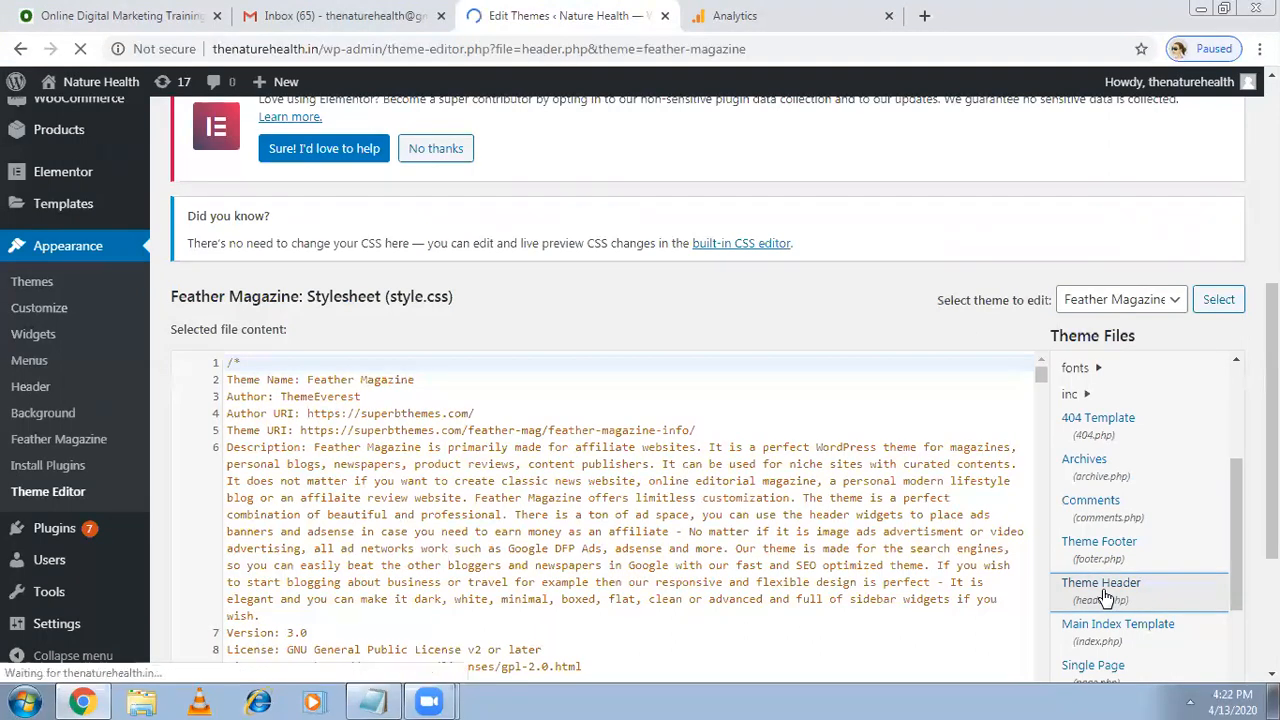
{"action": "left_click", "coordinate": [1101, 582]}
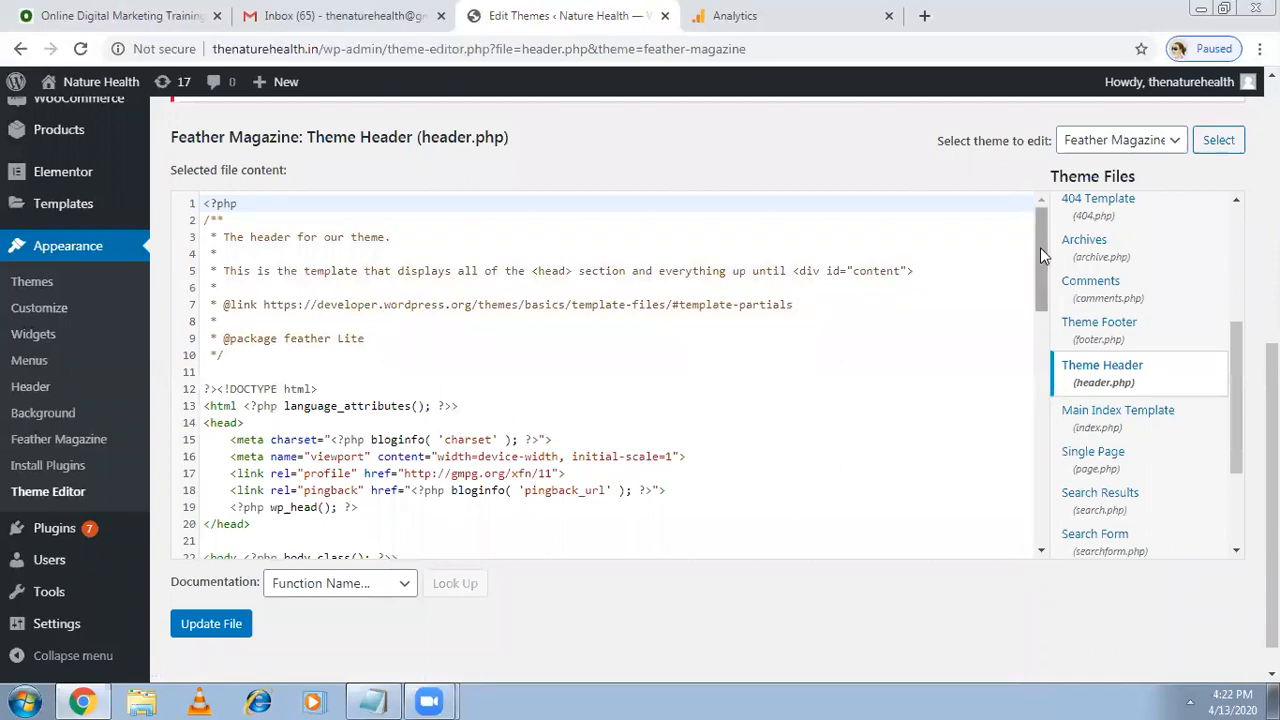
{"action": "scroll", "scroll_direction": "down", "scroll_amount": 3}
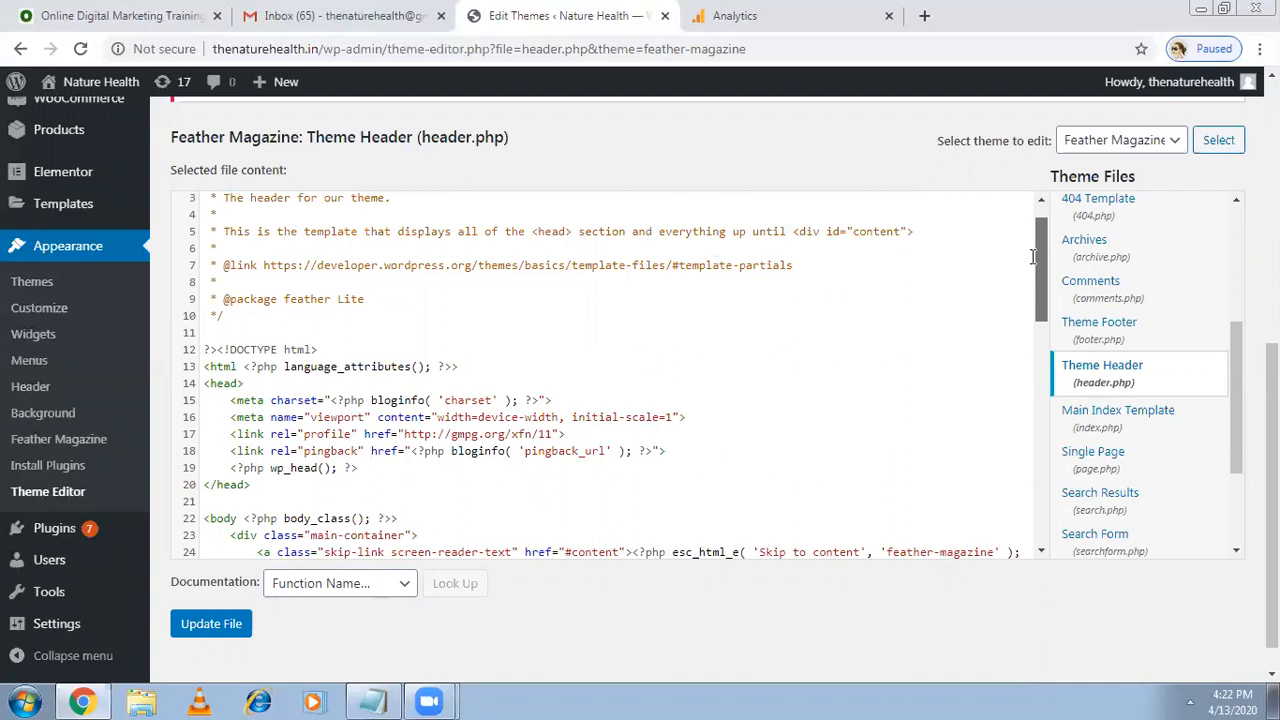
{"action": "left_click", "coordinate": [362, 468]}
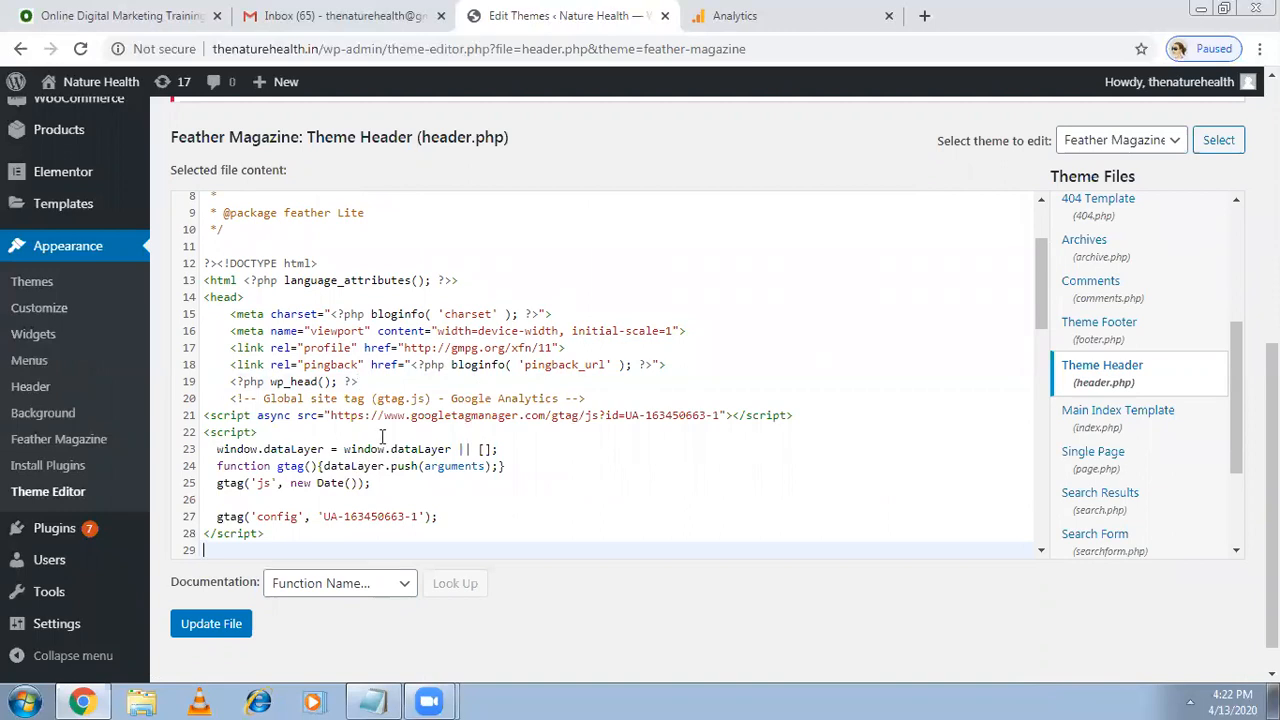
{"action": "mouse_move", "coordinate": [211, 623]}
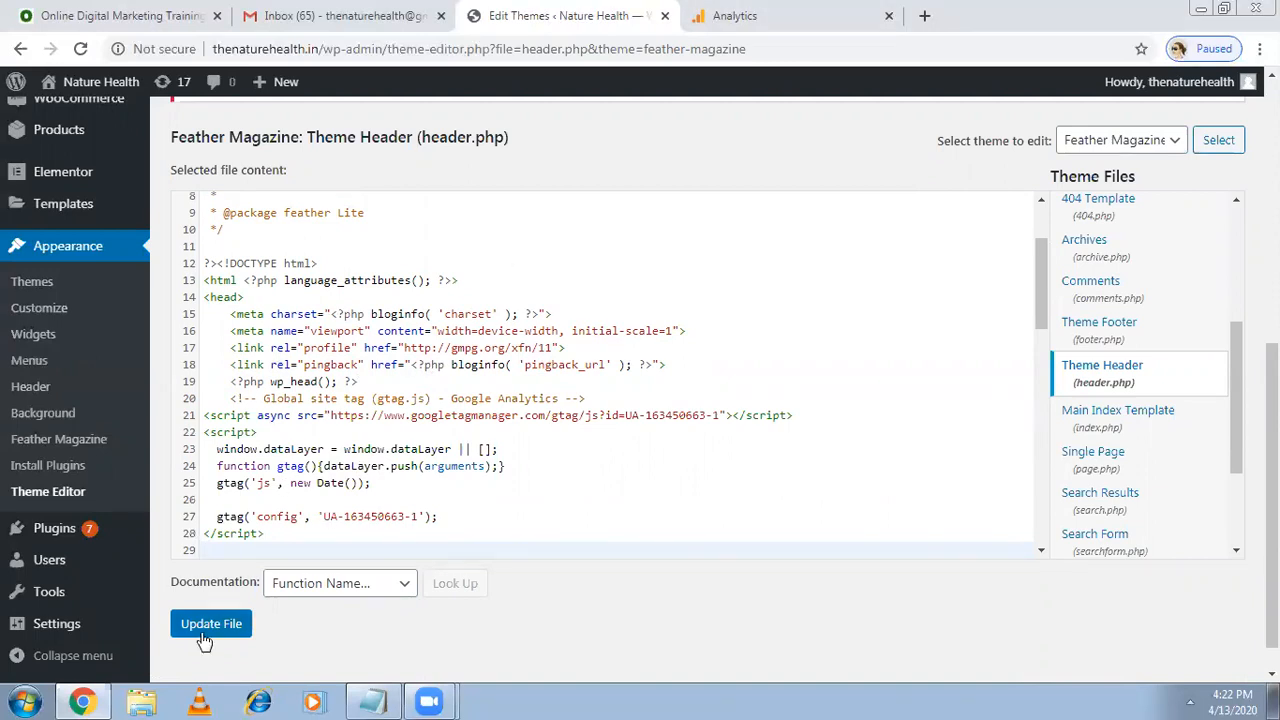
{"action": "left_click", "coordinate": [211, 623]}
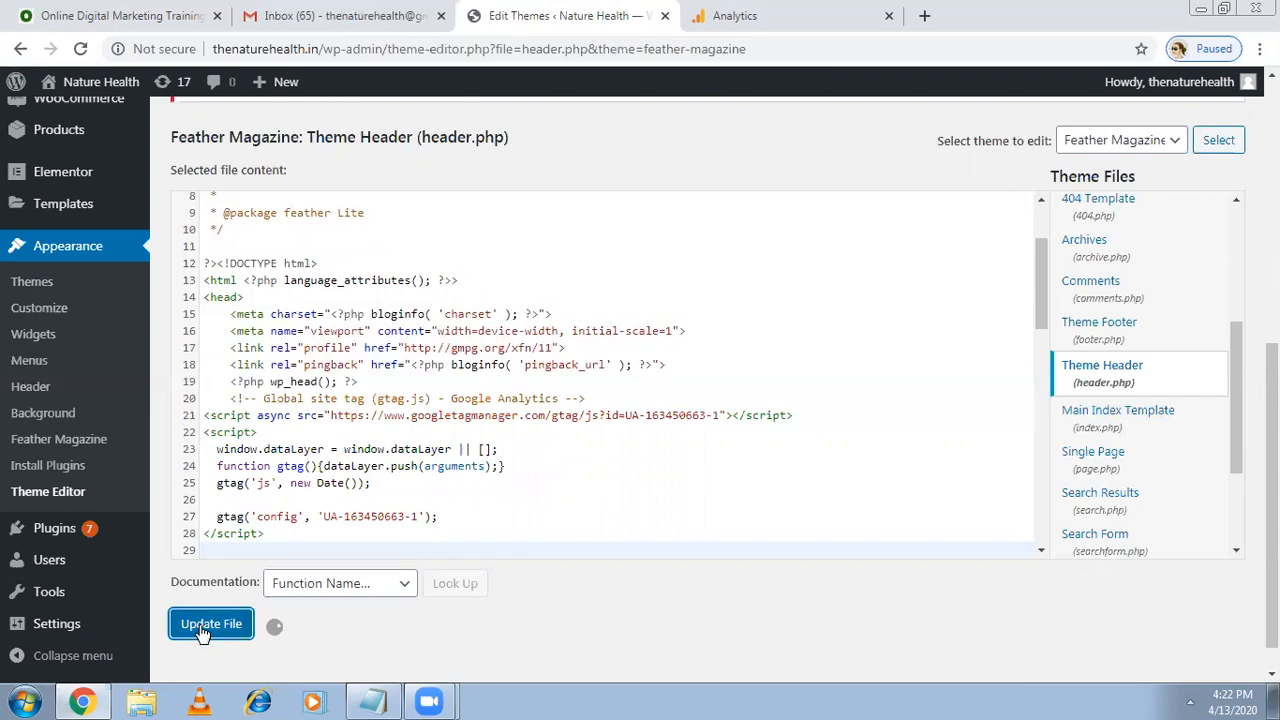
{"action": "left_click", "coordinate": [210, 623]}
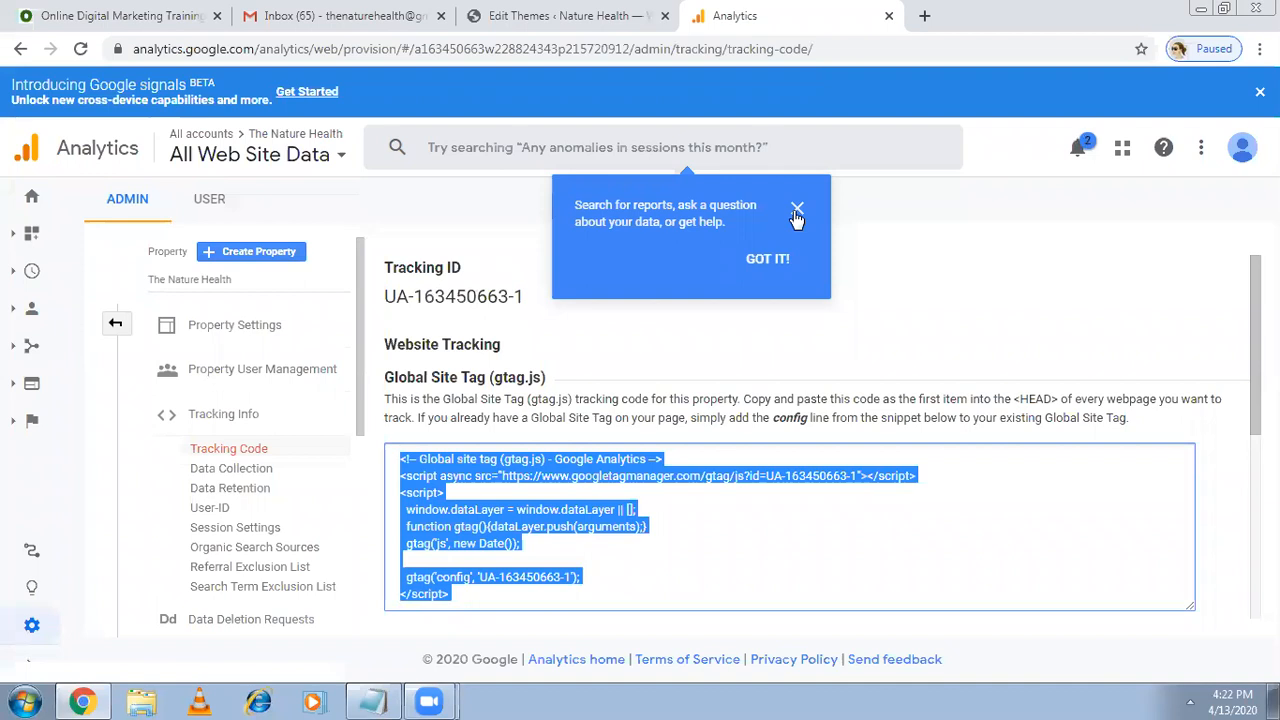
{"action": "mouse_move", "coordinate": [135, 256]}
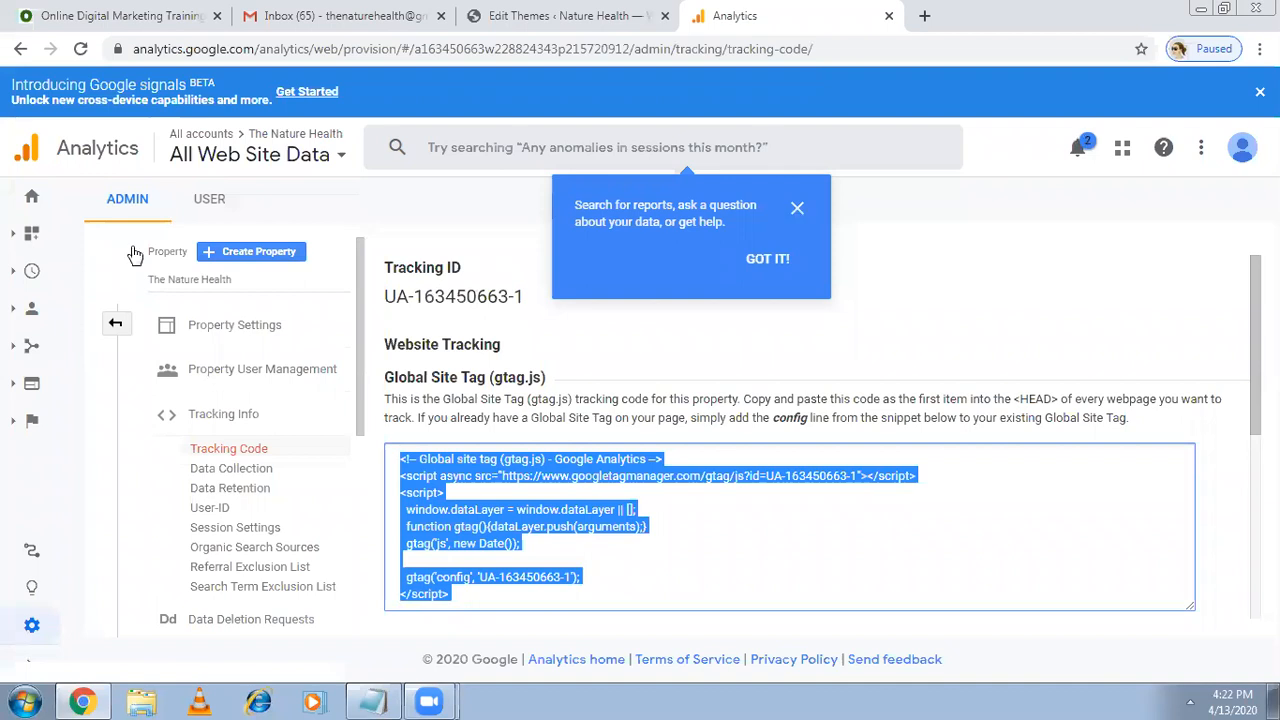
{"action": "mouse_move", "coordinate": [33, 273]}
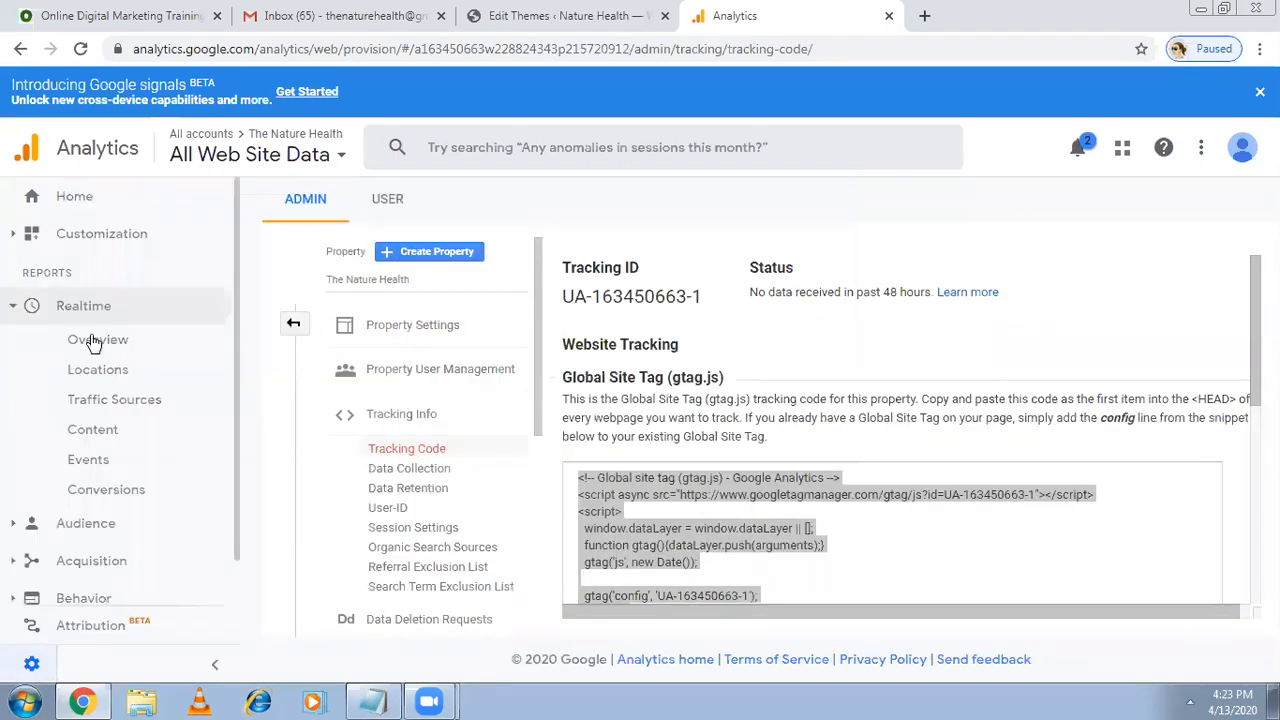
{"action": "mouse_move", "coordinate": [98, 339]}
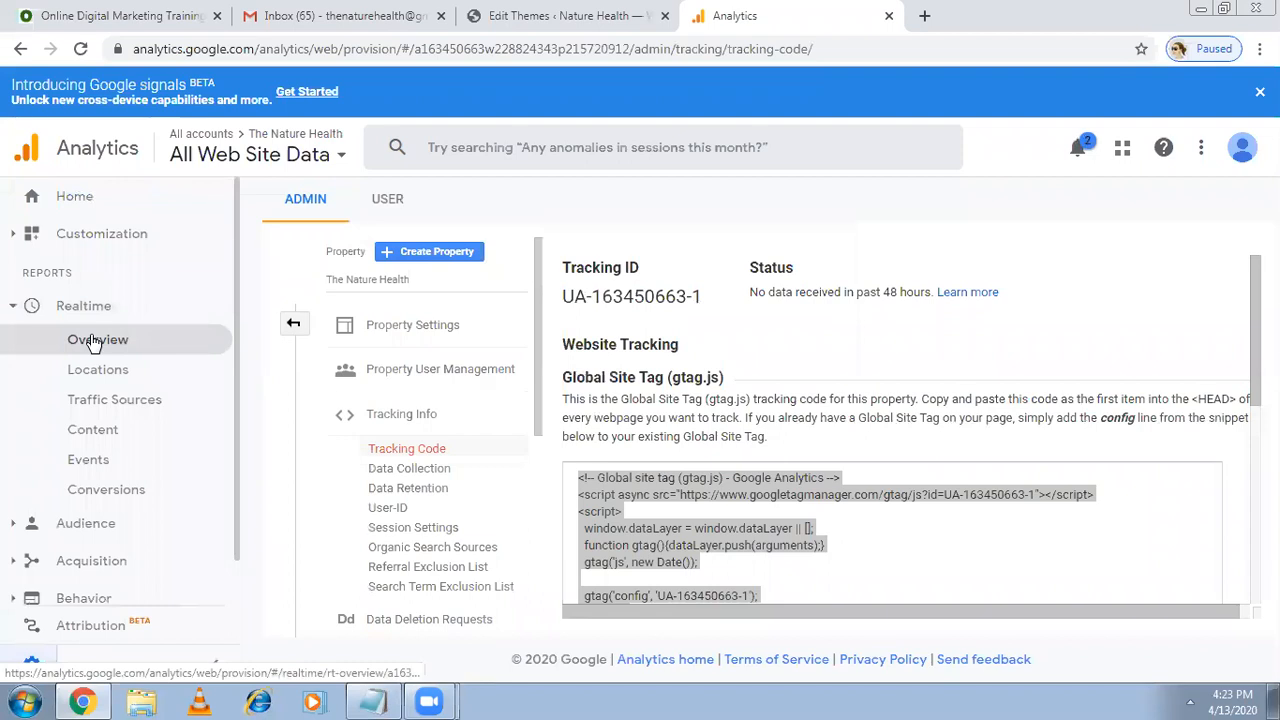
Open Realtime > Overview in Google Analytics, showing 0 active users.
{"action": "left_click", "coordinate": [97, 339]}
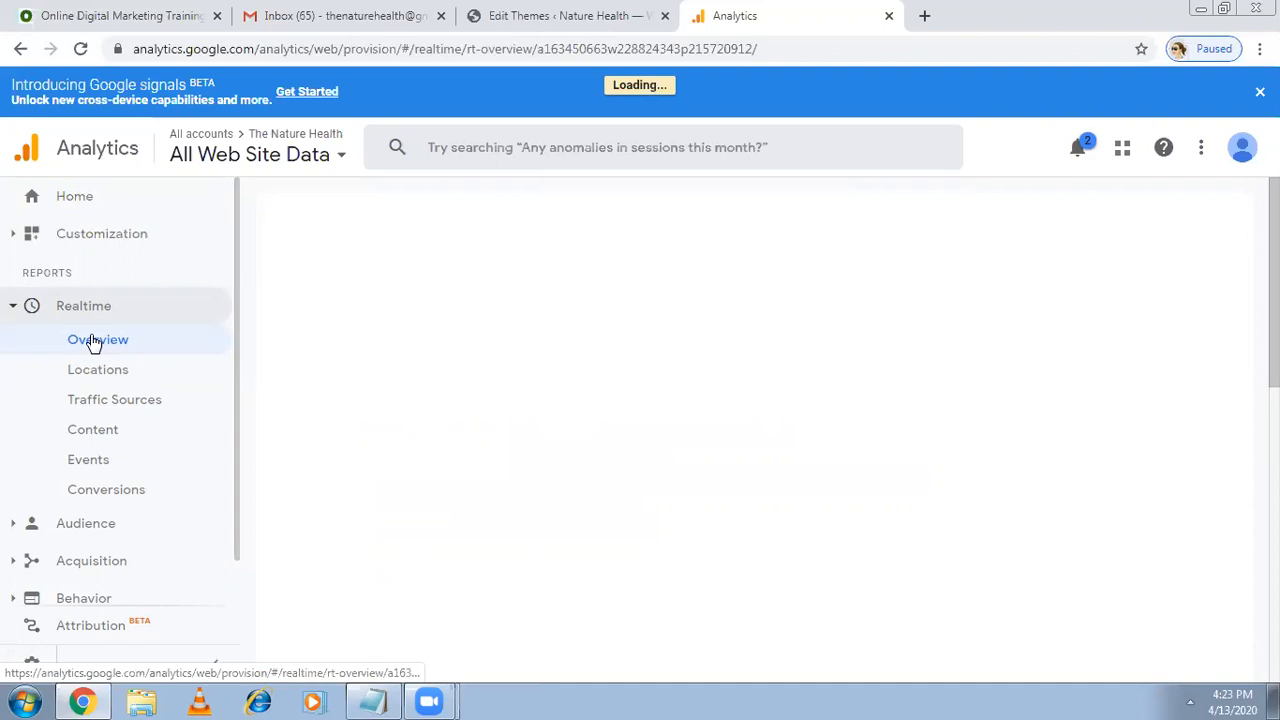
{"action": "left_click", "coordinate": [97, 339]}
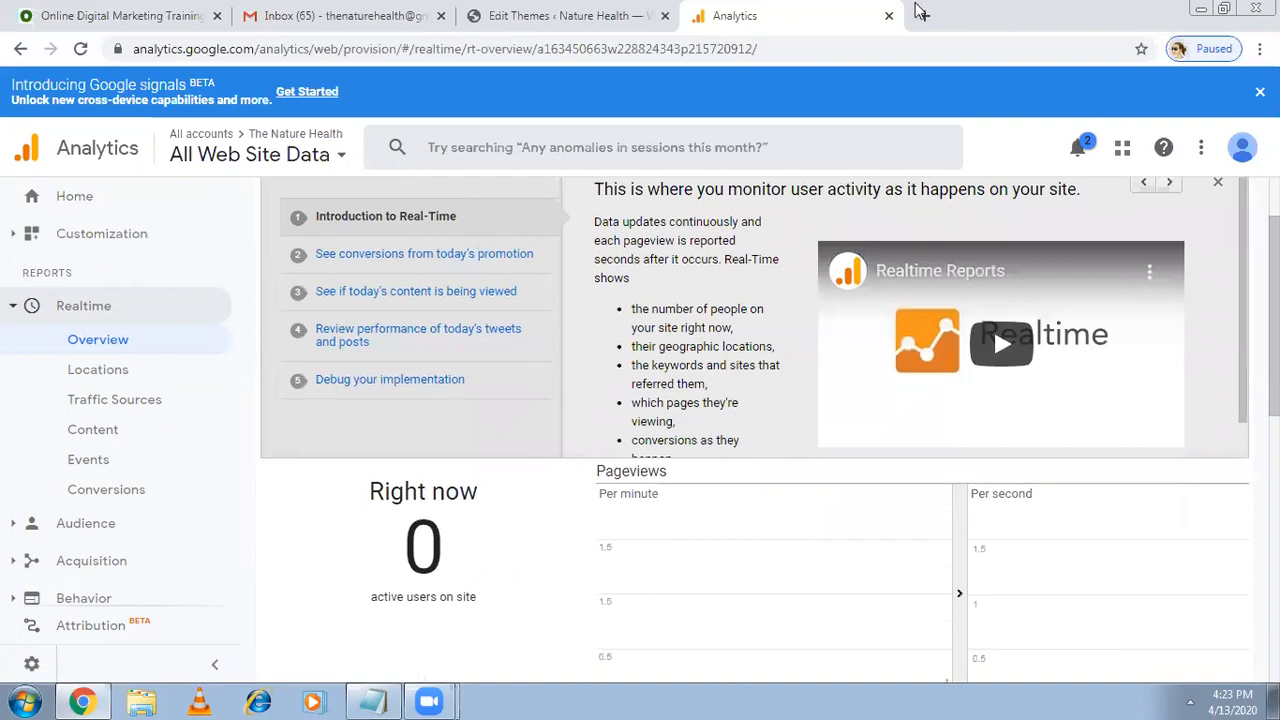
{"action": "left_click", "coordinate": [1128, 16]}
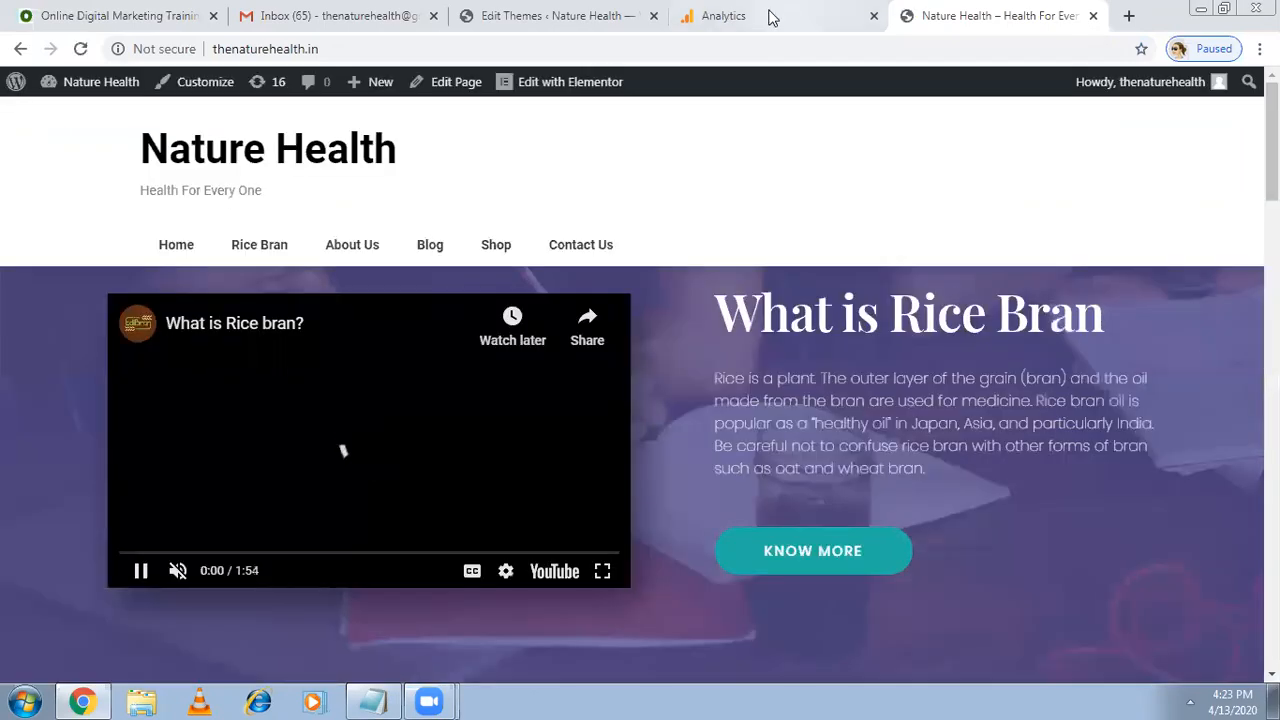
{"action": "mouse_move", "coordinate": [925, 184]}
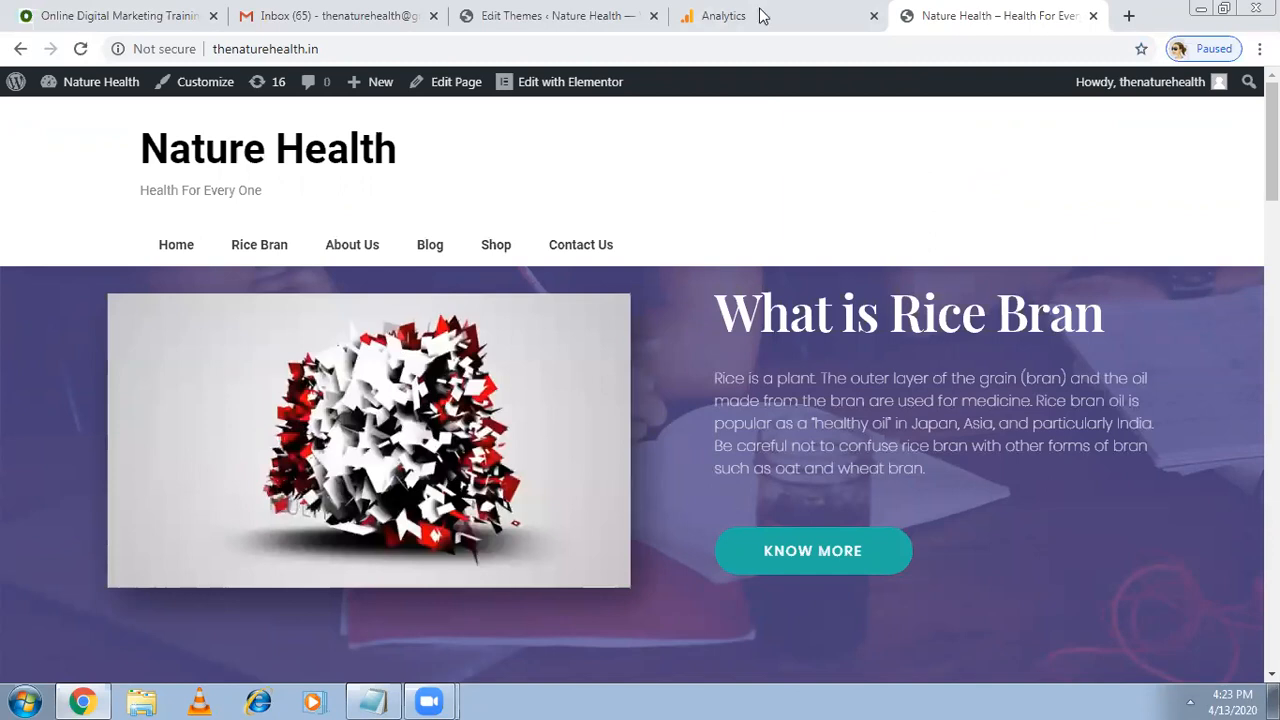
Return to the Google Analytics tab after loading thenaturehealth.in.
{"action": "left_click", "coordinate": [720, 16]}
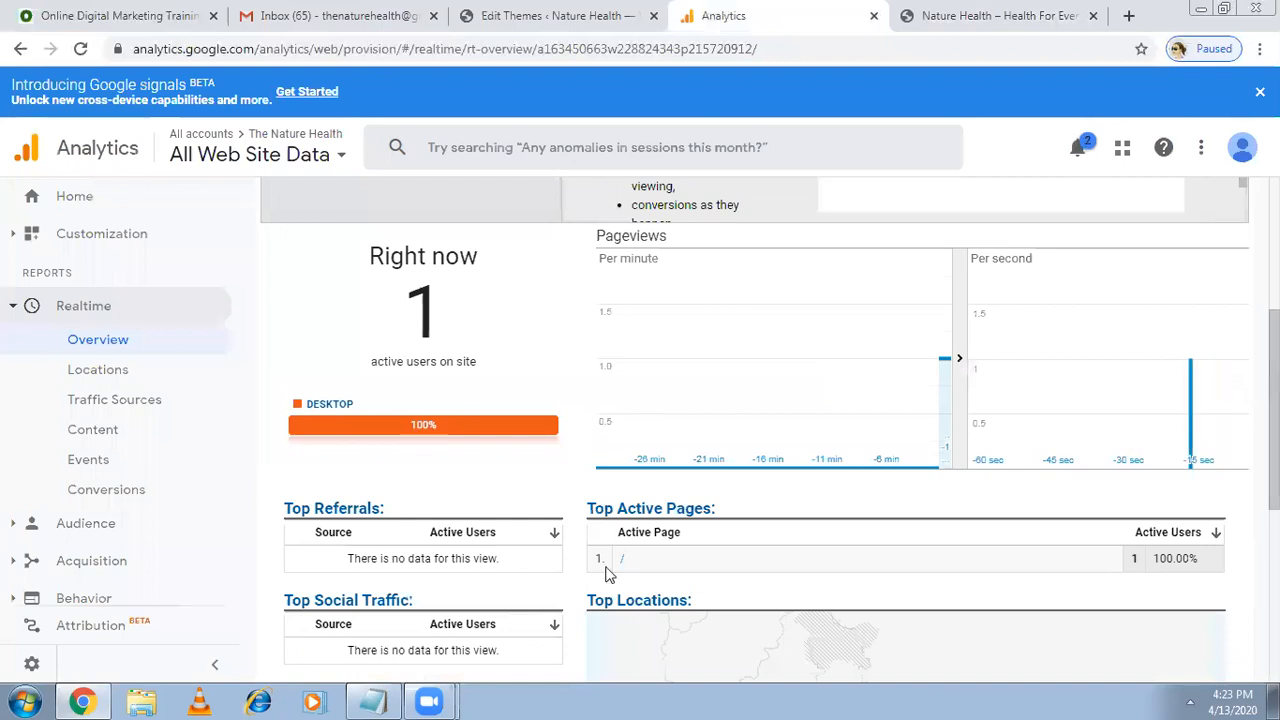
{"action": "mouse_move", "coordinate": [618, 573]}
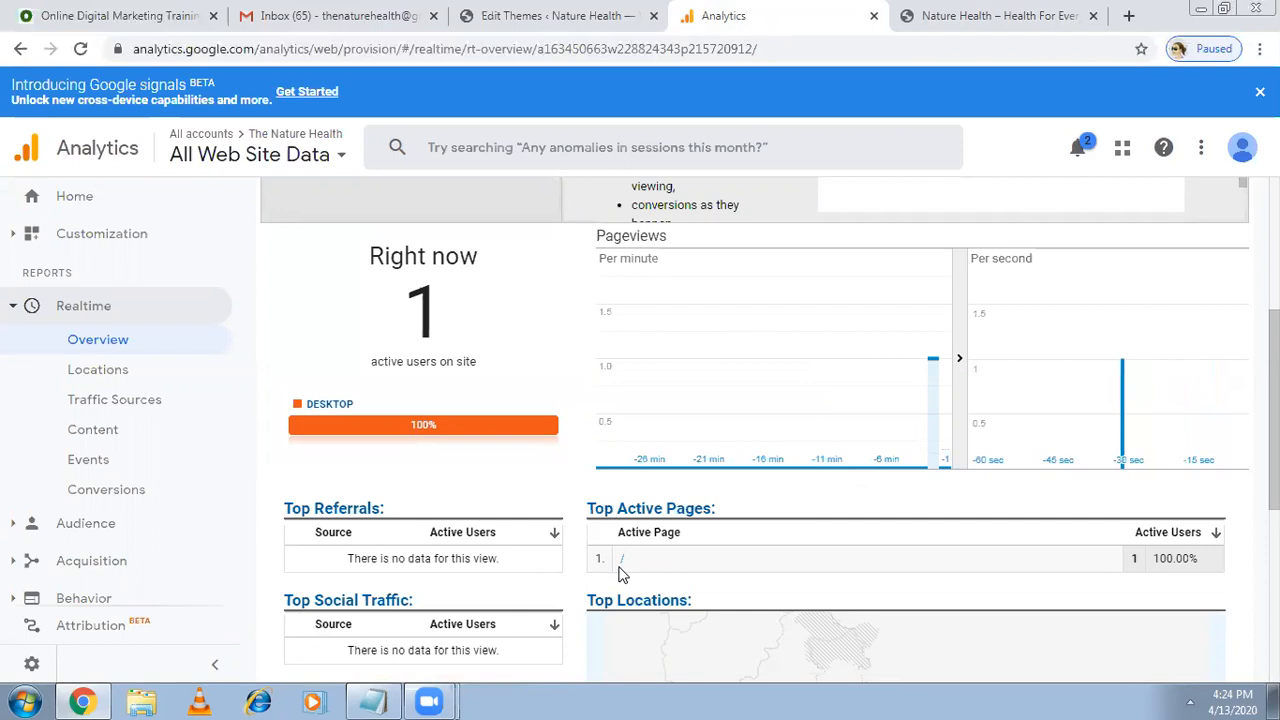
{"action": "mouse_move", "coordinate": [425, 8]}
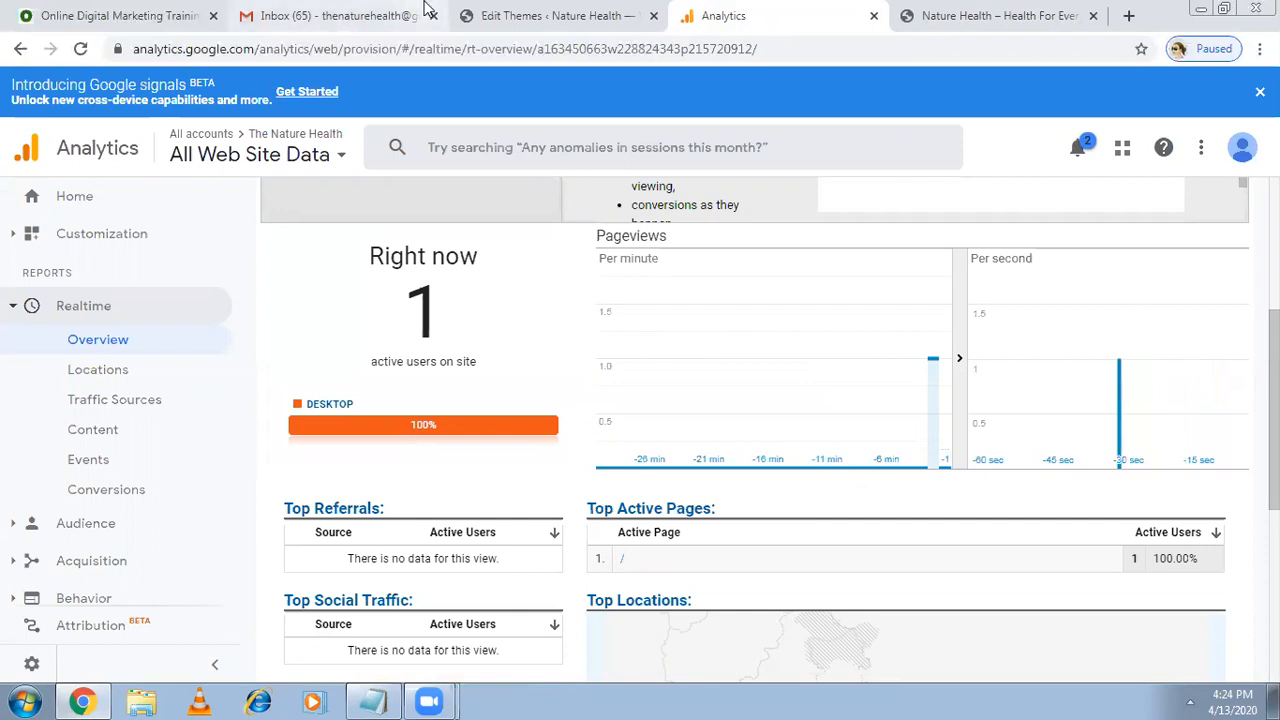
{"action": "mouse_move", "coordinate": [335, 16]}
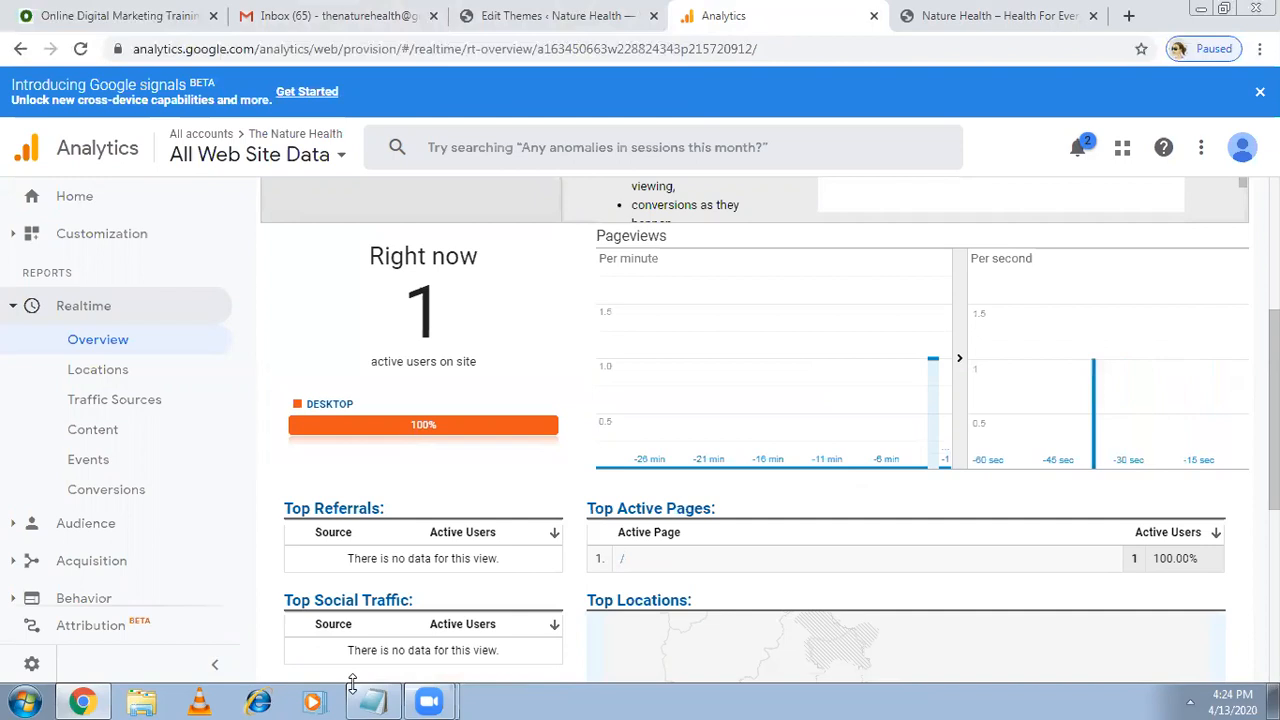
Bring Notepad back after seeing 1 active user on the home page.
{"action": "left_click", "coordinate": [372, 700]}
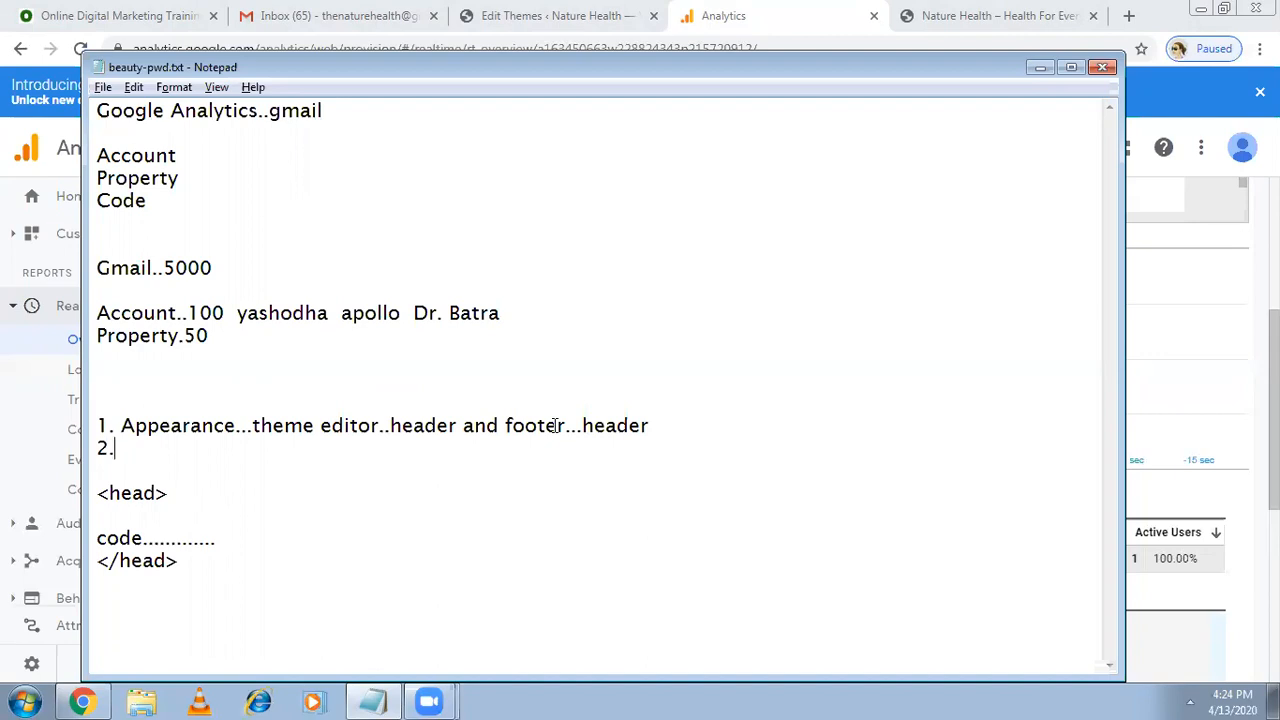
Type note item 2, 'PLuggins..Header and Footer', erasing a typo.
{"action": "type", "text": "PLuggi"}
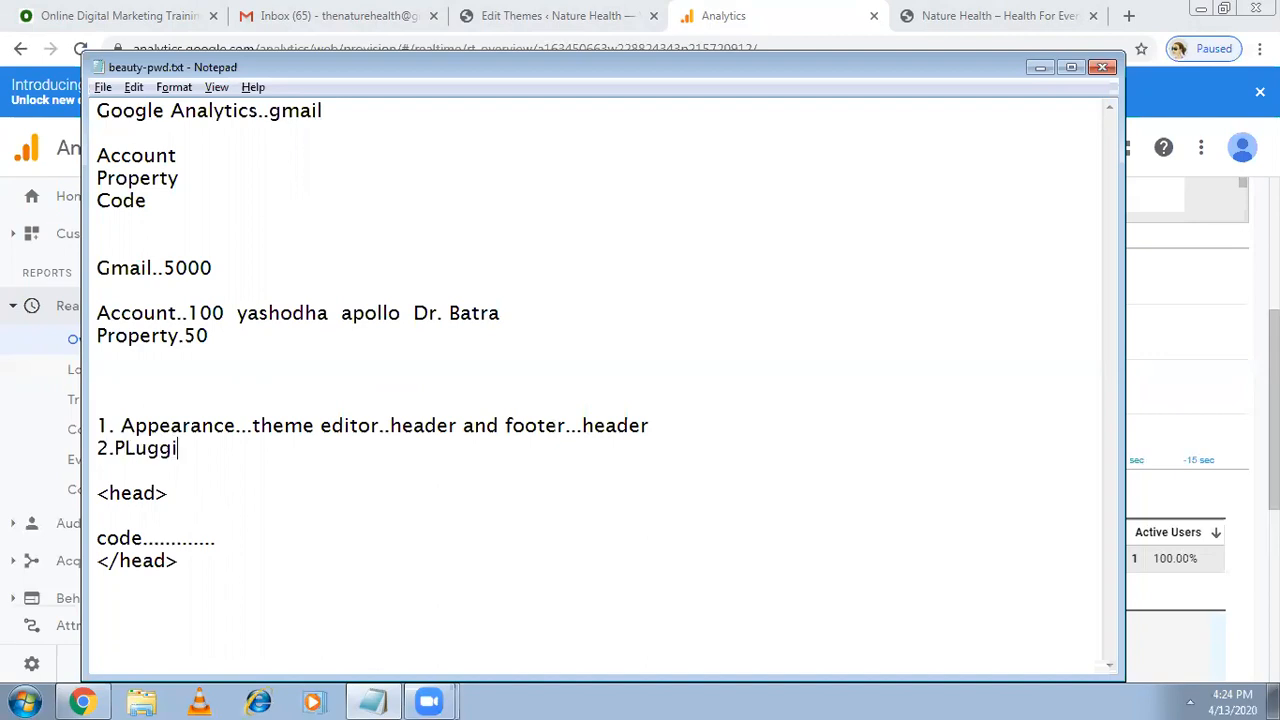
{"action": "type", "text": "ns"}
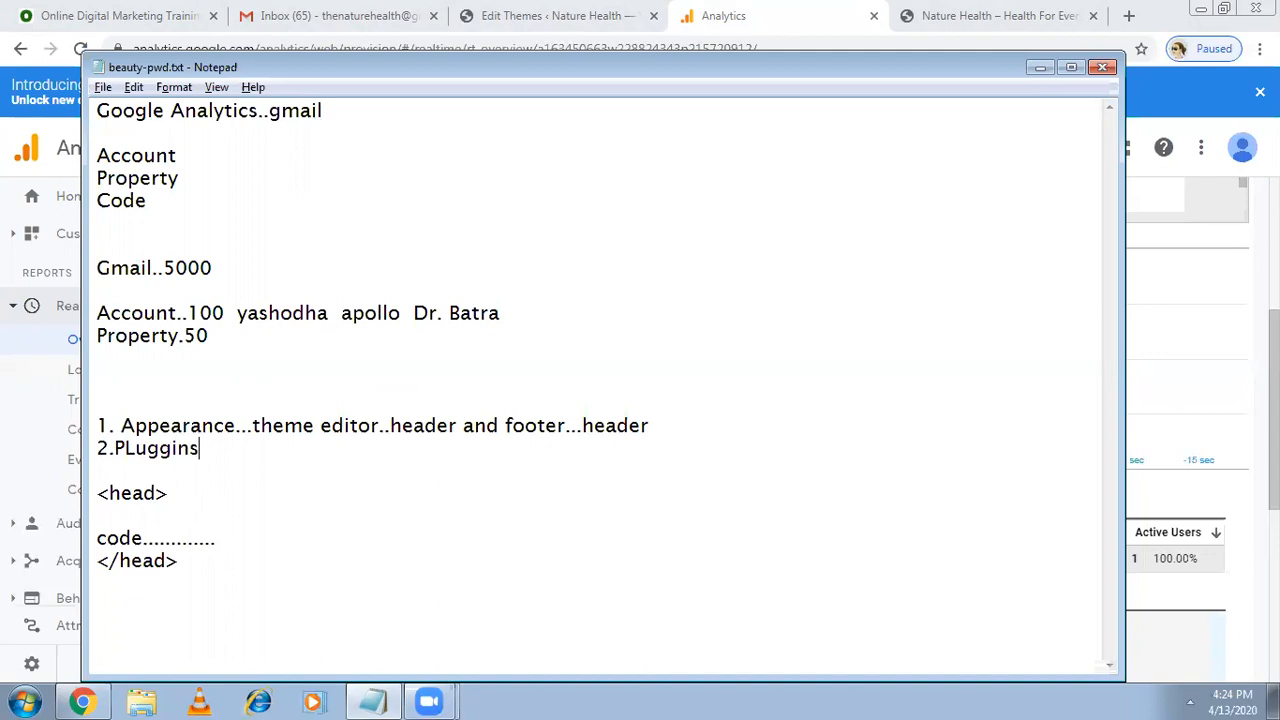
{"action": "type", "text": ".Jeq"}
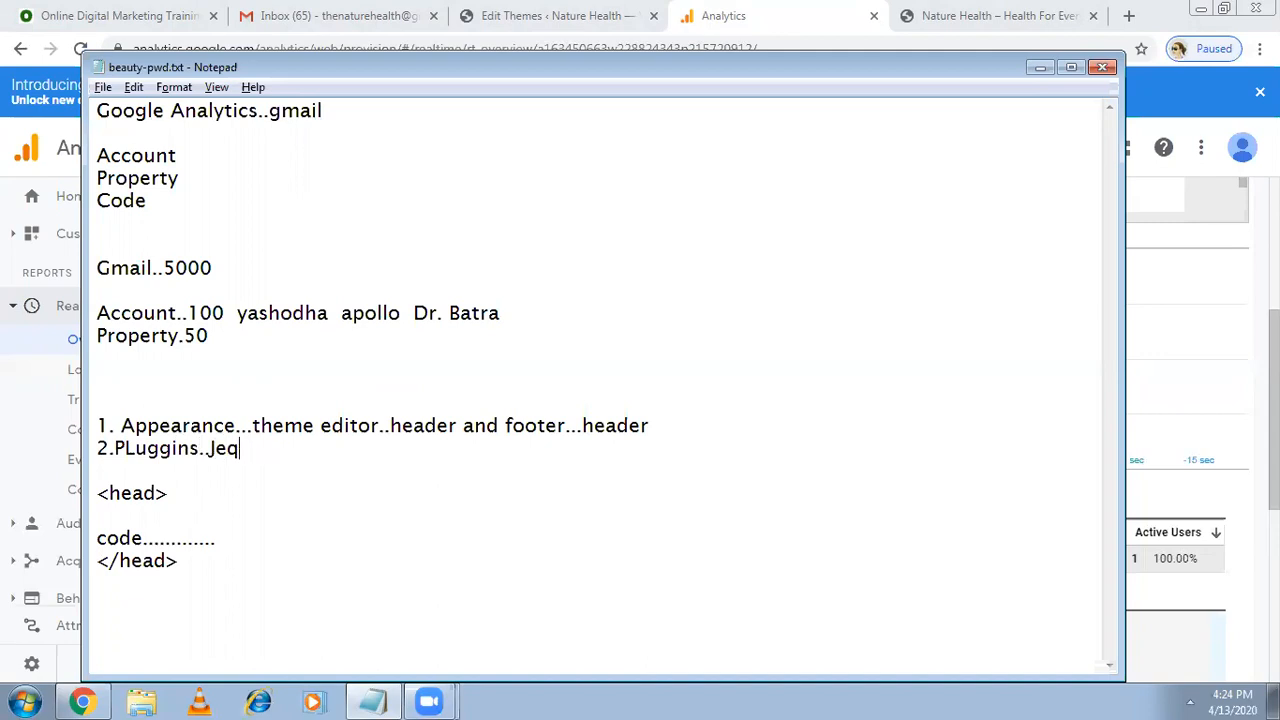
{"action": "key", "text": "BackSpace"}
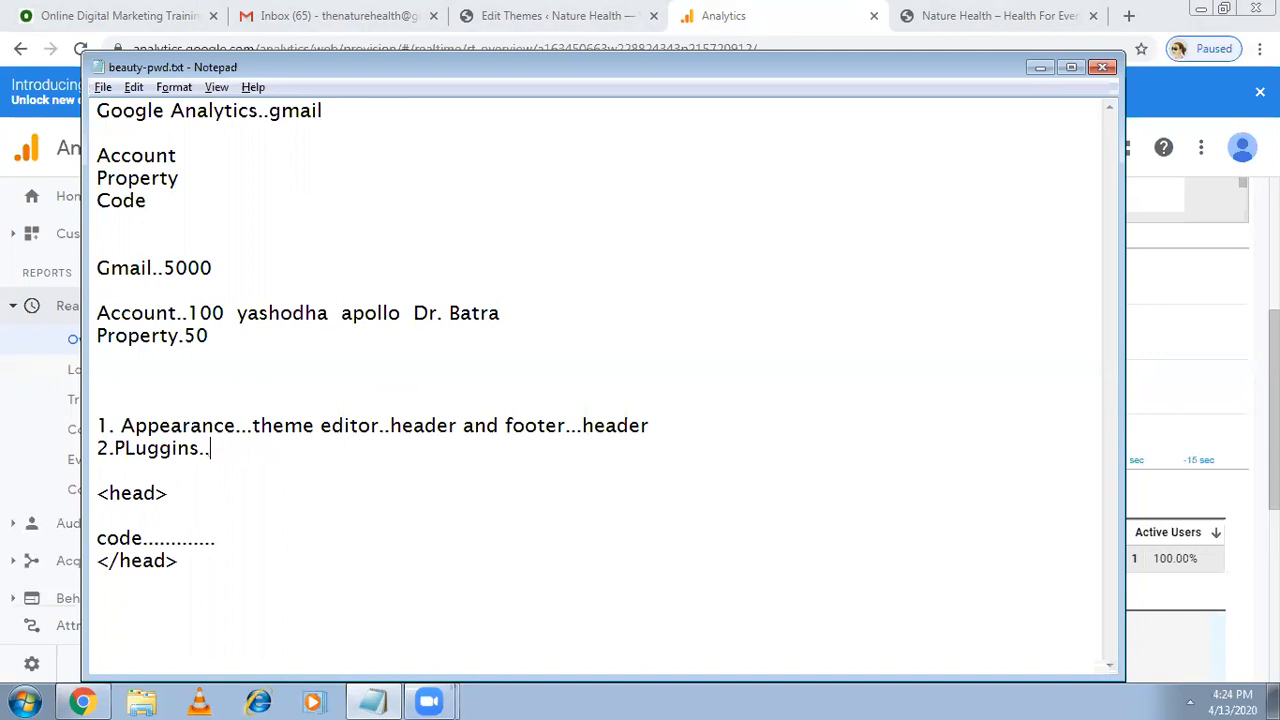
{"action": "type", "text": "Header and F"}
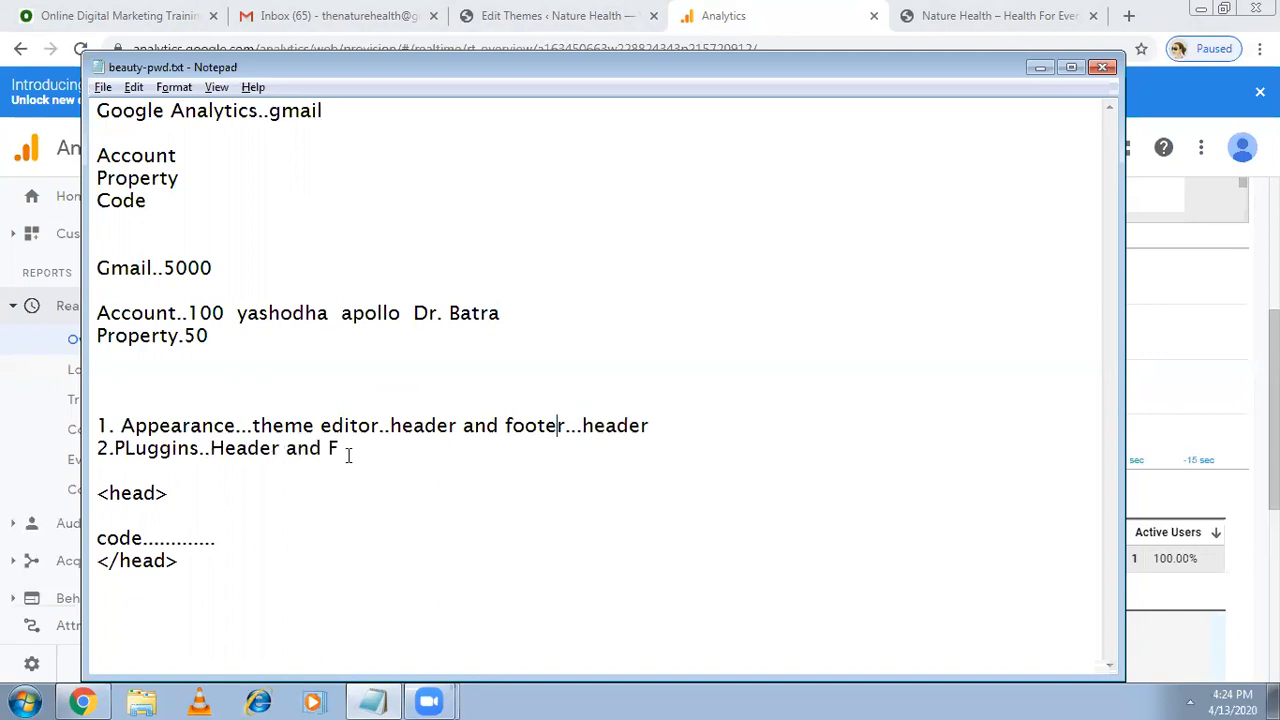
{"action": "type", "text": "oot"}
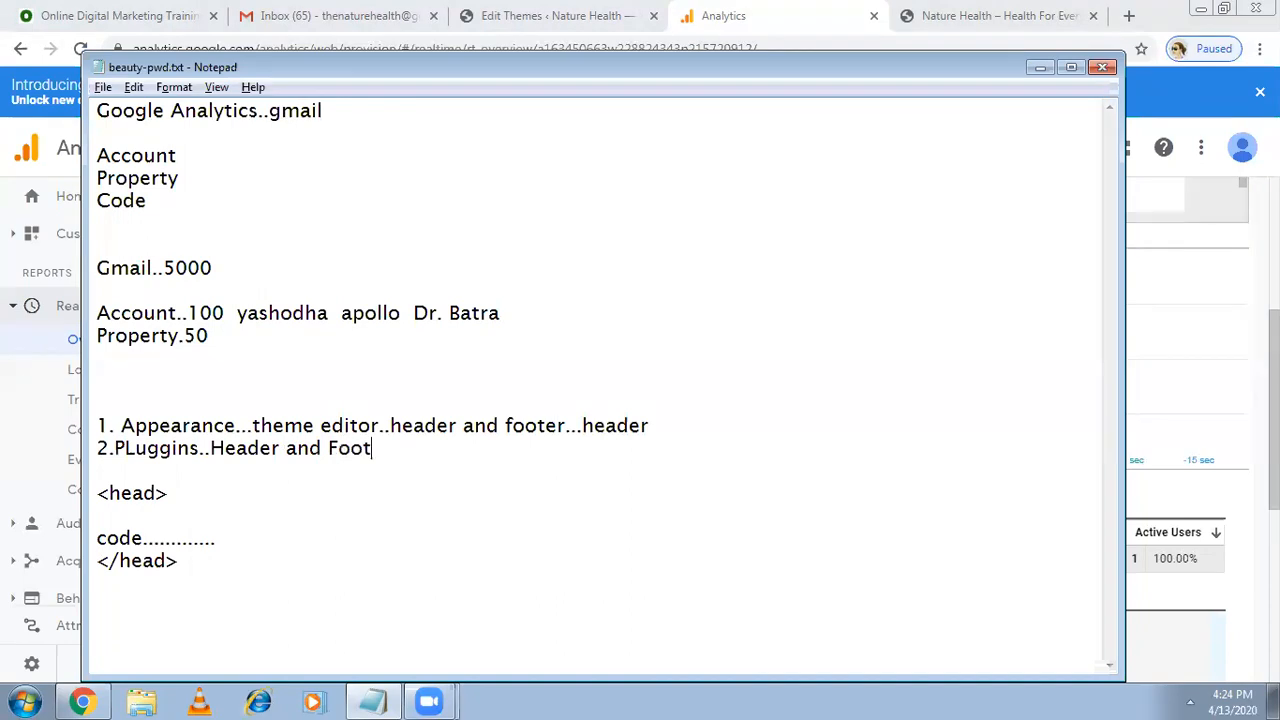
{"action": "type", "text": "er"}
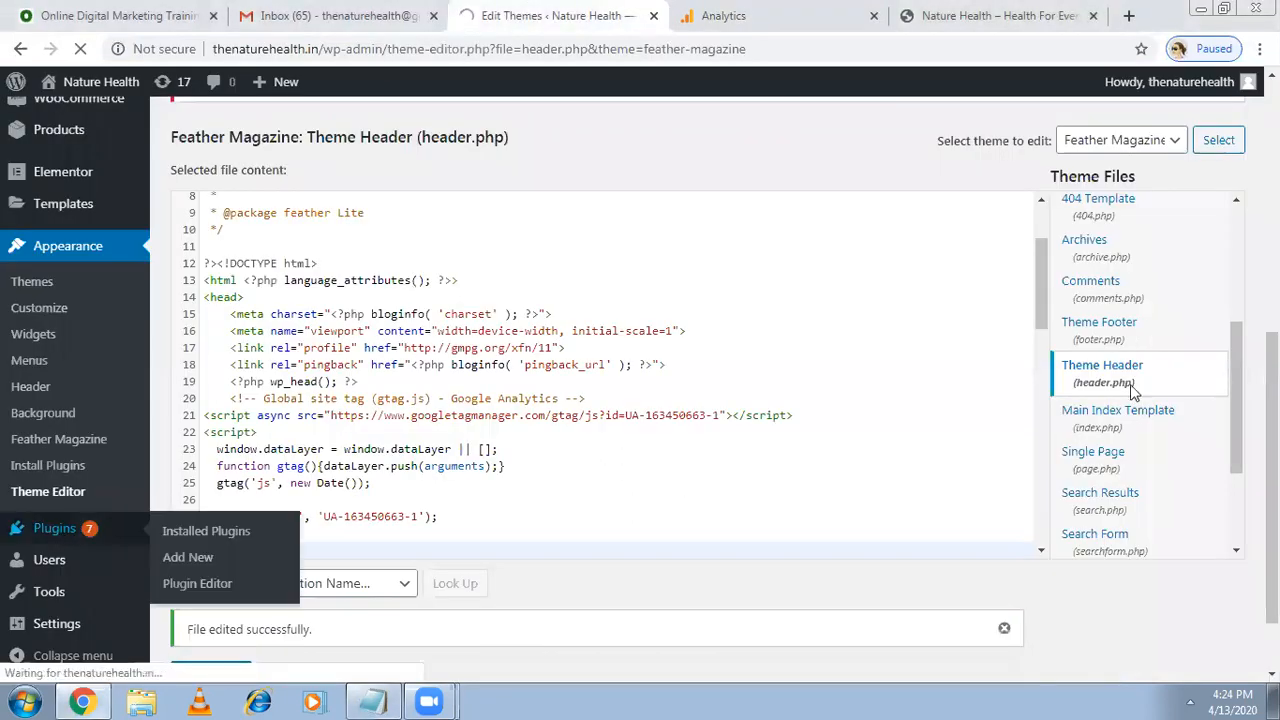
Search Plugins > Add New for 'header and footer' and install Insert Headers and Footers.
{"action": "left_click", "coordinate": [206, 531]}
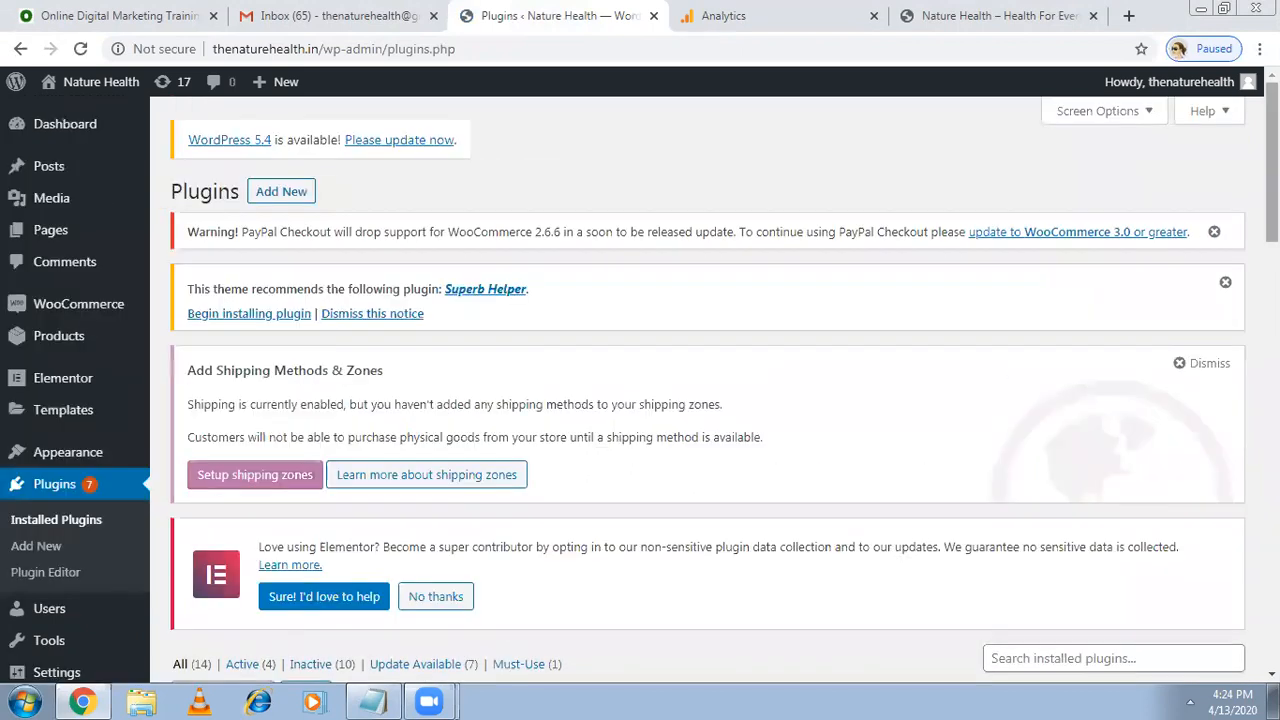
{"action": "scroll", "scroll_direction": "down", "scroll_amount": 3}
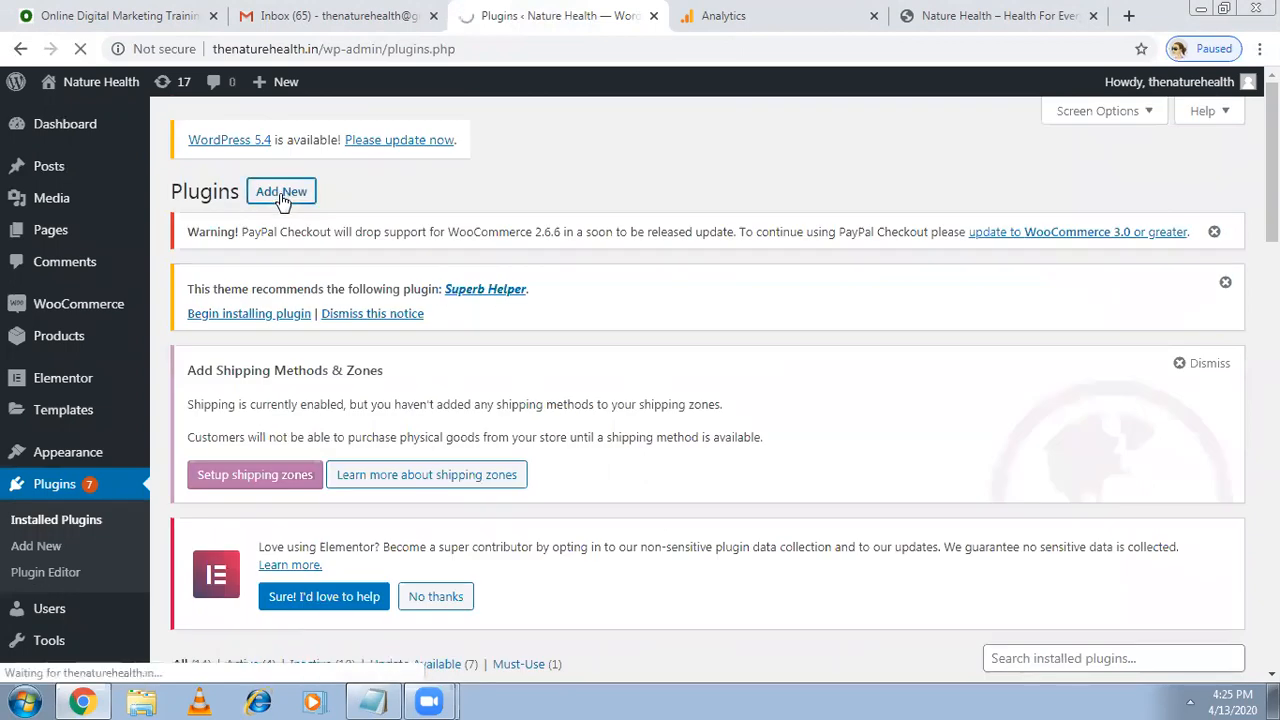
{"action": "left_click", "coordinate": [281, 191]}
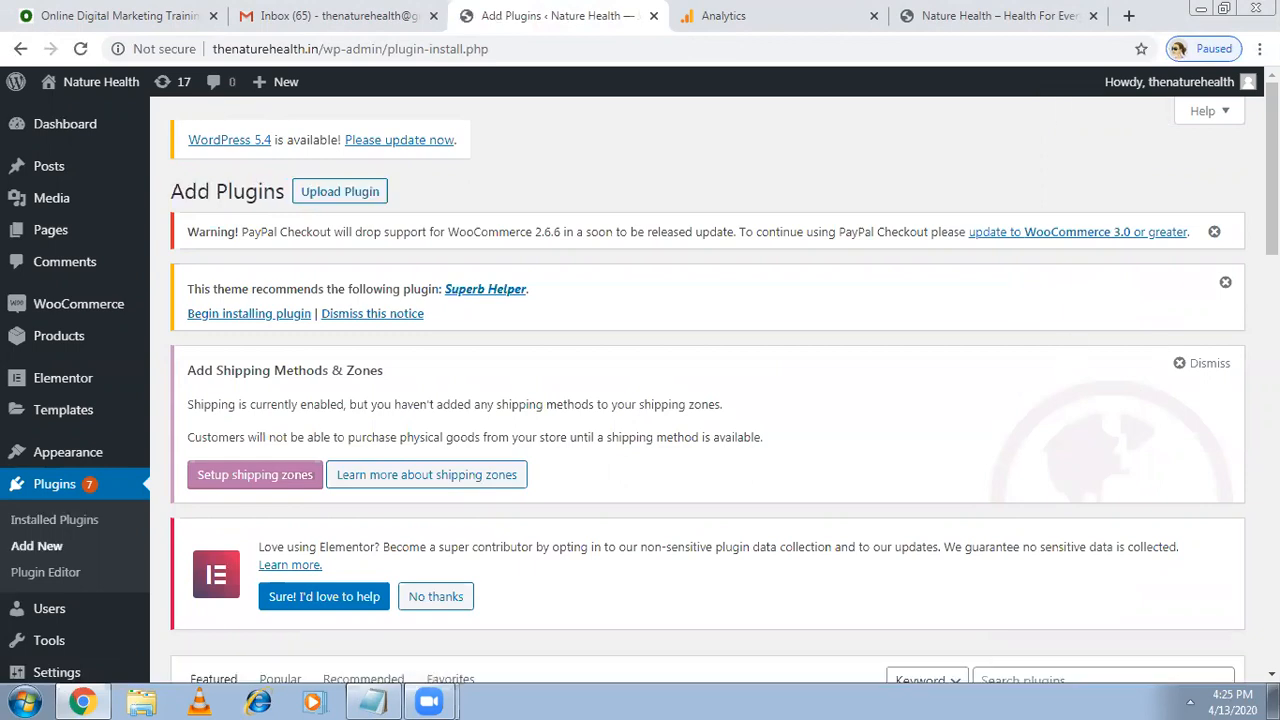
{"action": "mouse_move", "coordinate": [1033, 403]}
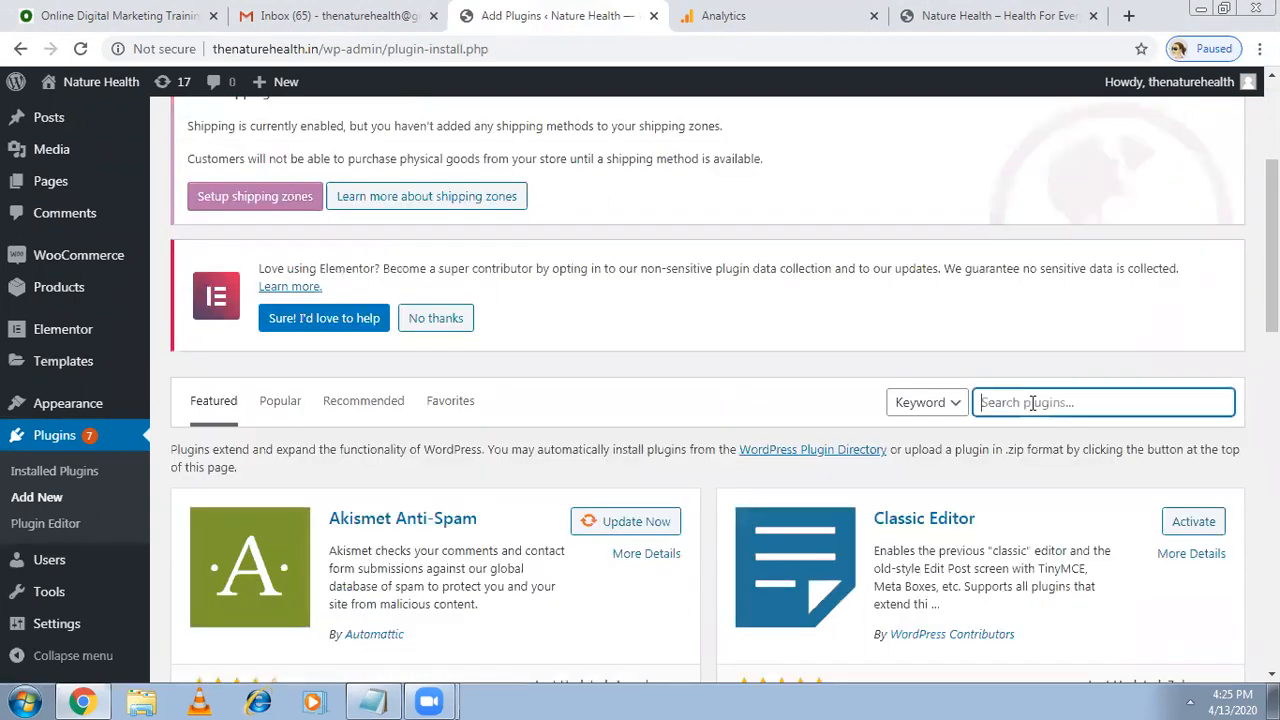
{"action": "type", "text": "hede"}
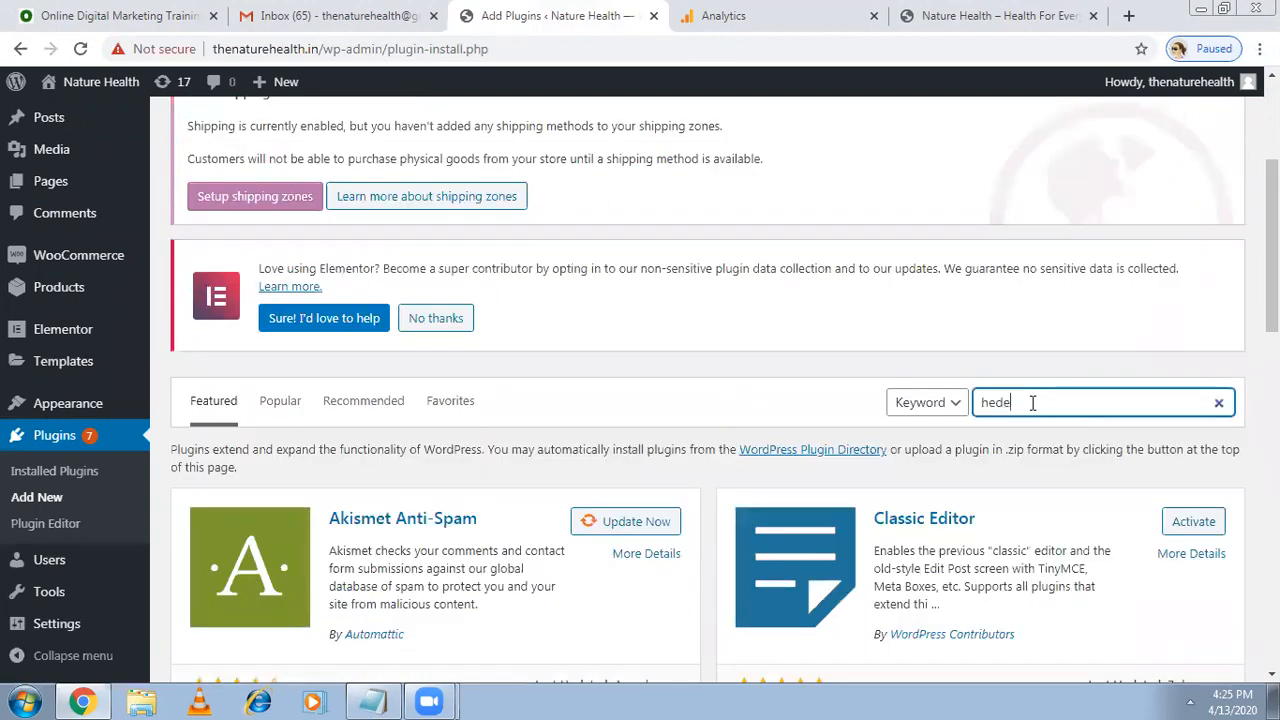
{"action": "type", "text": "header and footer"}
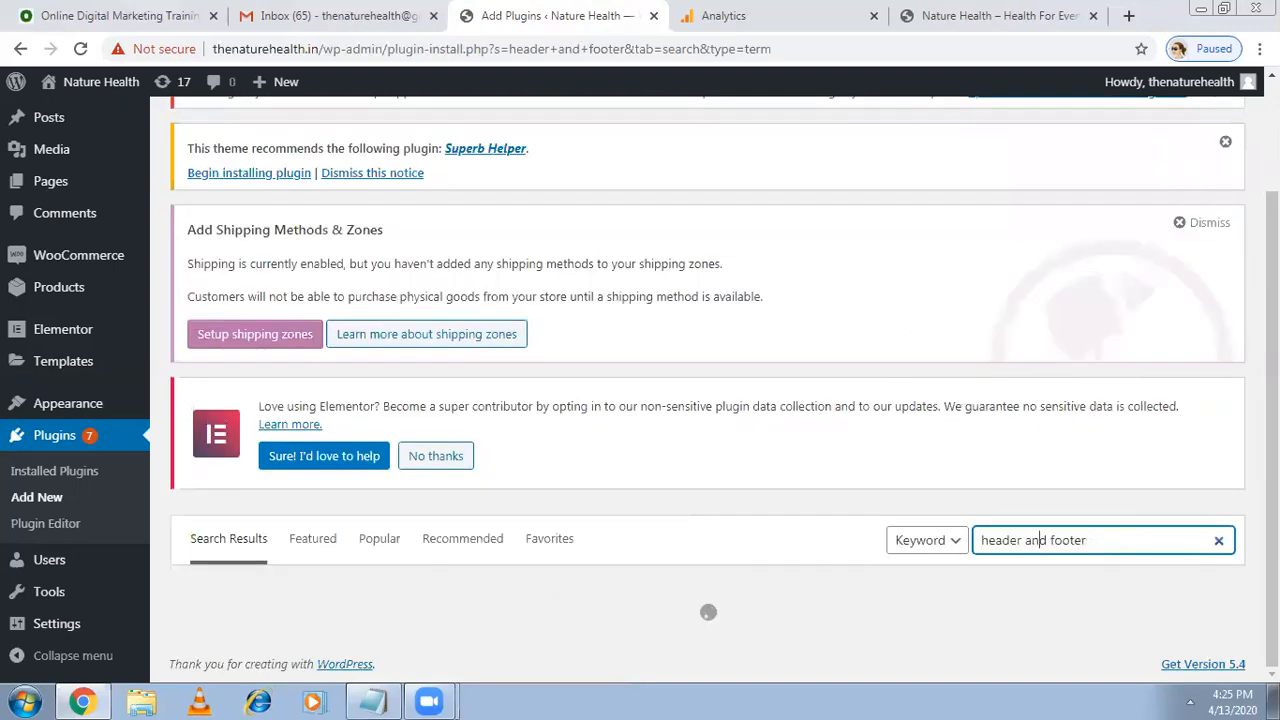
{"action": "scroll", "scroll_direction": "down", "scroll_amount": 3}
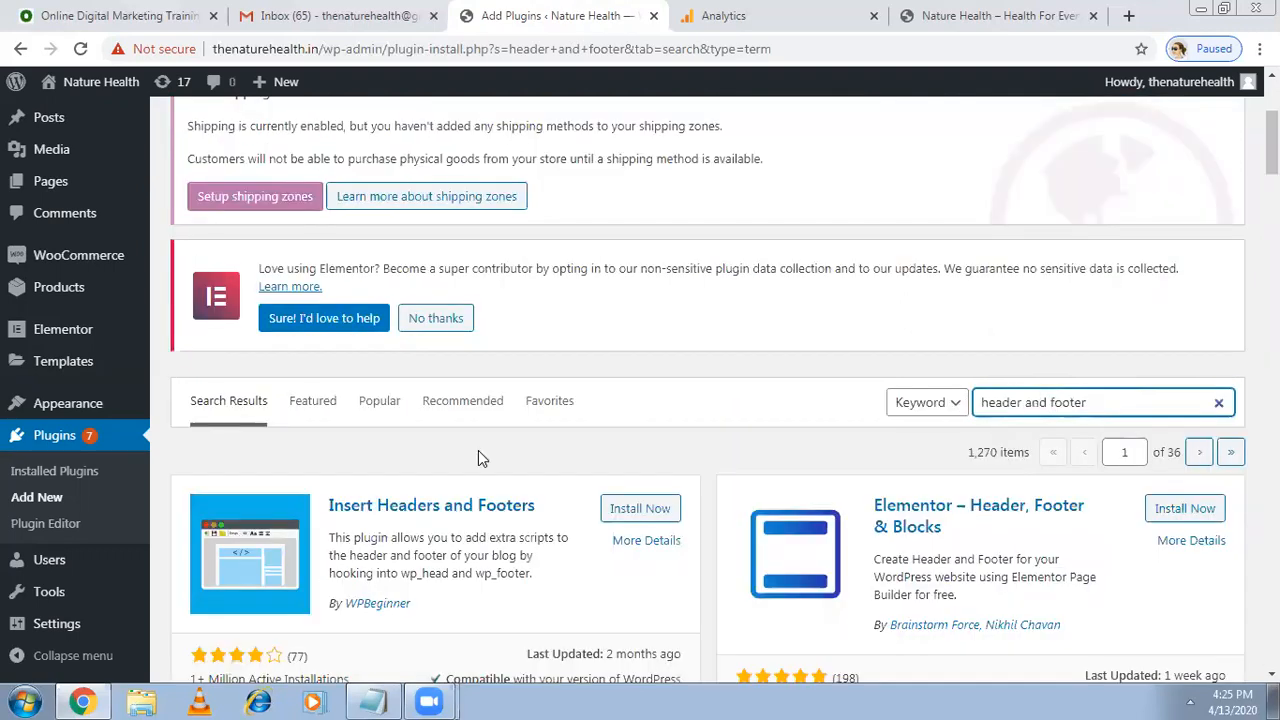
{"action": "mouse_move", "coordinate": [415, 558]}
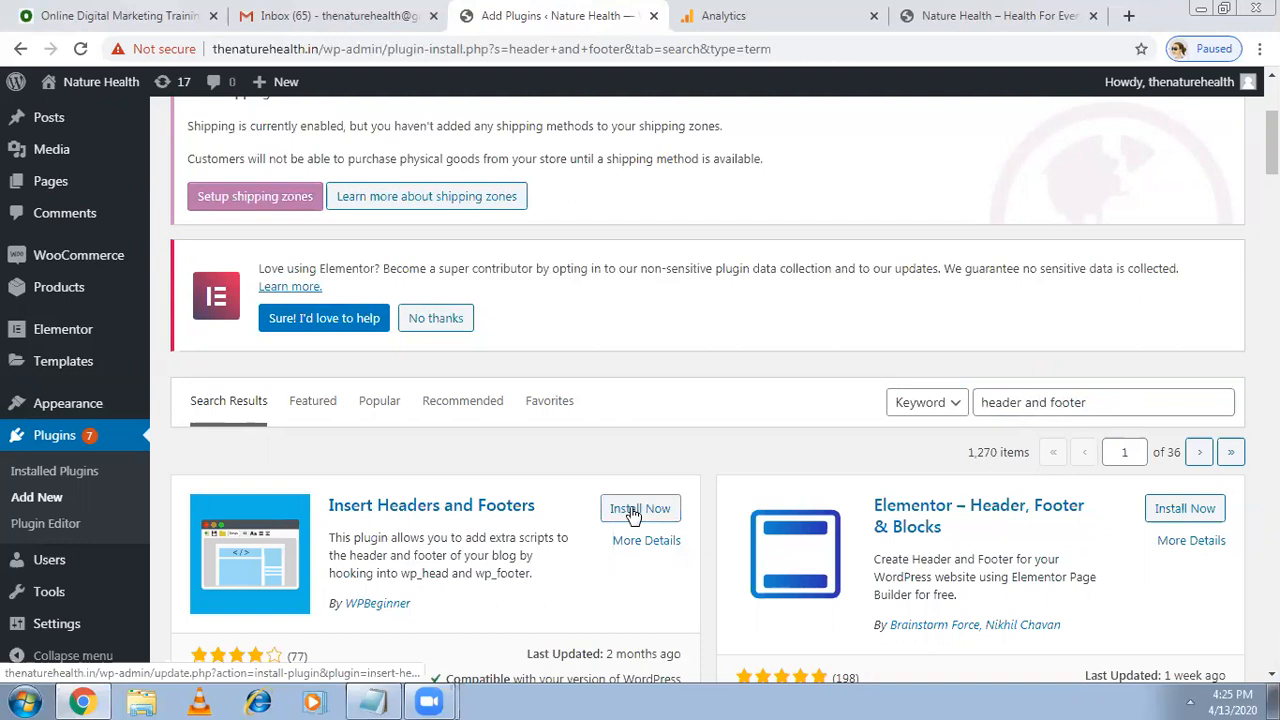
{"action": "left_click", "coordinate": [640, 508]}
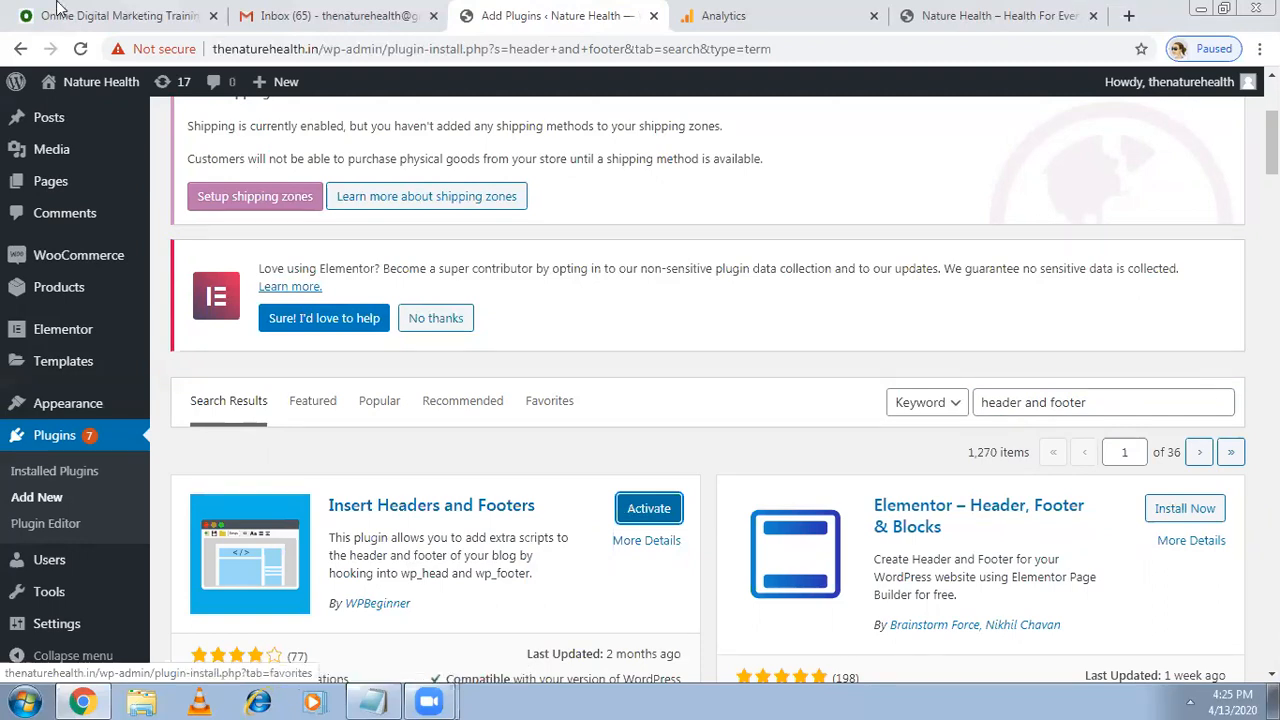
Glance at the Analytics realtime report, then activate Insert Headers and Footers.
{"action": "left_click", "coordinate": [120, 15]}
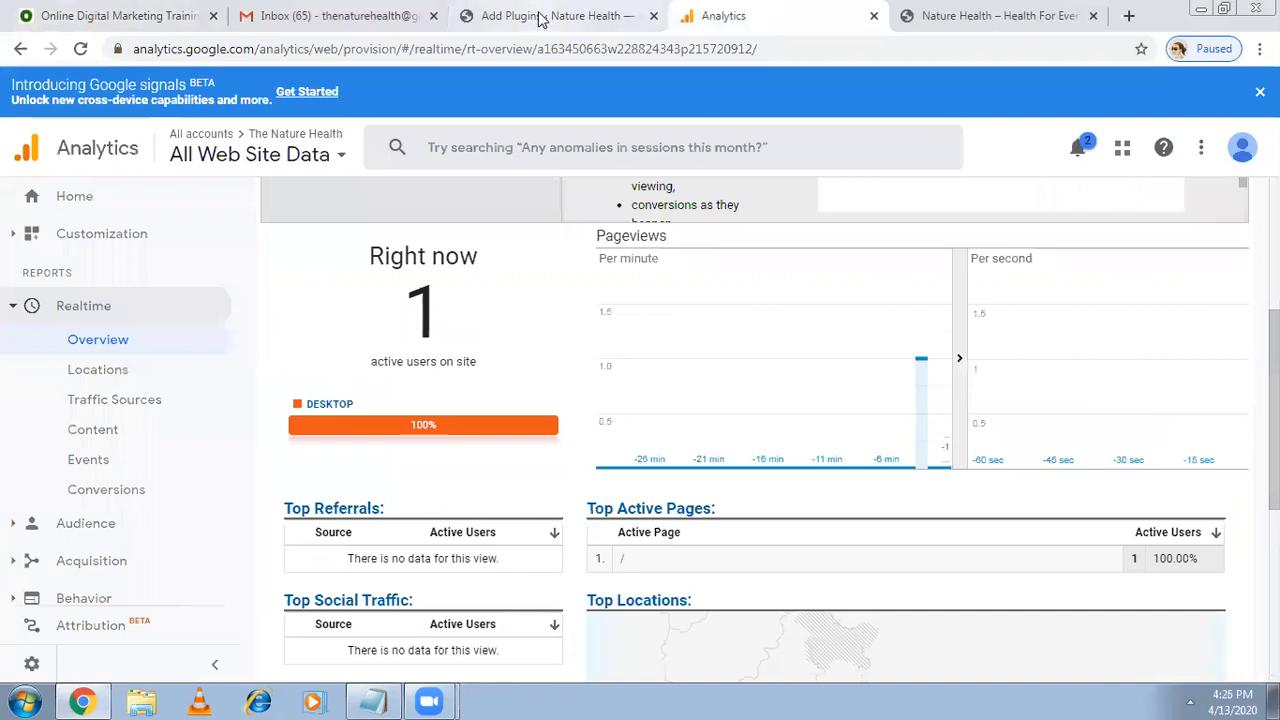
{"action": "left_click", "coordinate": [555, 16]}
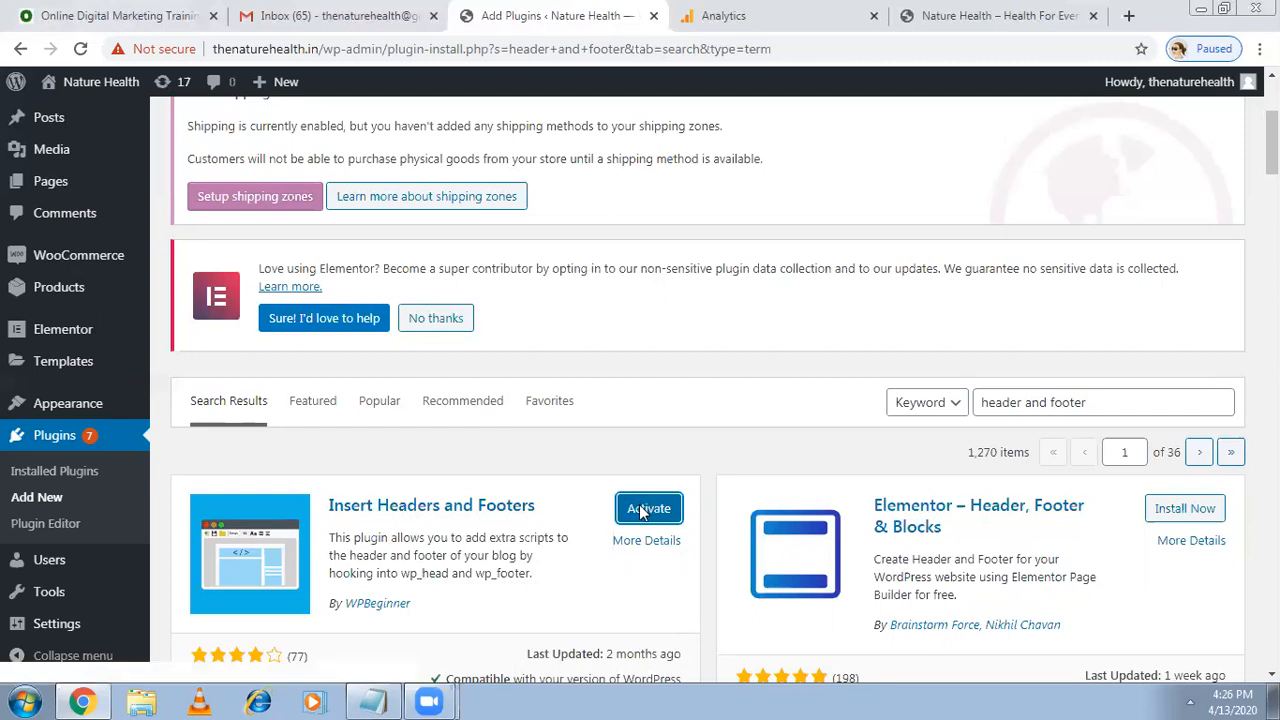
{"action": "left_click", "coordinate": [648, 508]}
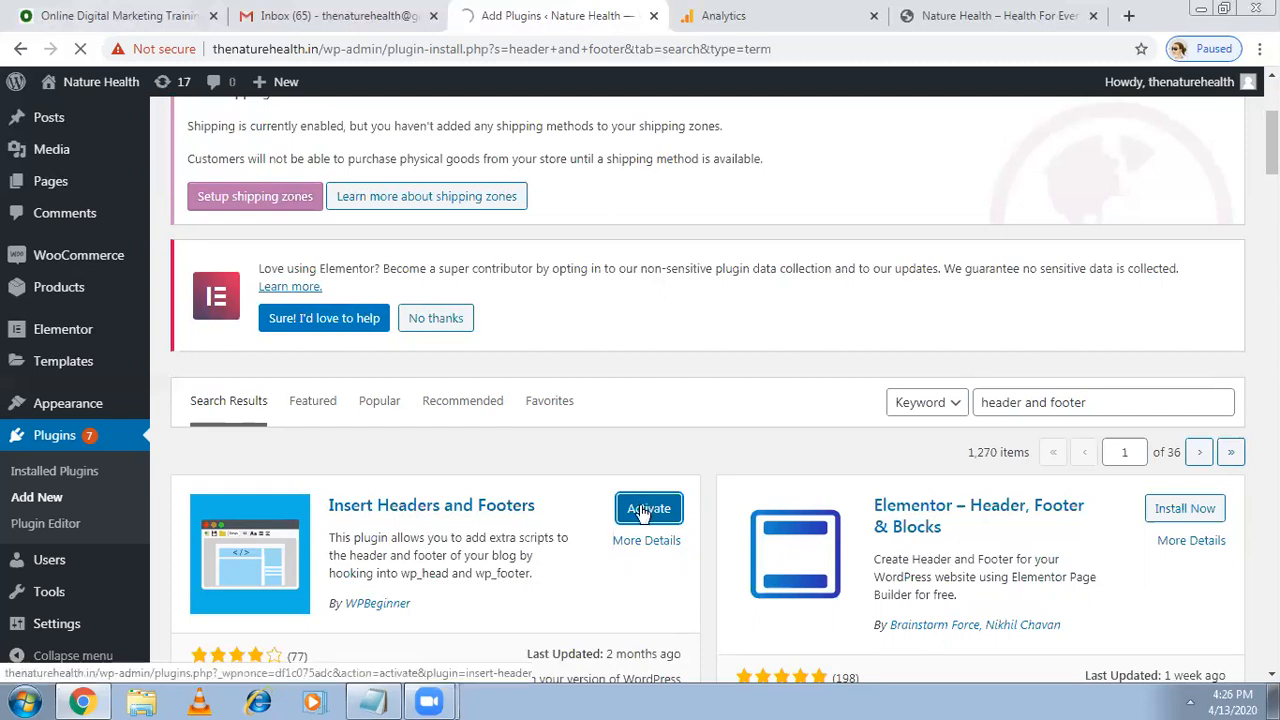
{"action": "left_click", "coordinate": [648, 509]}
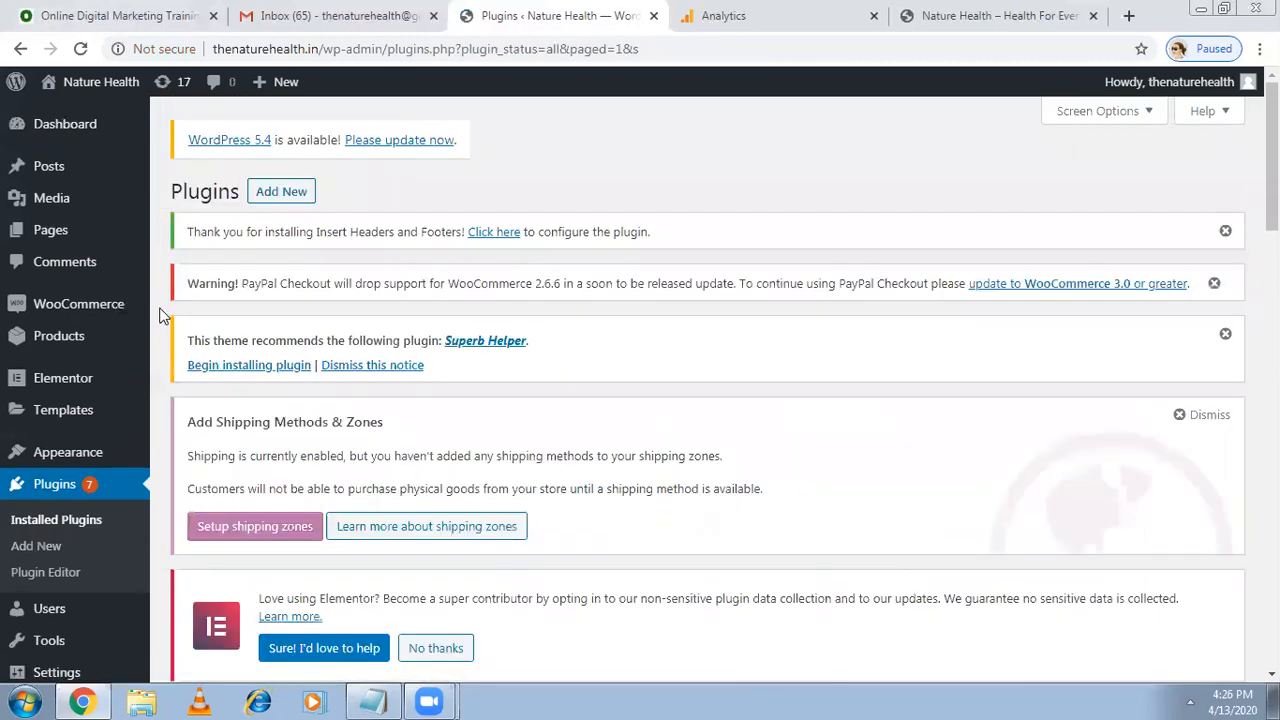
{"action": "mouse_move", "coordinate": [60, 672]}
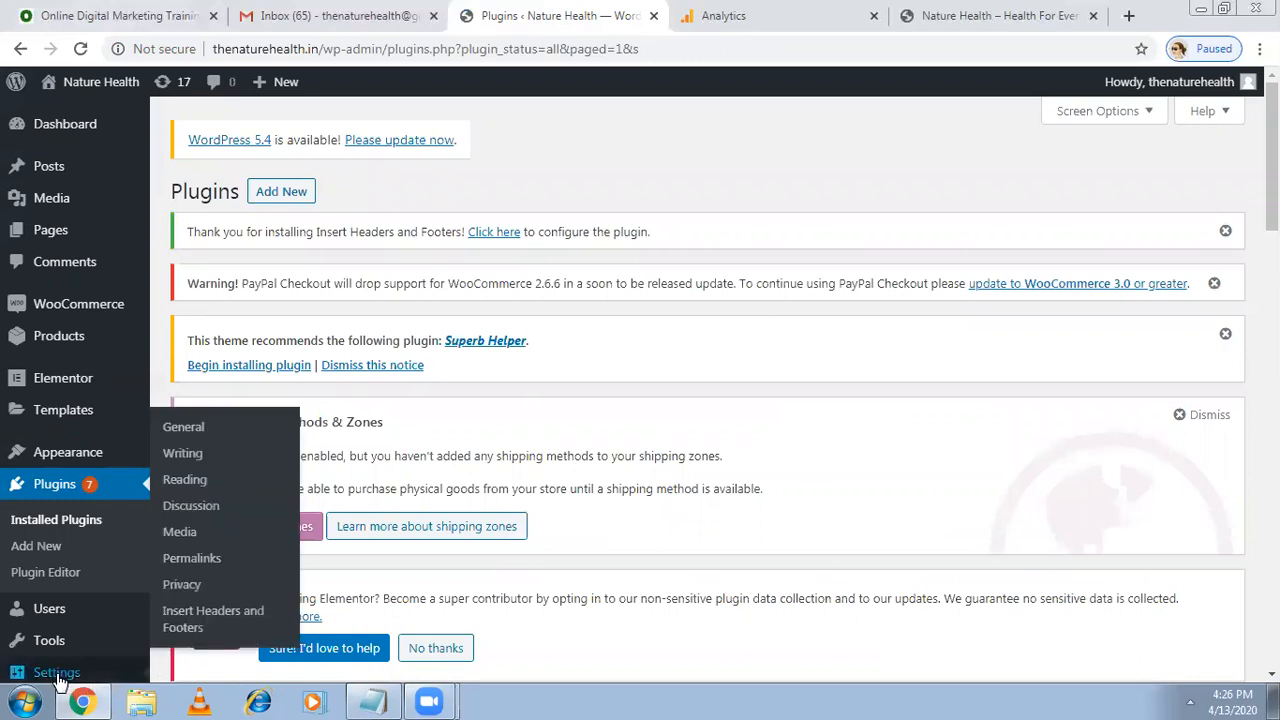
{"action": "mouse_move", "coordinate": [213, 618]}
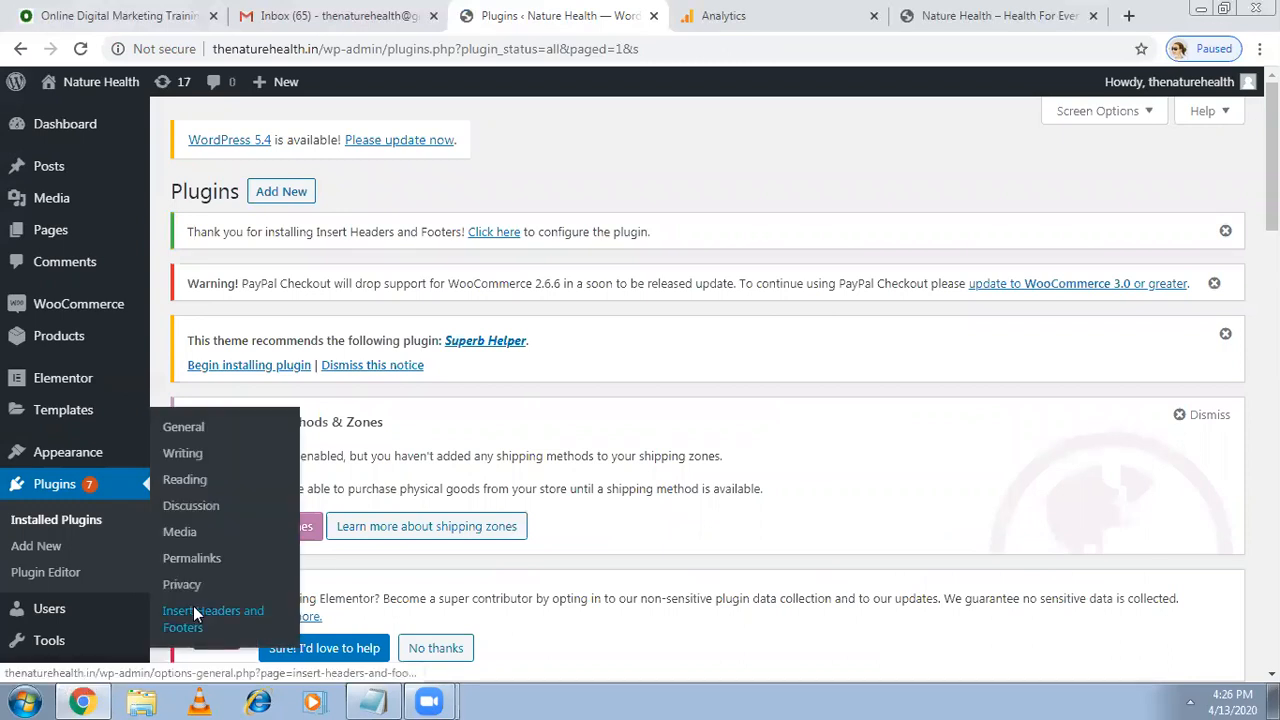
{"action": "left_click", "coordinate": [212, 618]}
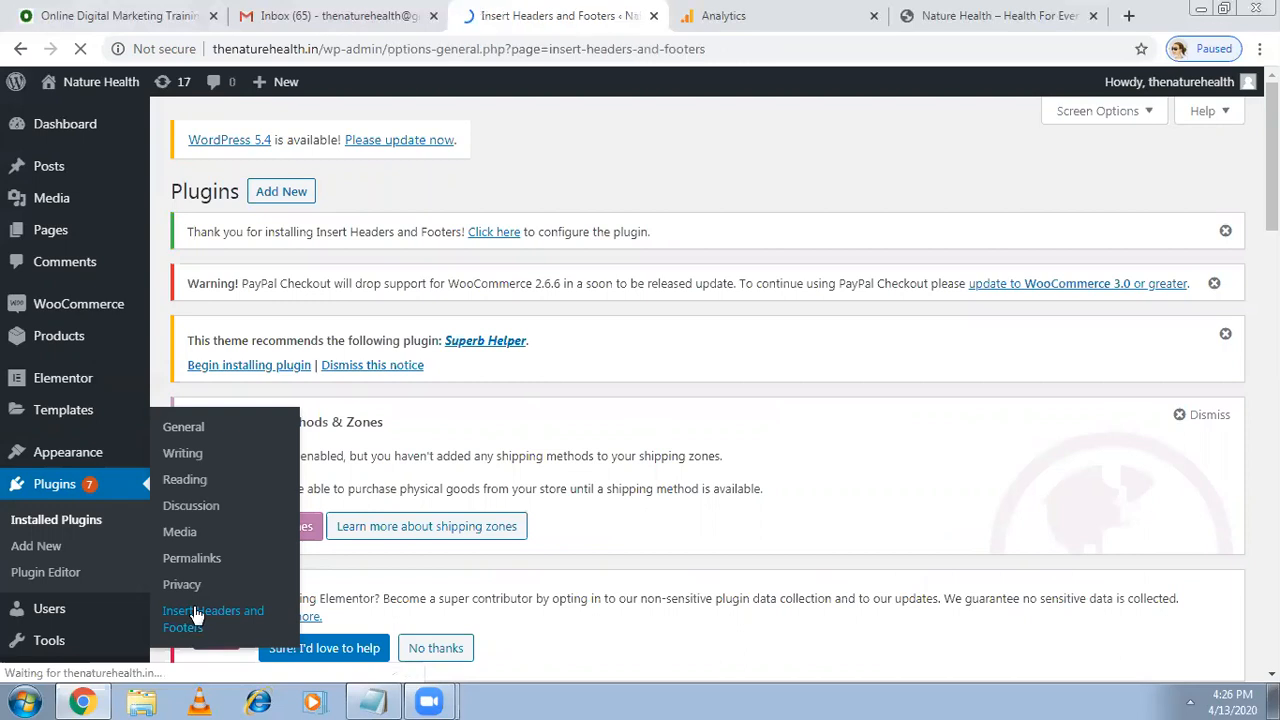
{"action": "left_click", "coordinate": [213, 618]}
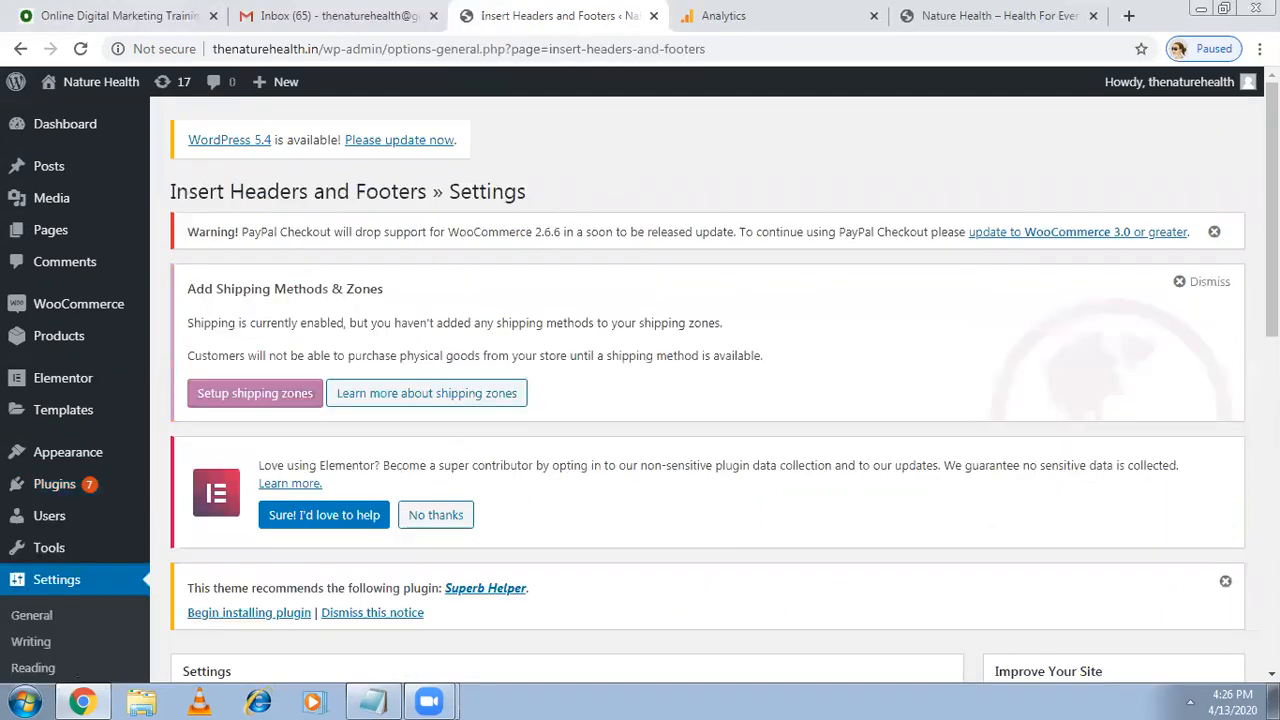
{"action": "scroll", "scroll_direction": "down", "scroll_amount": 3}
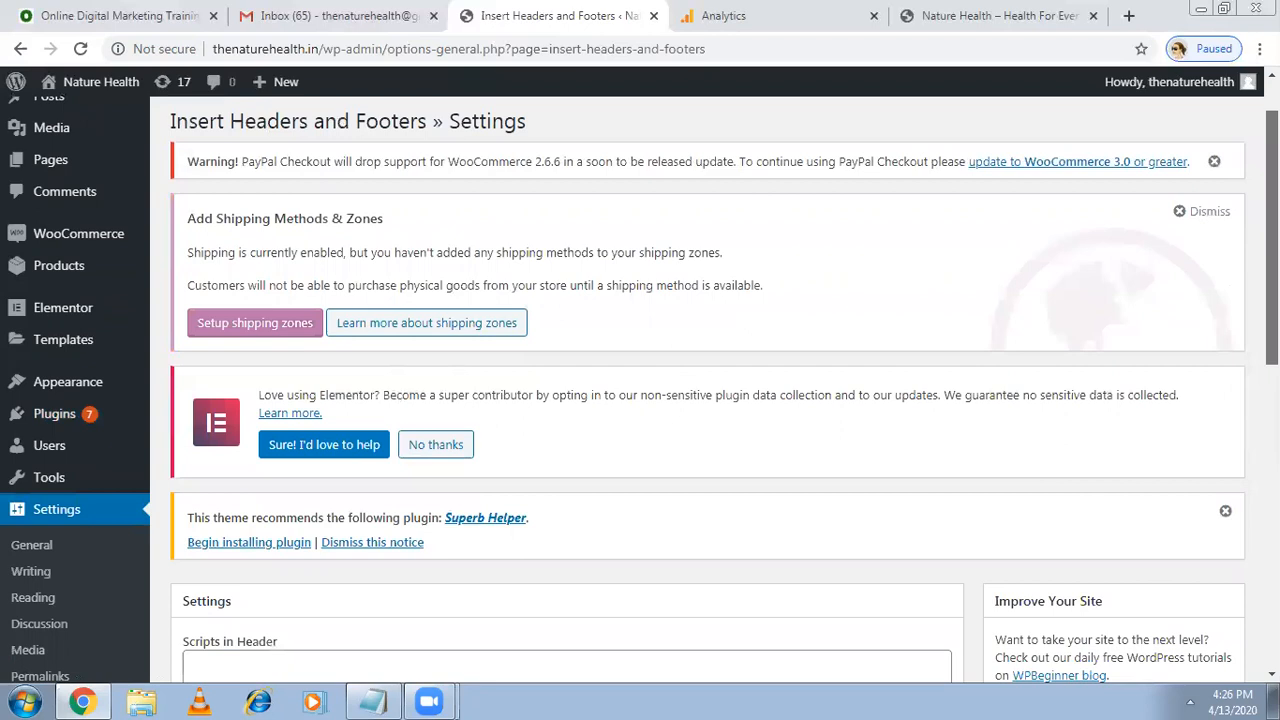
{"action": "scroll", "scroll_direction": "down", "scroll_amount": 3}
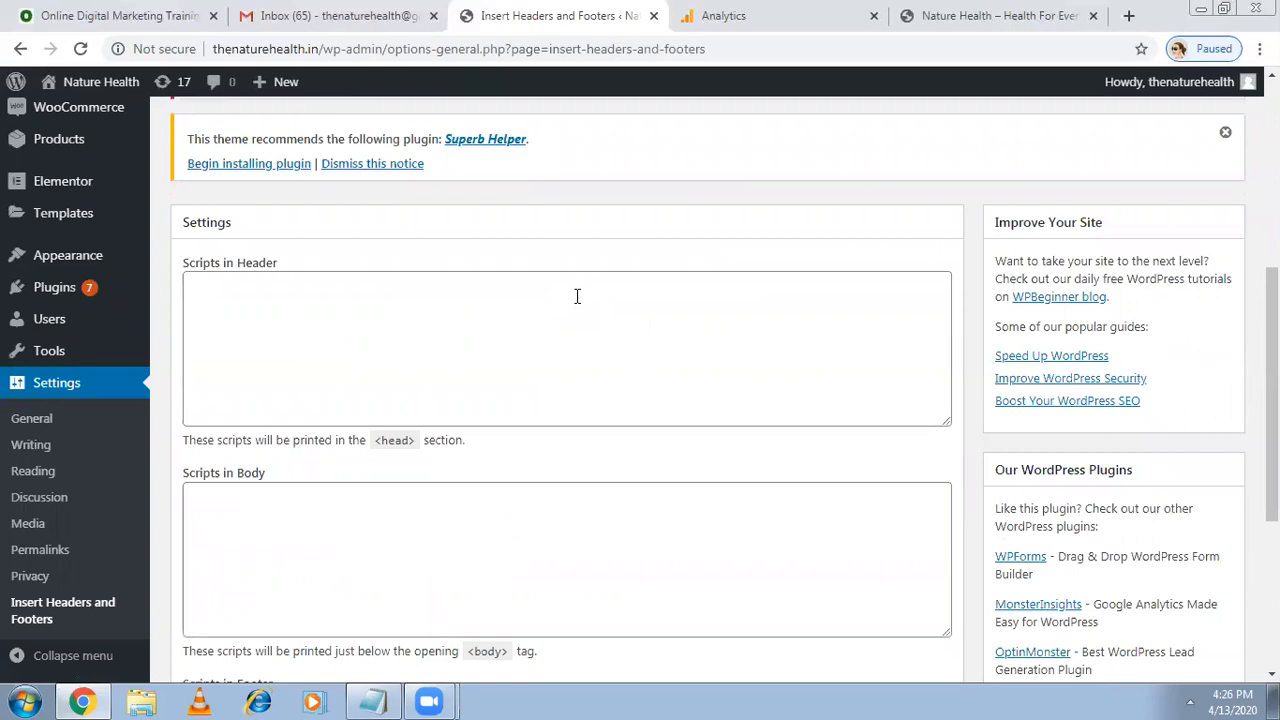
{"action": "mouse_move", "coordinate": [393, 300]}
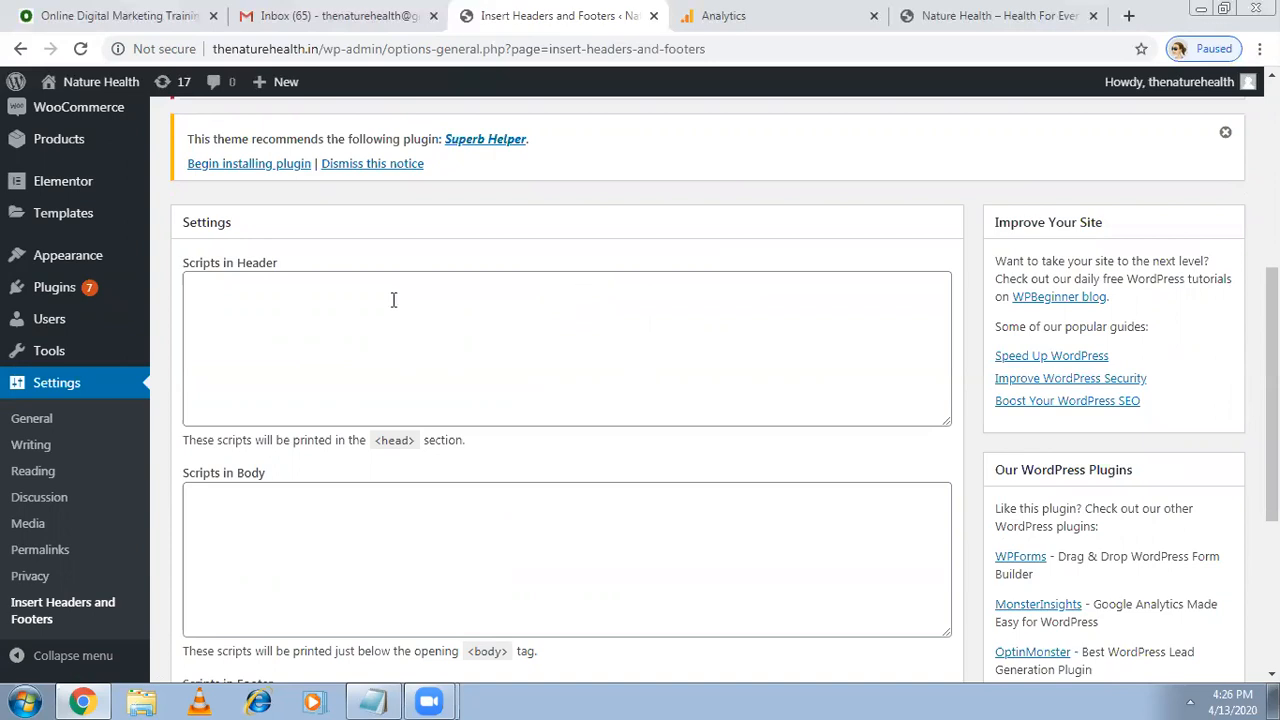
{"action": "mouse_move", "coordinate": [378, 302]}
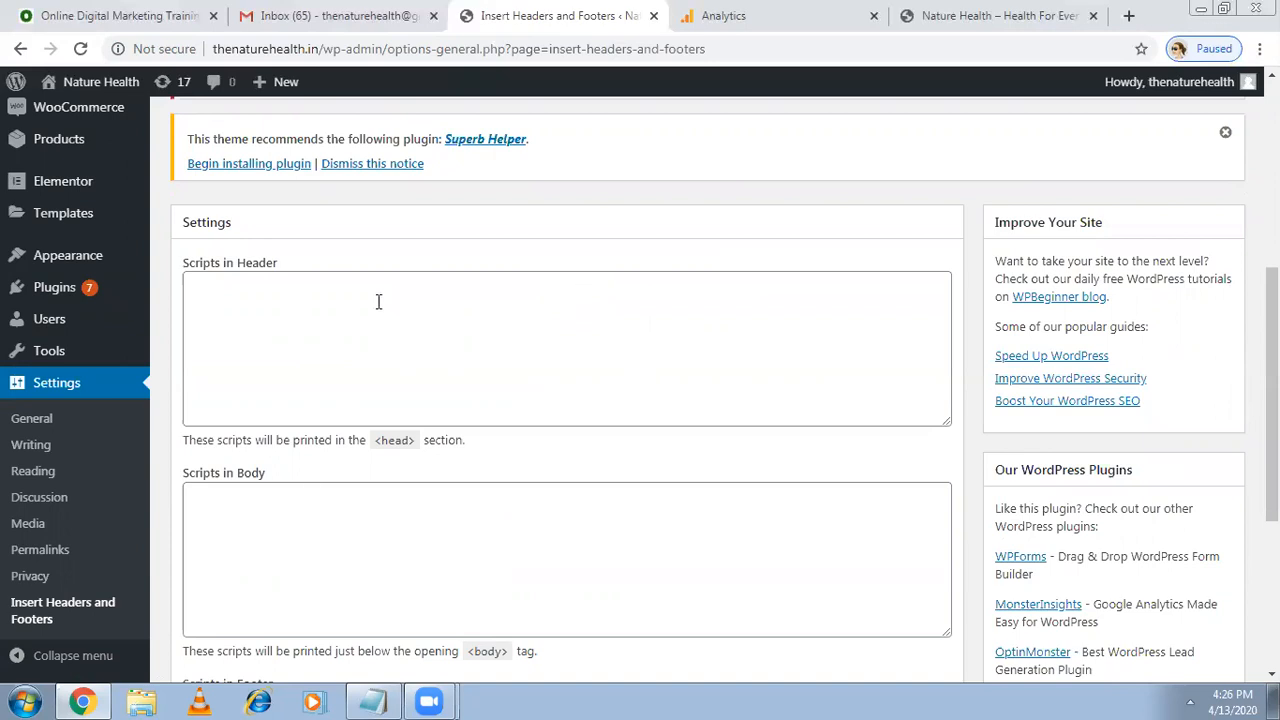
{"action": "left_click", "coordinate": [378, 302]}
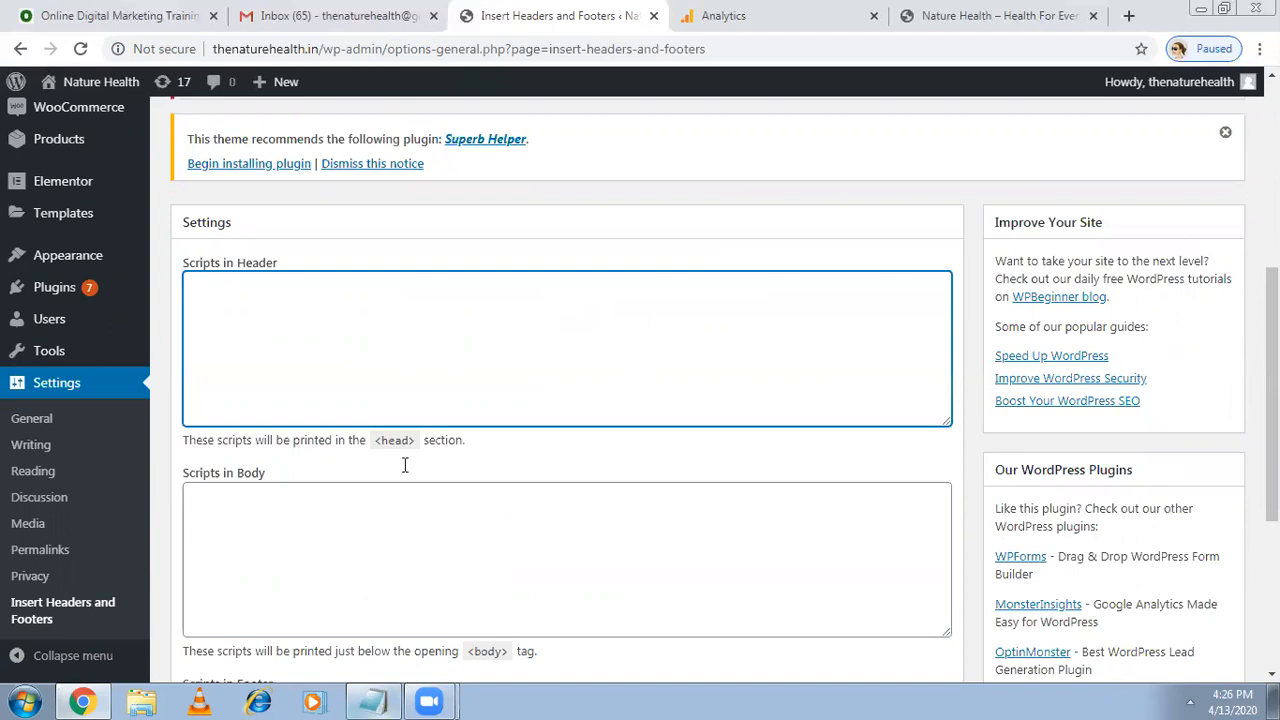
{"action": "left_click", "coordinate": [372, 700]}
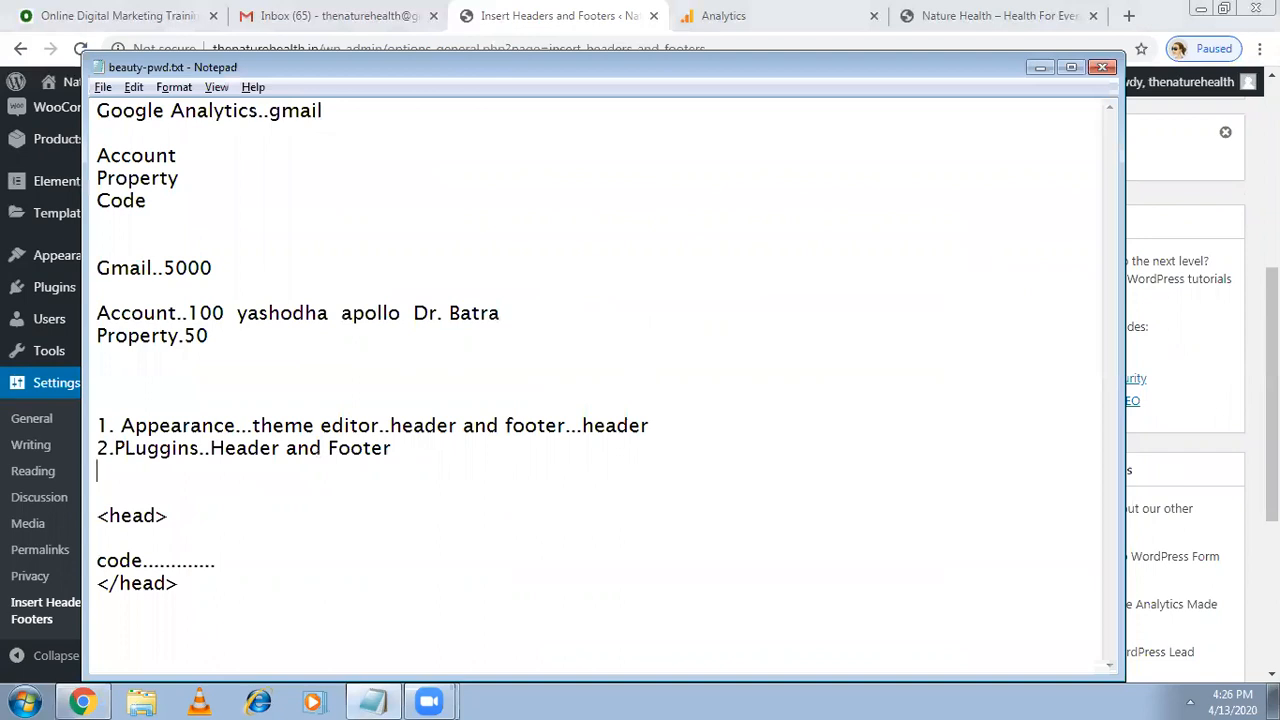
Add the note line '3.Pluggin..google analytics' and minimize Notepad.
{"action": "type", "text": "3."}
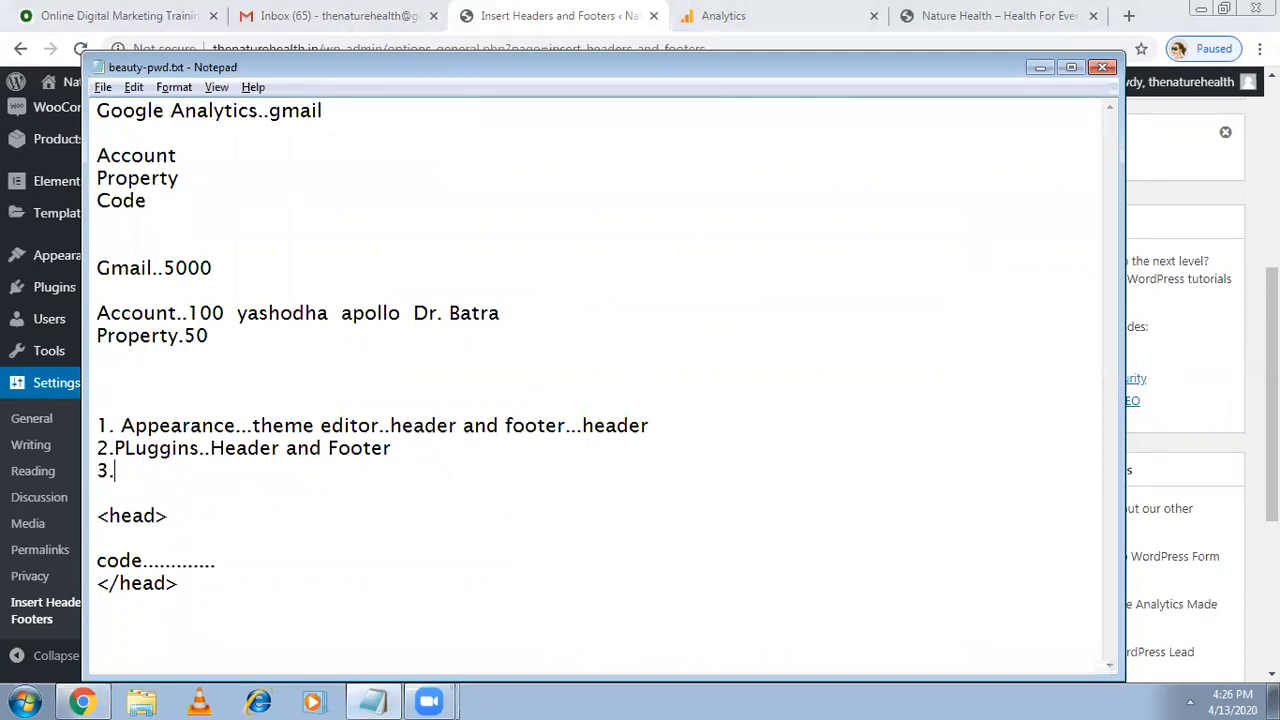
{"action": "type", "text": "Pluggin..google a"}
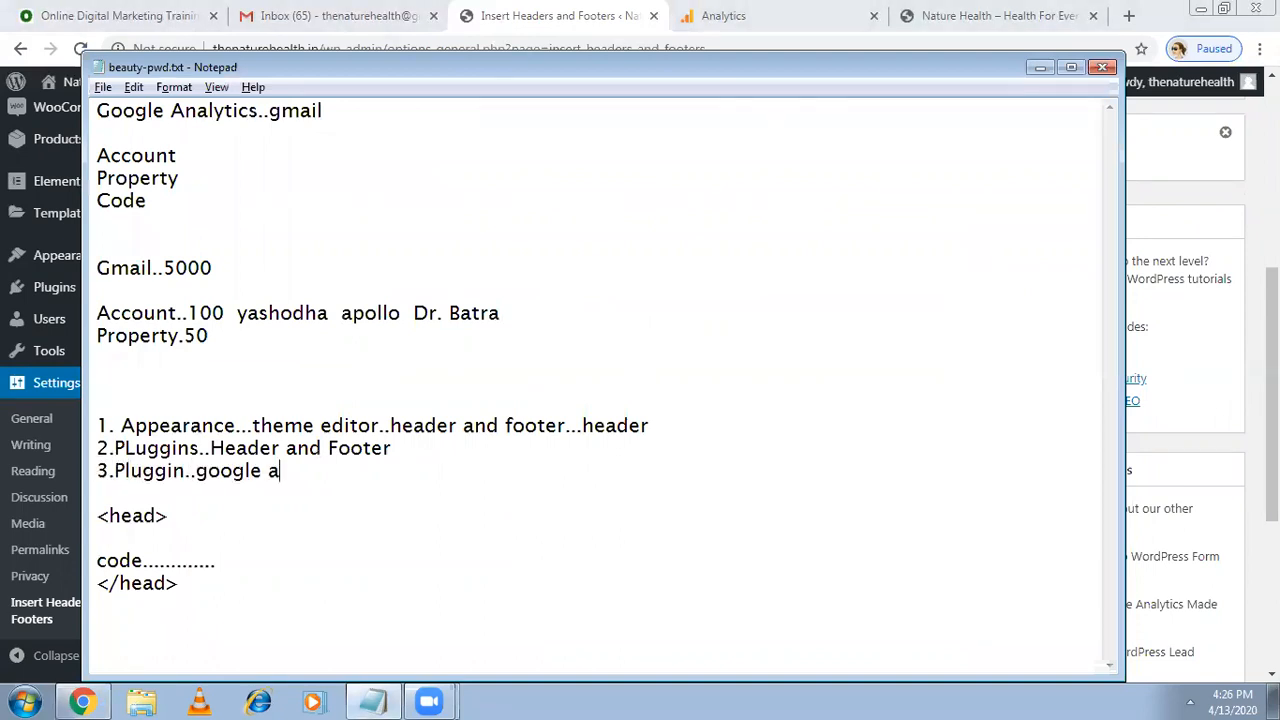
{"action": "type", "text": "nalytics"}
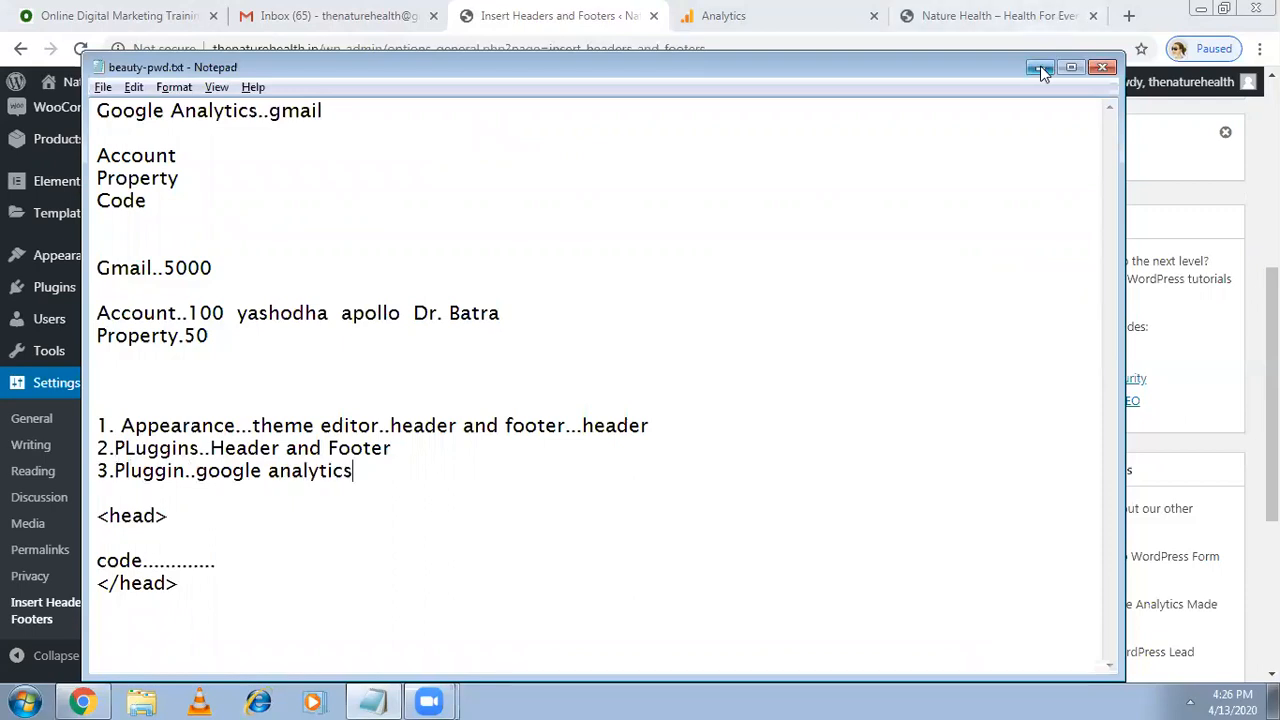
{"action": "left_click", "coordinate": [1041, 67]}
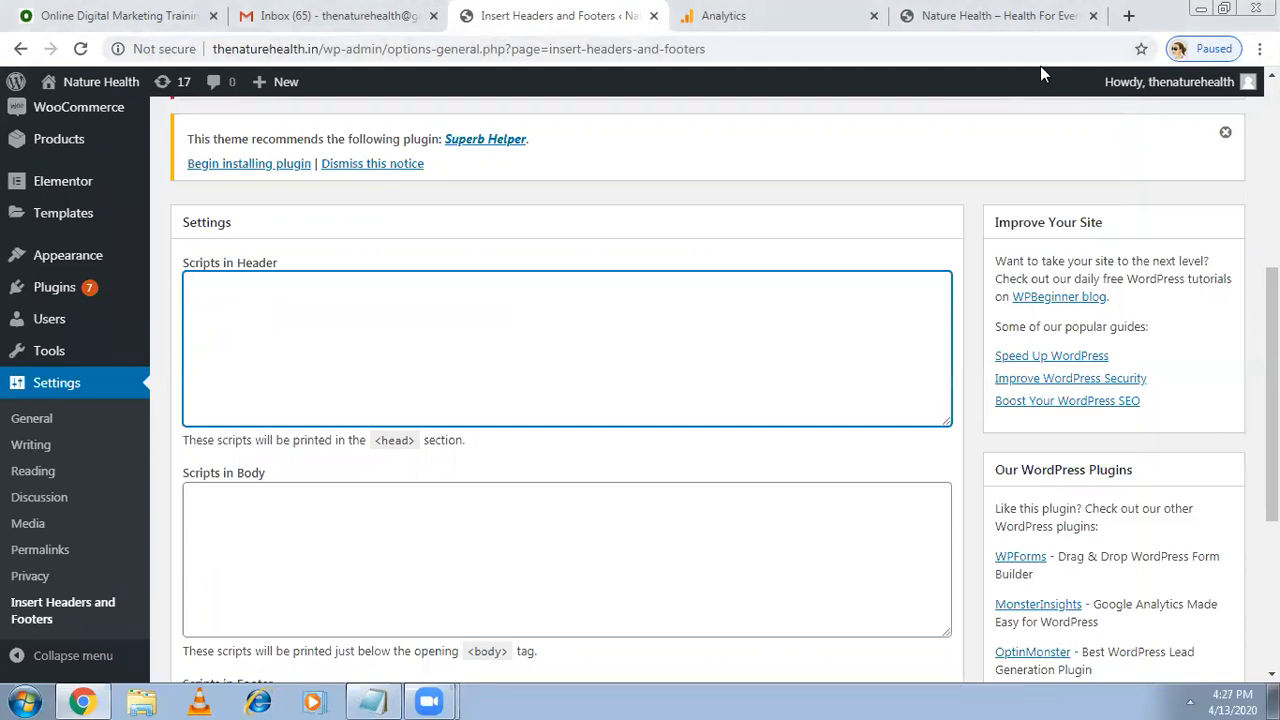
{"action": "mouse_move", "coordinate": [56, 298]}
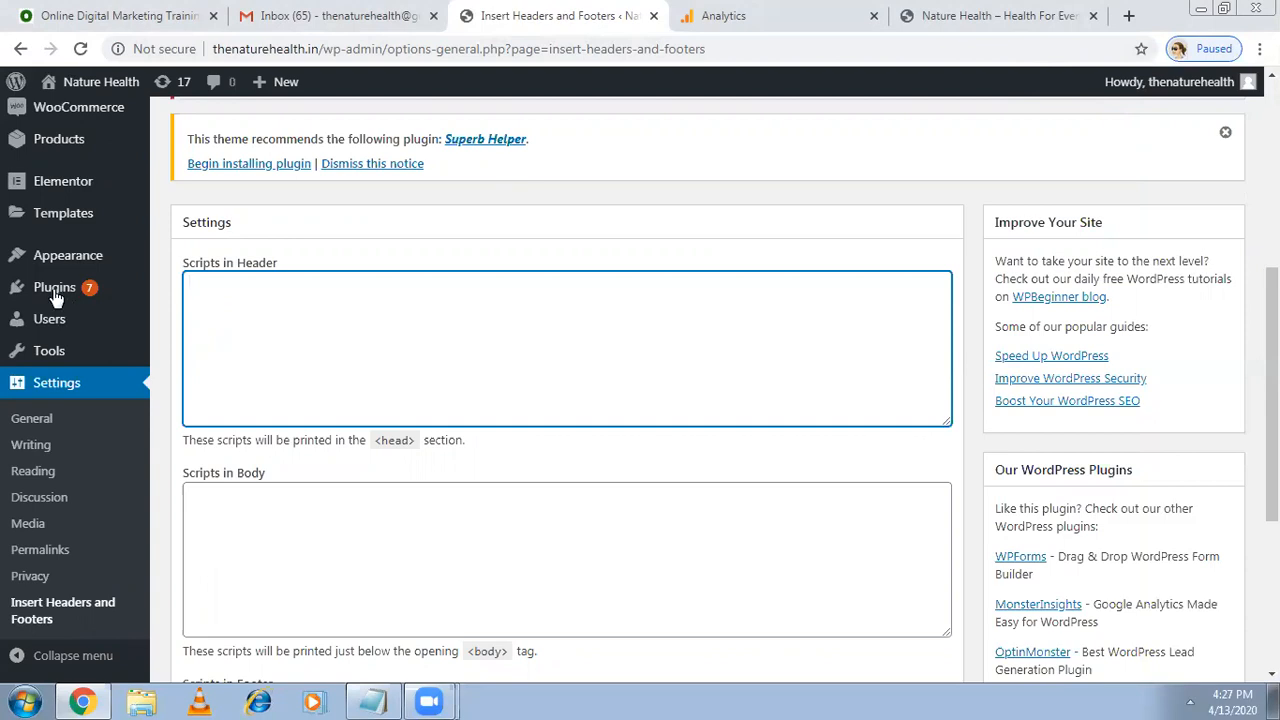
Go to Plugins > Add New and search the plugin directory for 'google analytics'.
{"action": "left_click", "coordinate": [55, 287]}
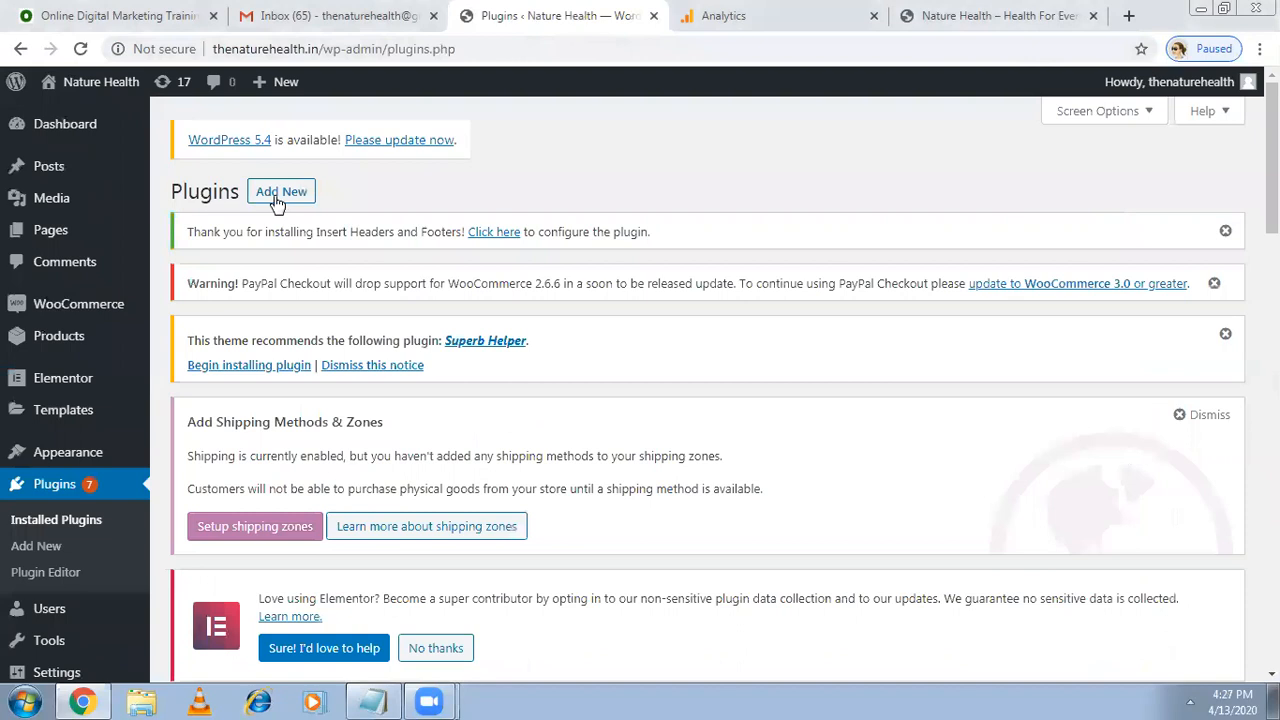
{"action": "left_click", "coordinate": [281, 191]}
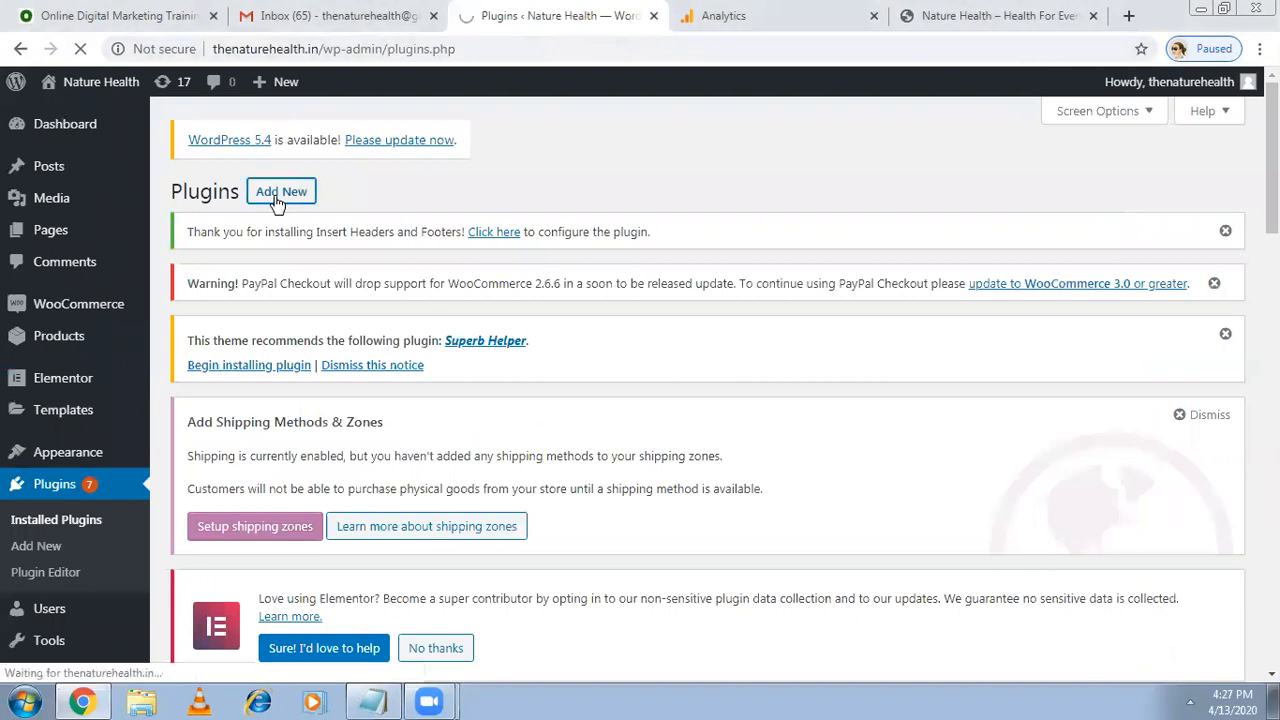
{"action": "left_click", "coordinate": [281, 191]}
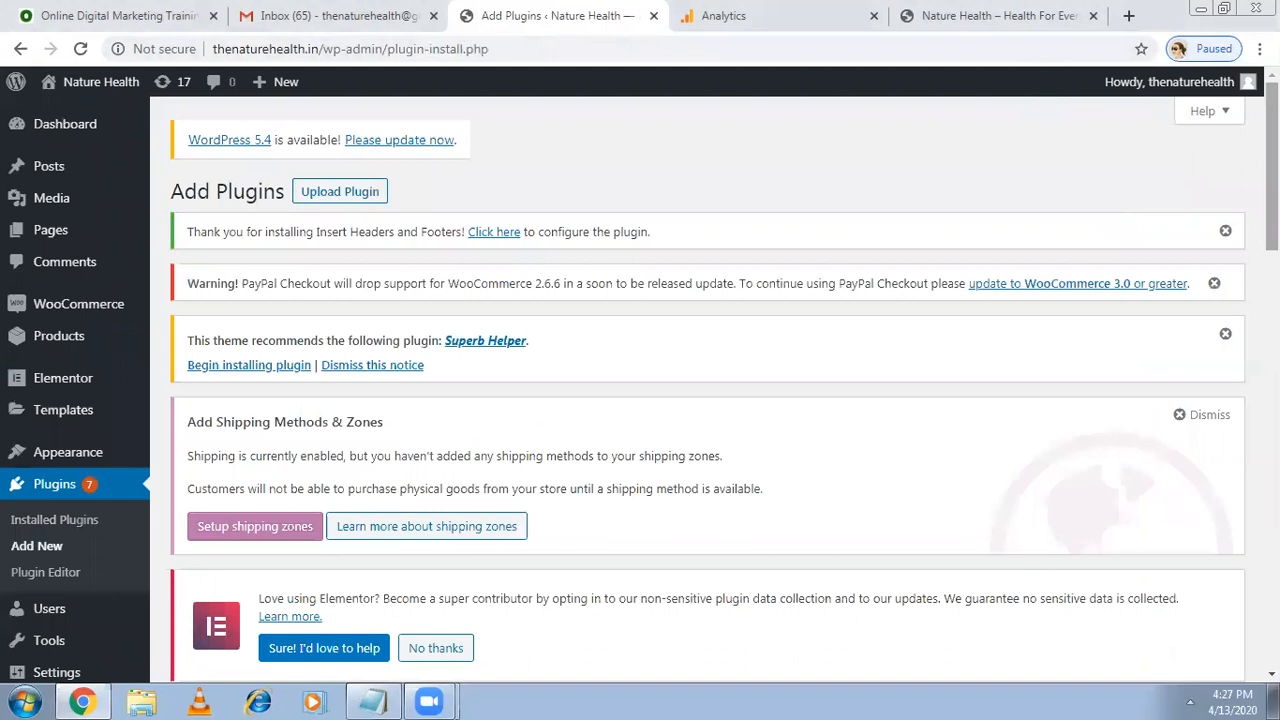
{"action": "scroll", "scroll_direction": "down", "scroll_amount": 3}
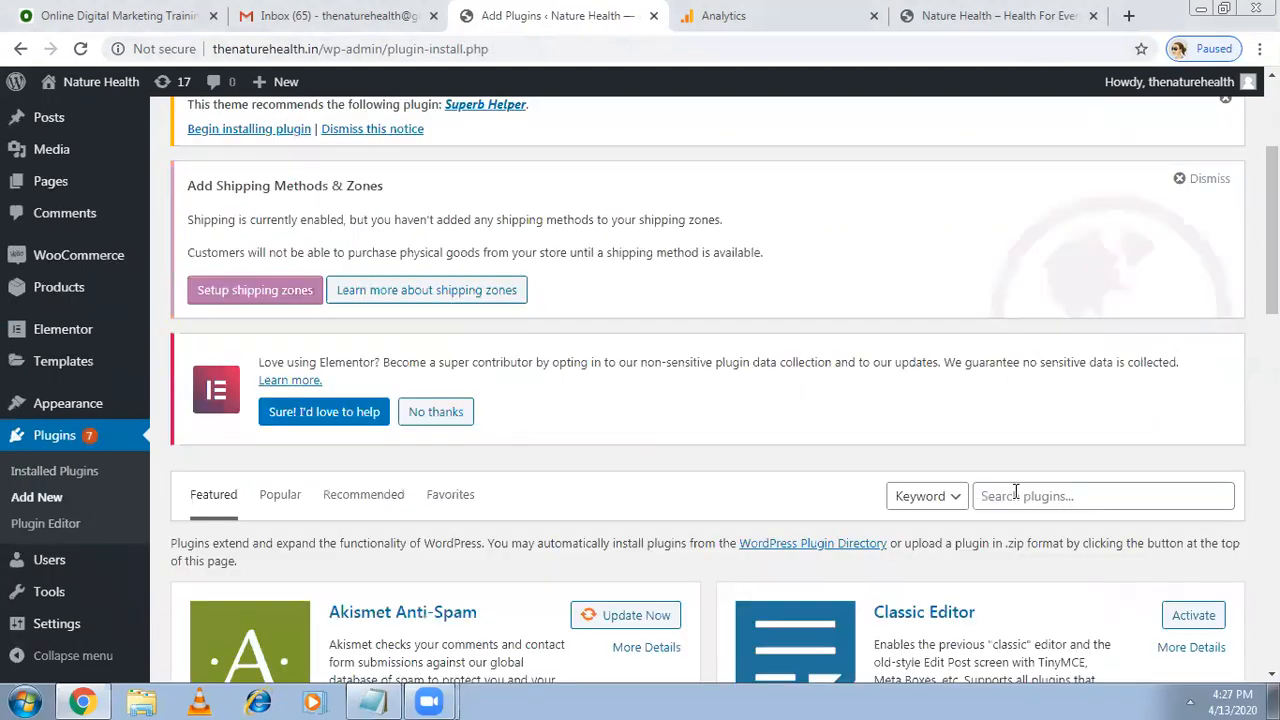
{"action": "left_click", "coordinate": [1103, 495]}
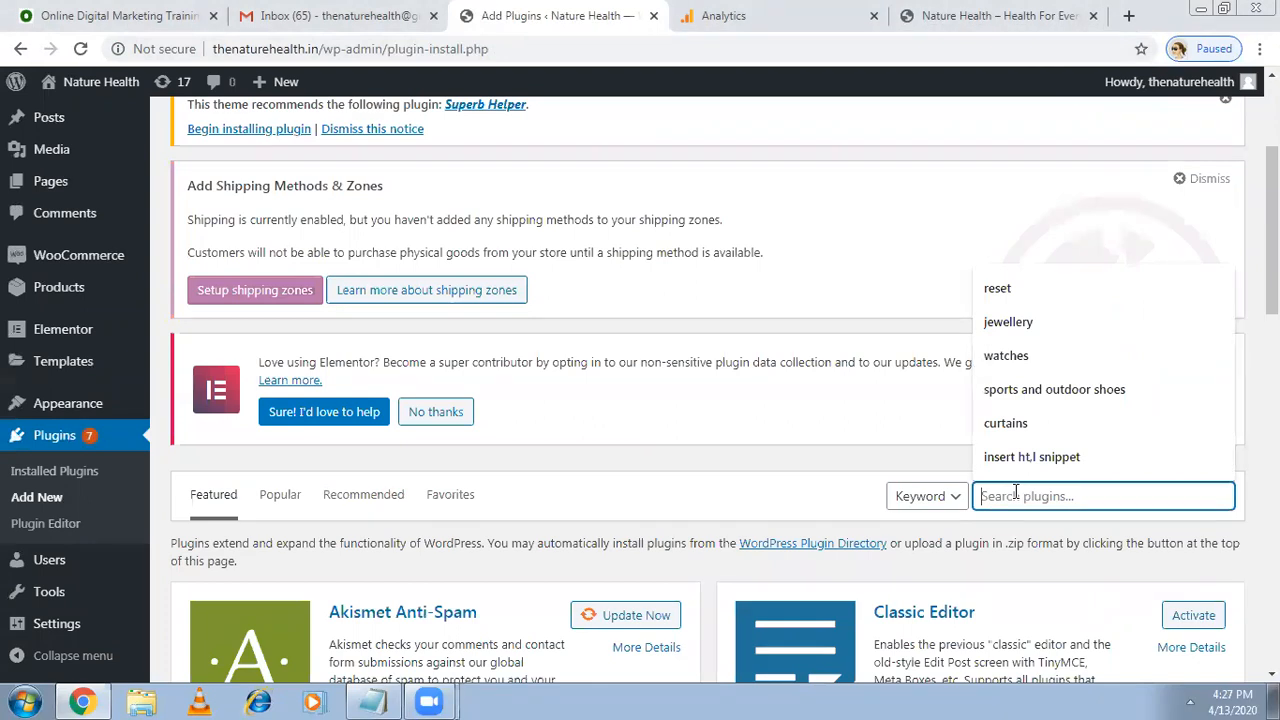
{"action": "mouse_move", "coordinate": [1010, 535]}
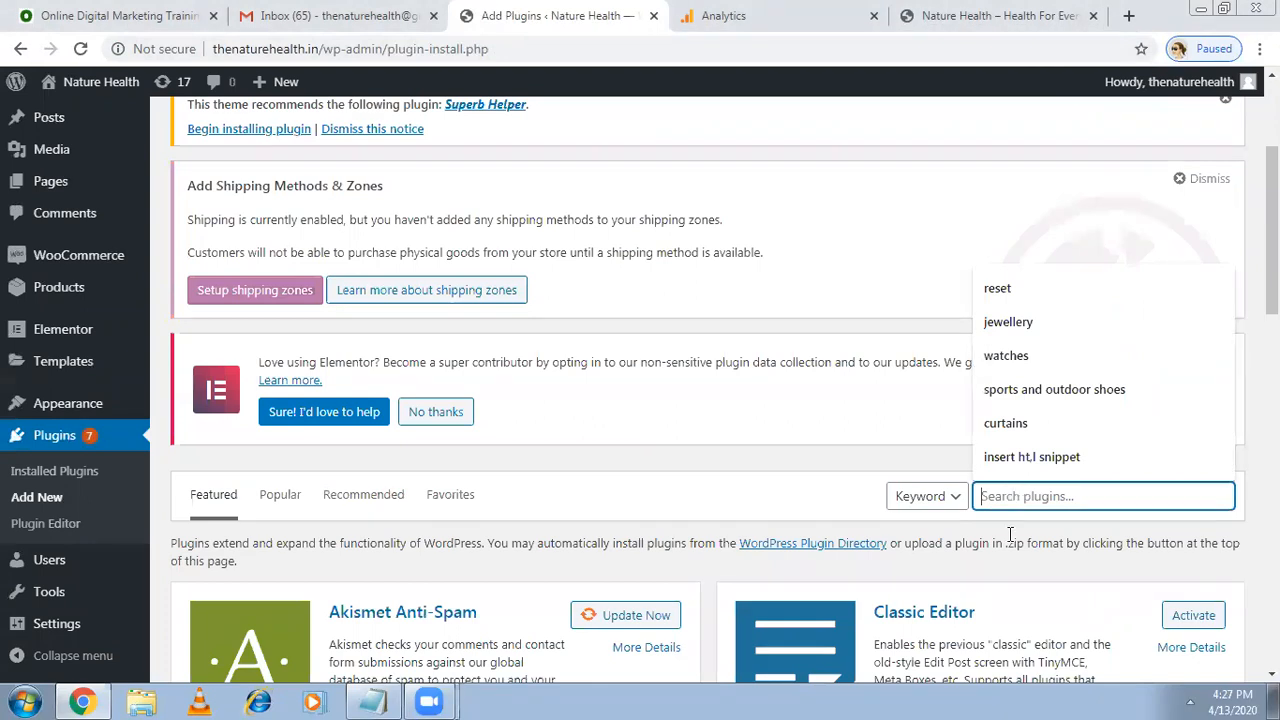
{"action": "type", "text": "google analytics"}
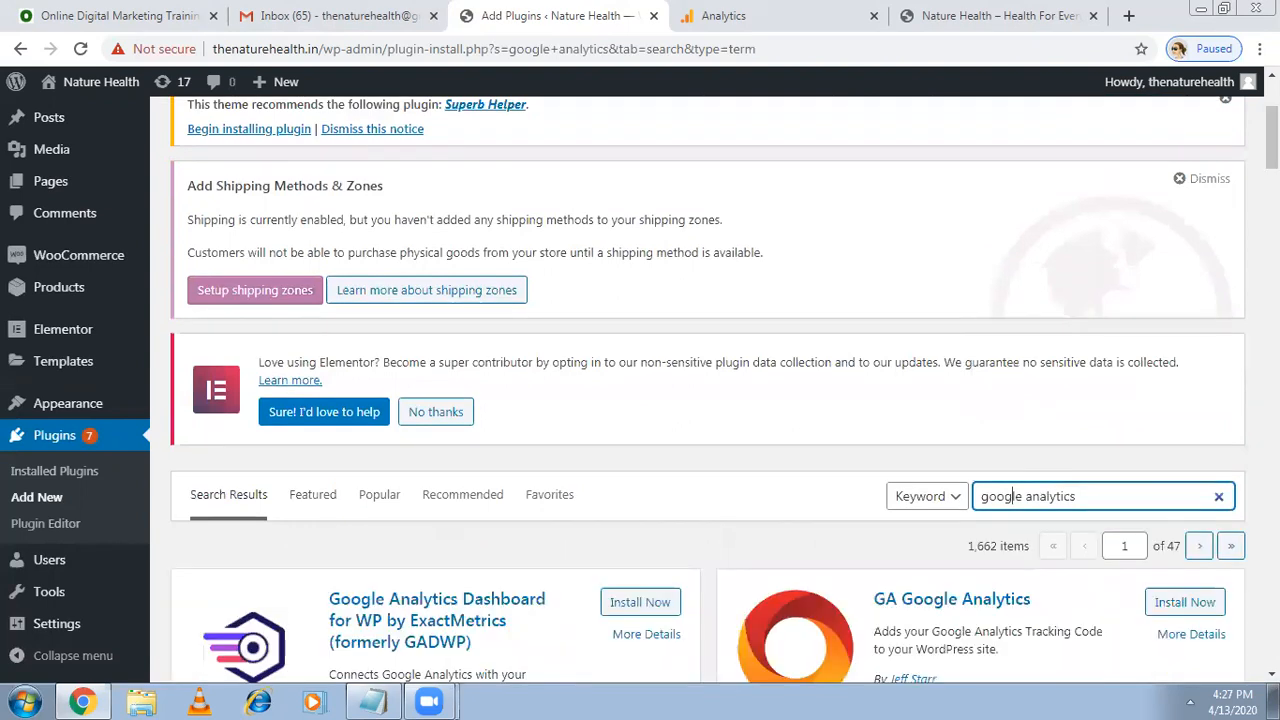
Browse the Google Analytics plugin results, then switch to the odmt.in training site tab.
{"action": "scroll", "scroll_direction": "down", "scroll_amount": 3}
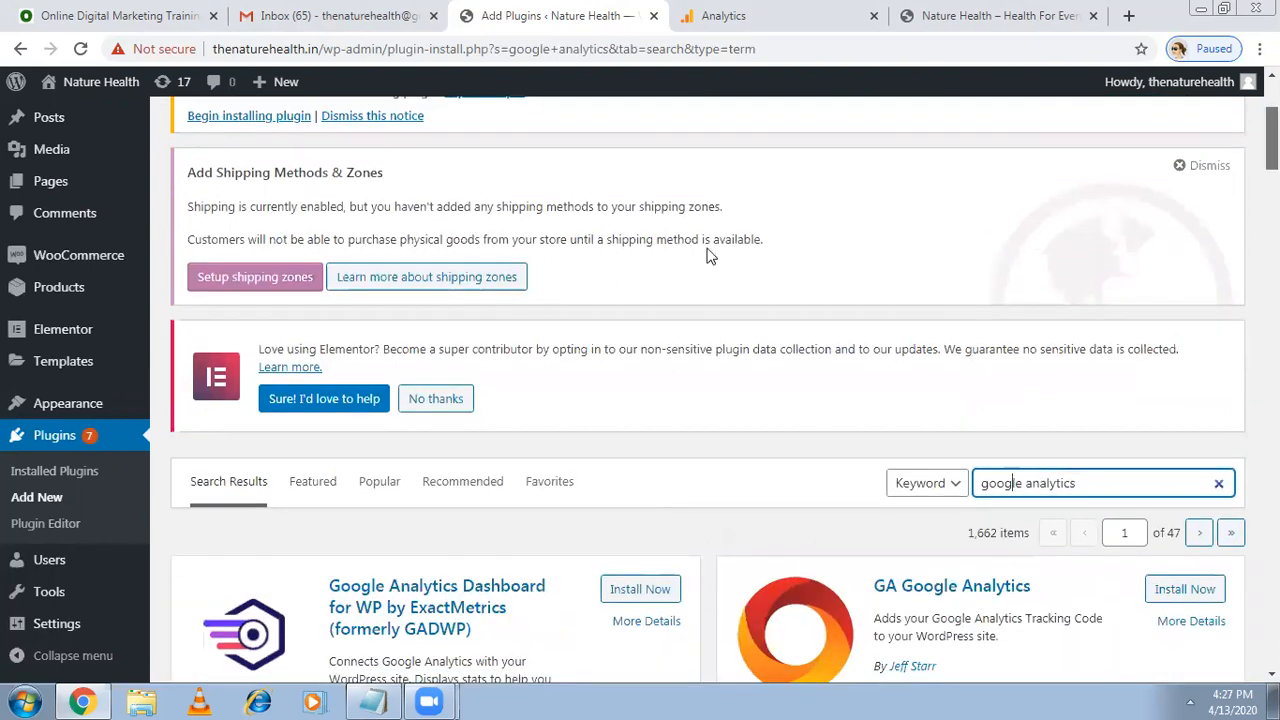
{"action": "scroll", "scroll_direction": "down", "scroll_amount": 3}
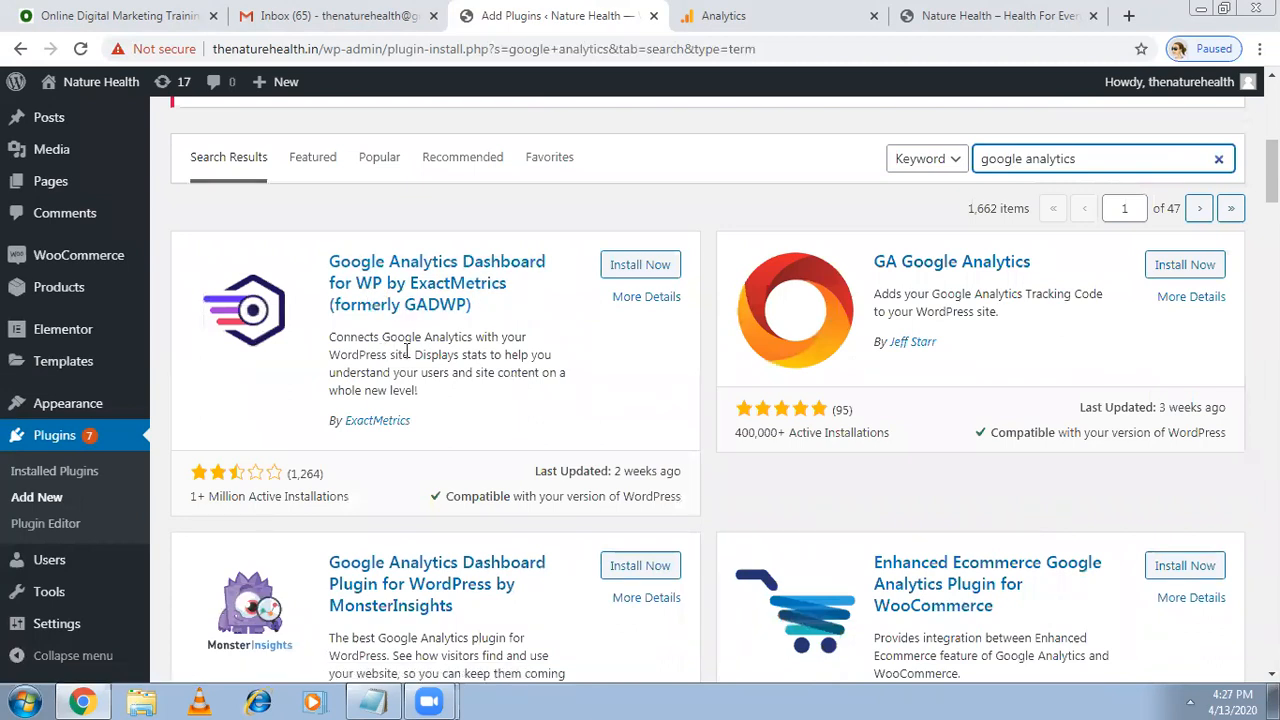
{"action": "mouse_move", "coordinate": [433, 367]}
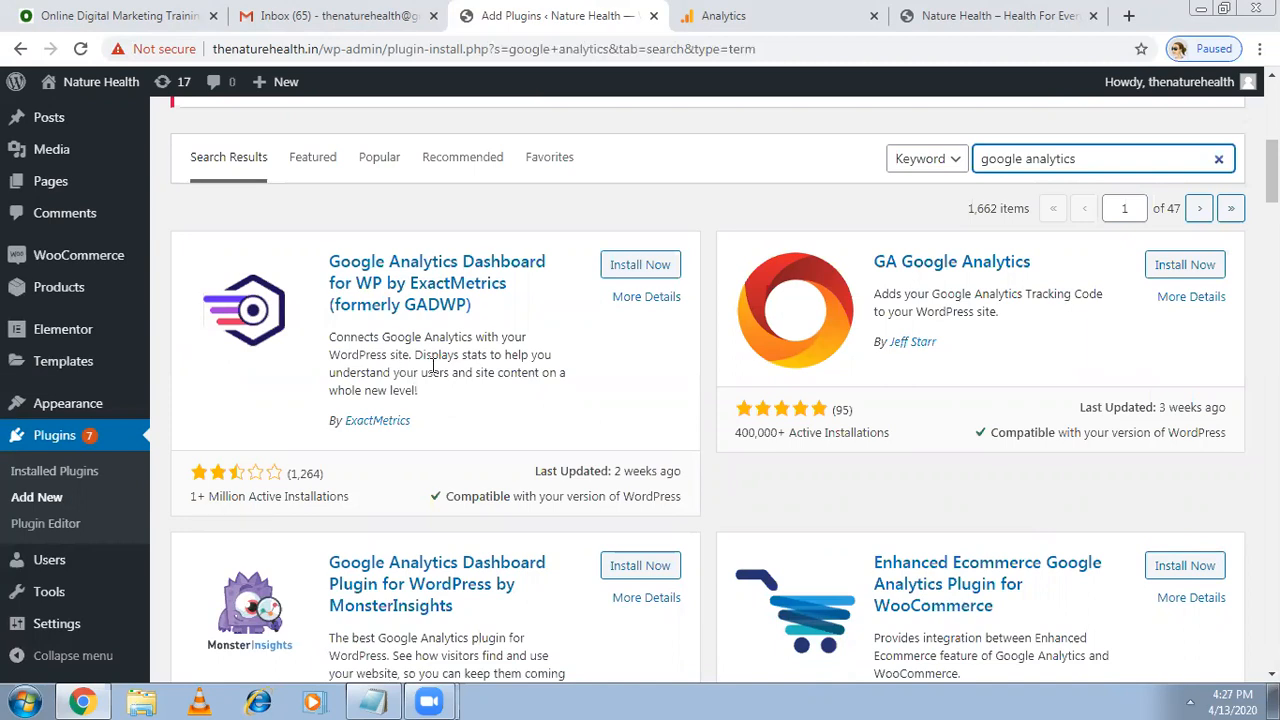
{"action": "mouse_move", "coordinate": [443, 378]}
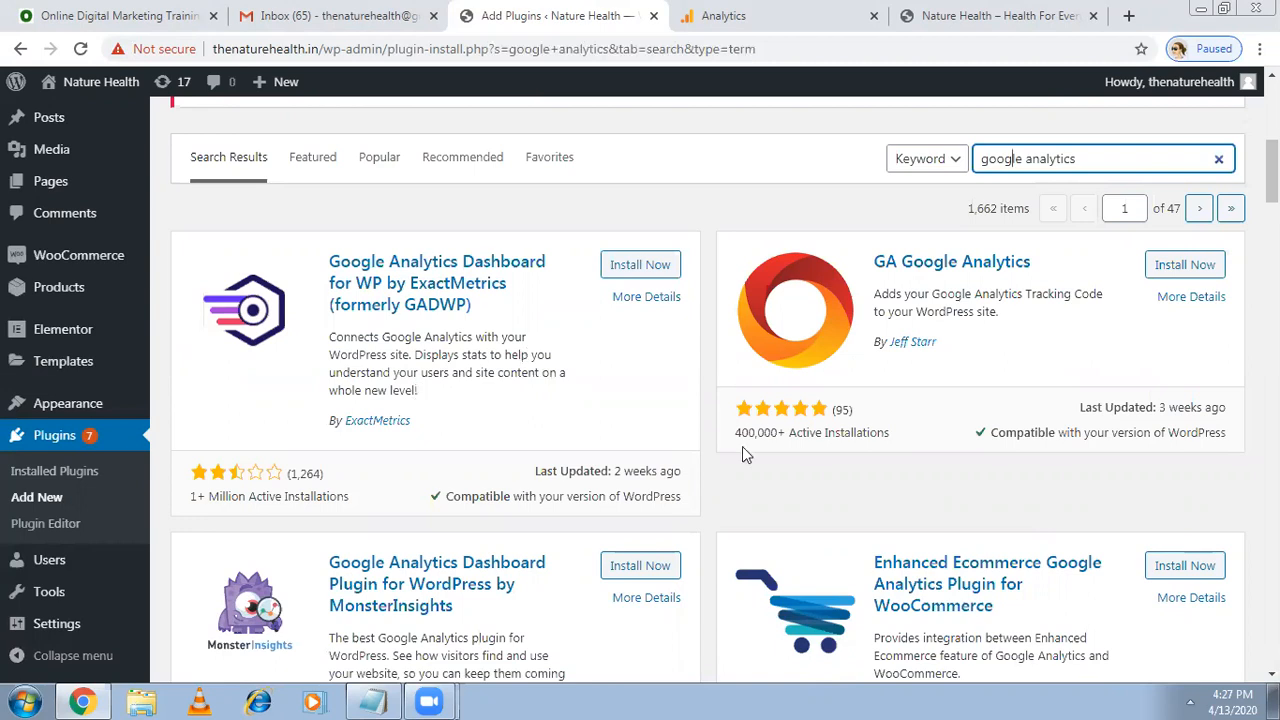
{"action": "mouse_move", "coordinate": [920, 627]}
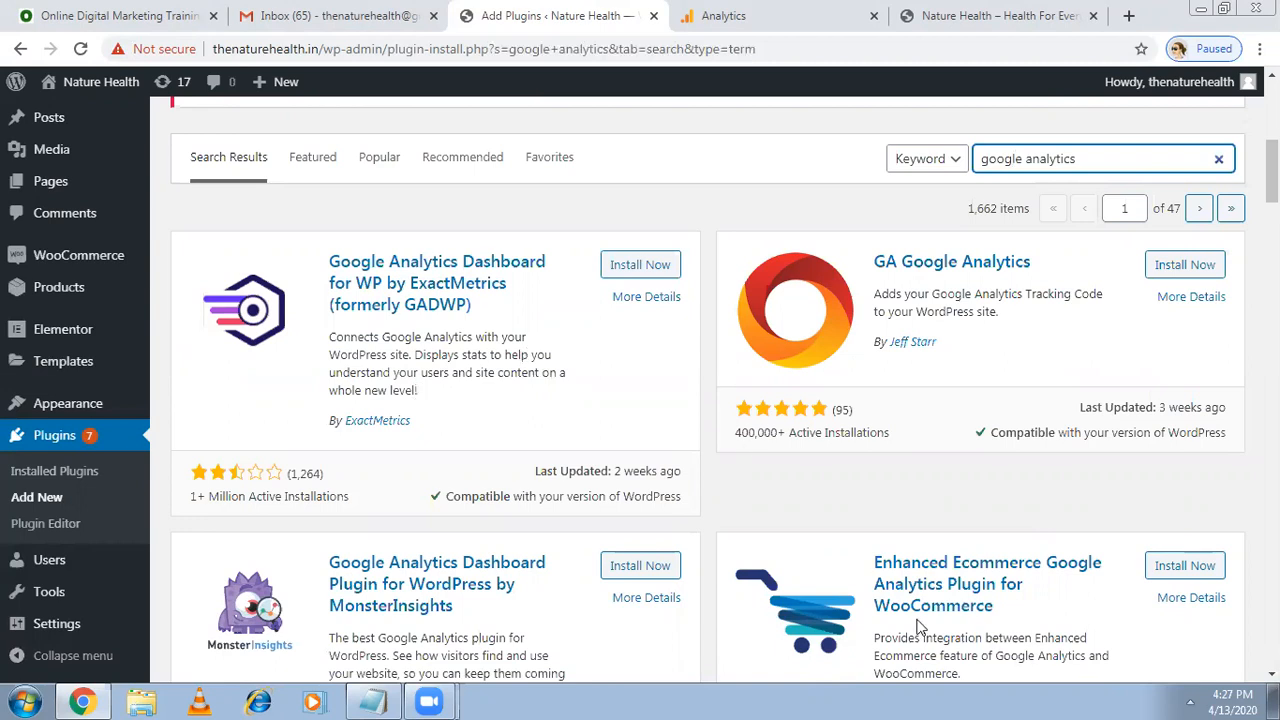
{"action": "left_click", "coordinate": [115, 15]}
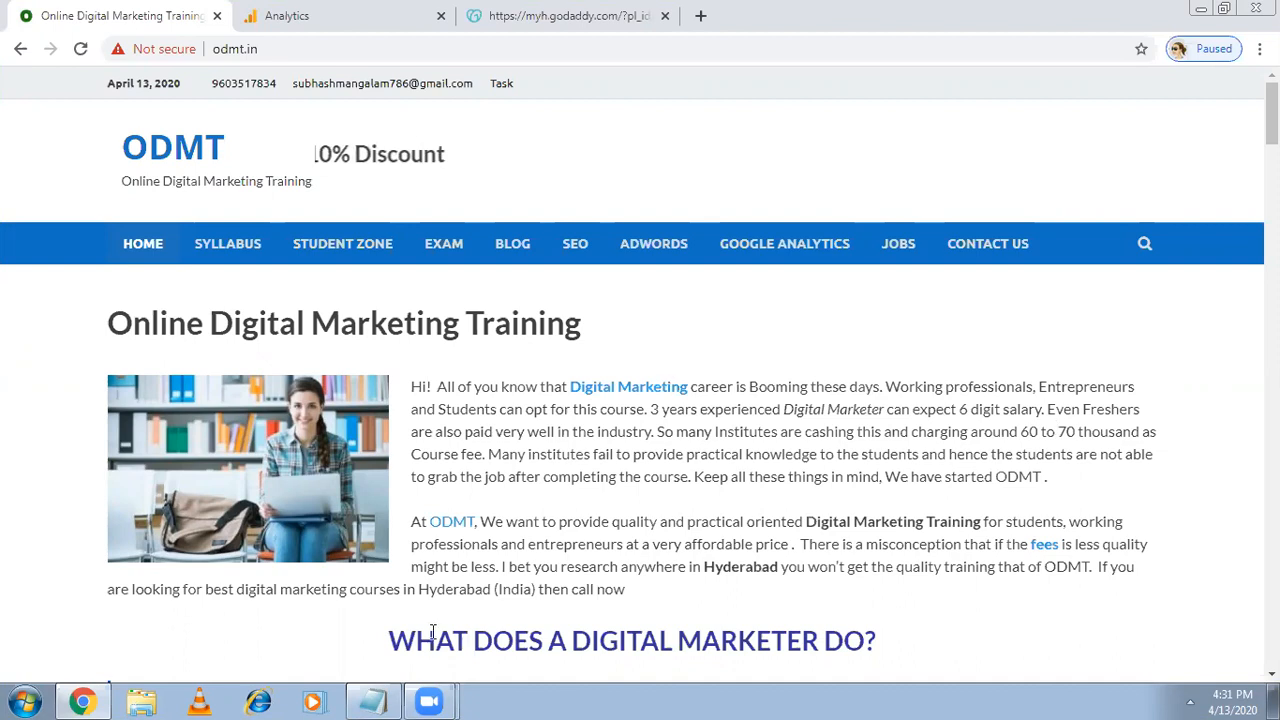
Bring back the Notepad notes and go over the three listed methods.
{"action": "left_click", "coordinate": [373, 700]}
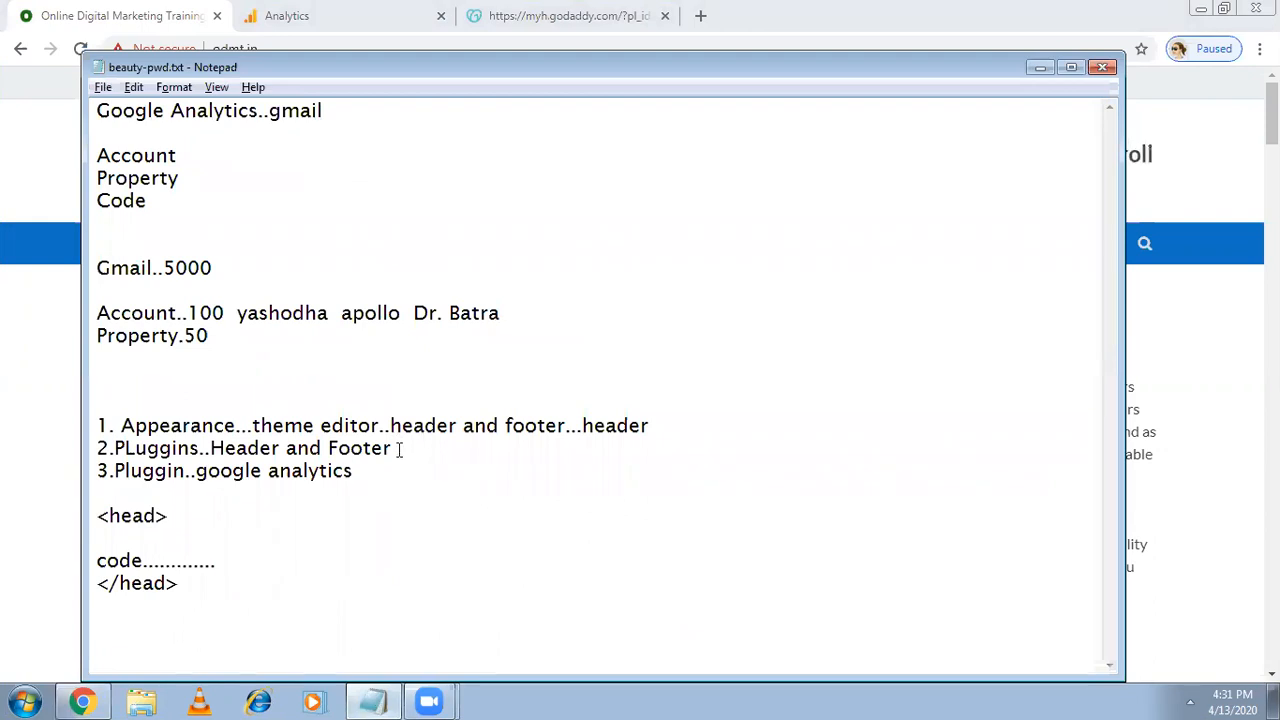
{"action": "left_click_drag", "start_coordinate": [271, 448], "coordinate": [392, 448]}
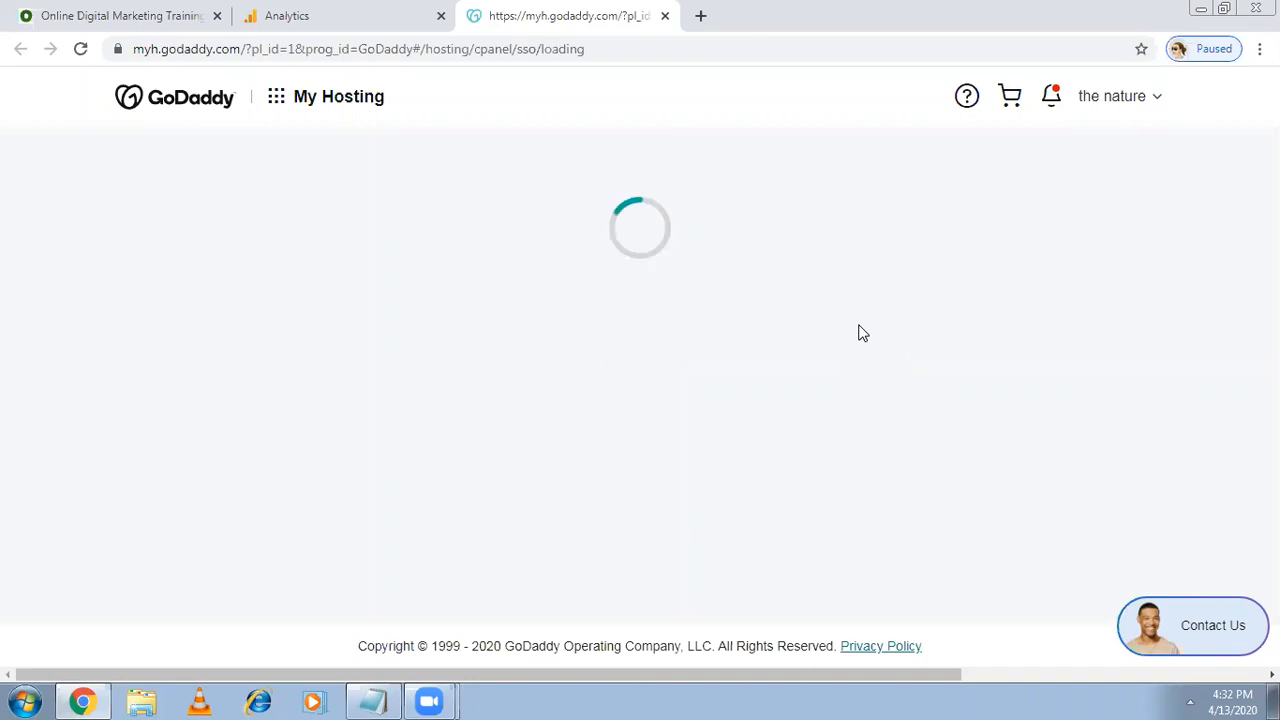
Check Analytics Realtime Overview showing 0 active users, then scroll the odmt.in home page.
{"action": "left_click", "coordinate": [287, 15]}
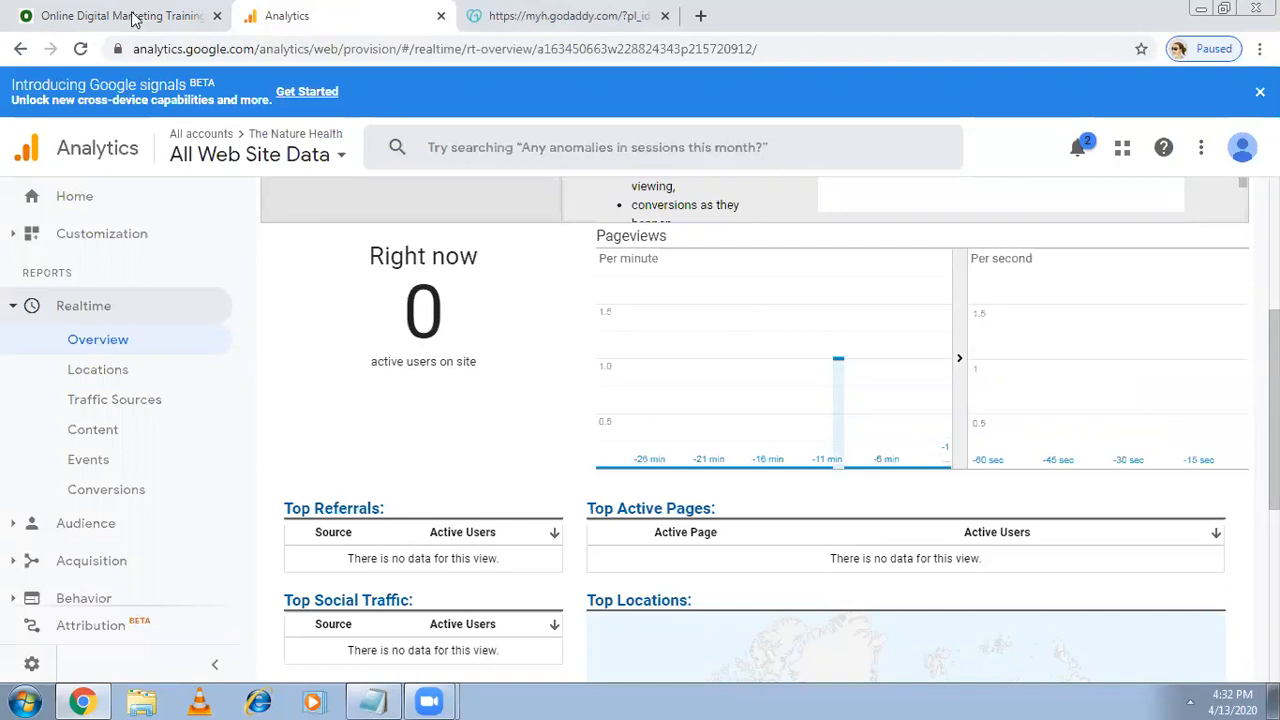
{"action": "left_click", "coordinate": [120, 15]}
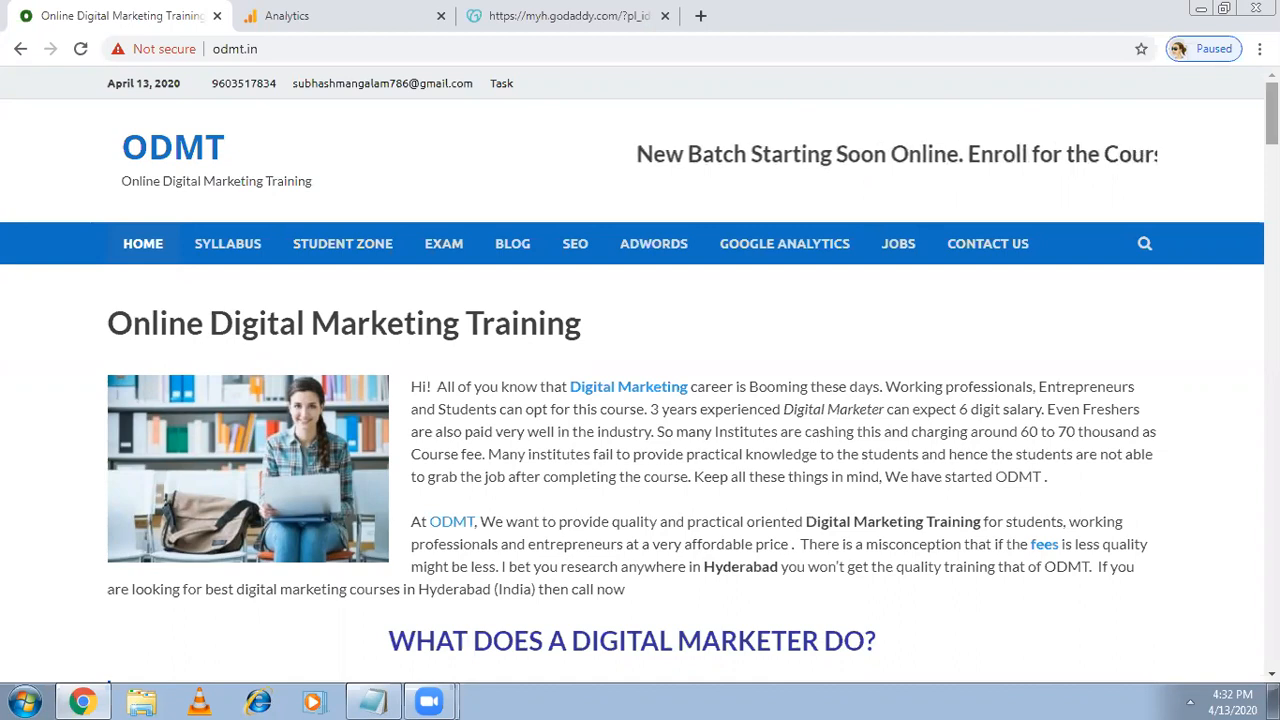
{"action": "scroll", "scroll_direction": "down", "scroll_amount": 3}
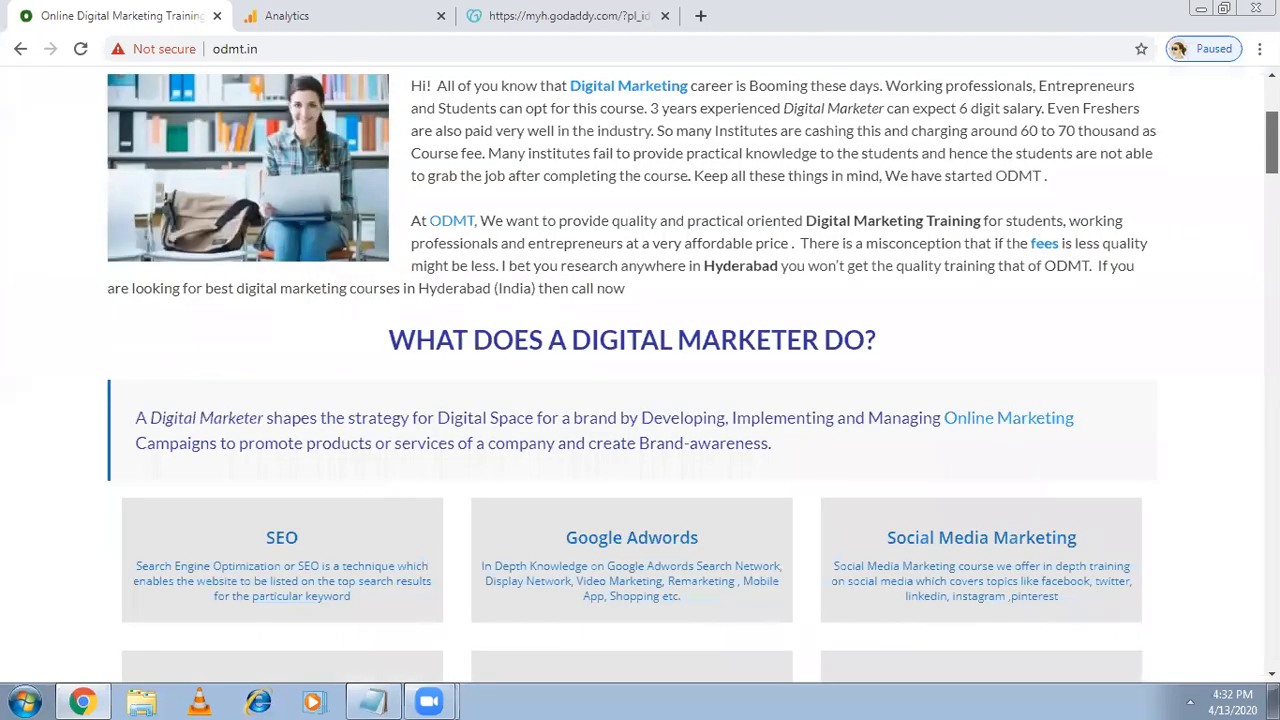